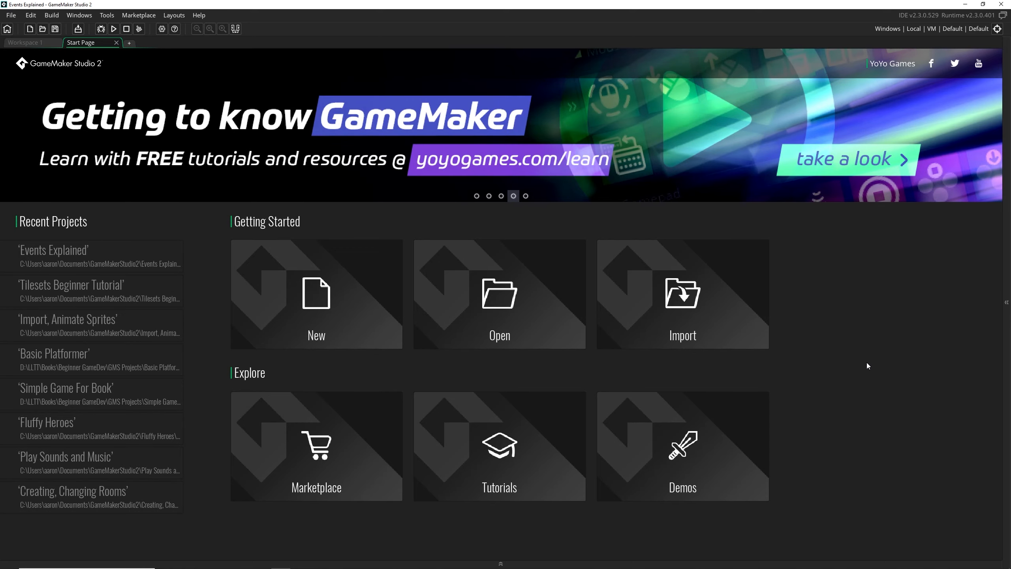
mouse_move(229, 301)
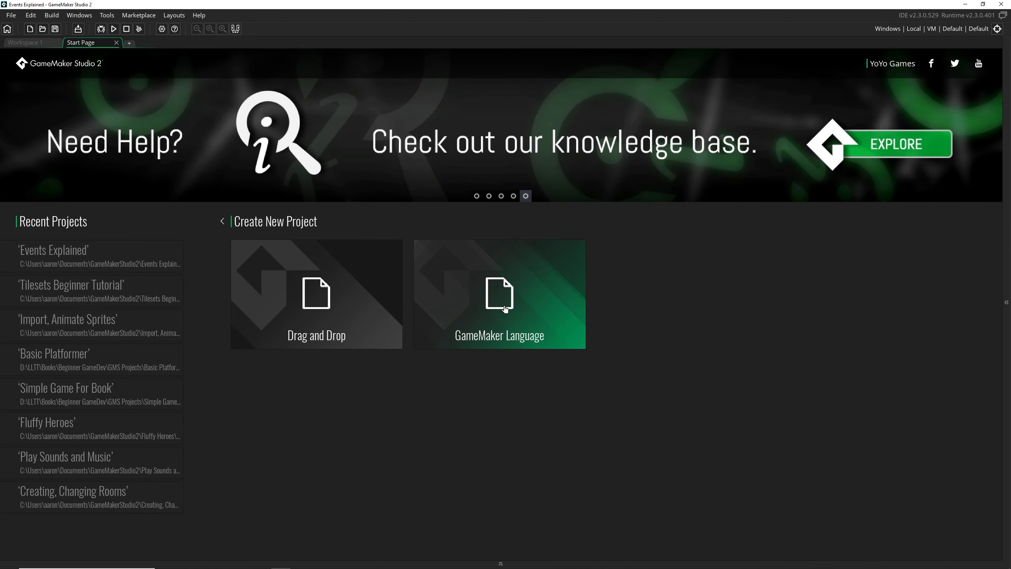
mouse_move(316, 289)
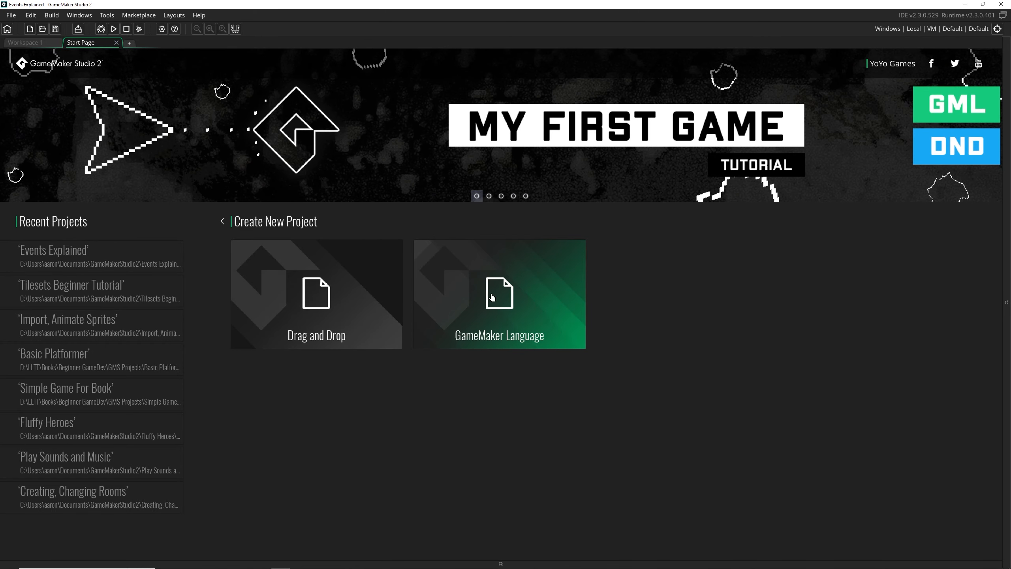
mouse_move(117, 47)
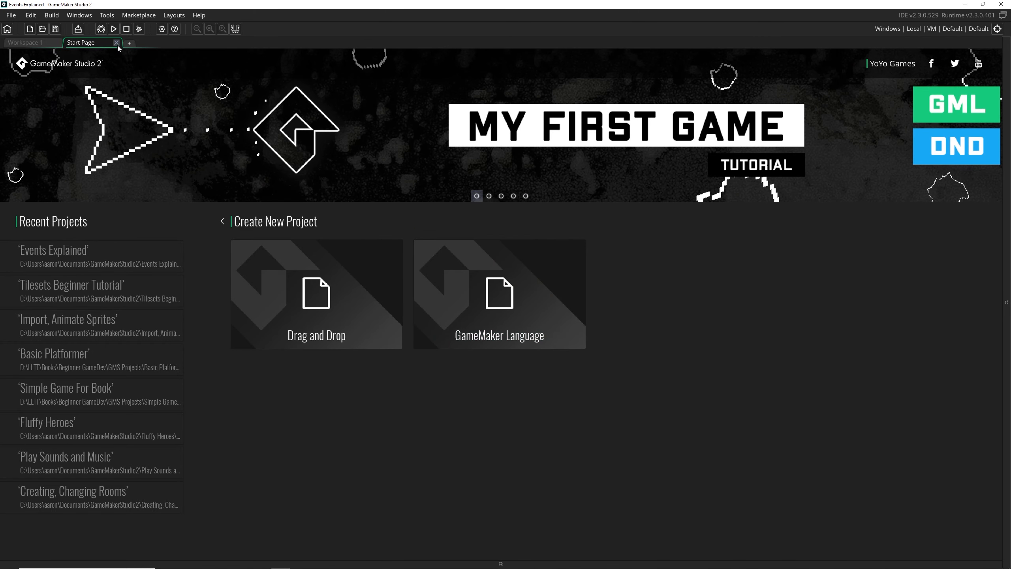
Close the Start Page, create a new object named Object1, and bring up its event types
left_click(116, 43)
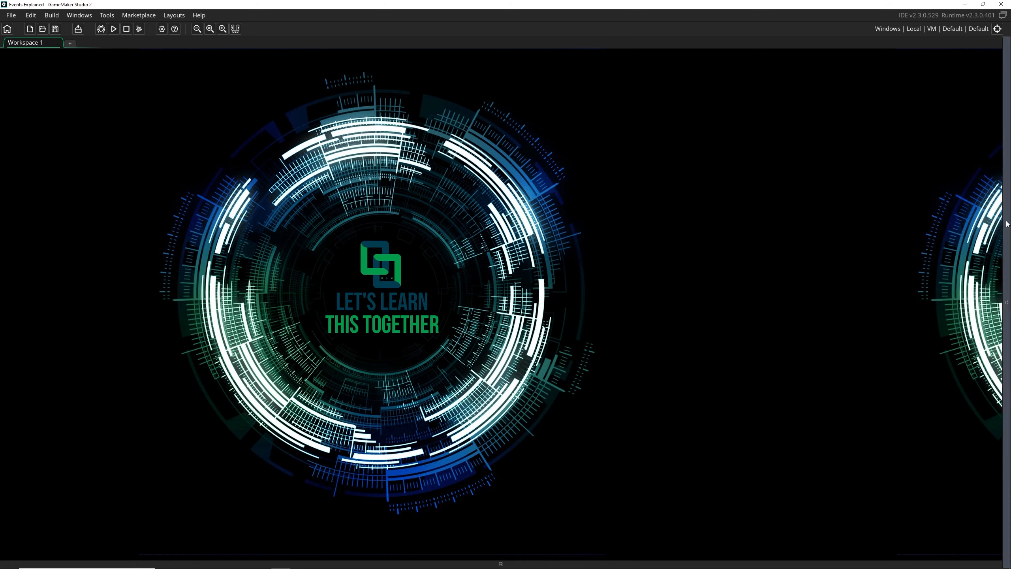
right_click(887, 202)
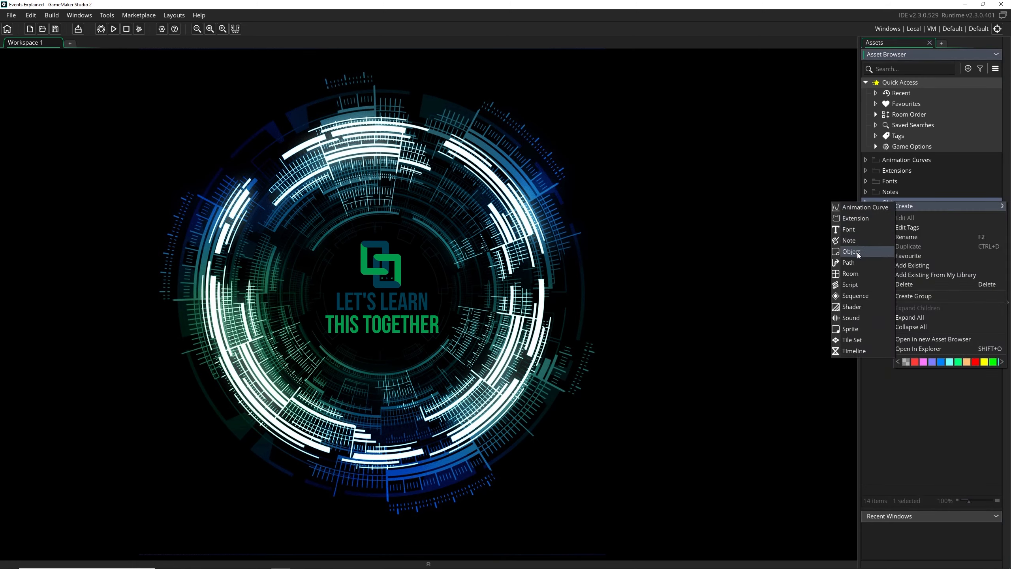
left_click(851, 251)
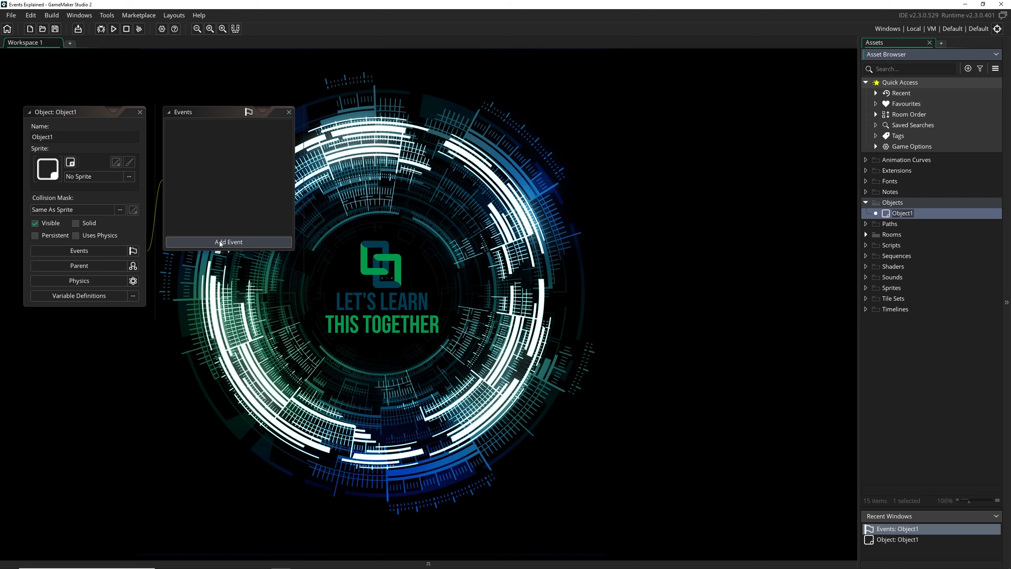
left_click(228, 241)
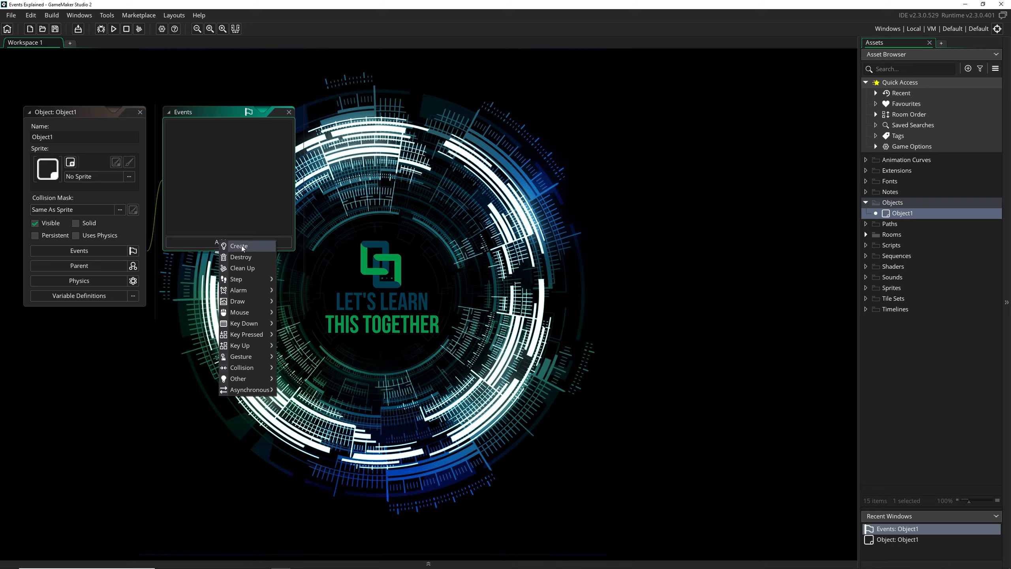
Add a Create event to Object1 and expand the Rooms folder to reveal Room1
left_click(239, 246)
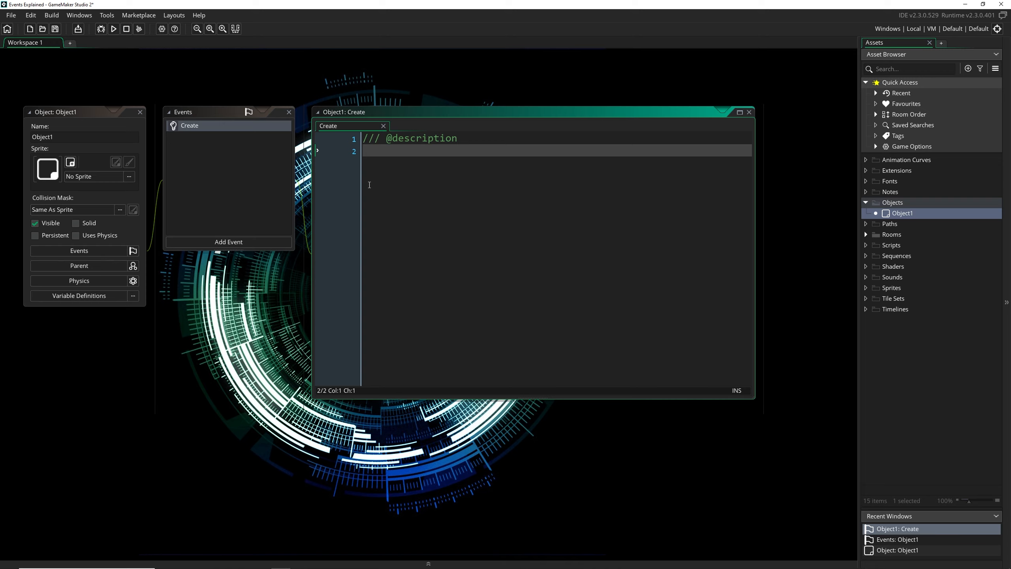
left_click(891, 234)
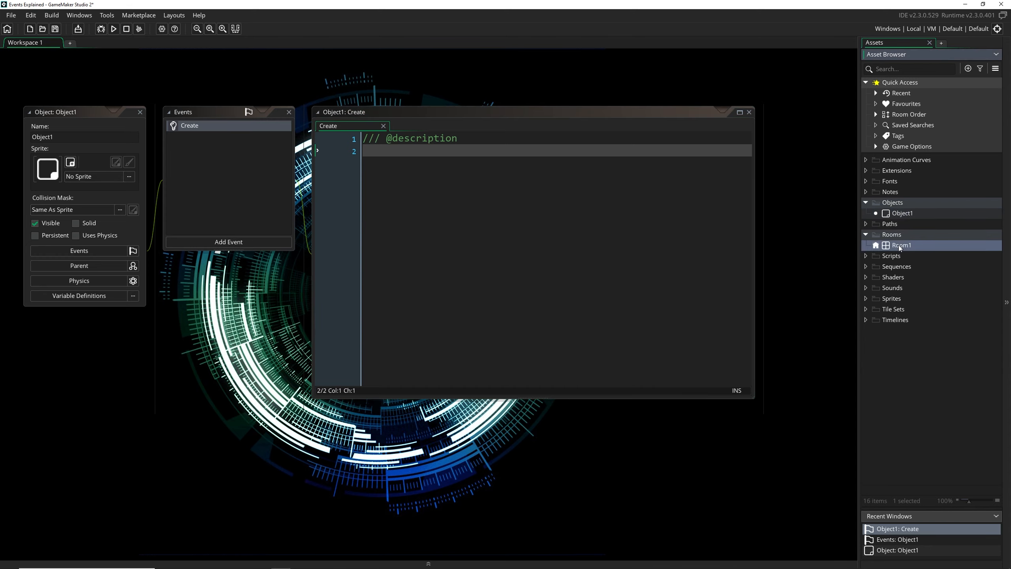
Open Room1 in the Room Editor and place an Object1 instance on its Instances layer
double_click(902, 245)
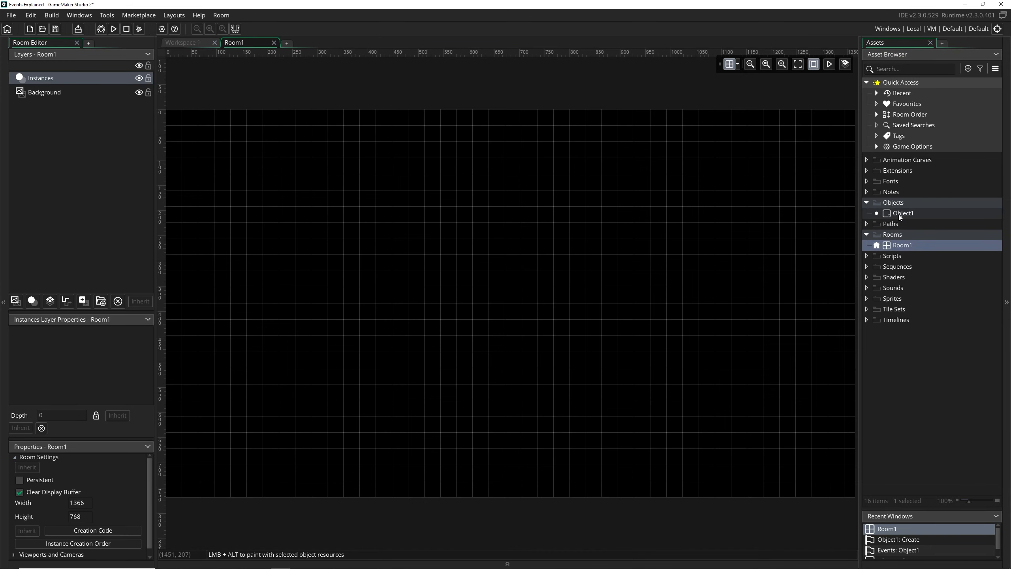
left_click(443, 210)
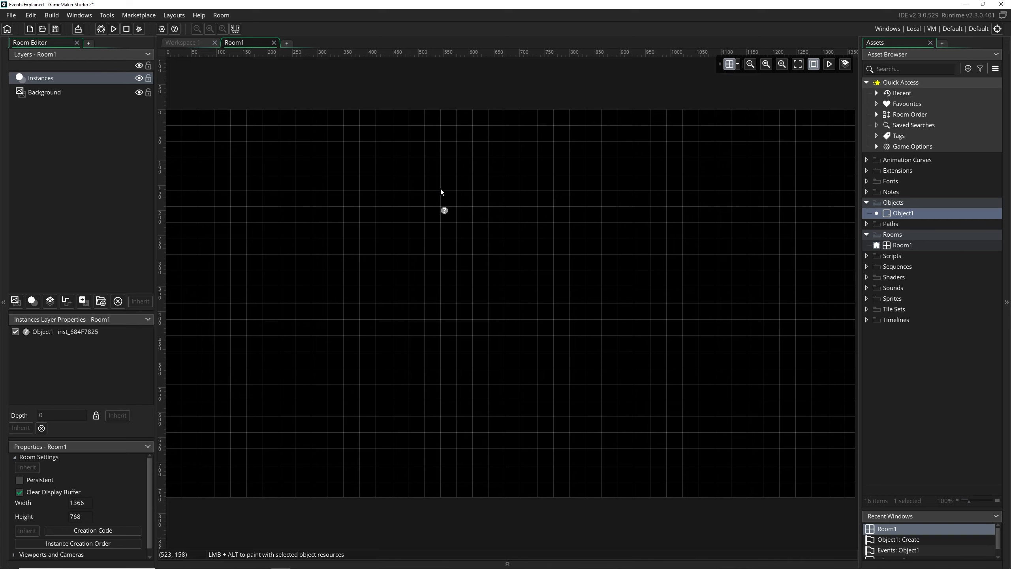
mouse_move(477, 230)
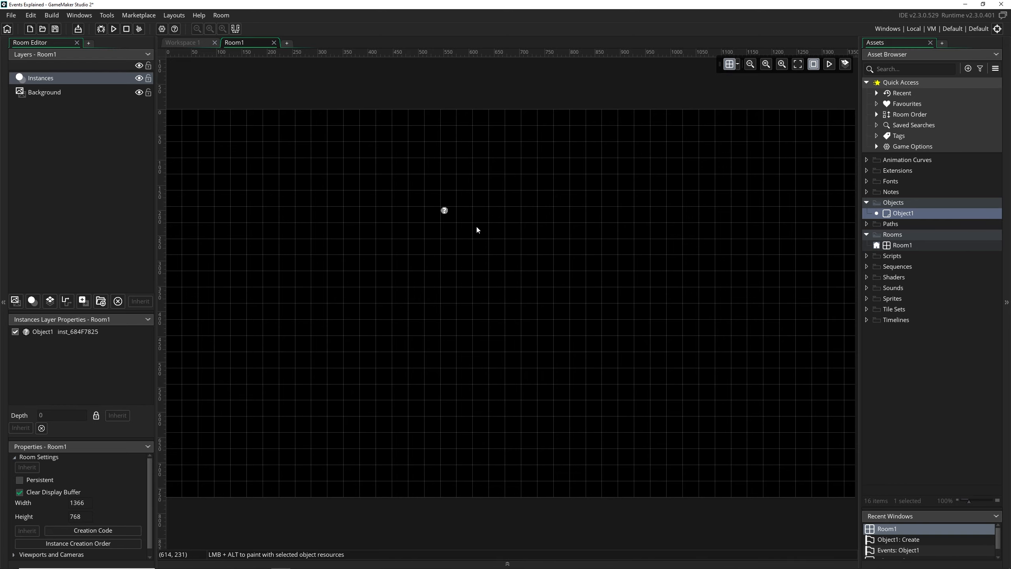
mouse_move(220, 99)
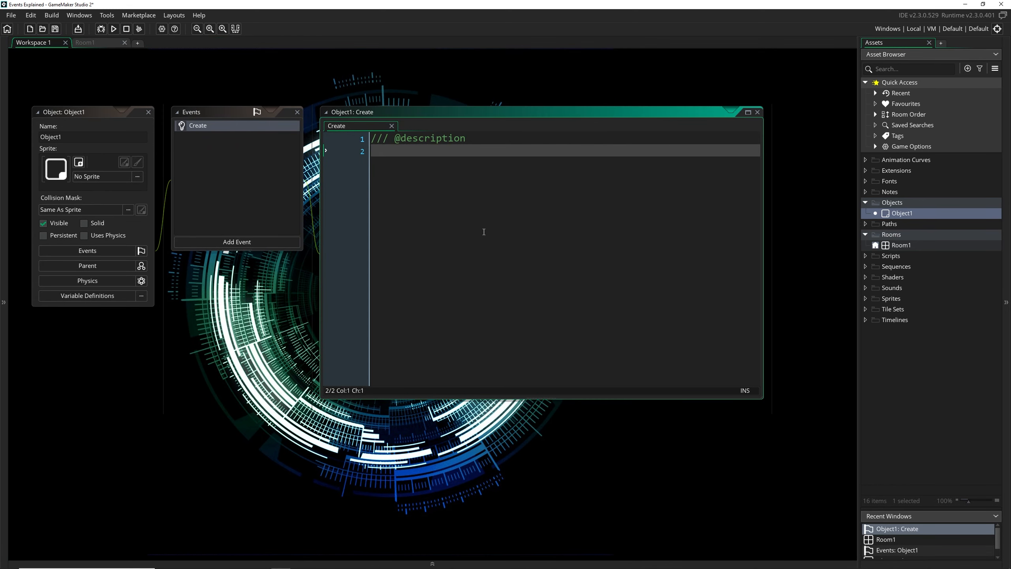
Write show_message("Hello world"); in Object1's Create event
type("show_messa")
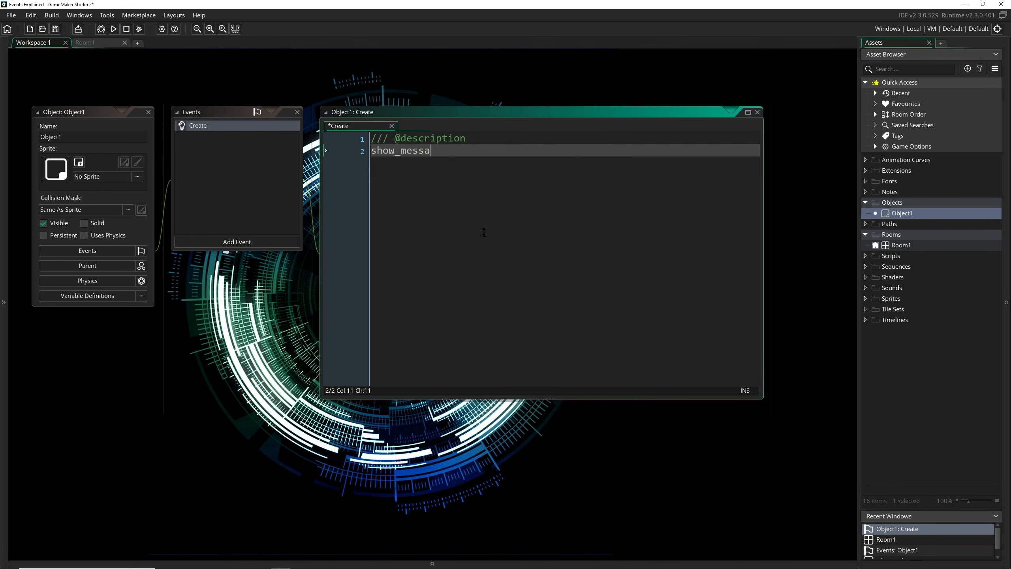
type("ge(\"Hello world")
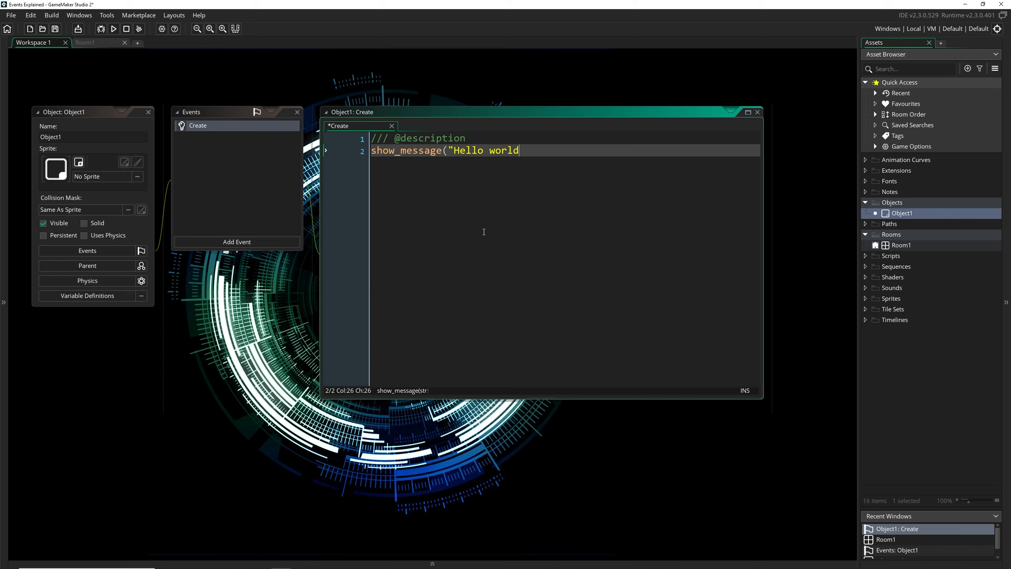
type("\");")
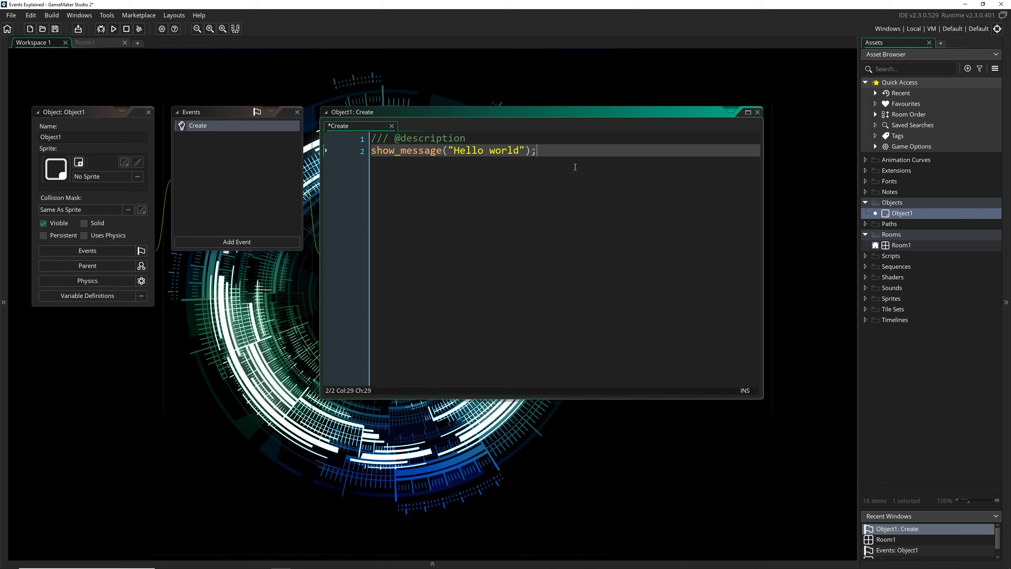
Run the game, dismiss the Hello world message, and close the game window
left_click(113, 29)
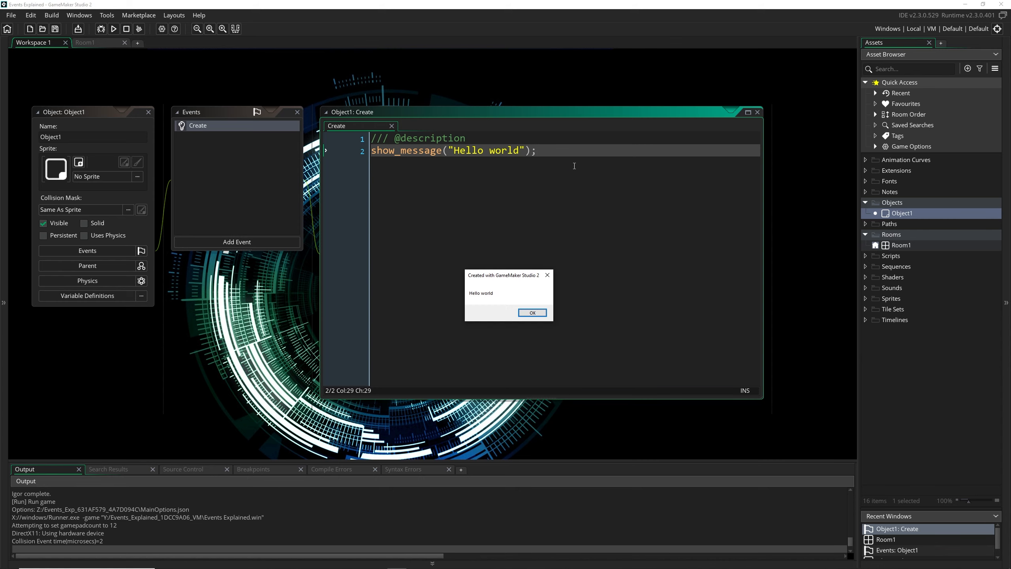
left_click(532, 312)
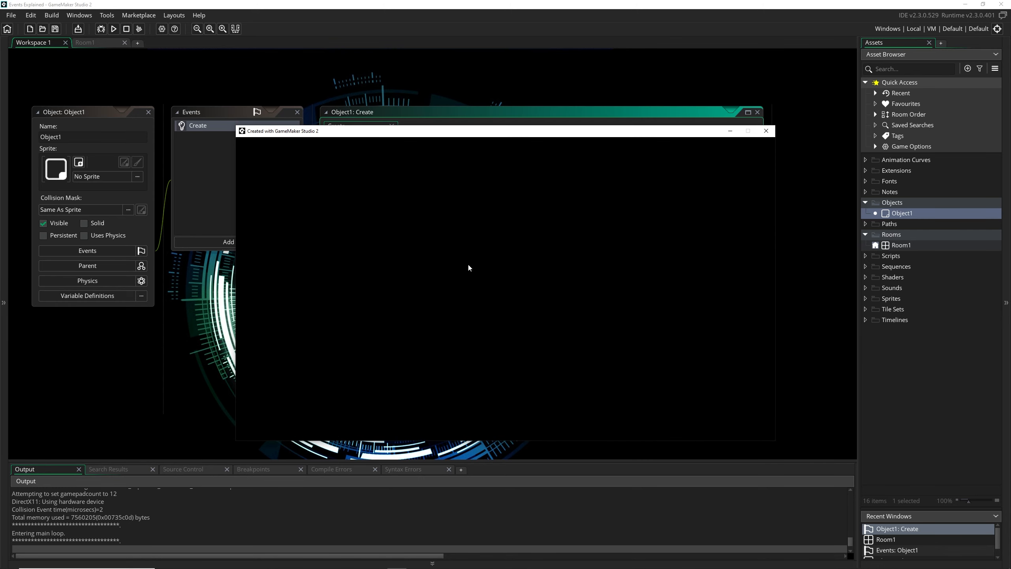
left_click(766, 130)
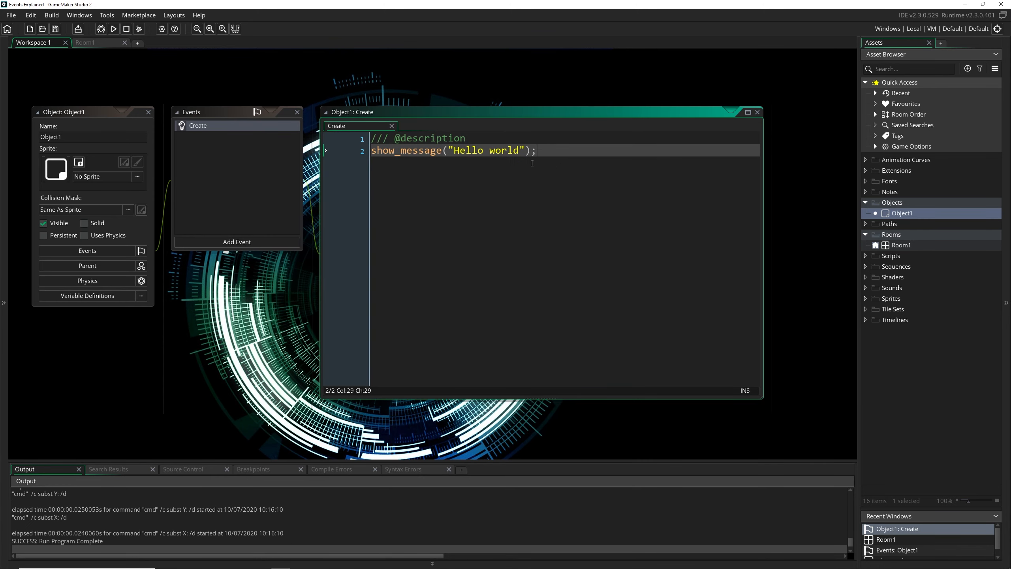
mouse_move(618, 171)
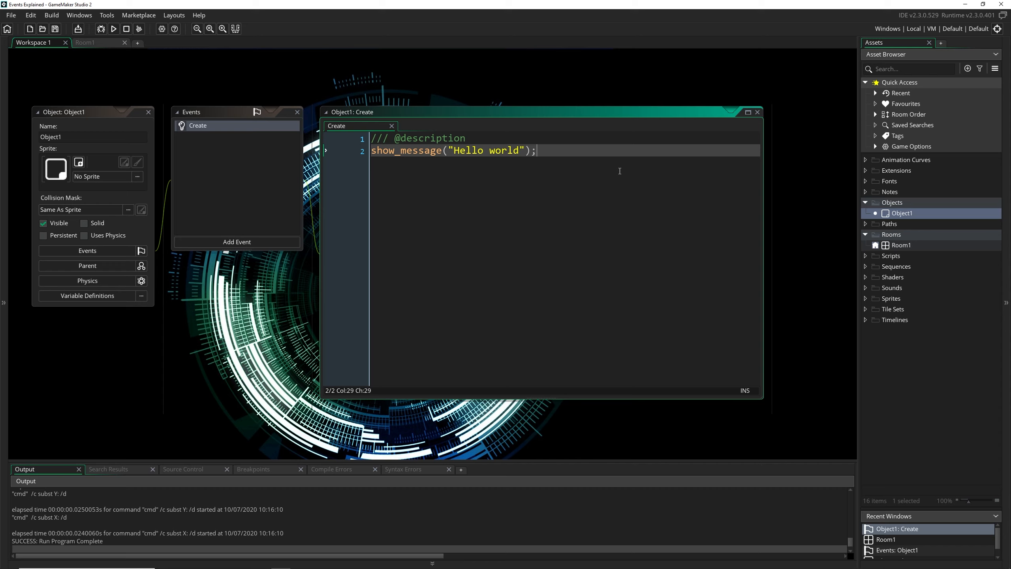
Add a Destroy event and replace the Create event code with instance_destroy();
left_click(237, 241)
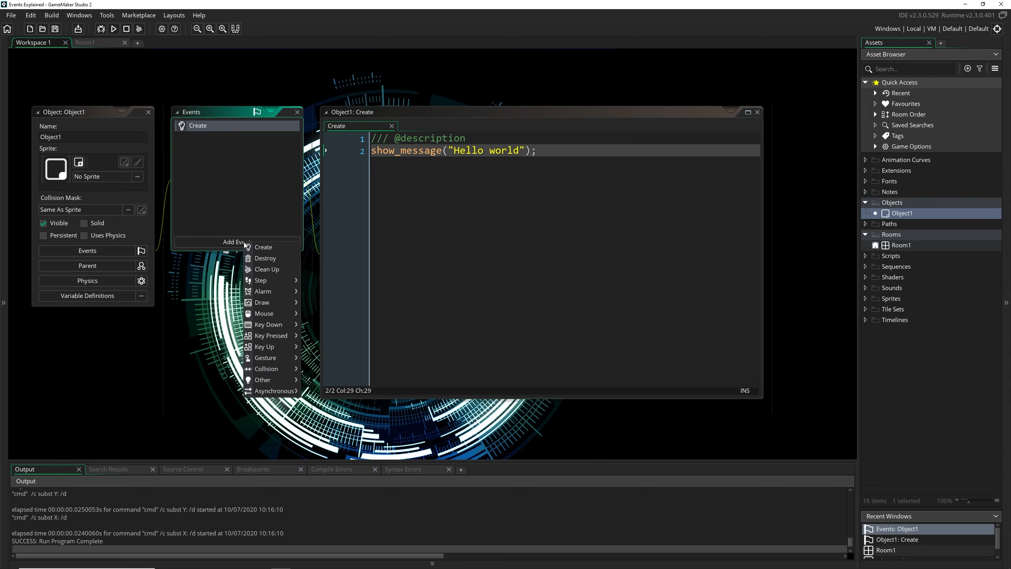
mouse_move(261, 280)
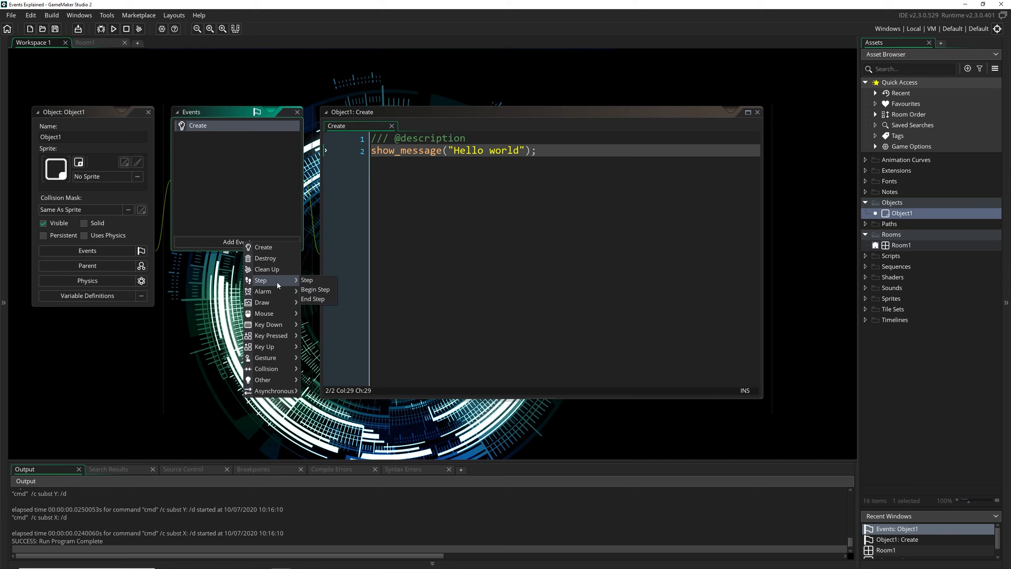
mouse_move(265, 258)
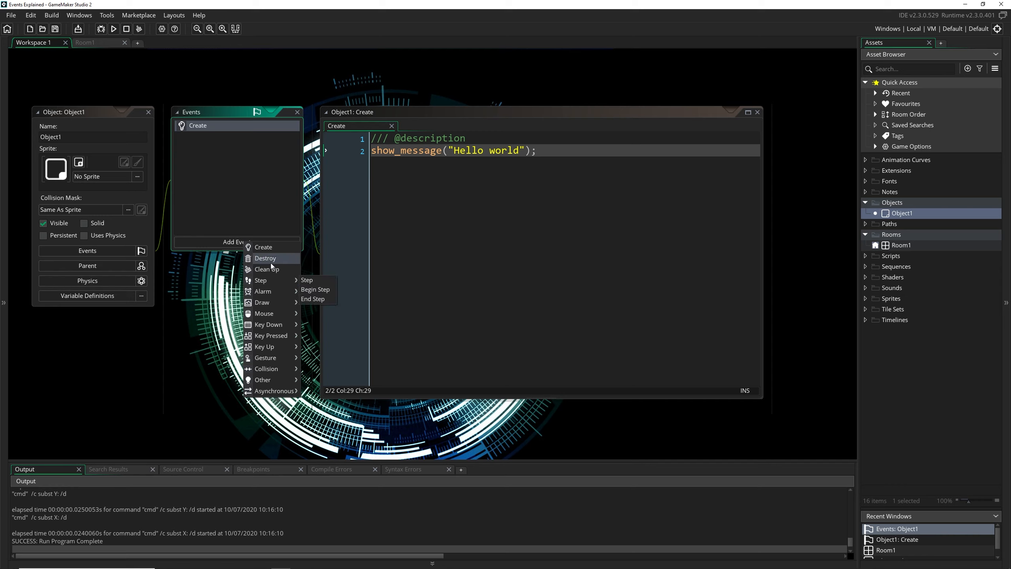
left_click(264, 258)
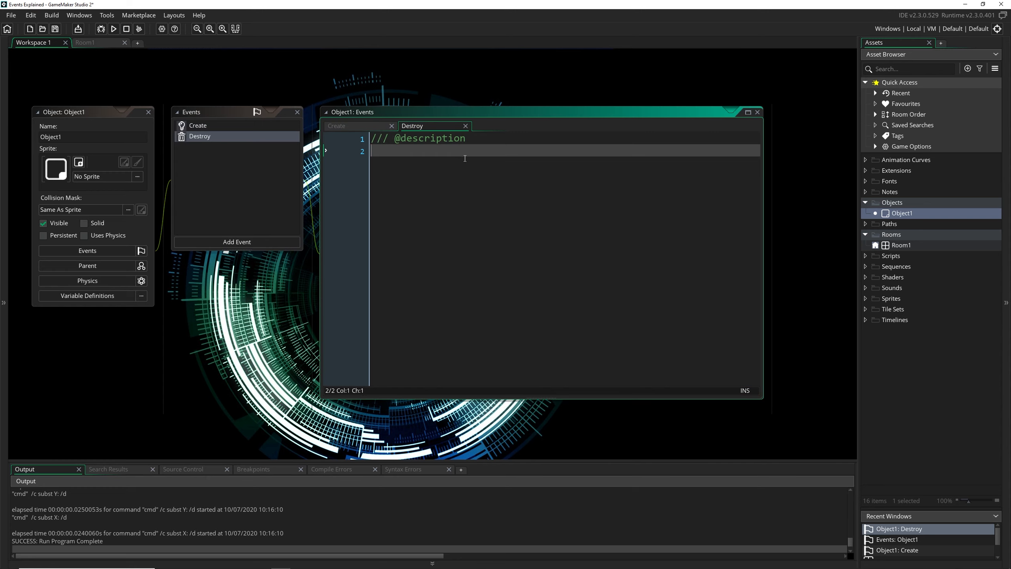
type("in")
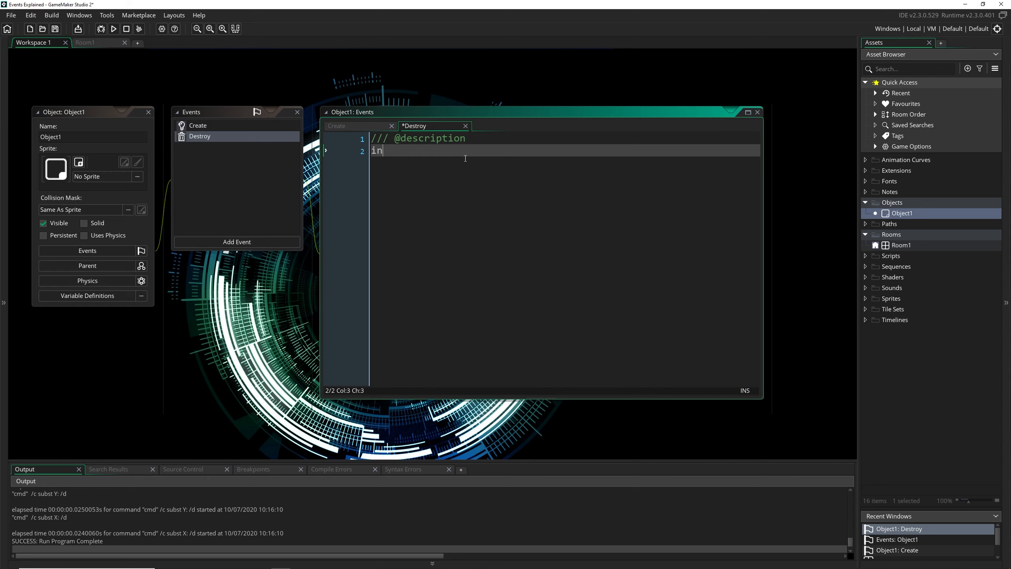
type("stance_destroy")
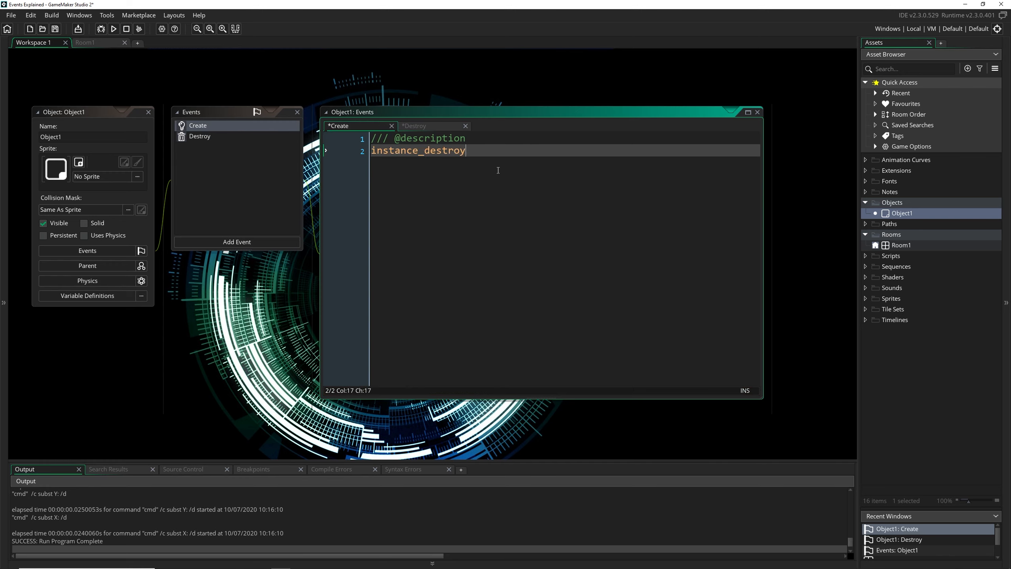
type("(")
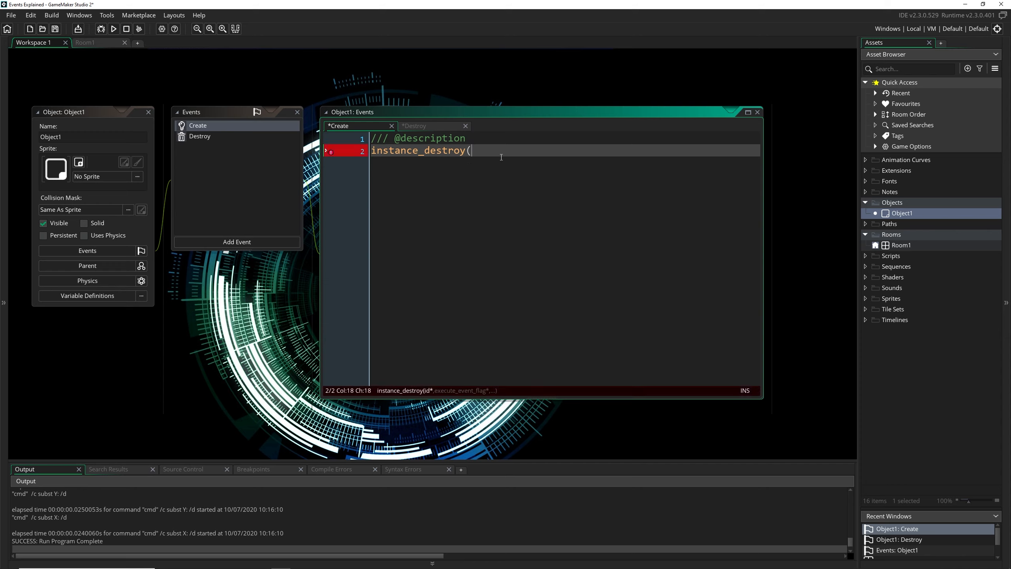
mouse_move(494, 161)
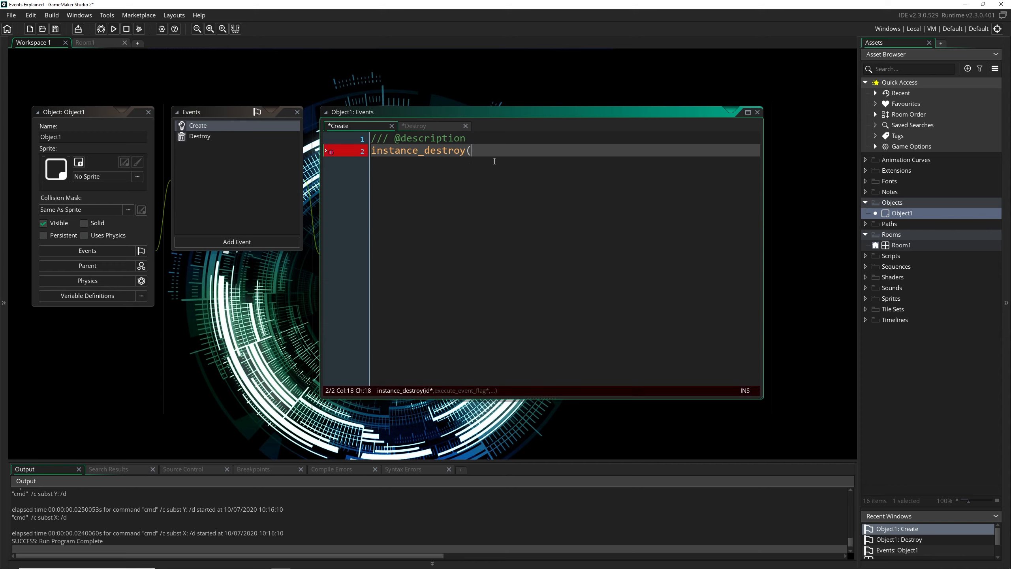
type(");")
type("s")
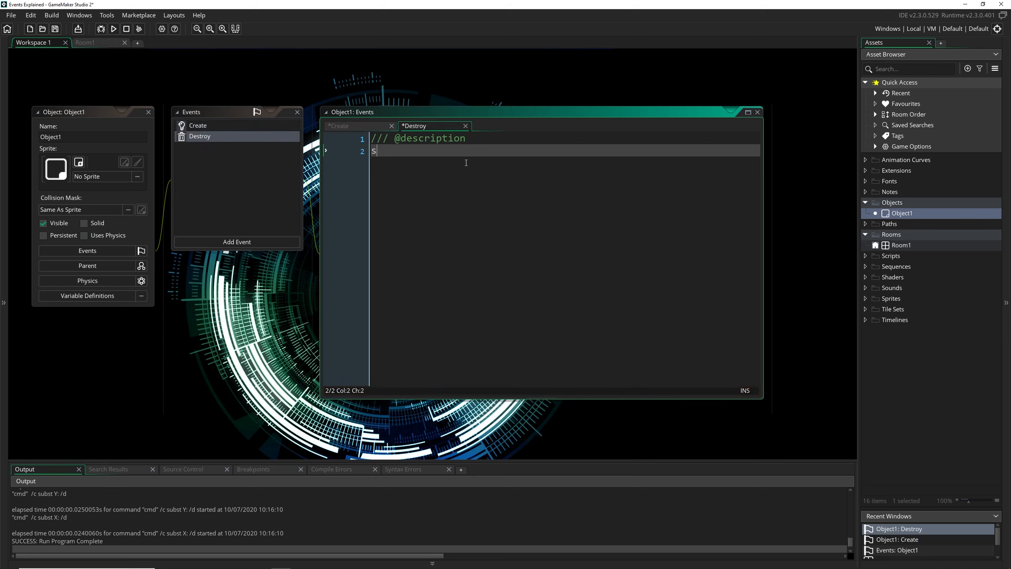
Write a show_message("goodbye world") call in the Destroy event and dismiss its message during the test
type("how_message(")
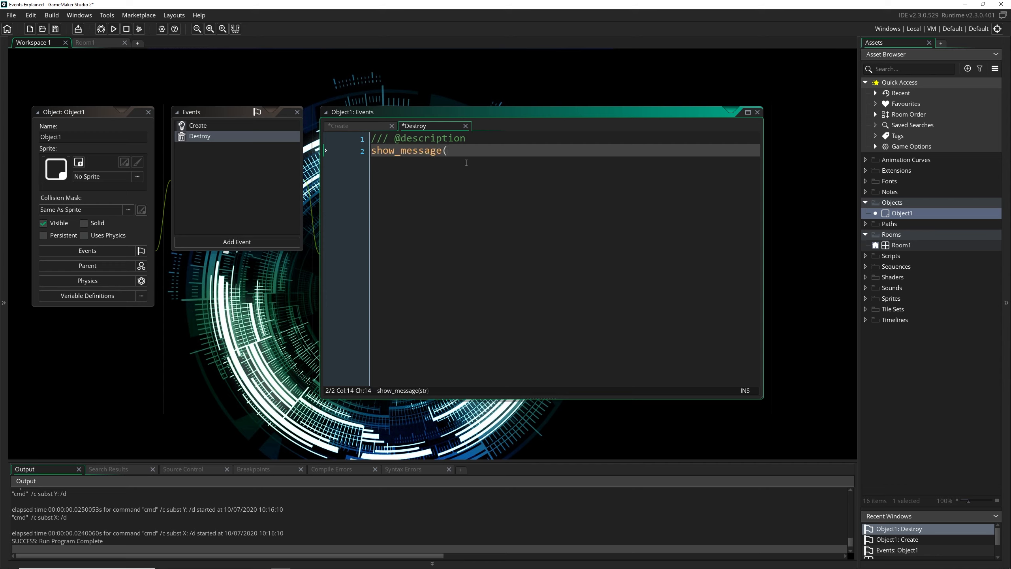
type("\"goodbye world\");")
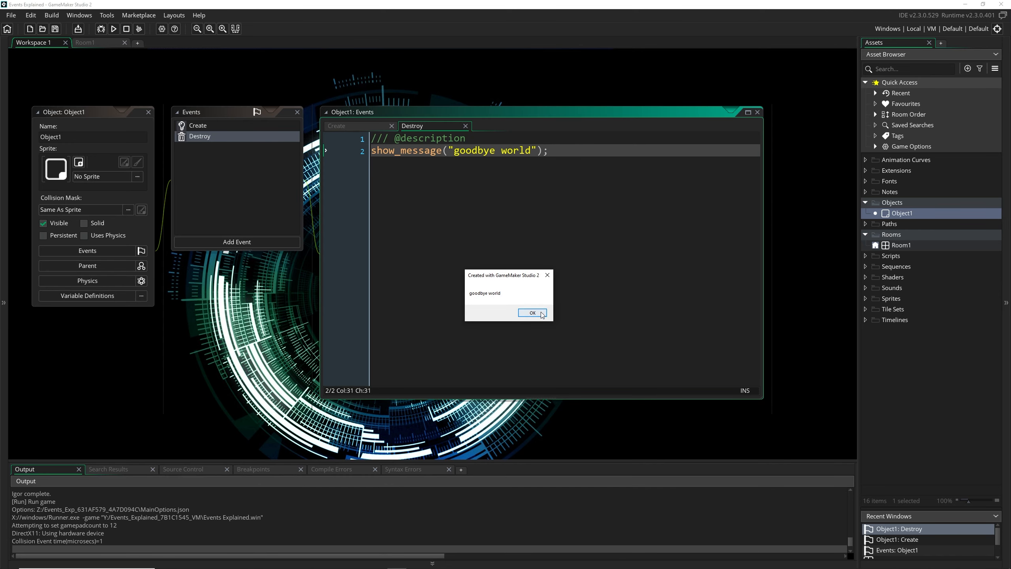
left_click(531, 312)
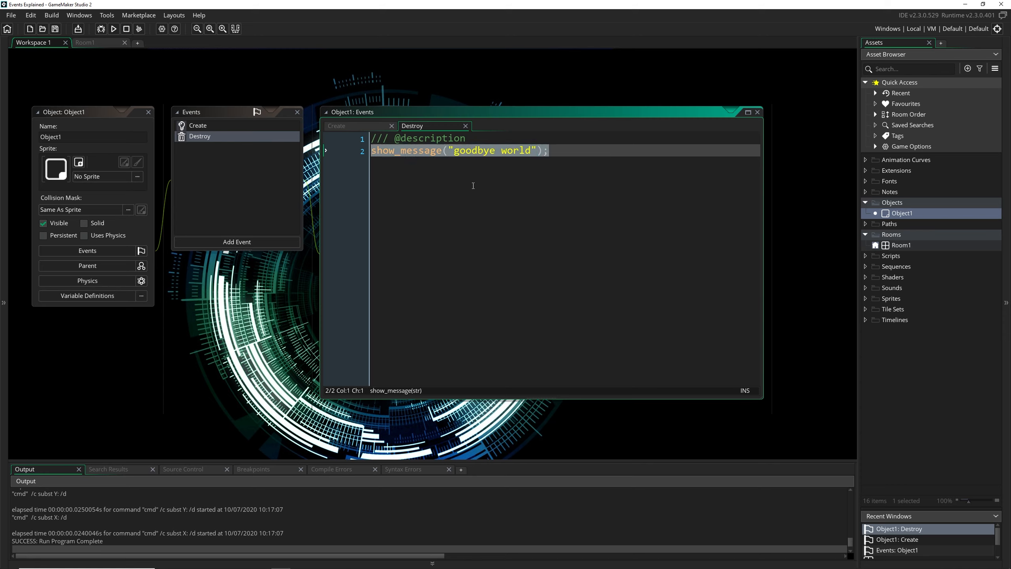
left_click(236, 241)
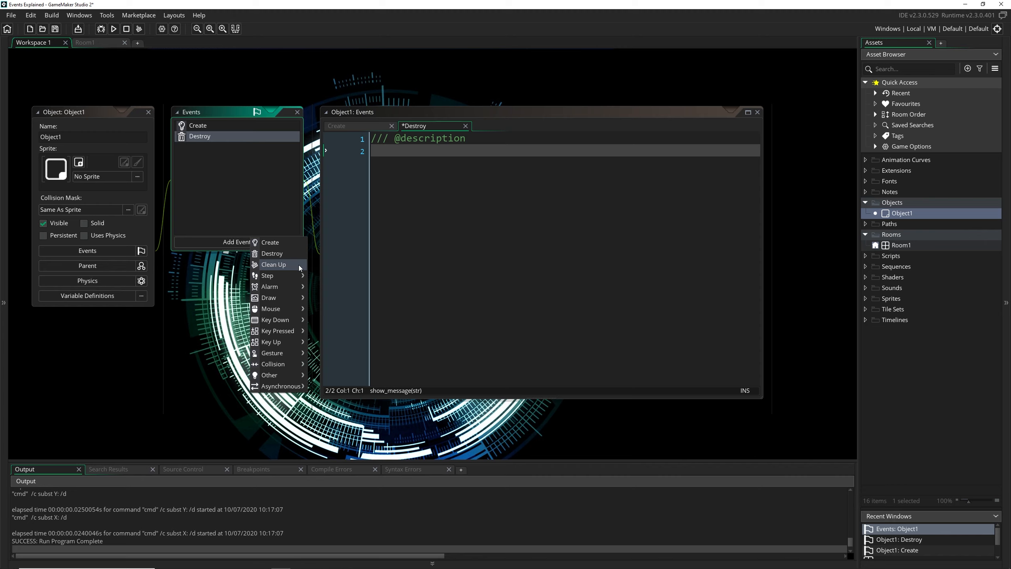
mouse_move(267, 275)
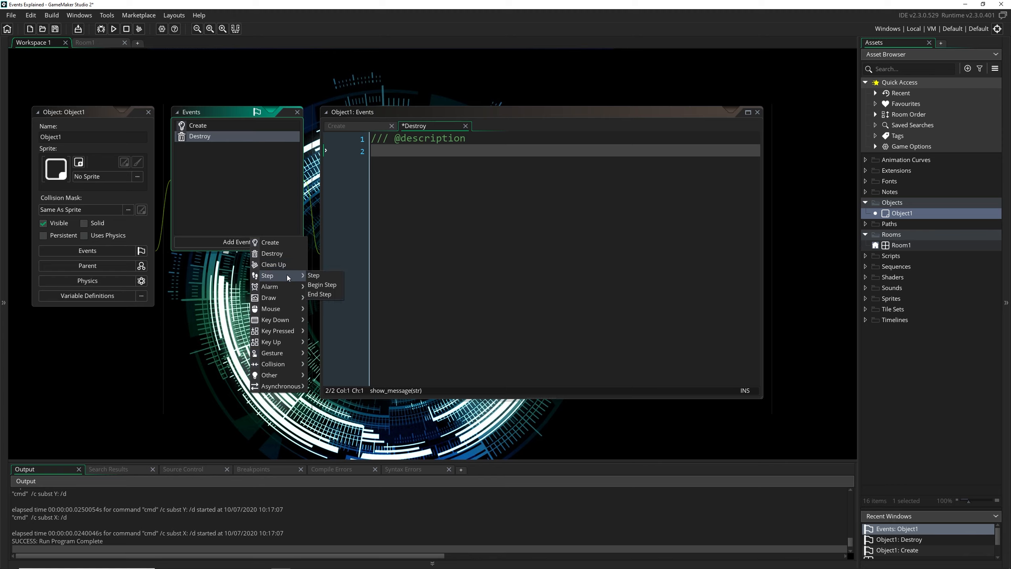
mouse_move(327, 282)
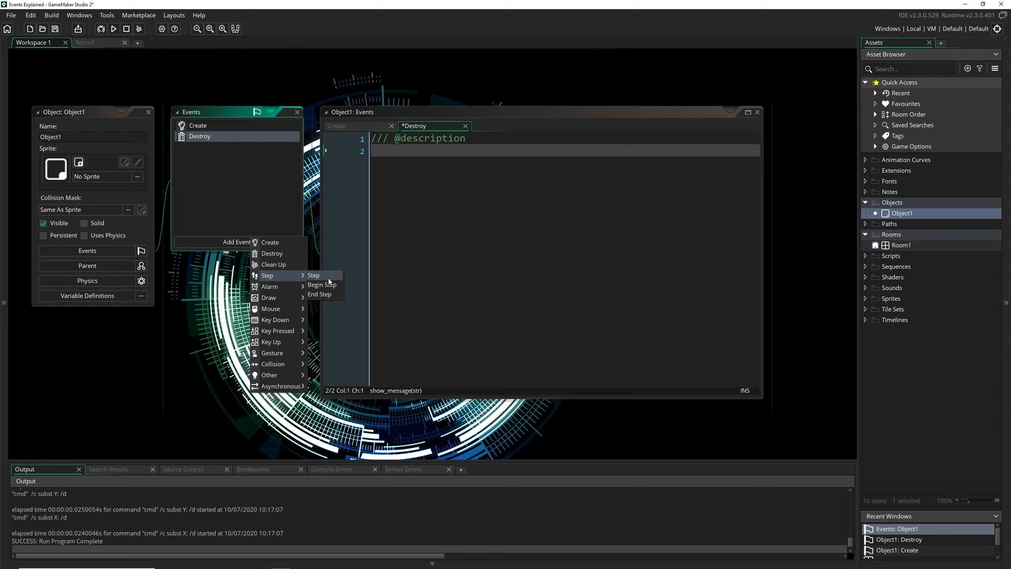
mouse_move(268, 298)
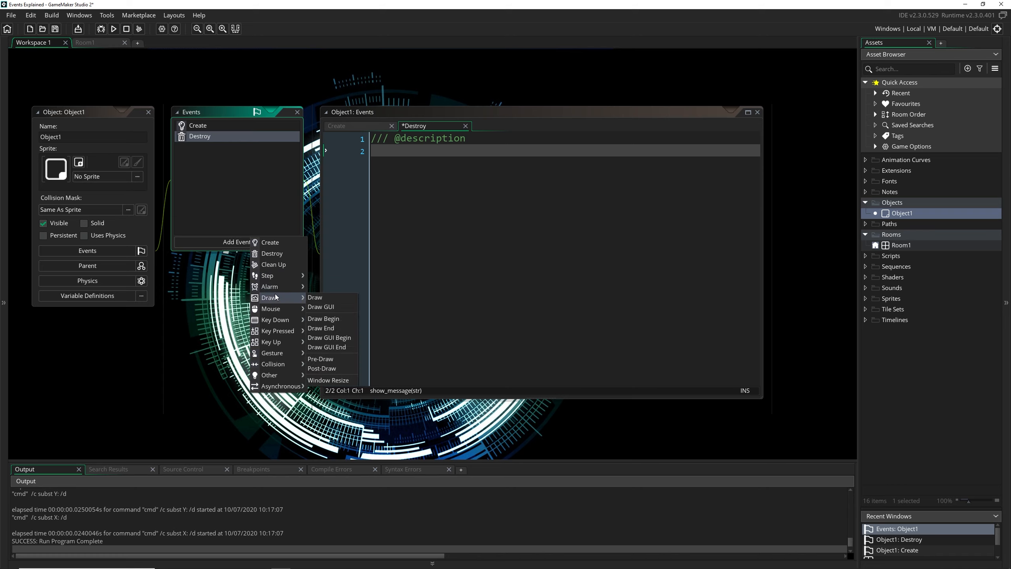
mouse_move(269, 275)
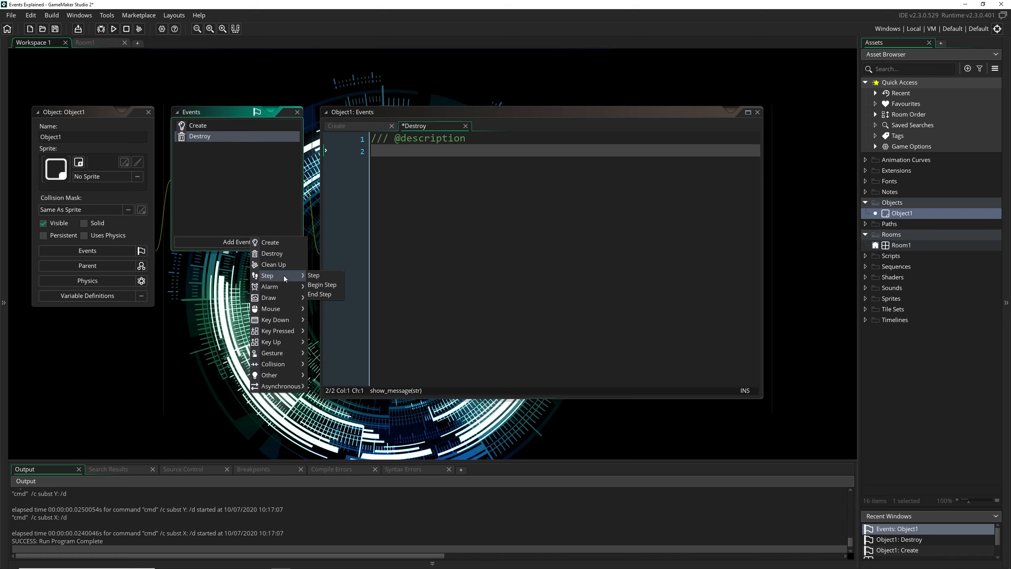
mouse_move(323, 275)
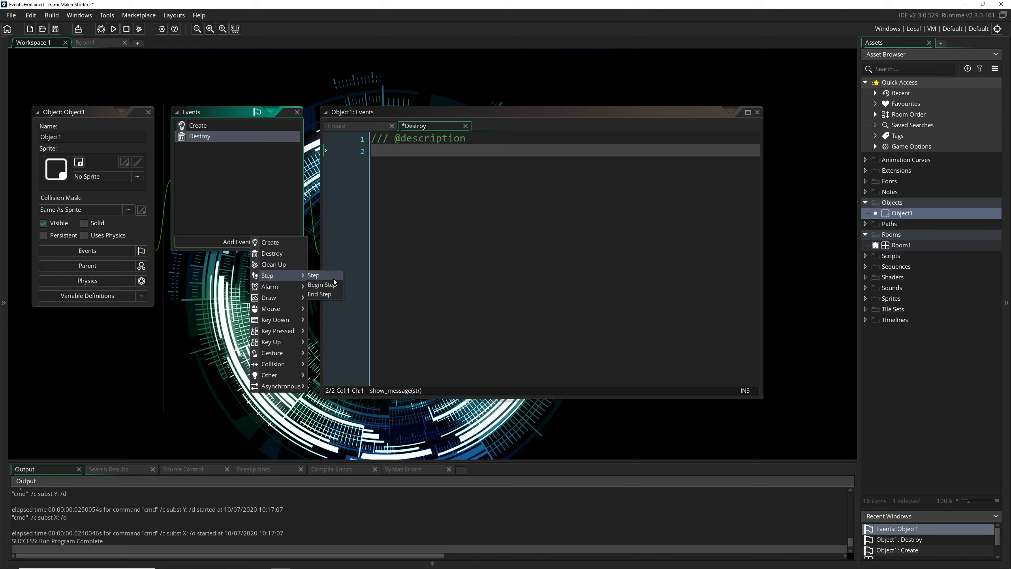
mouse_move(330, 282)
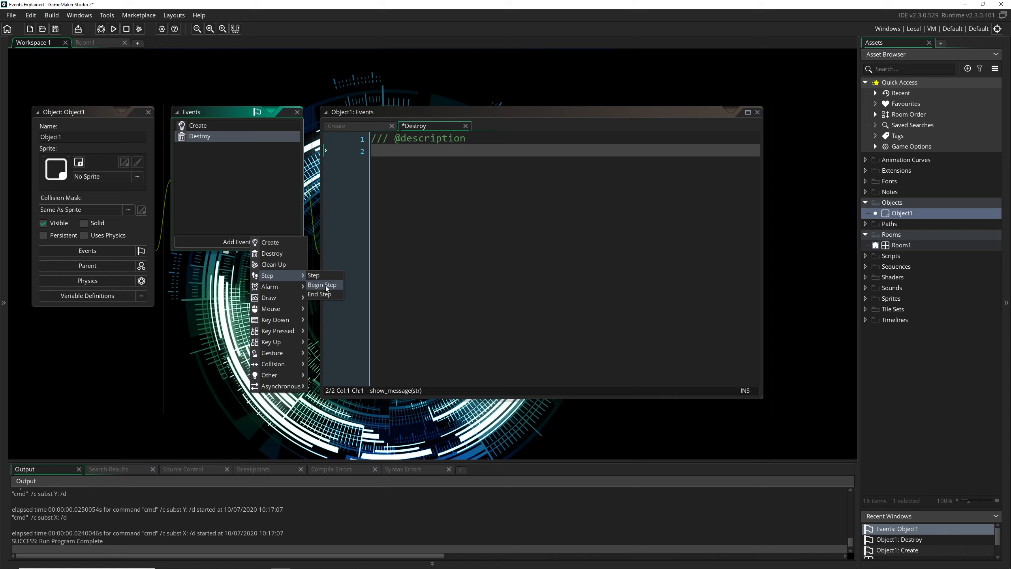
mouse_move(269, 297)
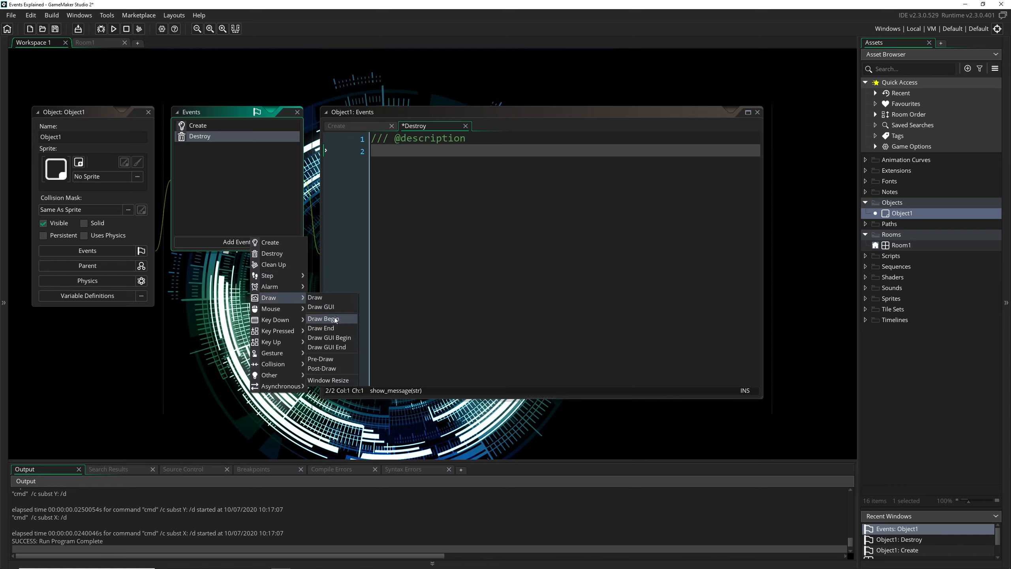
mouse_move(268, 275)
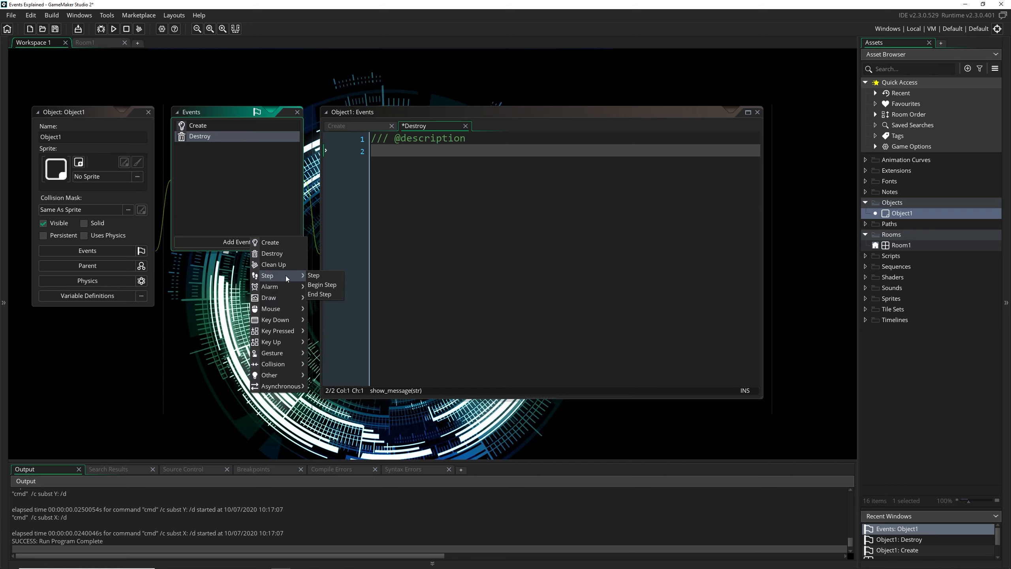
mouse_move(322, 284)
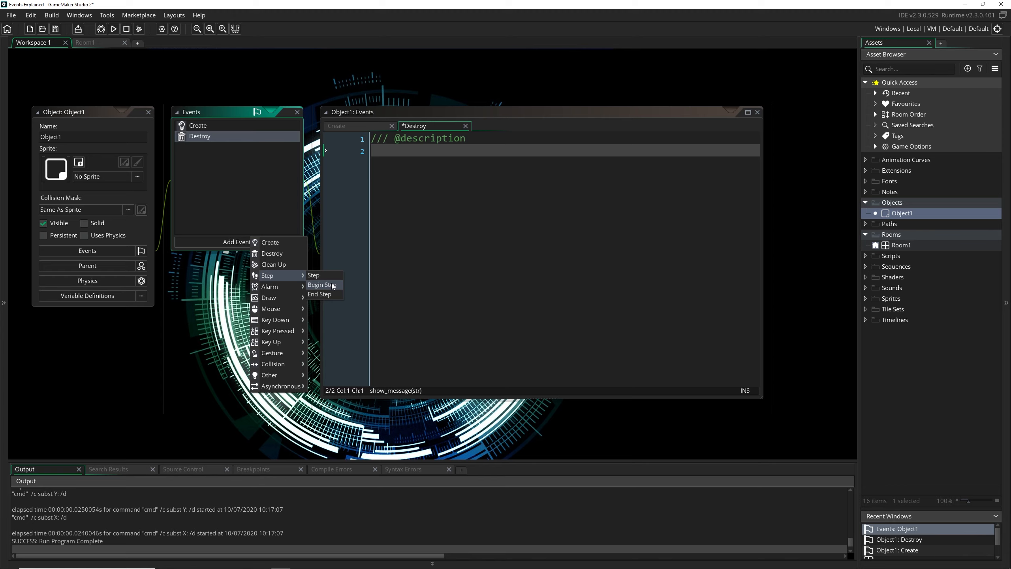
mouse_move(319, 294)
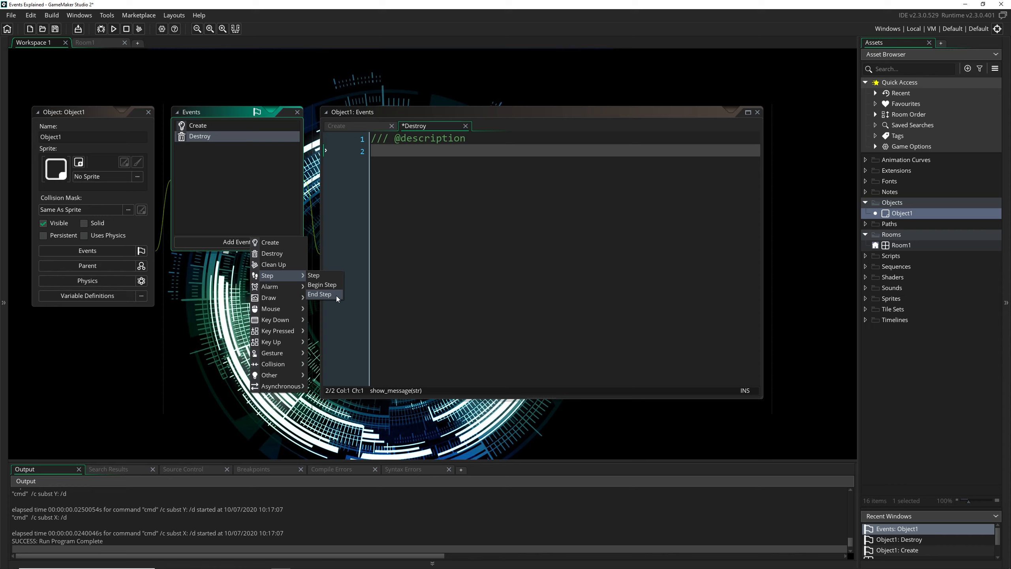
mouse_move(321, 284)
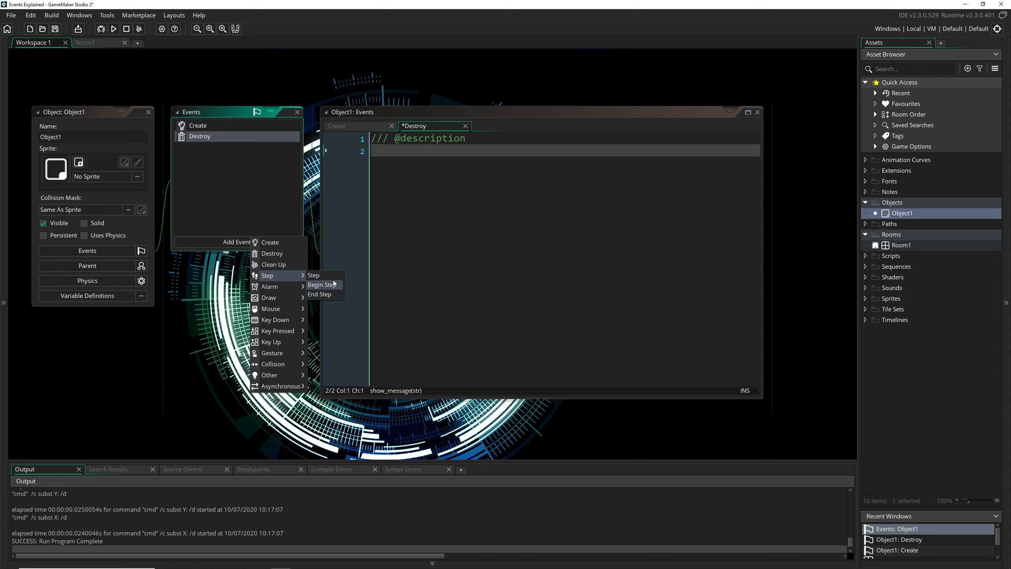
Add a Step event containing show_debug_message("running");
left_click(313, 275)
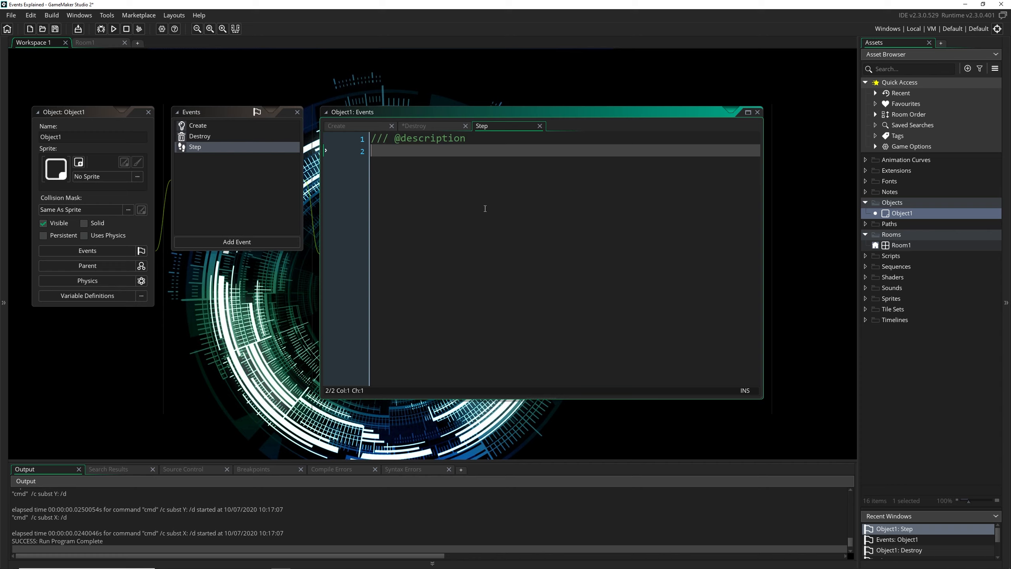
mouse_move(220, 156)
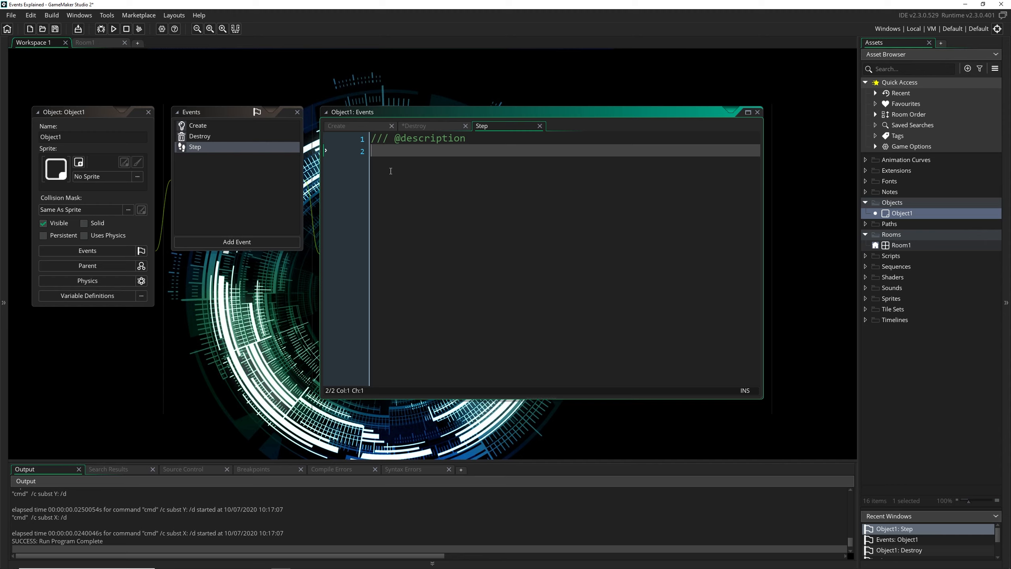
type("show")
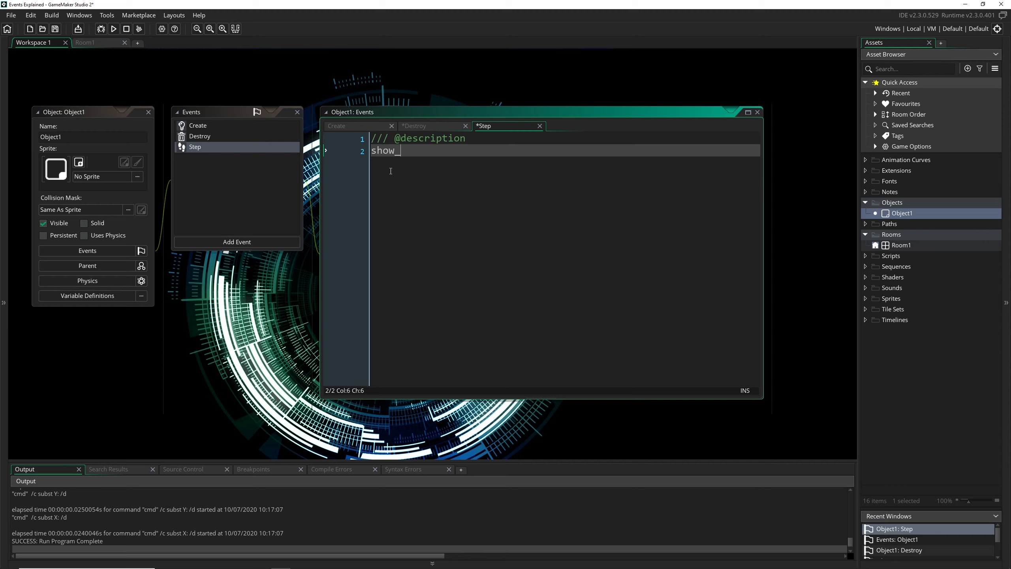
type("_debug_mess")
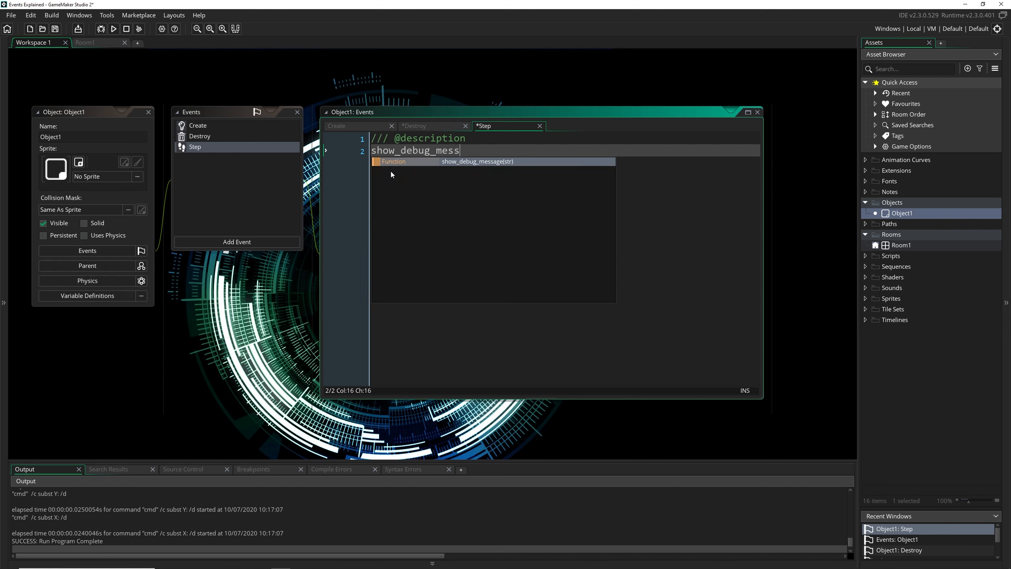
type("age(\"runn")
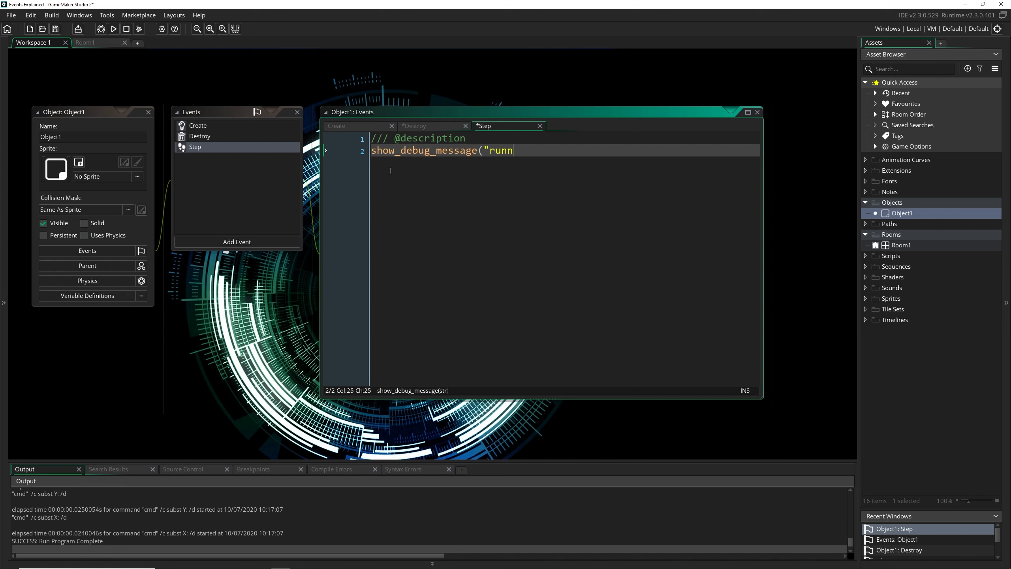
type("ing\");")
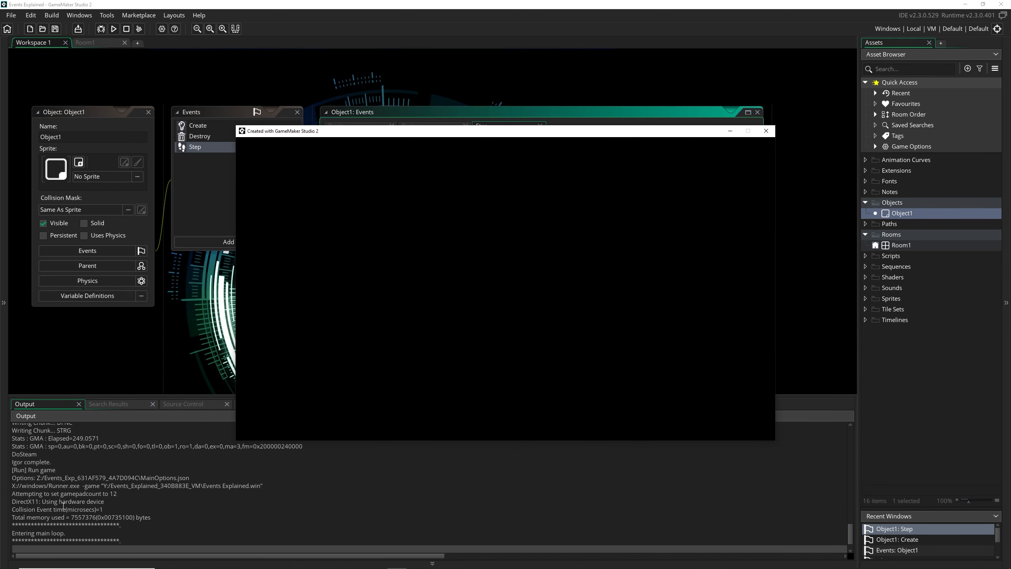
Close the game window once the Output panel repeats 'running'
left_click(766, 131)
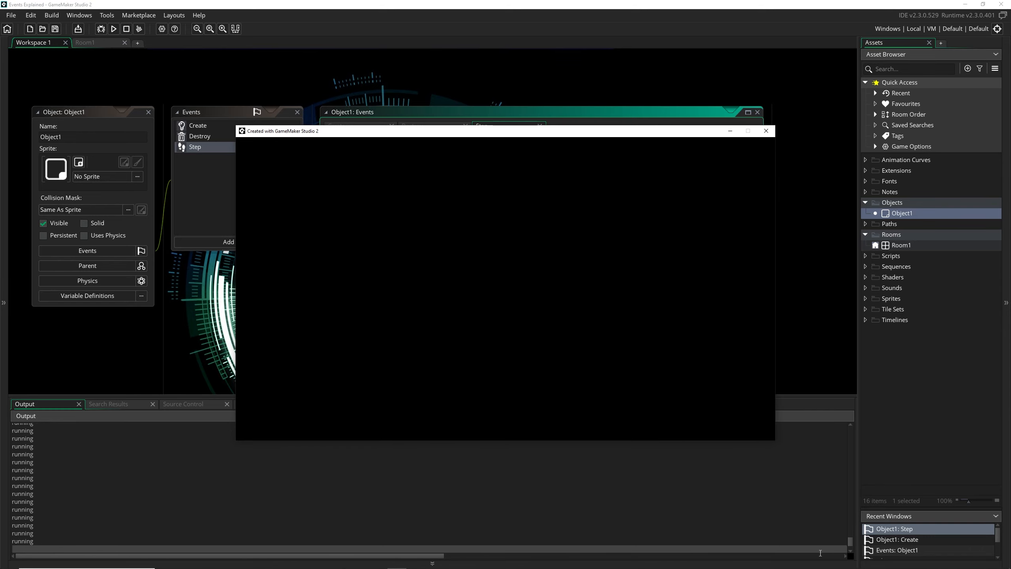
left_click(766, 130)
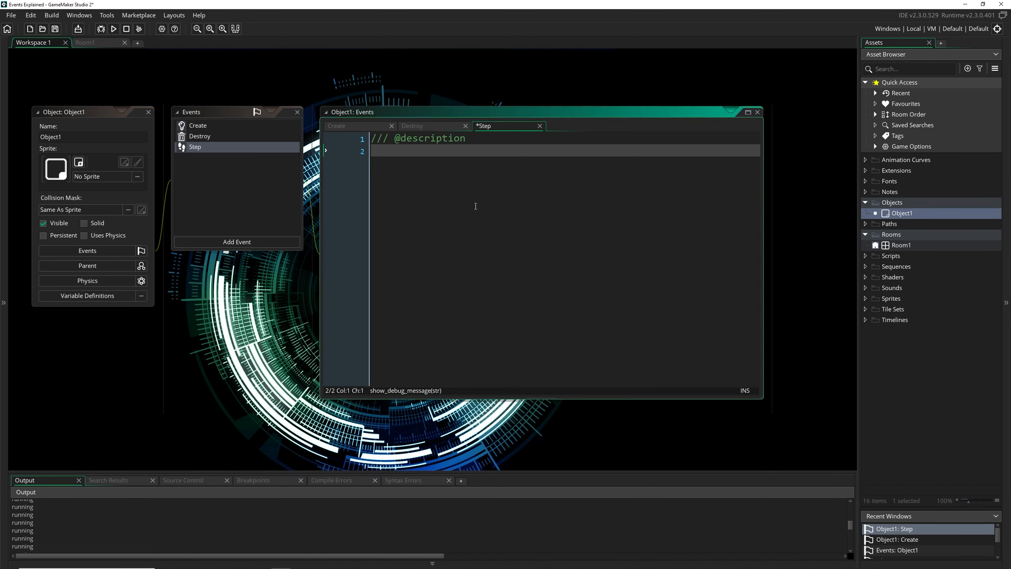
mouse_move(463, 210)
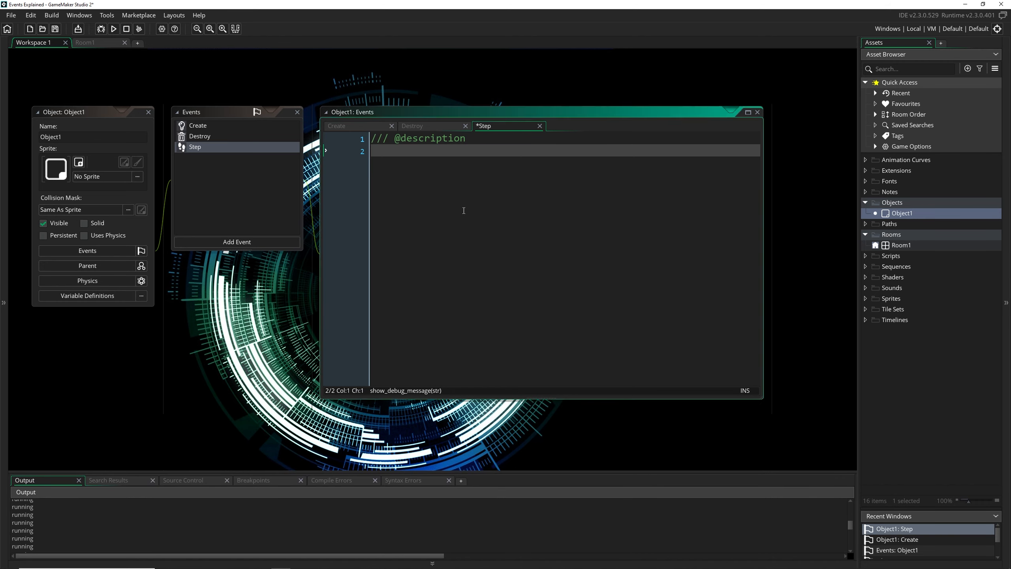
Open Object1's Add Event list of addable event types
left_click(237, 242)
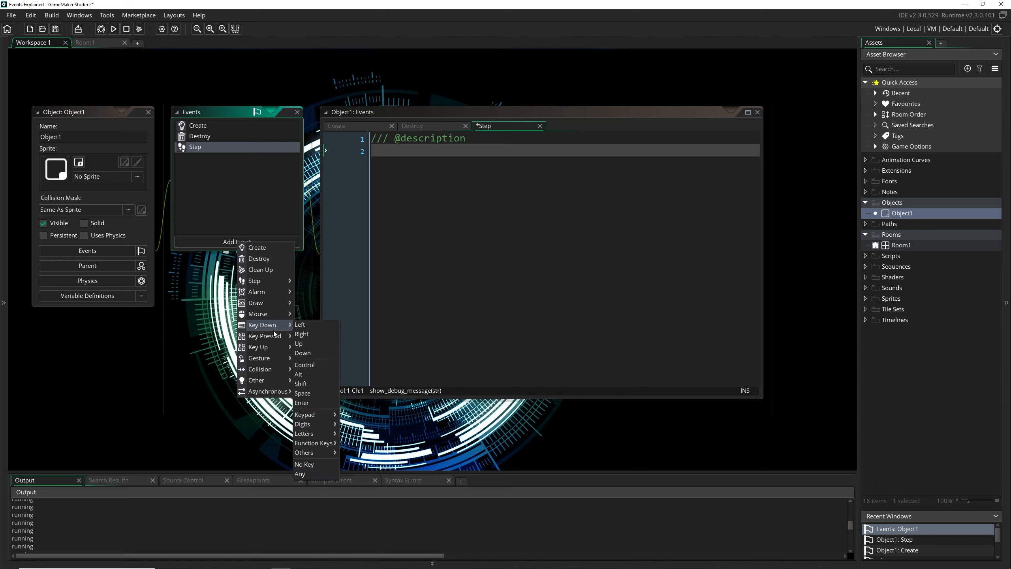
mouse_move(258, 347)
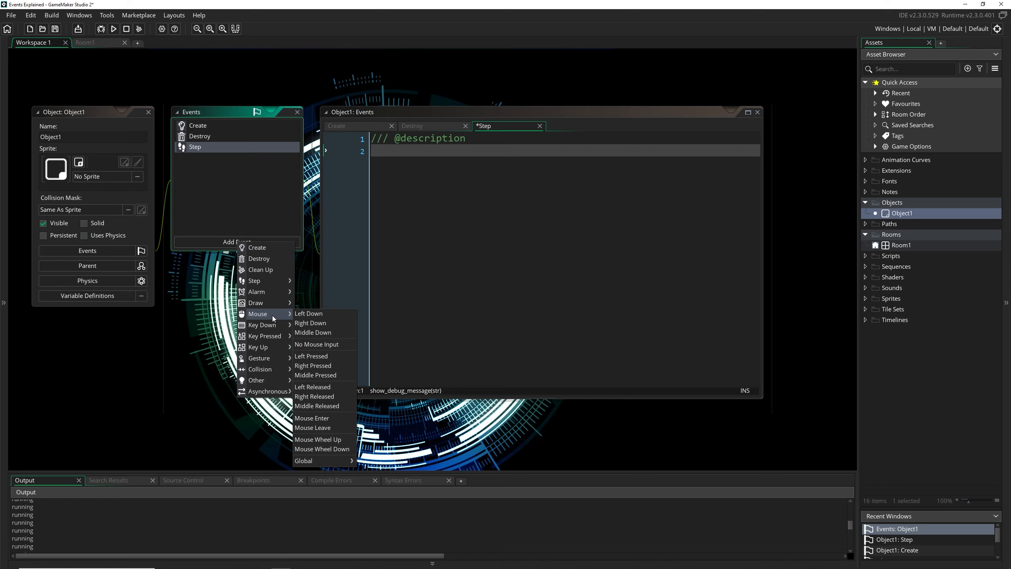
mouse_move(308, 313)
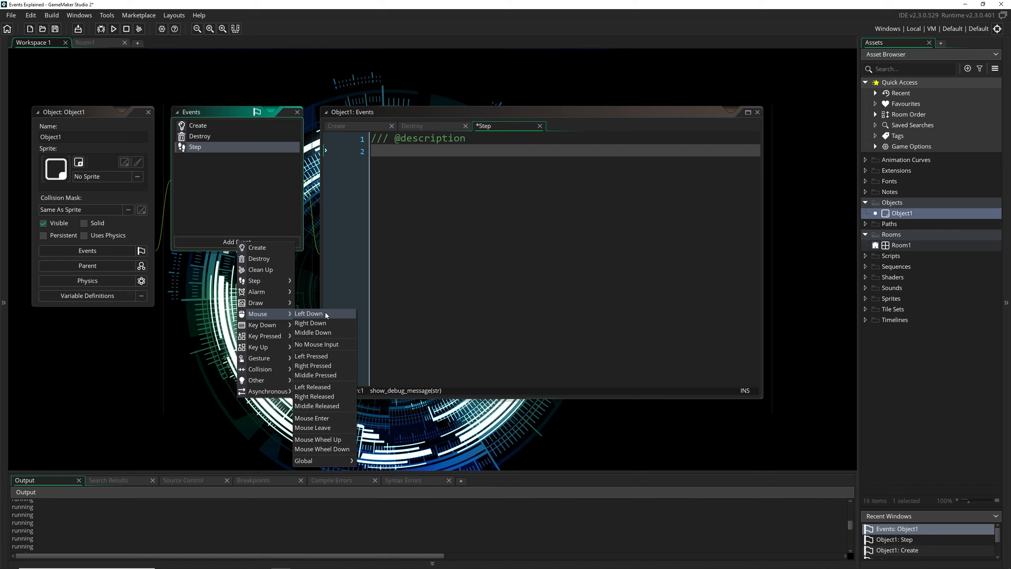
mouse_move(262, 324)
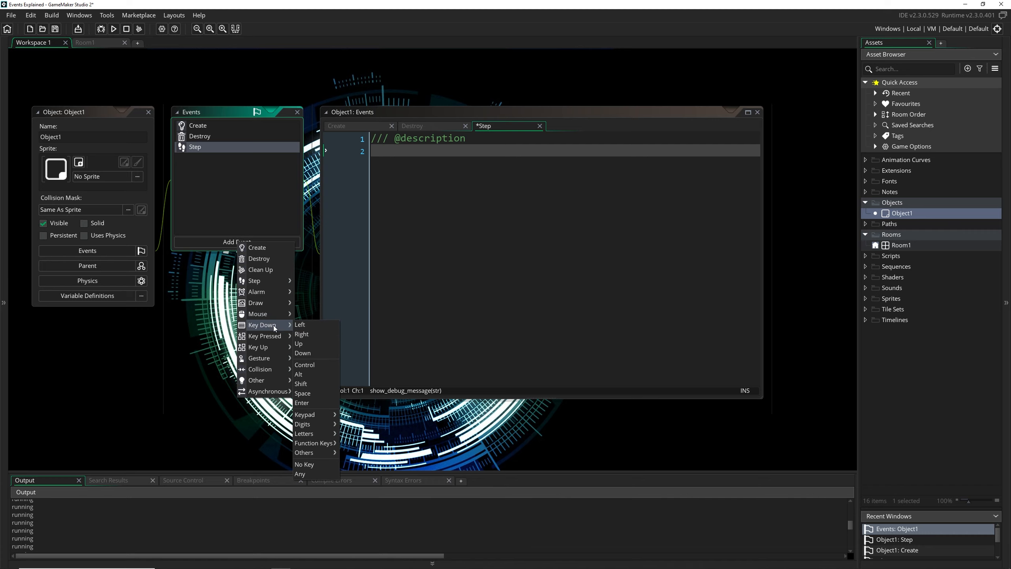
mouse_move(258, 314)
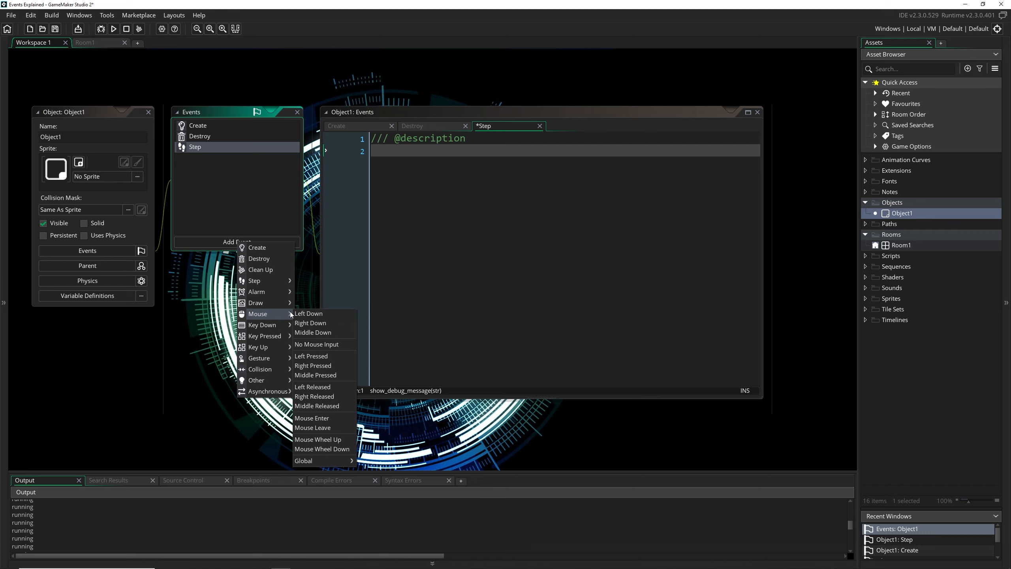
mouse_move(322, 355)
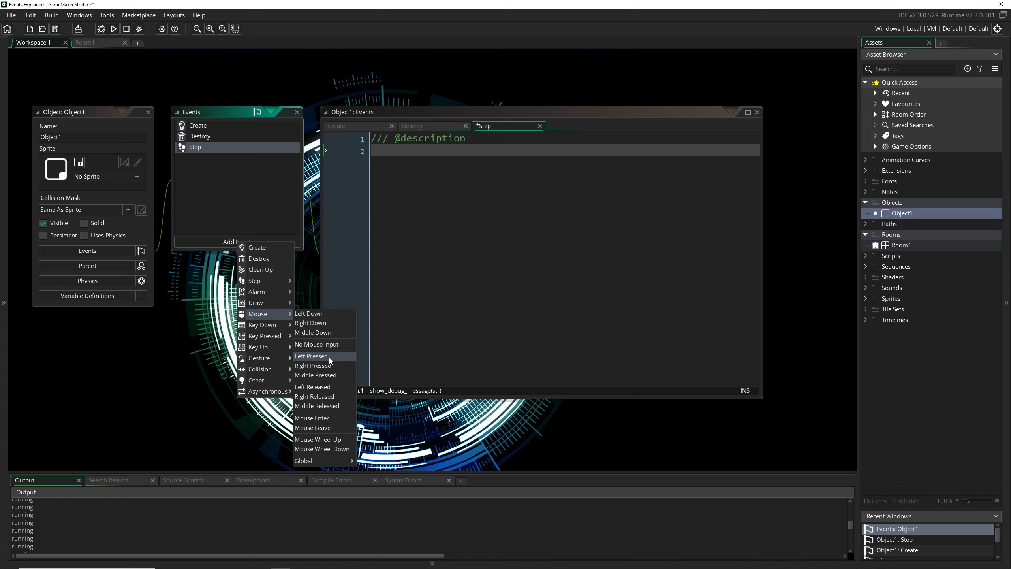
mouse_move(314, 387)
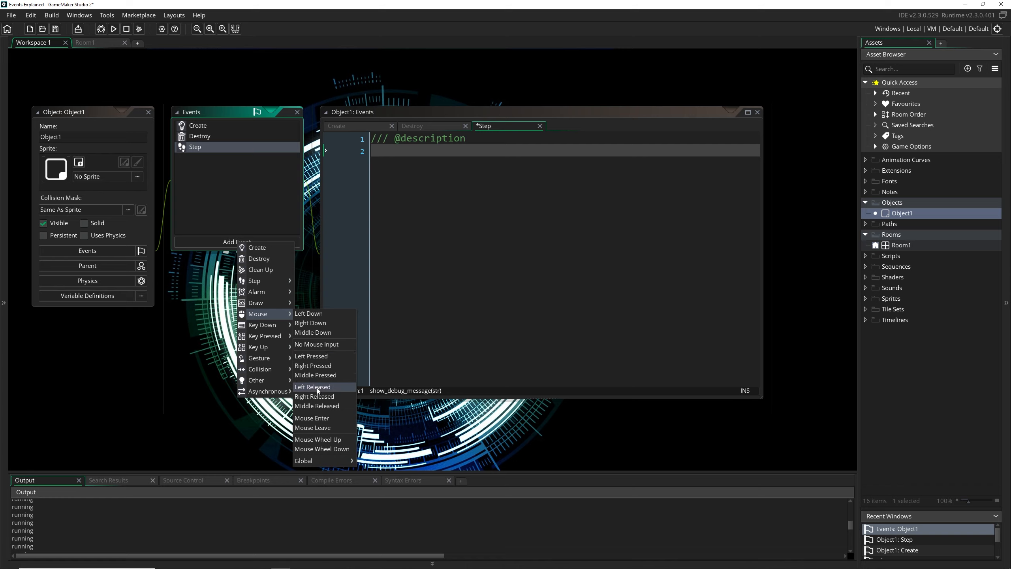
mouse_move(312, 427)
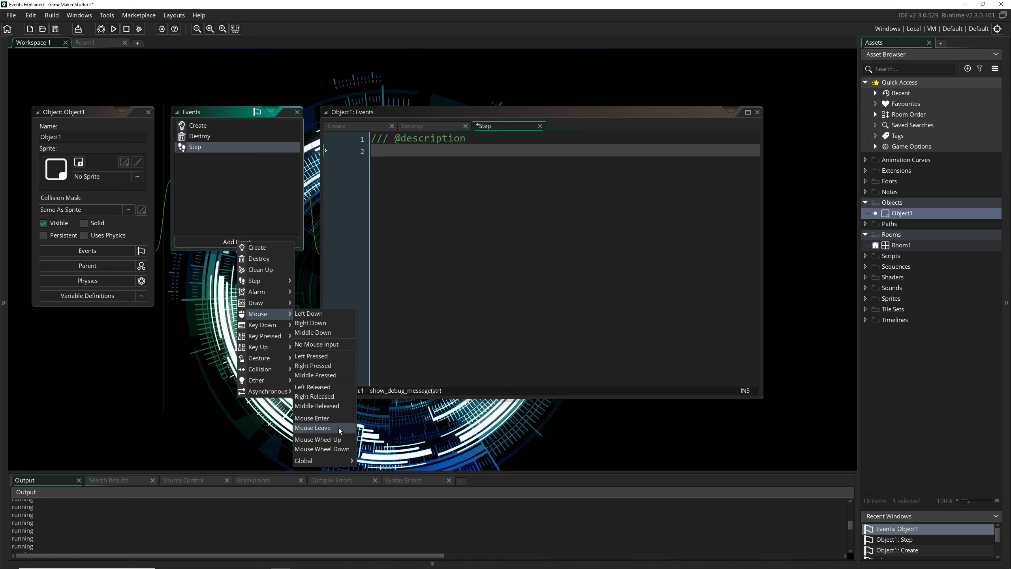
mouse_move(311, 418)
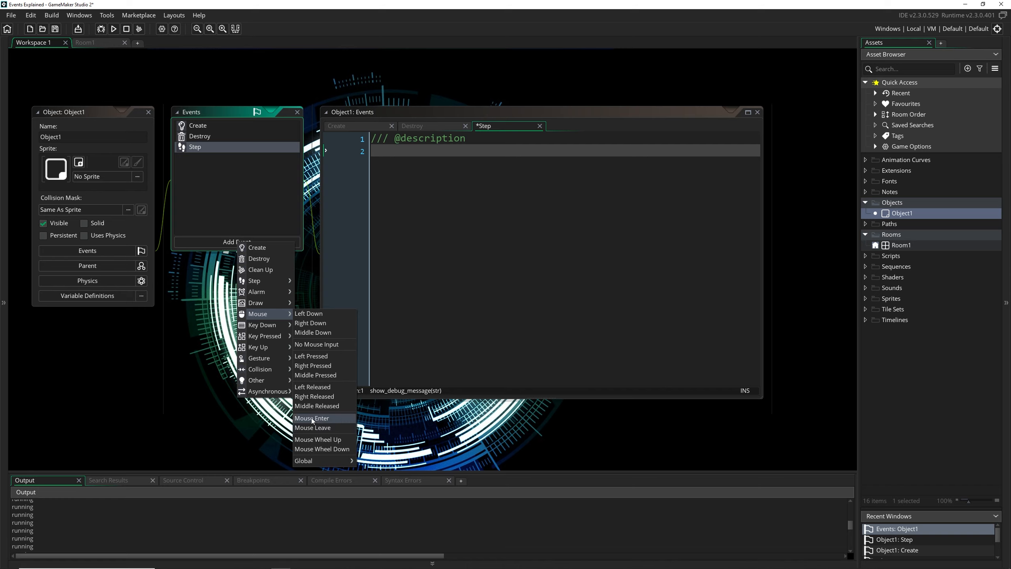
mouse_move(313, 427)
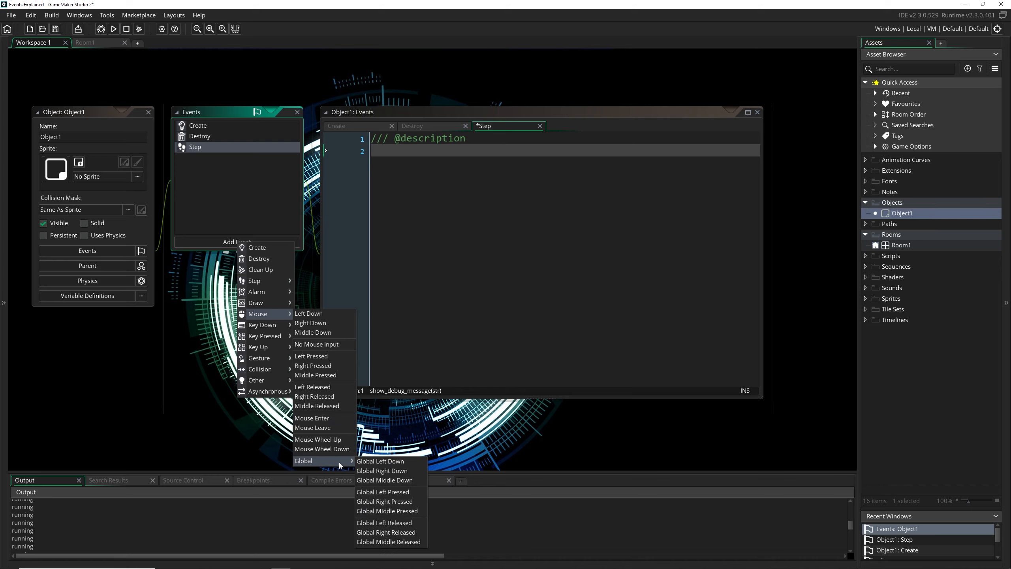
mouse_move(312, 332)
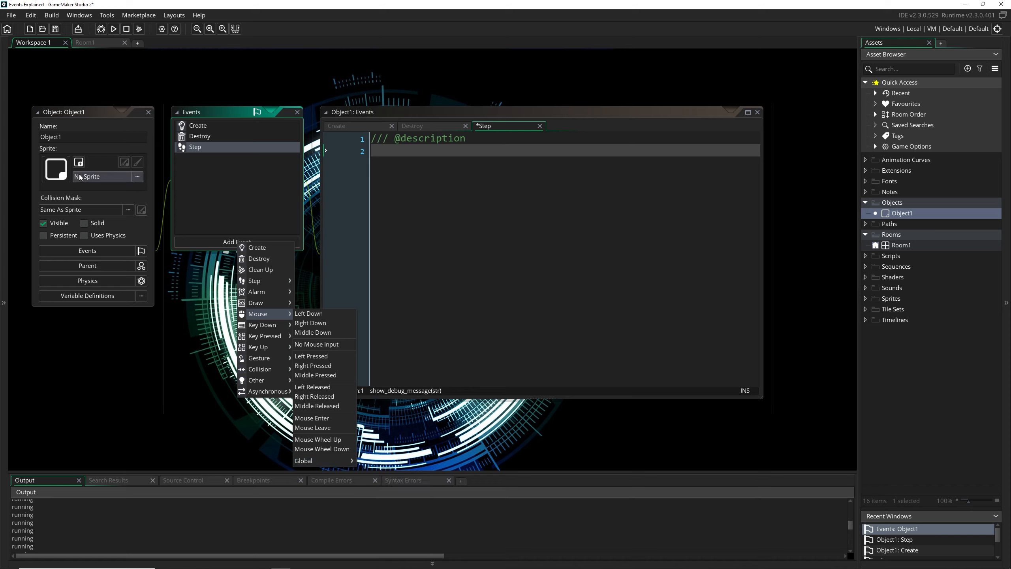
mouse_move(312, 356)
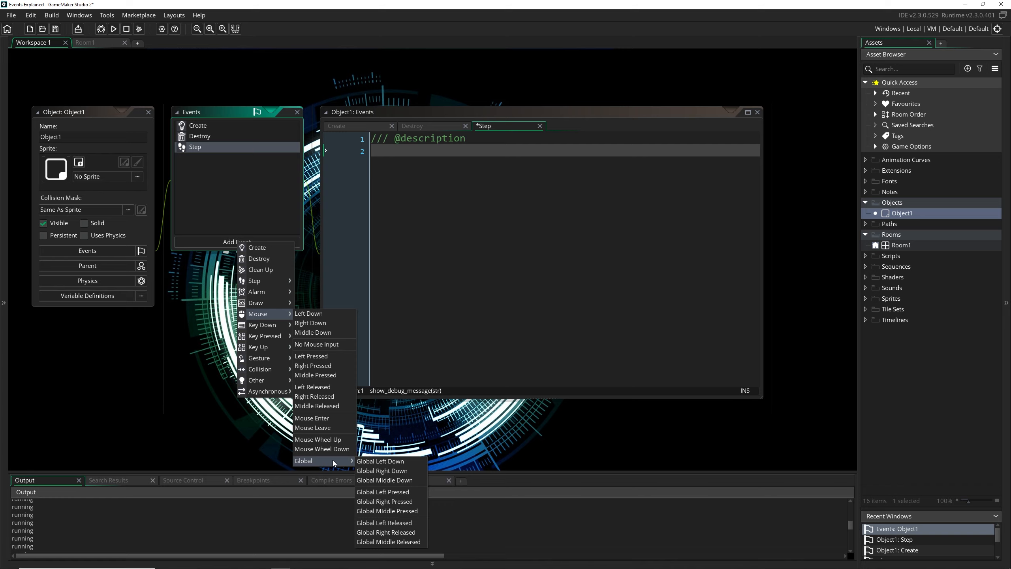
mouse_move(399, 460)
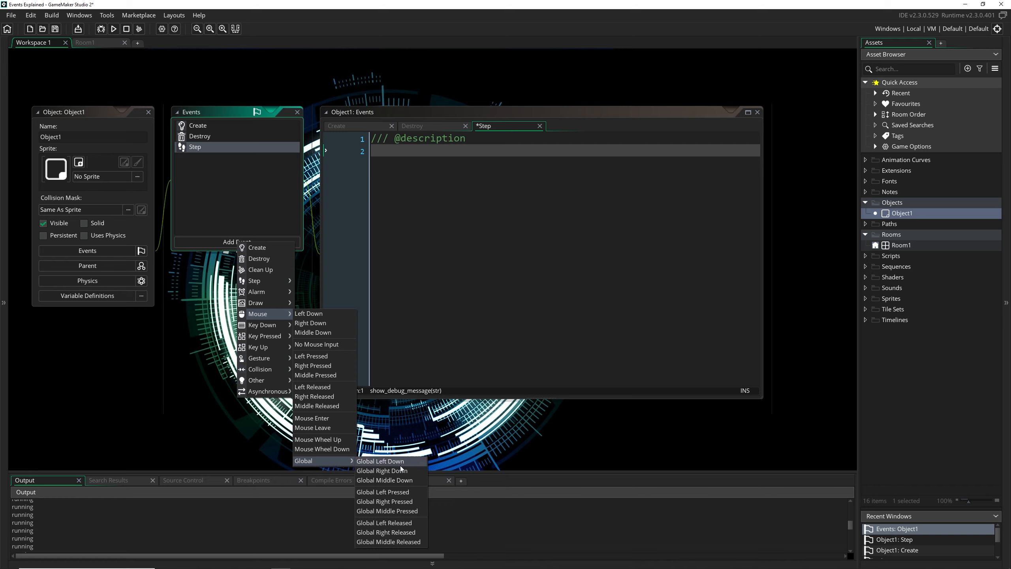
mouse_move(382, 470)
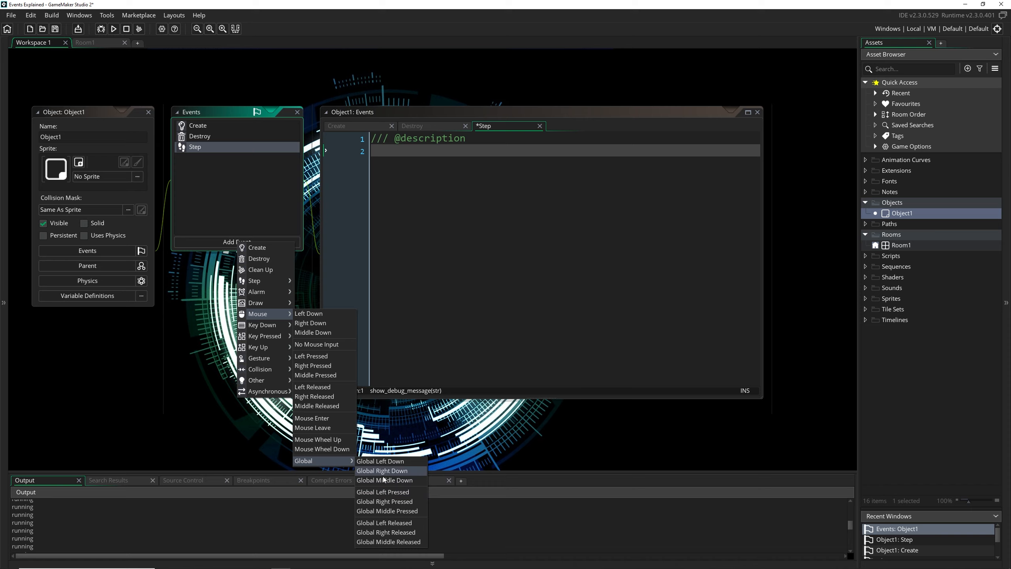
mouse_move(315, 439)
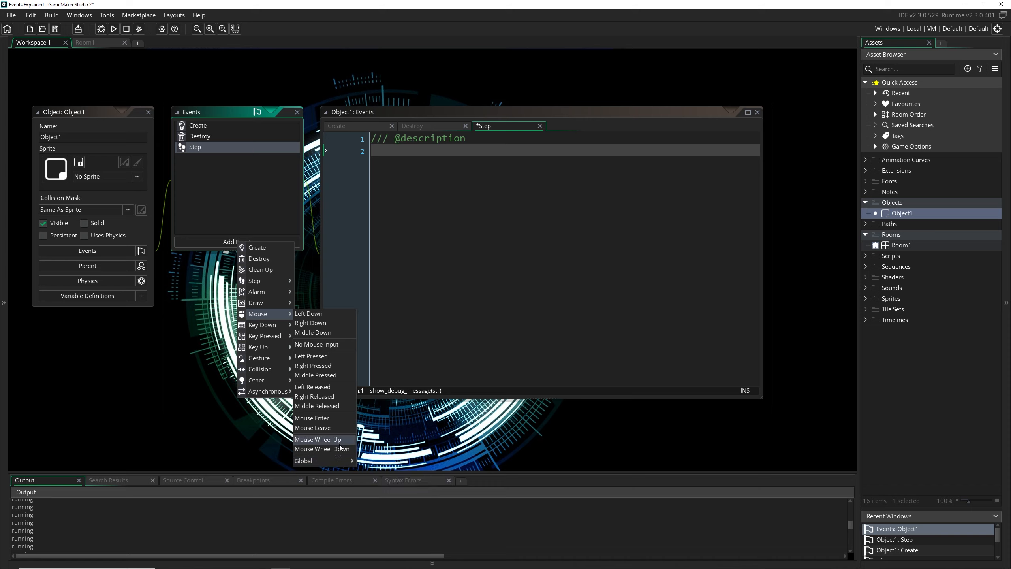
mouse_move(316, 344)
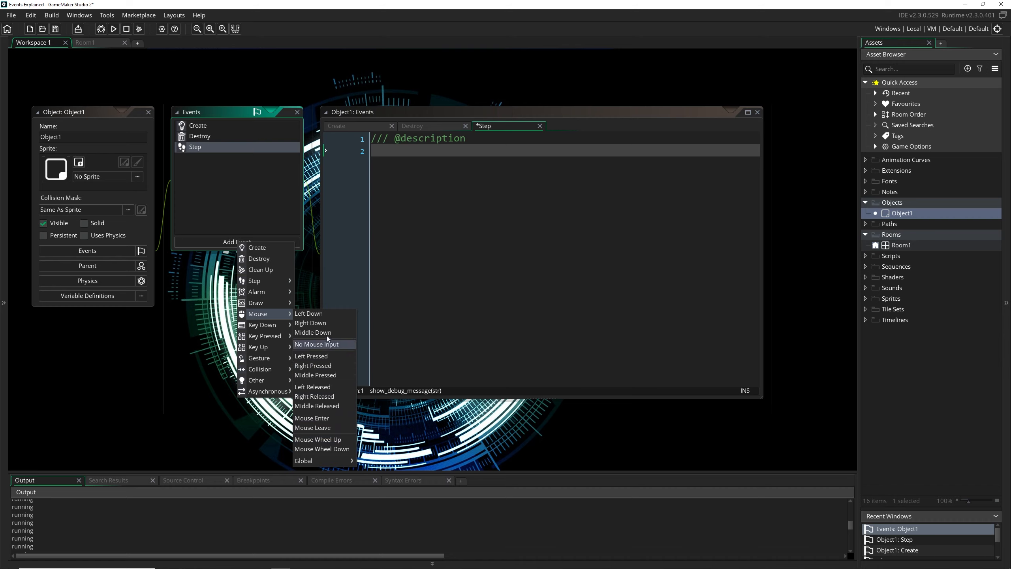
mouse_move(311, 356)
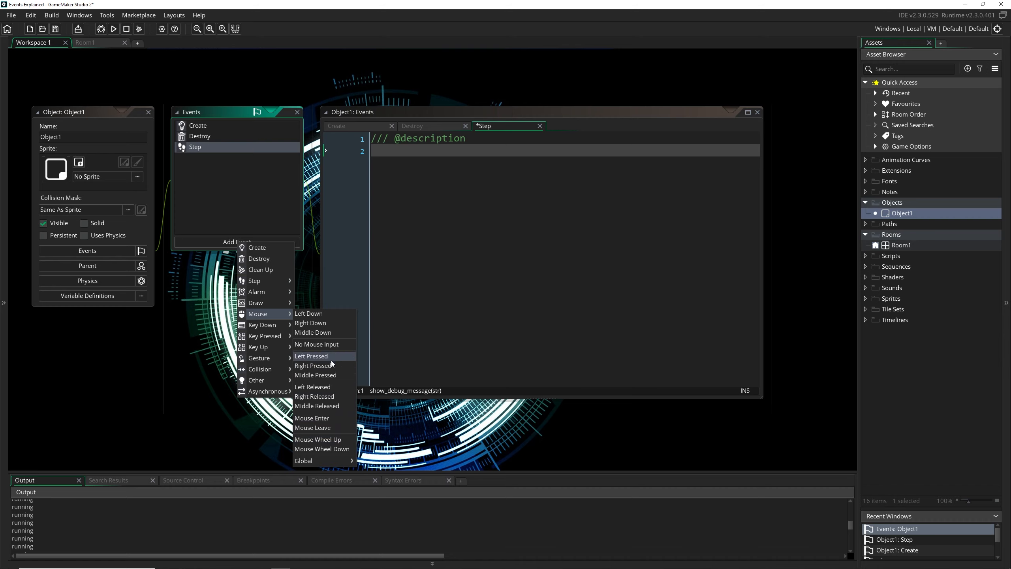
mouse_move(313, 366)
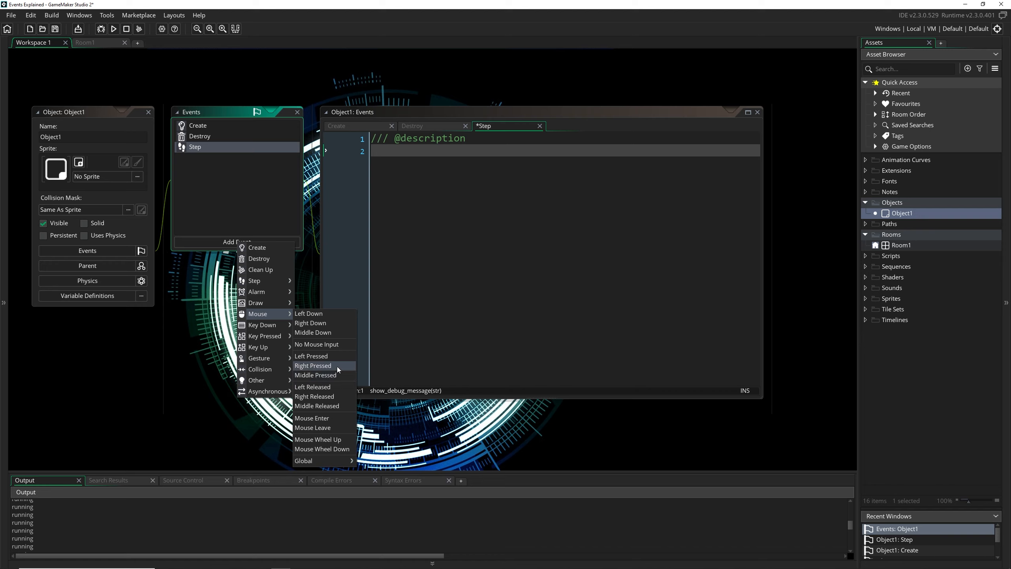
mouse_move(262, 324)
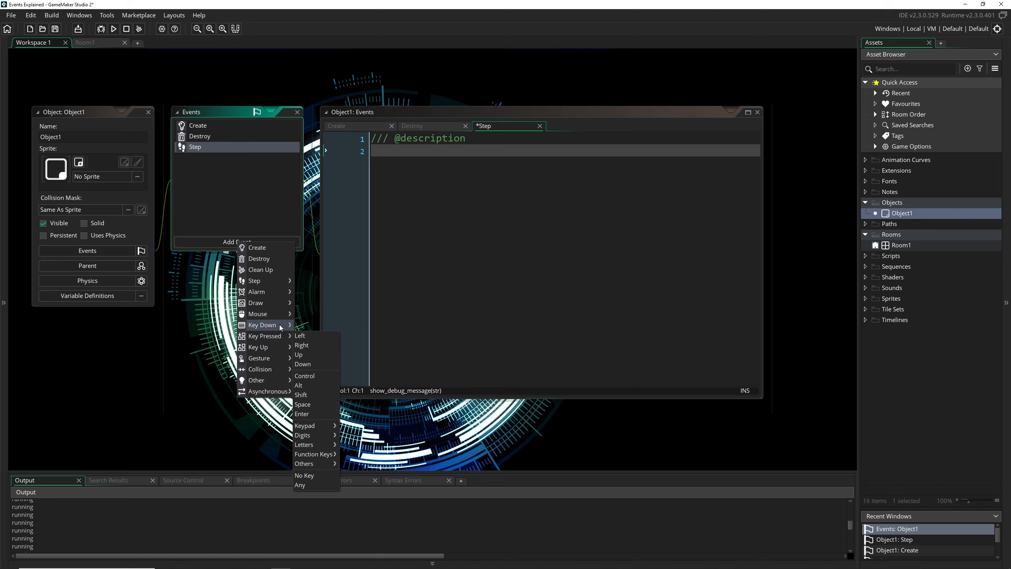
mouse_move(257, 314)
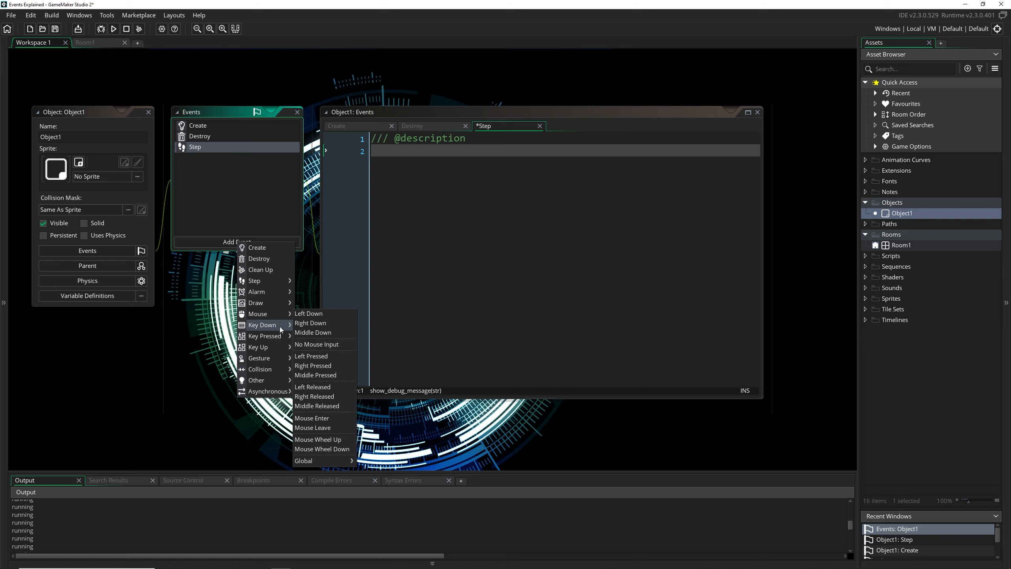
mouse_move(262, 325)
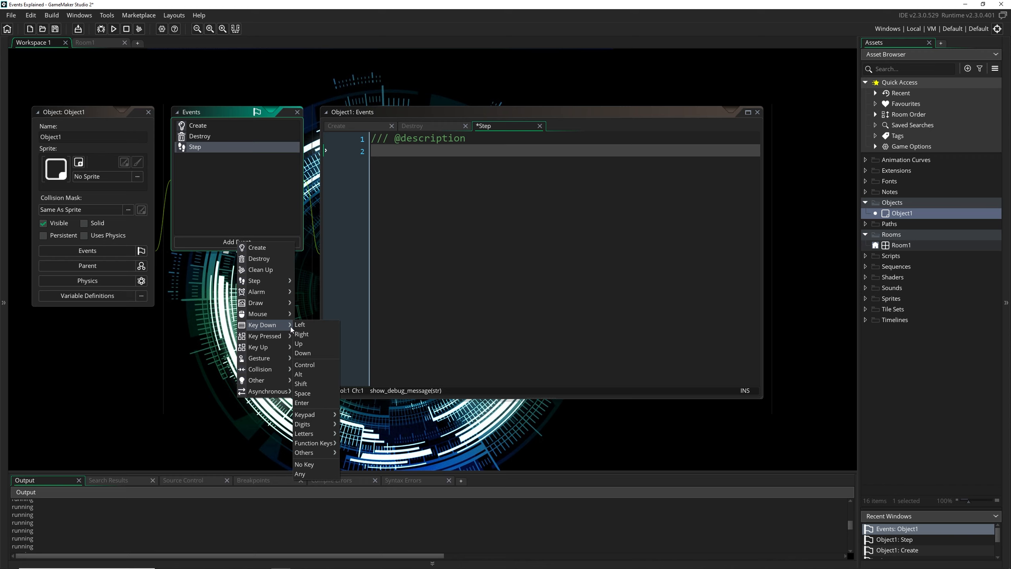
Add a Key Down - Alt event that logs "alt" with show_debug_message
left_click(298, 373)
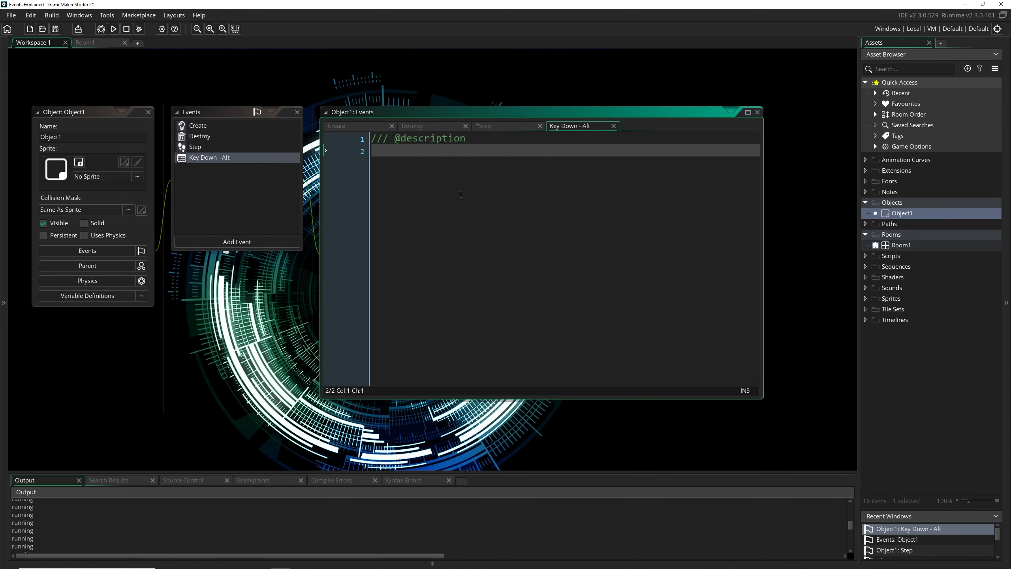
type("show_d")
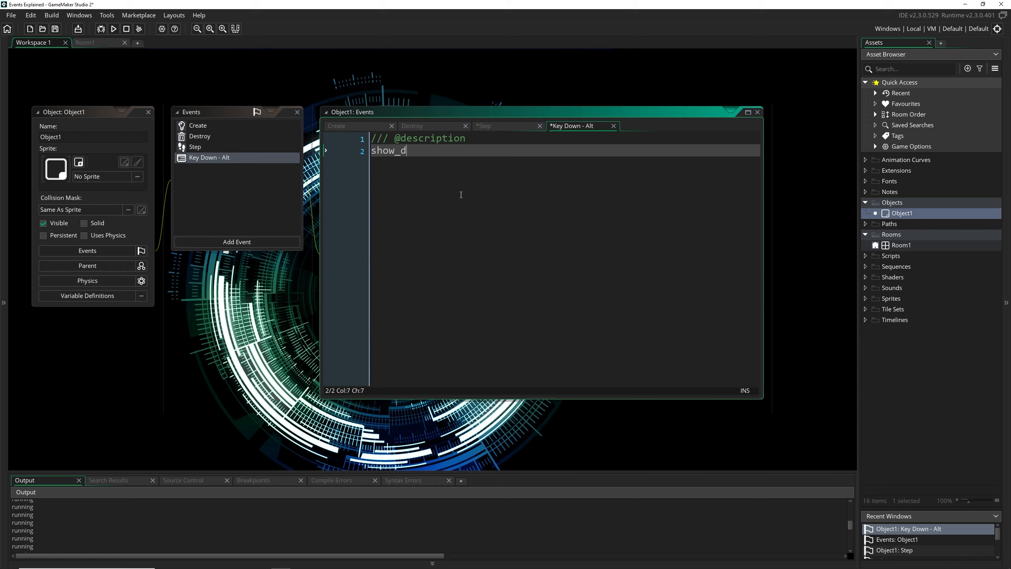
type("ebgu")
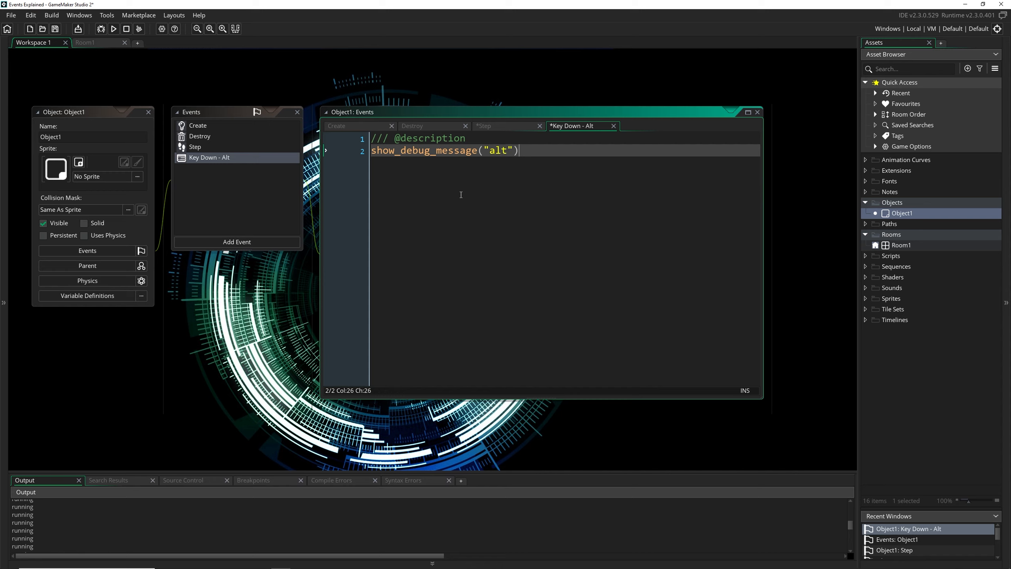
Add a Key Up - Alt event showing a "stopped" message, then run the game
left_click(237, 241)
type("sho")
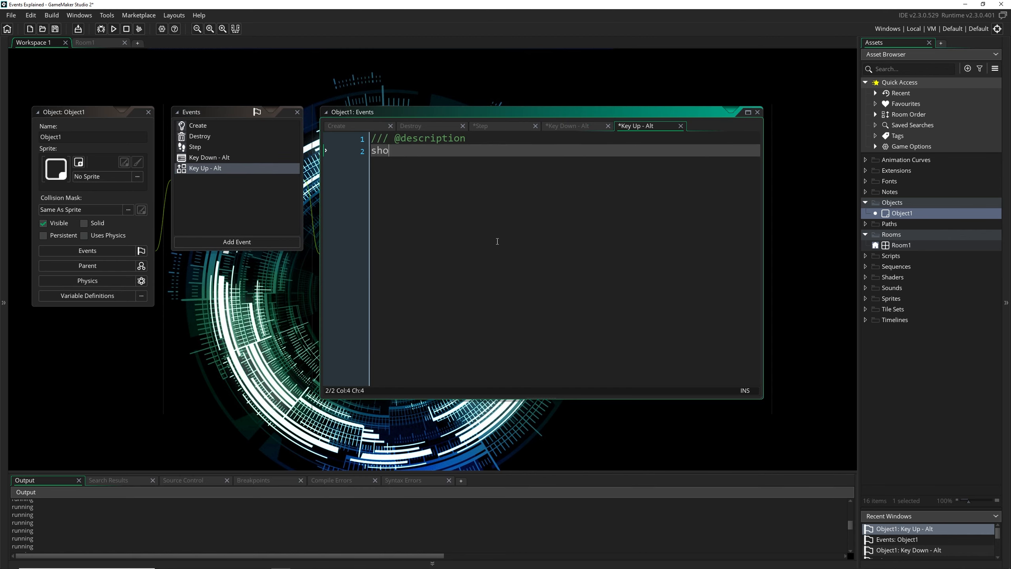
type("w_message(\"")
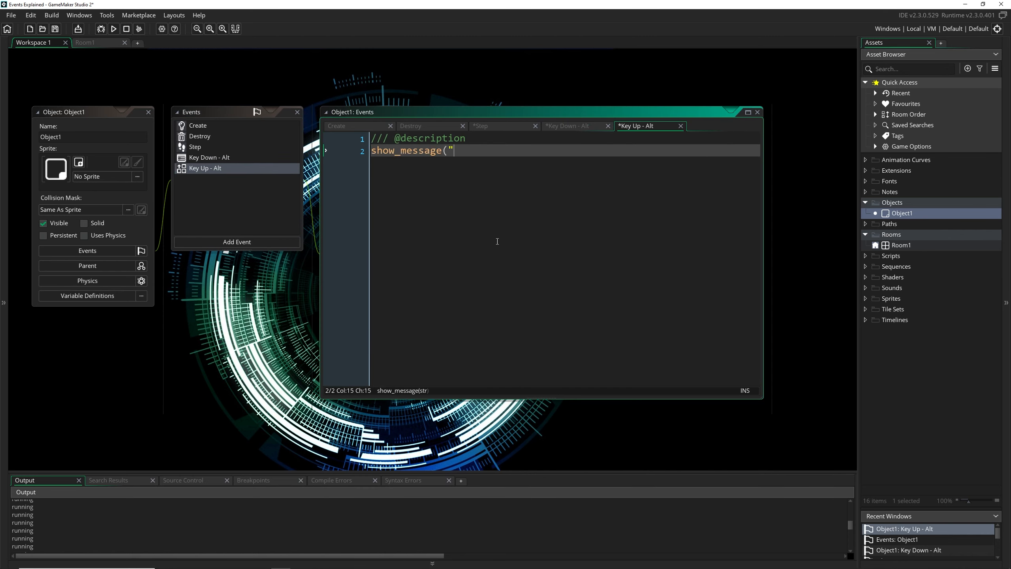
type("stopped\")")
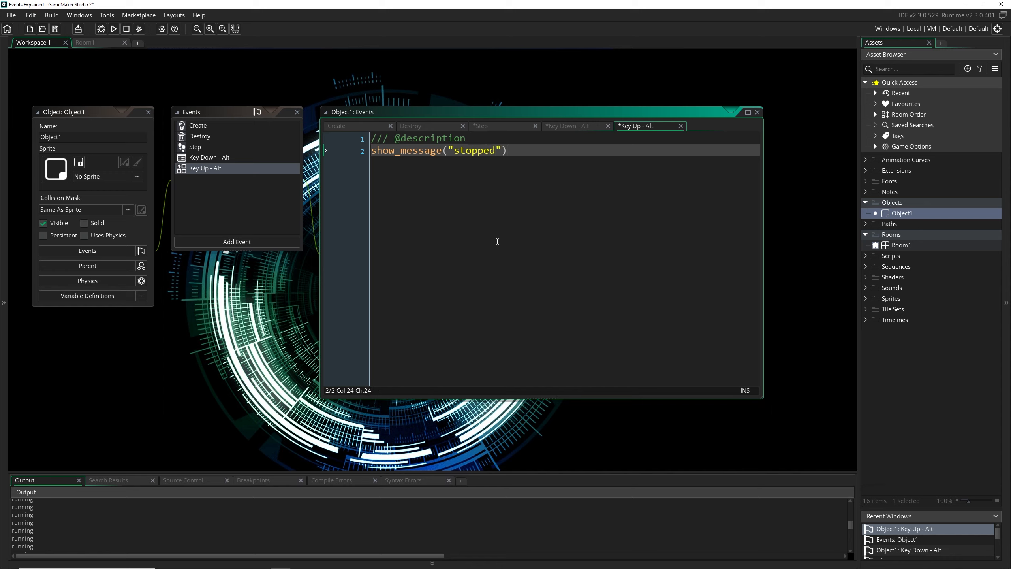
left_click(567, 126)
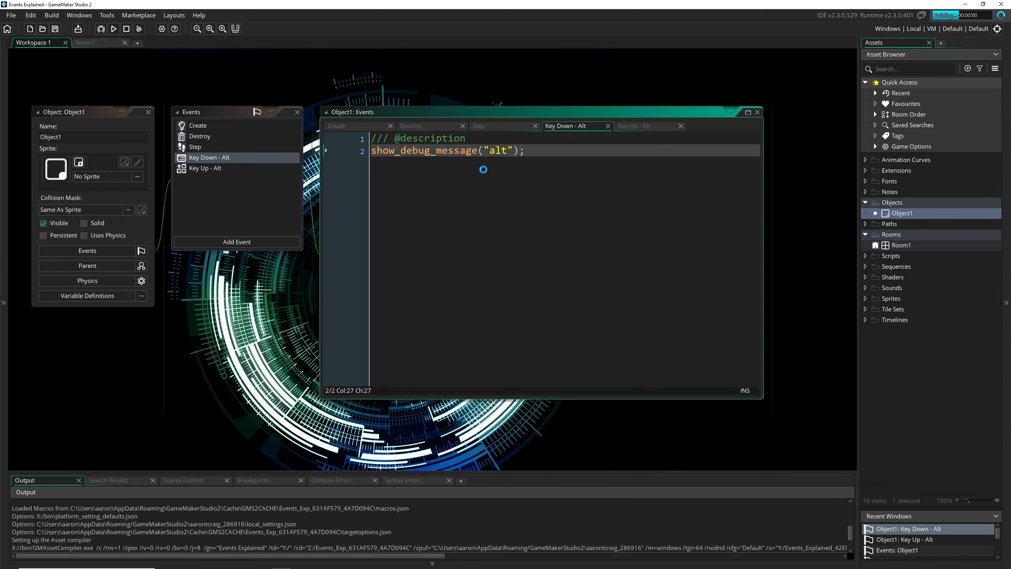
Test-run the game, try Alt, dismiss the 'stopped' message, and open the Key Up - Alt code
left_click(113, 28)
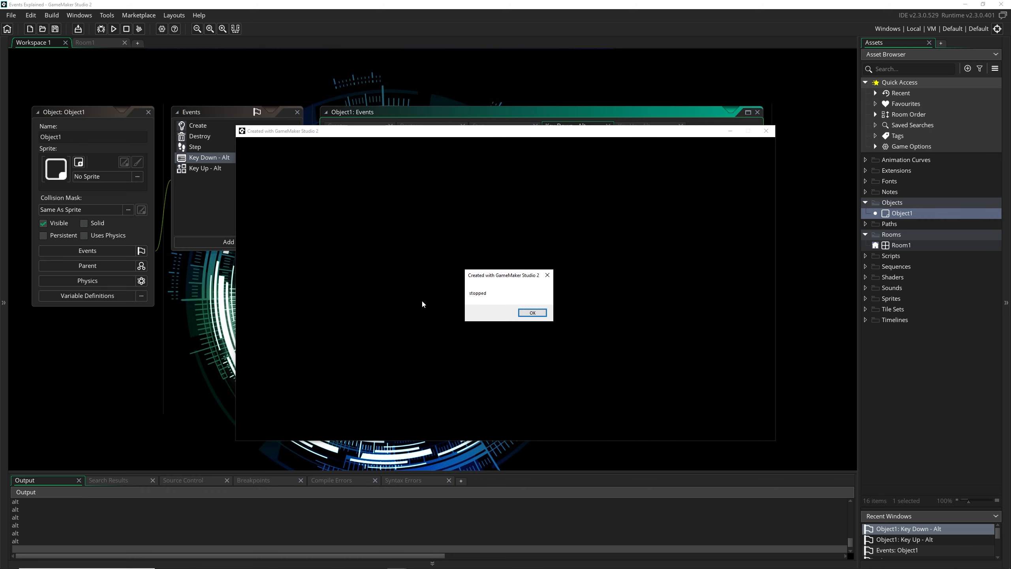
left_click(531, 312)
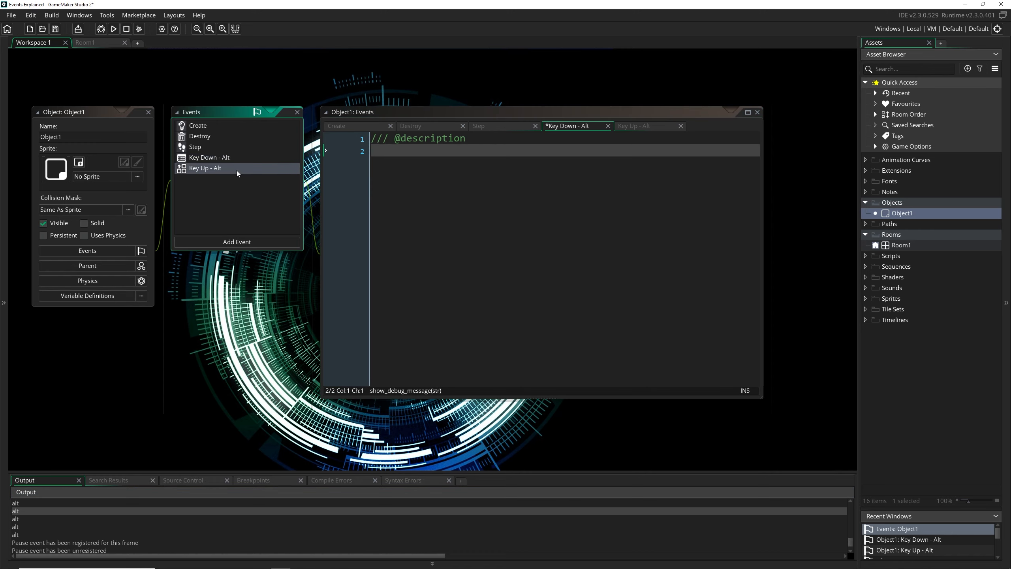
left_click(635, 125)
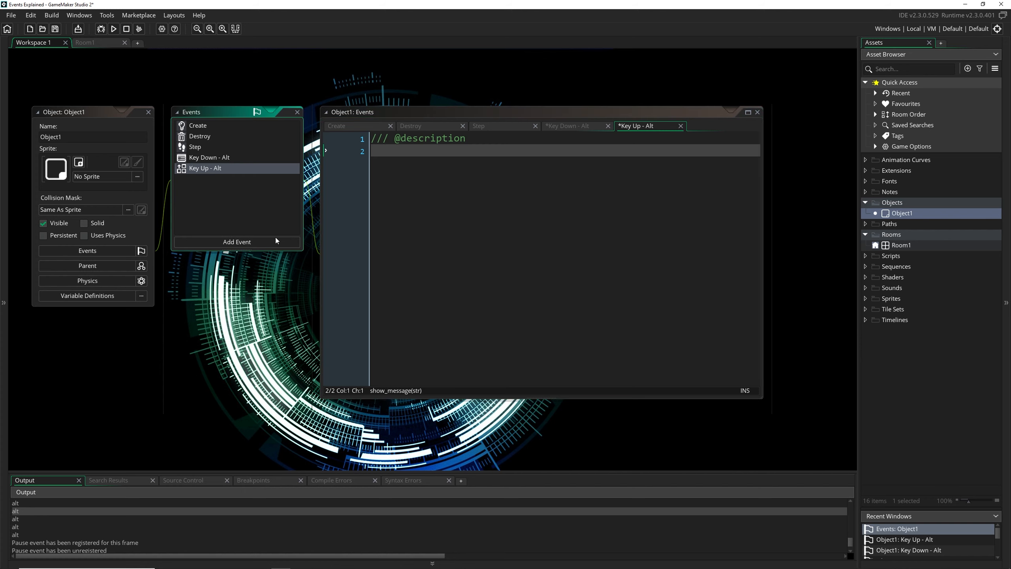
Browse Object1's Add Event list, including the Key Pressed Digits and Function Keys choices
left_click(236, 242)
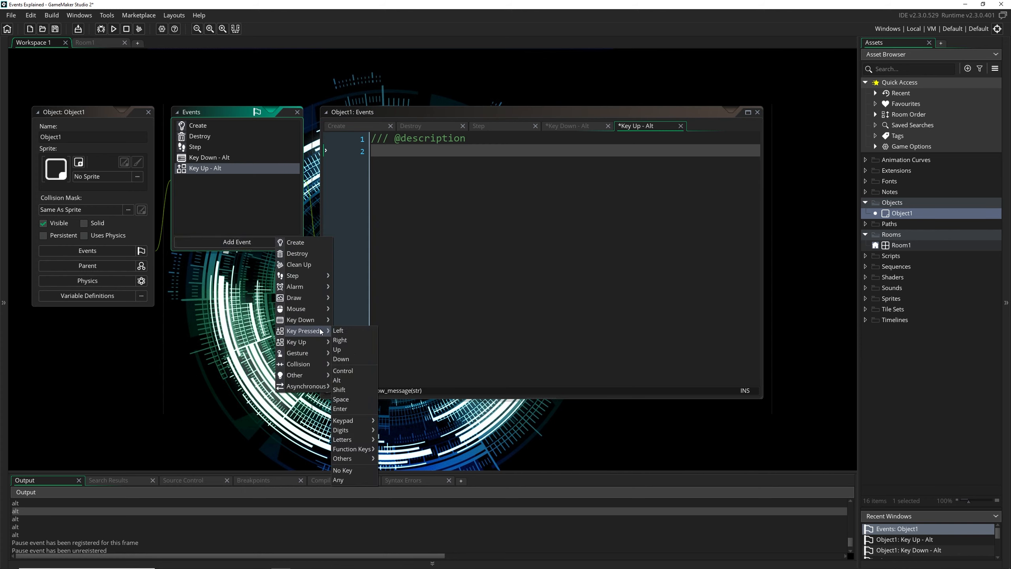
mouse_move(340, 408)
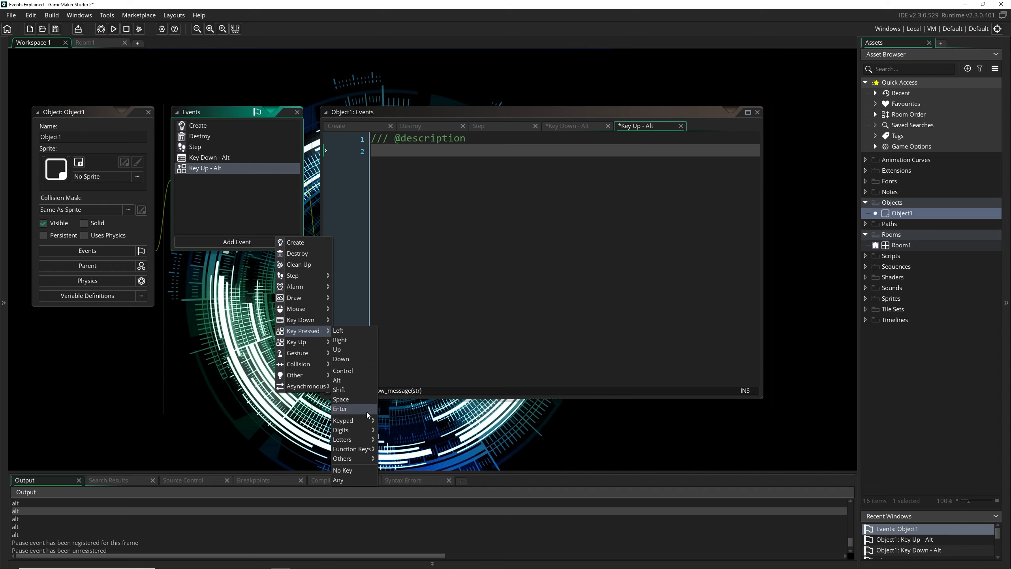
mouse_move(342, 429)
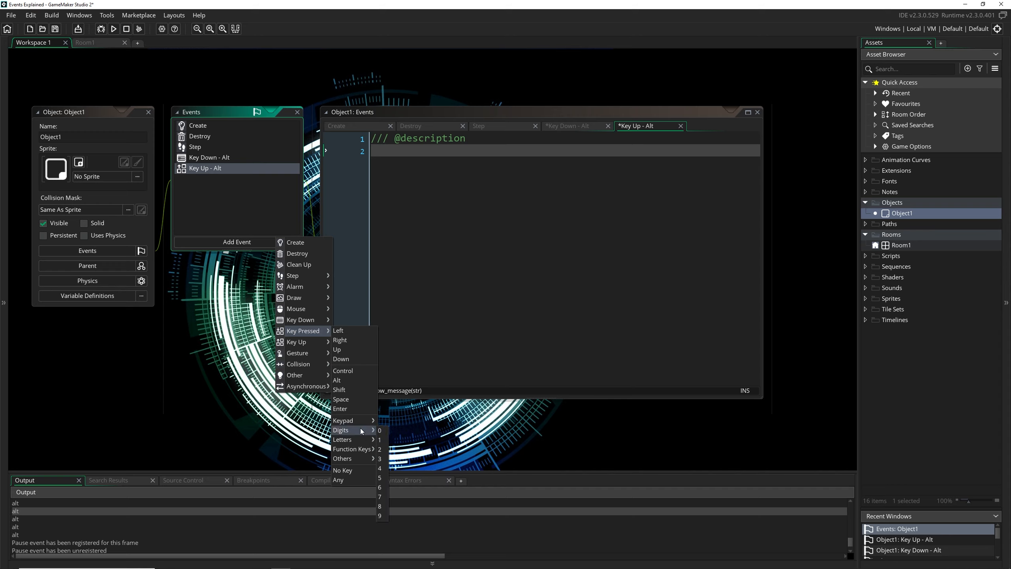
mouse_move(351, 448)
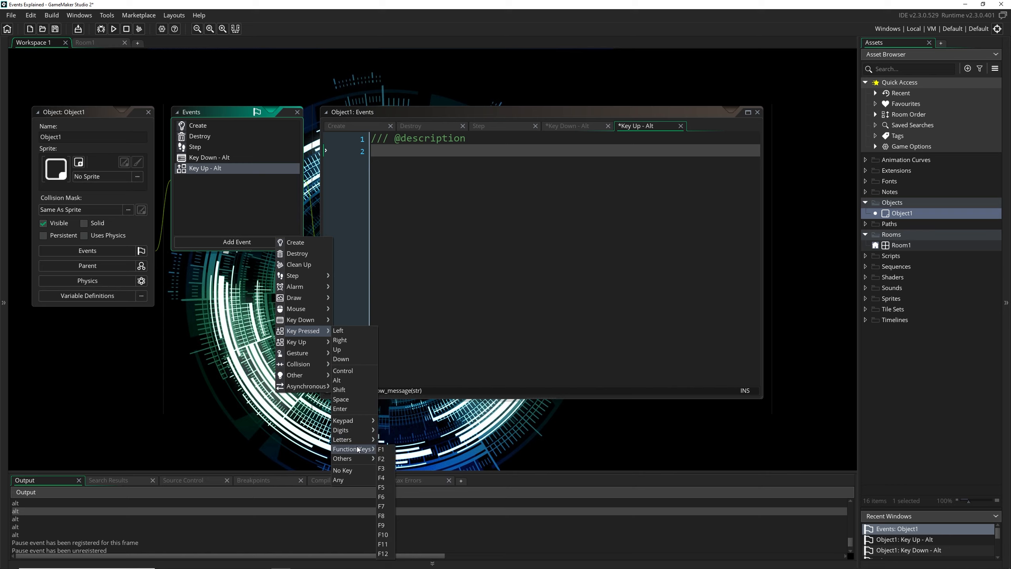
mouse_move(342, 457)
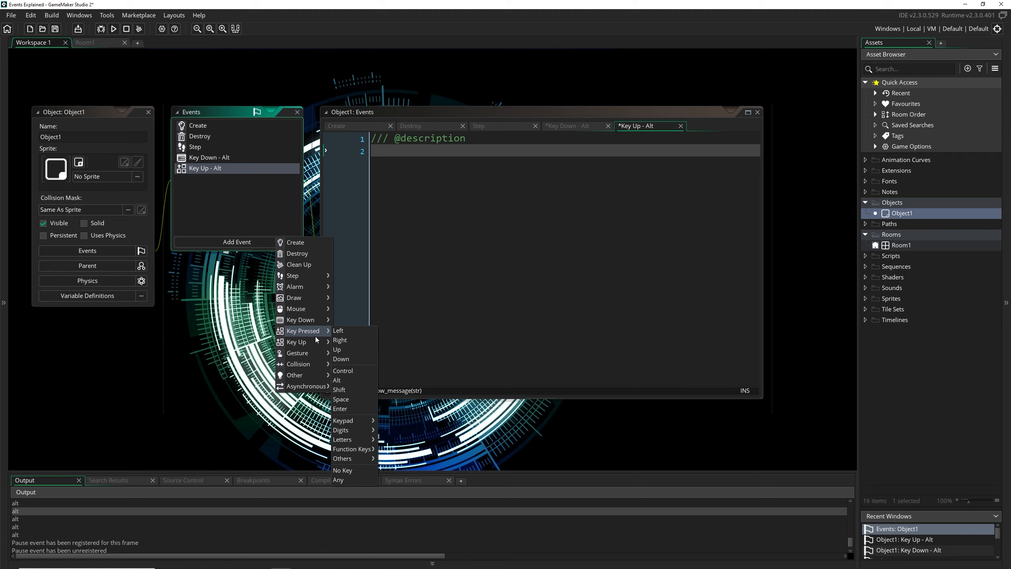
mouse_move(296, 342)
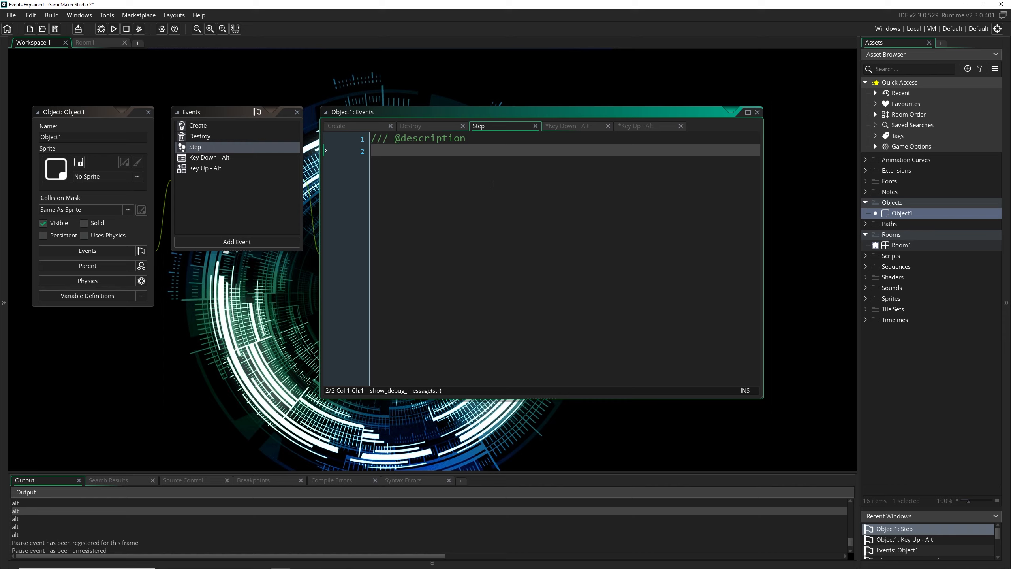
Write an if keyboard_check(ord("A")) block calling show_message("a") in Step, then test-run
type("if (keyboard_check")
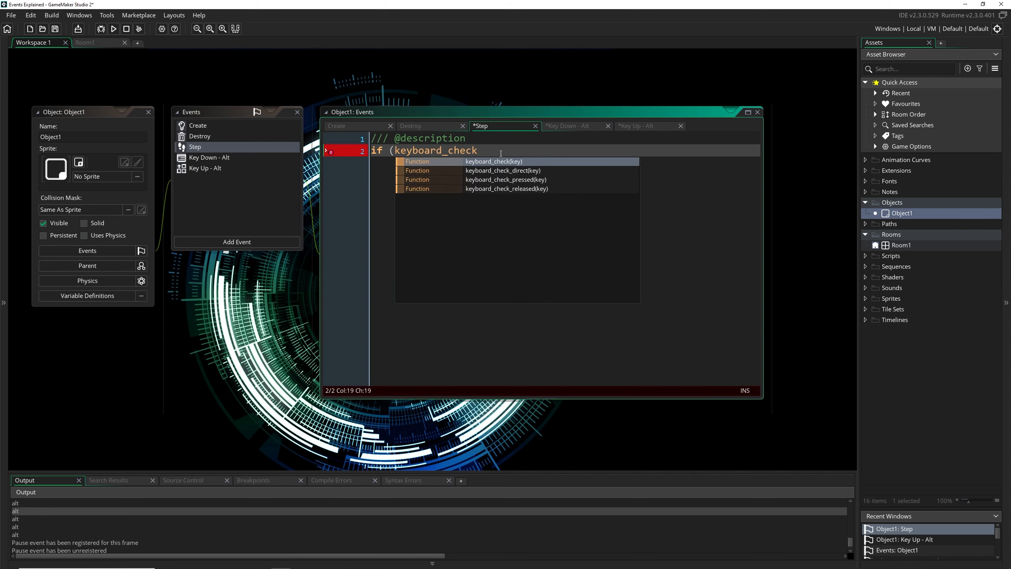
type("(vK")
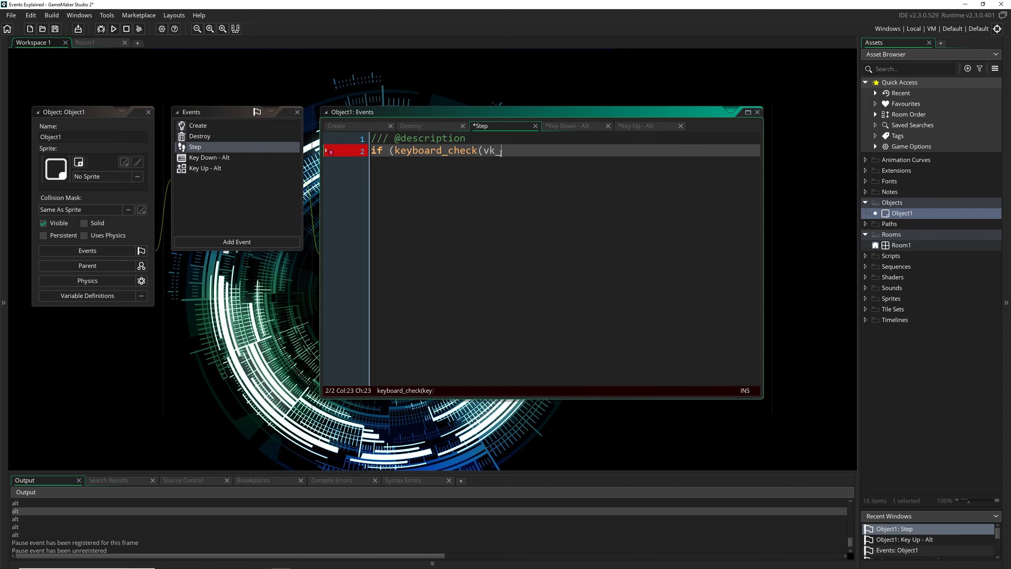
type("ord(\"A")
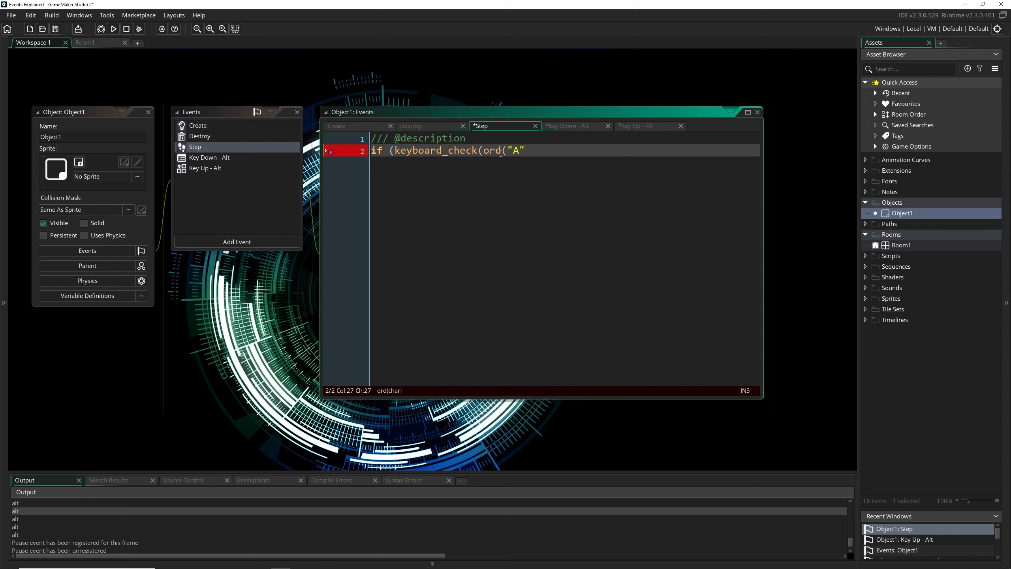
type("))) {")
type("show")
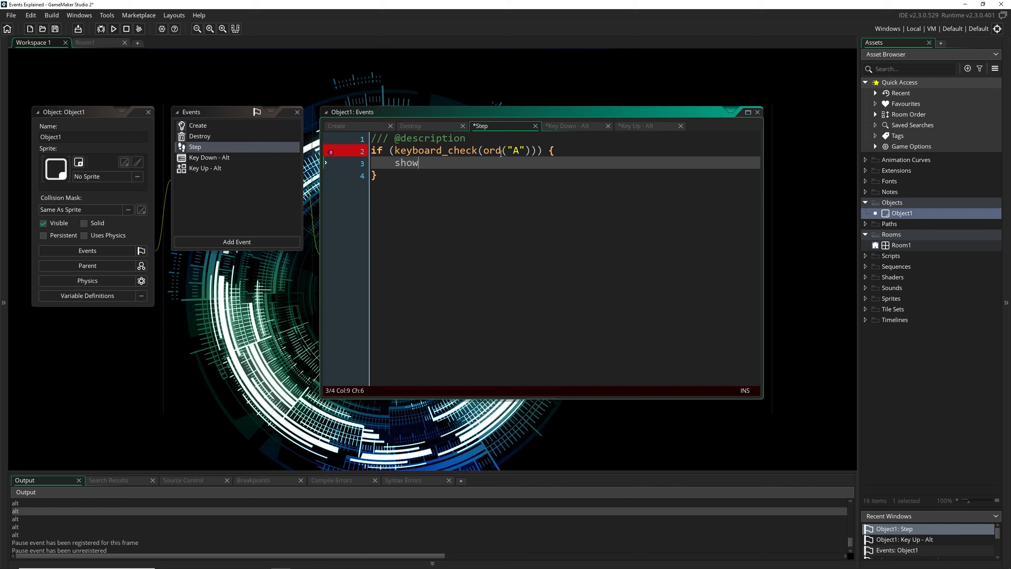
type("_message(\"a\"")
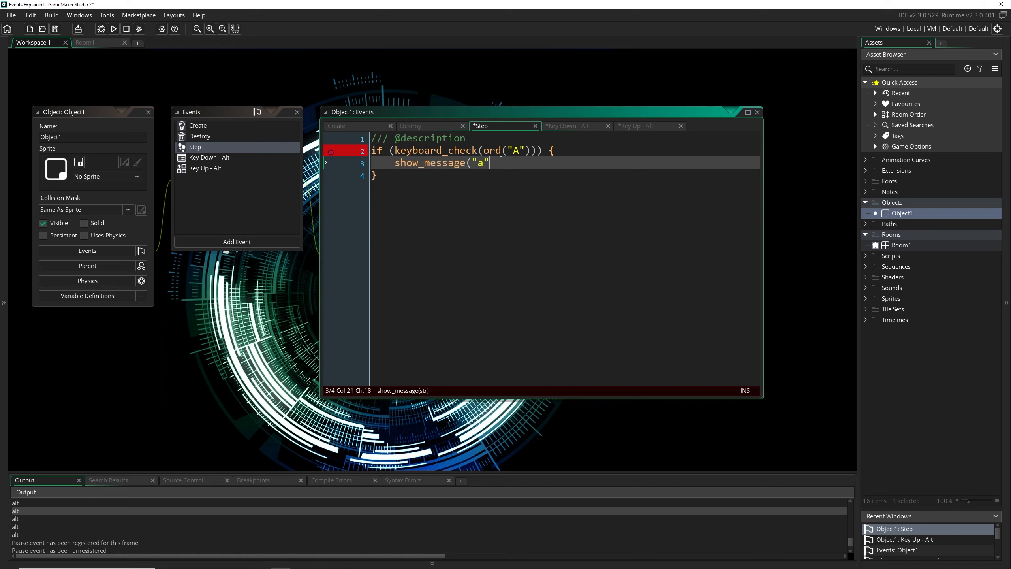
type(");")
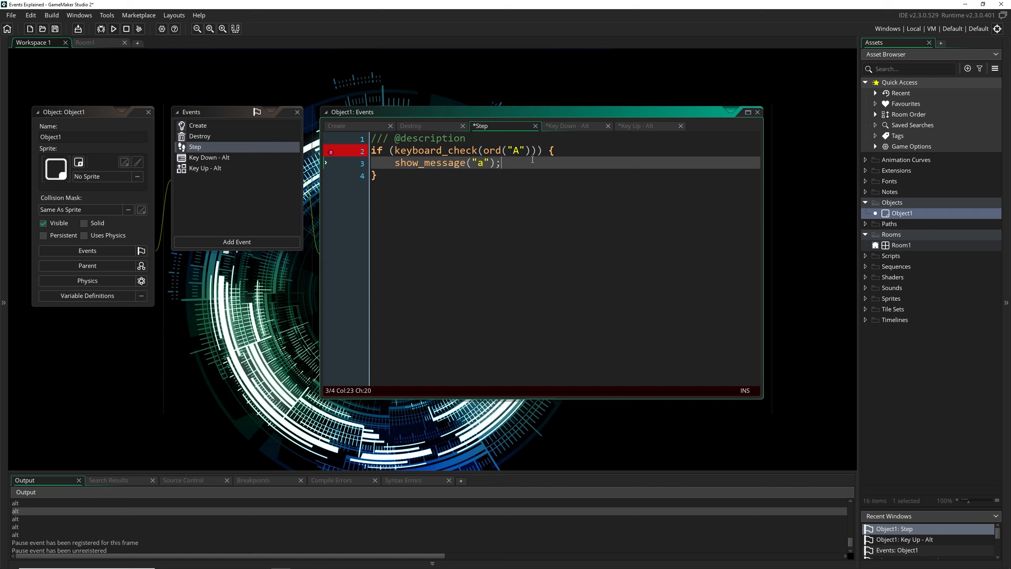
left_click(113, 28)
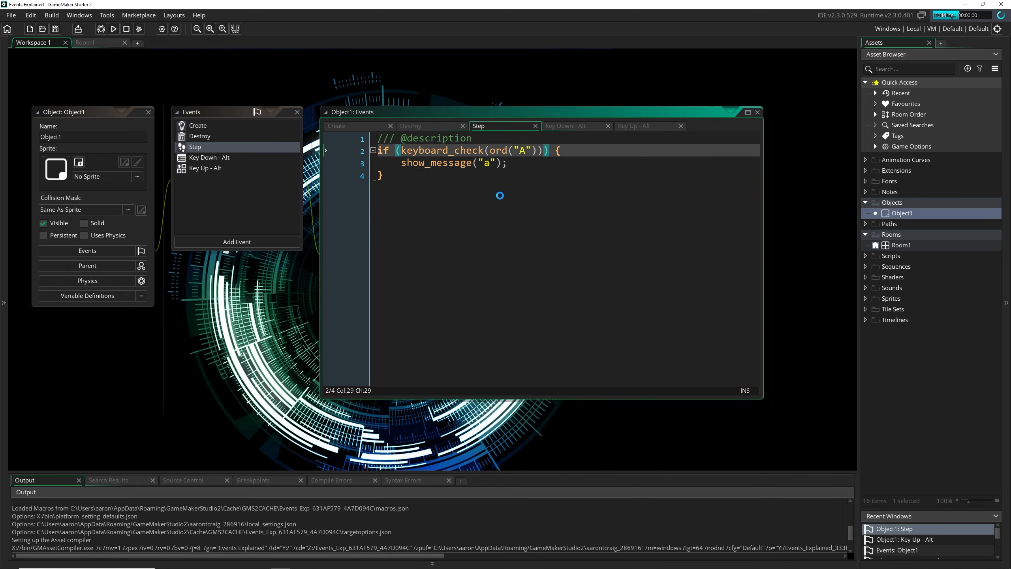
left_click(113, 29)
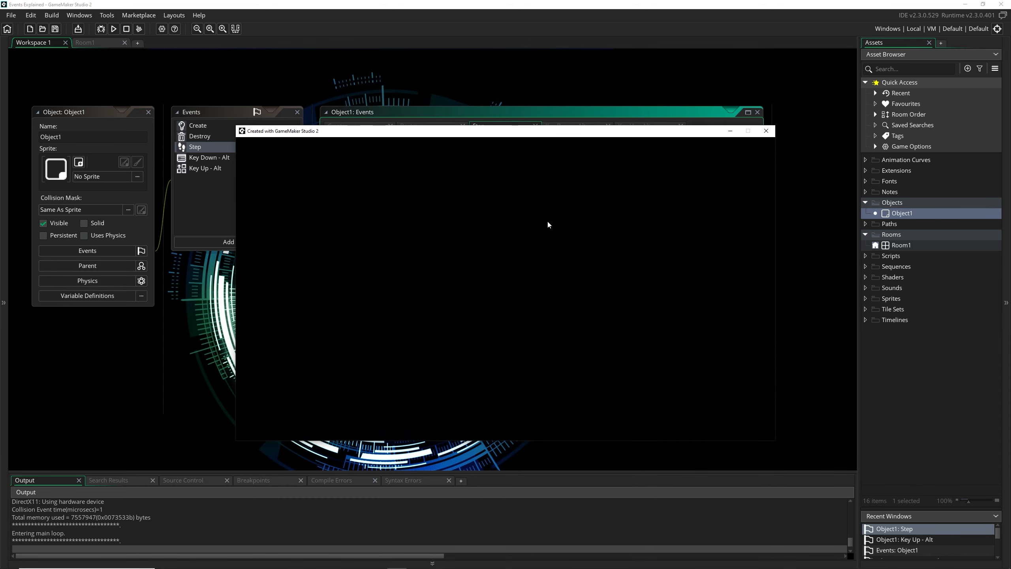
mouse_move(782, 137)
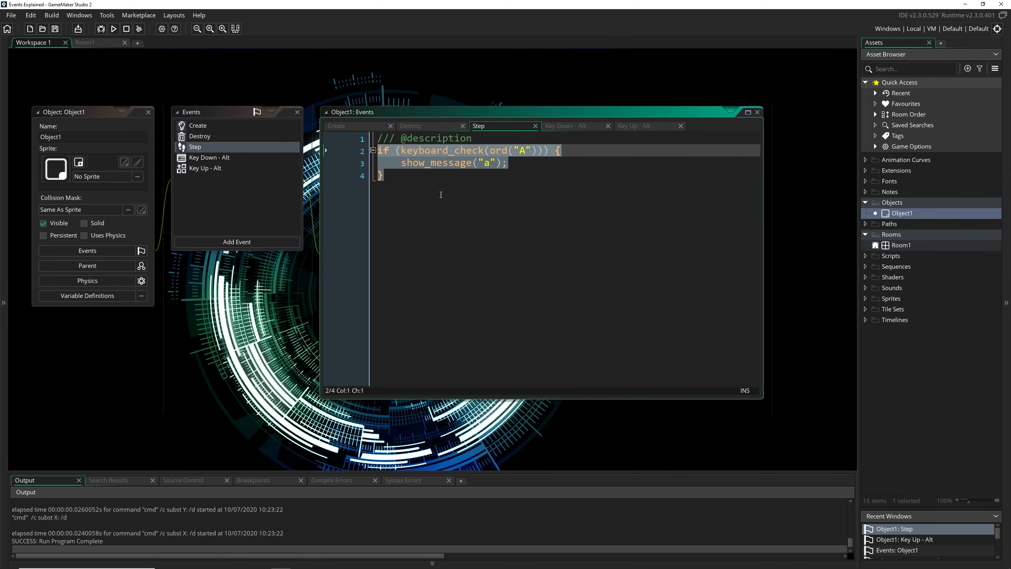
Clear out the existing code in Object1's Step event
key("Delete")
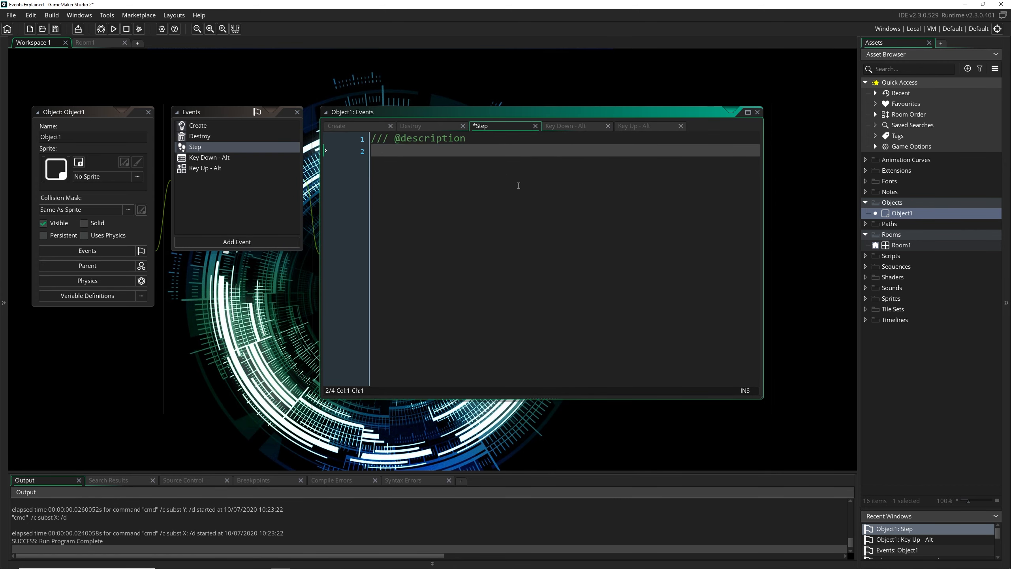
mouse_move(199, 185)
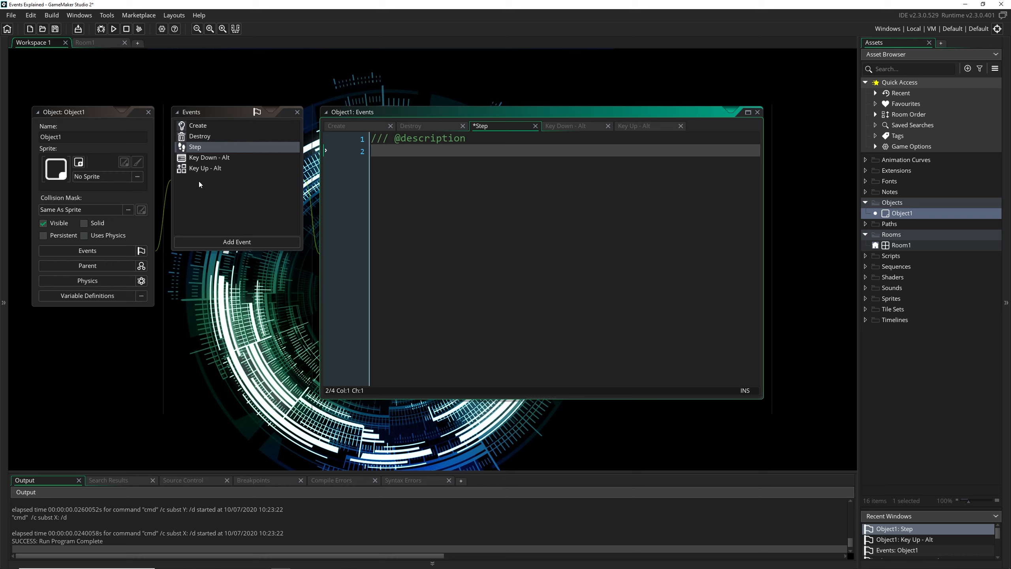
left_click(208, 156)
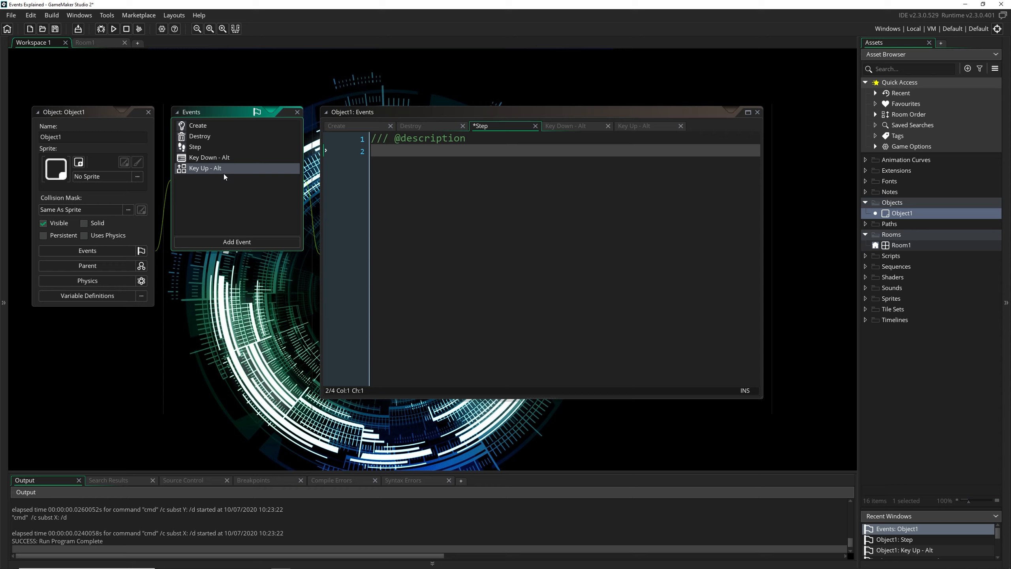
mouse_move(257, 198)
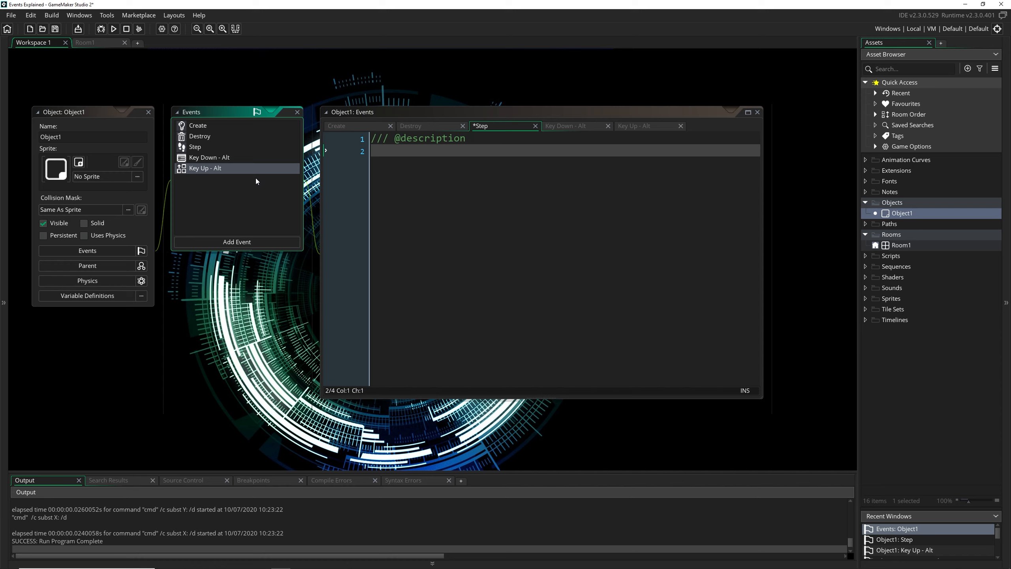
mouse_move(255, 149)
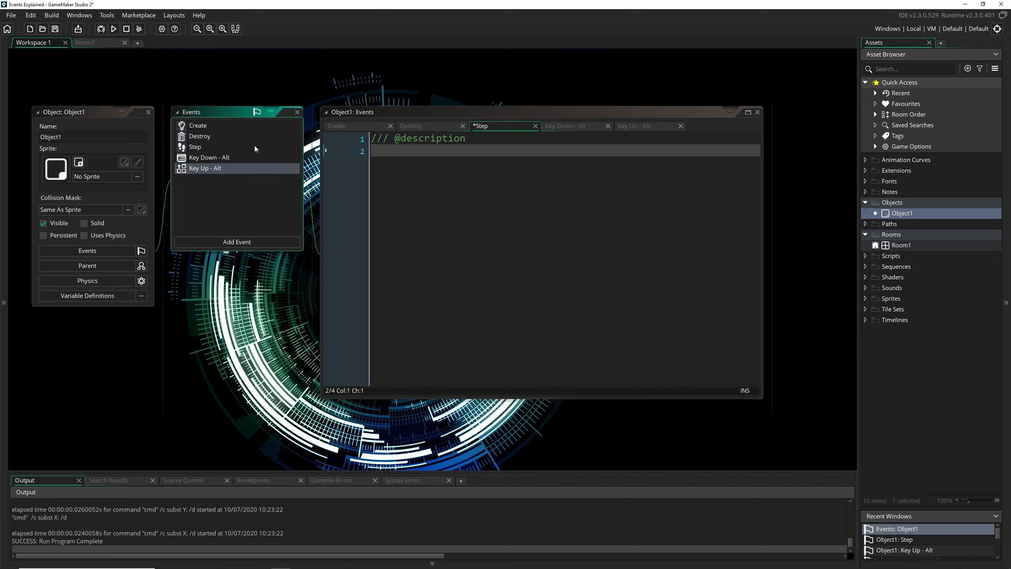
left_click(194, 146)
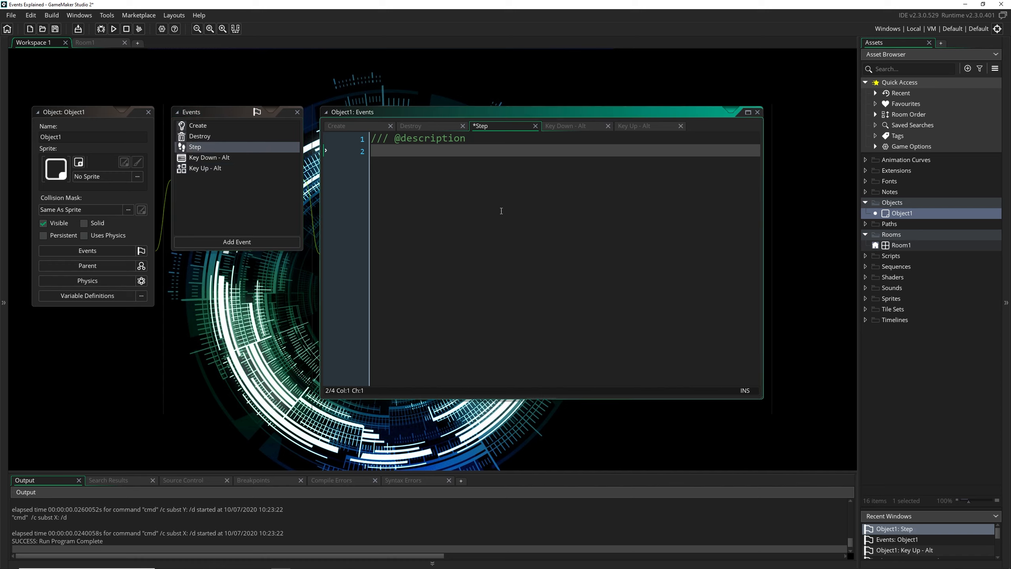
Add a collapsed '#region Controls' ... #endregion block to the Step code
type("#region")
type("#en")
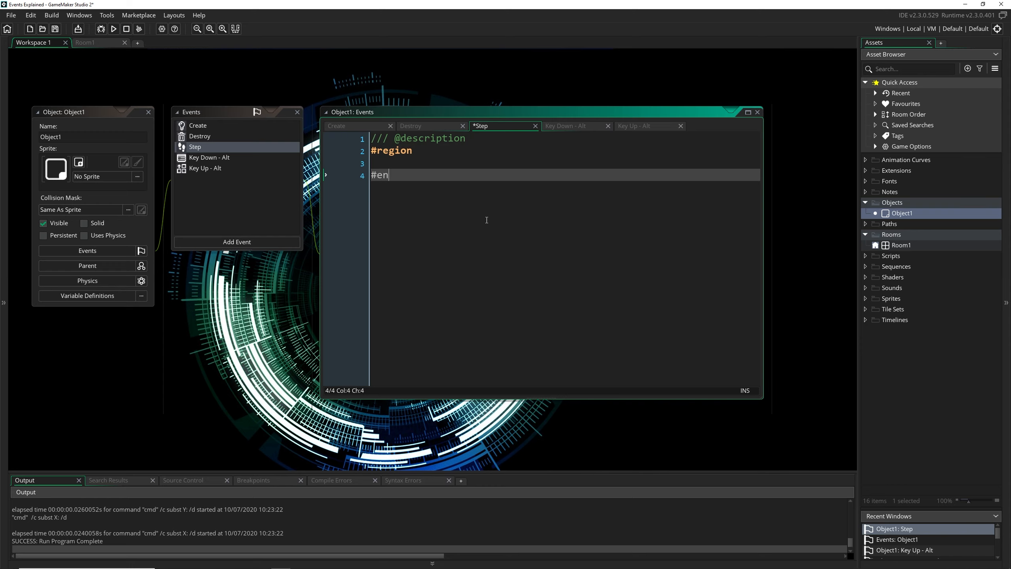
type("dregion")
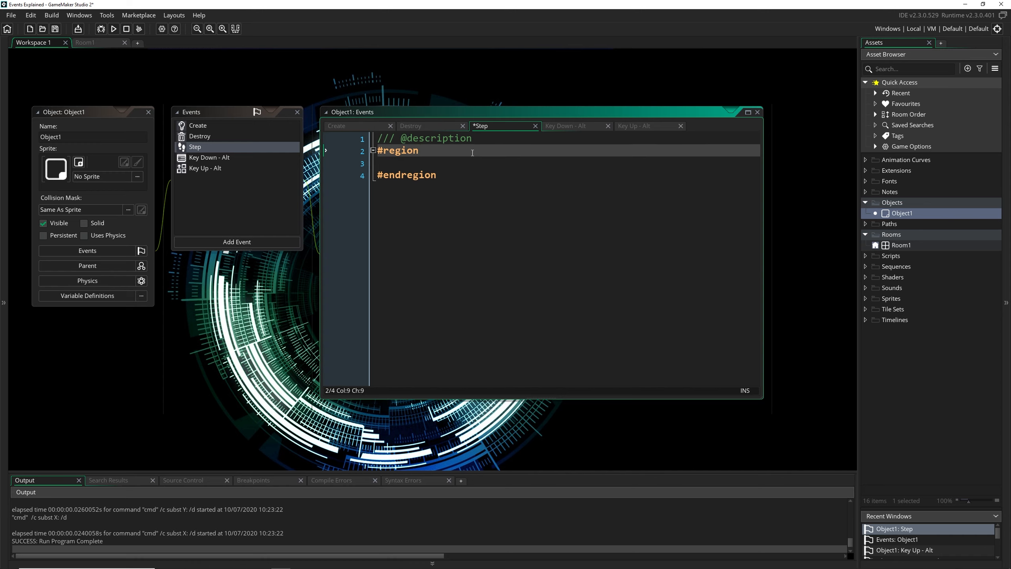
type("Controls")
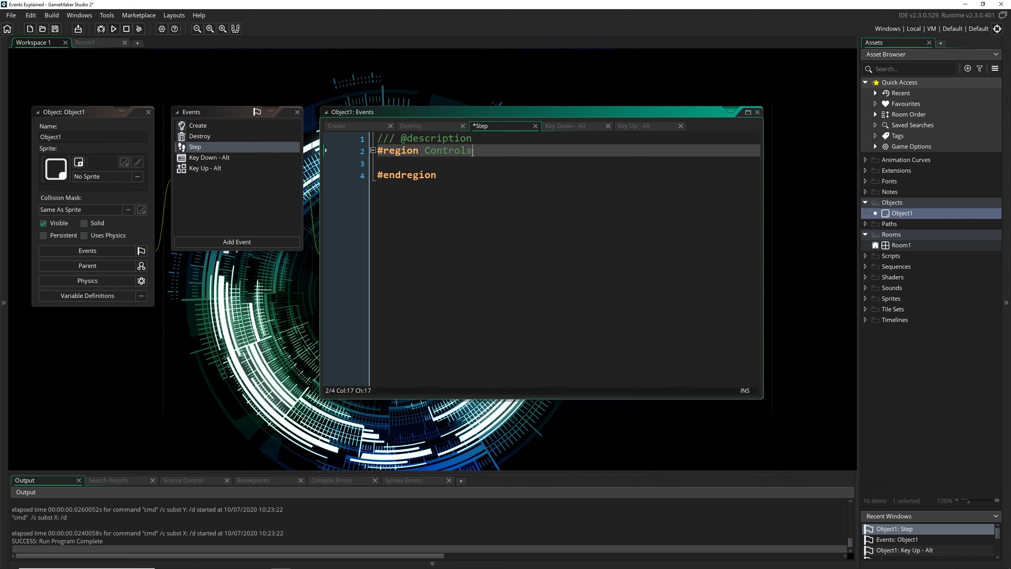
left_click(372, 150)
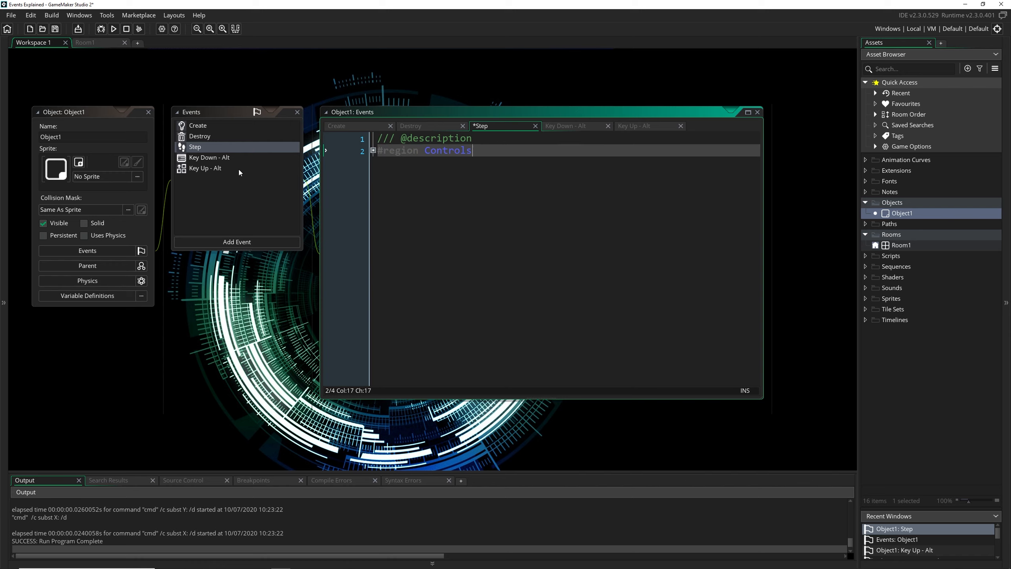
left_click(236, 241)
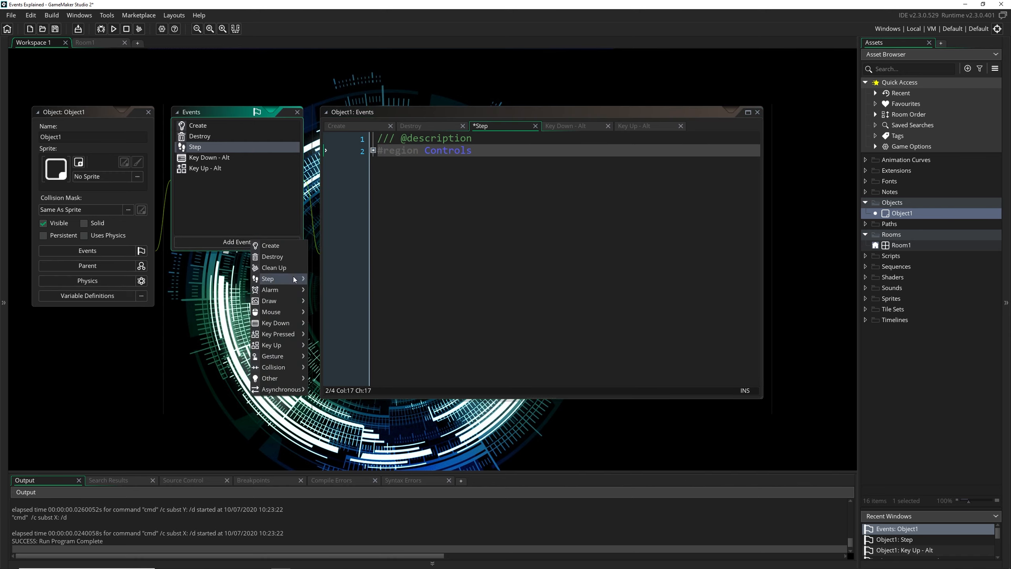
mouse_move(270, 289)
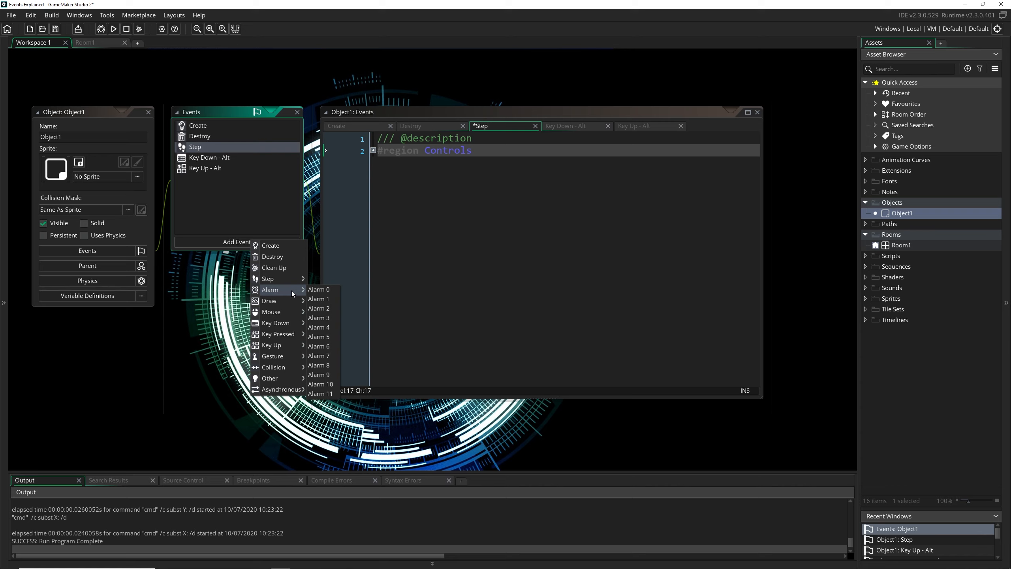
Add an Alarm 0 event to Object1 and switch to the Create event code
left_click(319, 288)
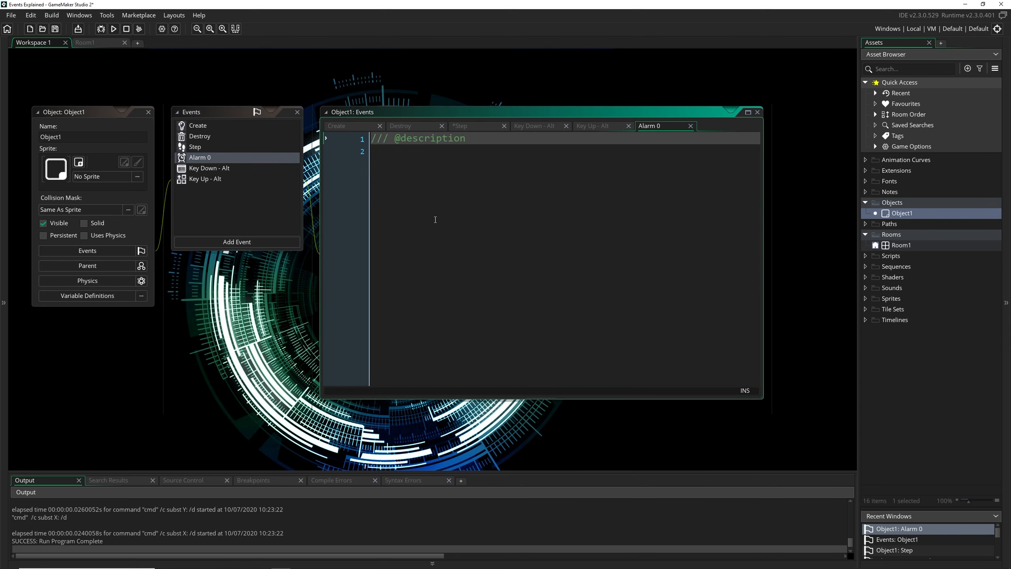
left_click(198, 125)
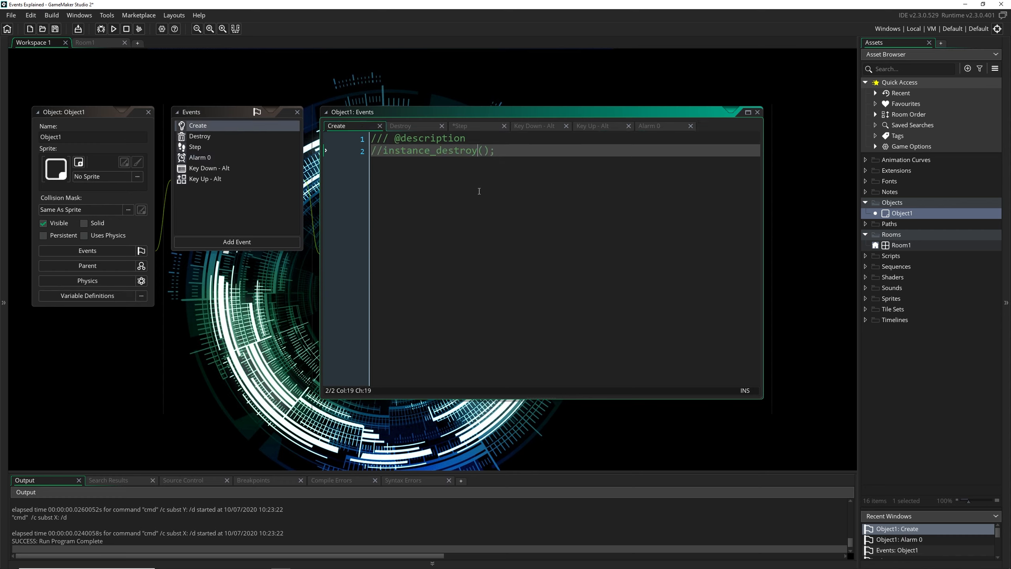
Set alarm[0] = 60; in the Create event, then open Alarm 0's code
type("alarm[")
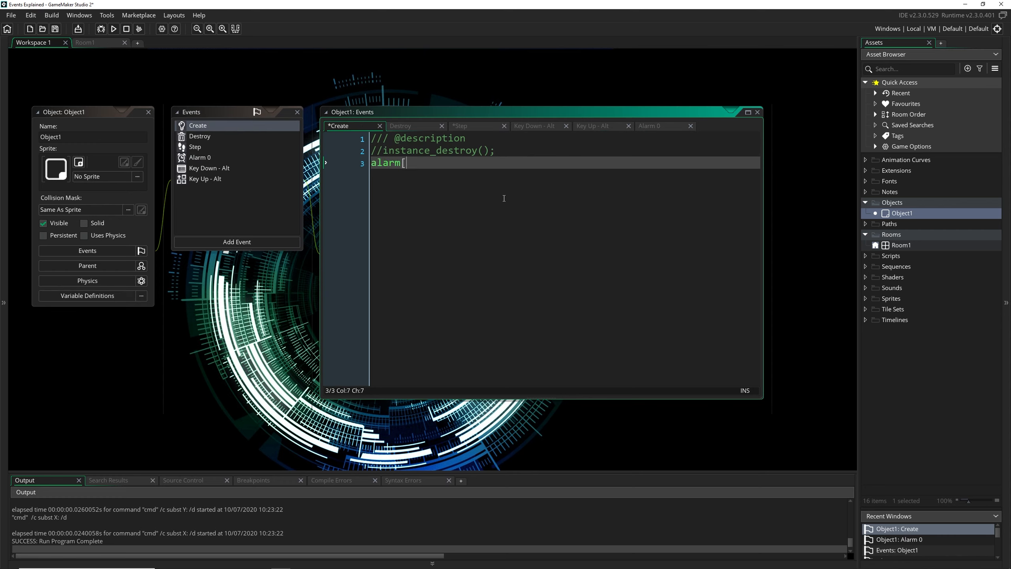
type("0] =")
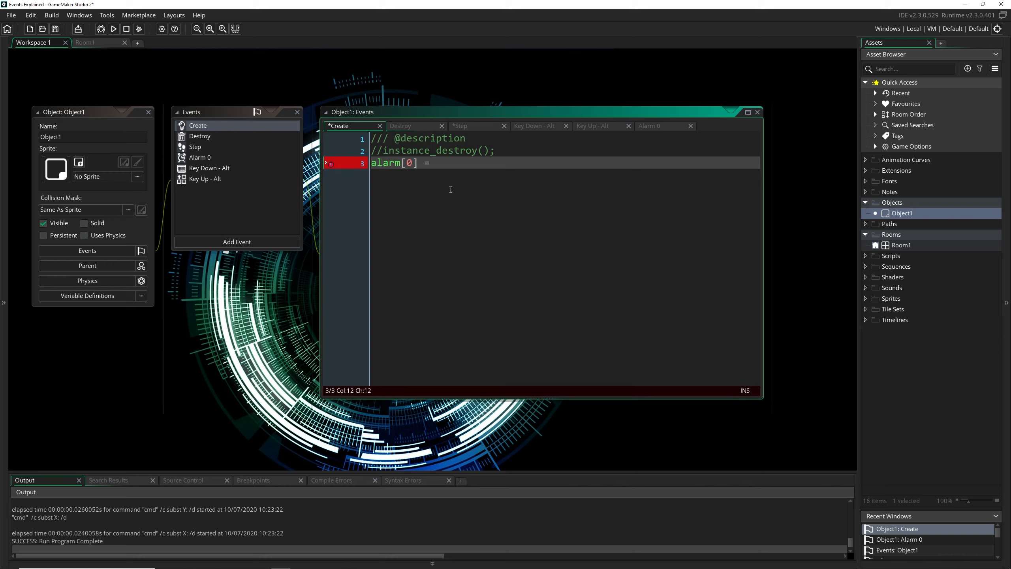
type("60;")
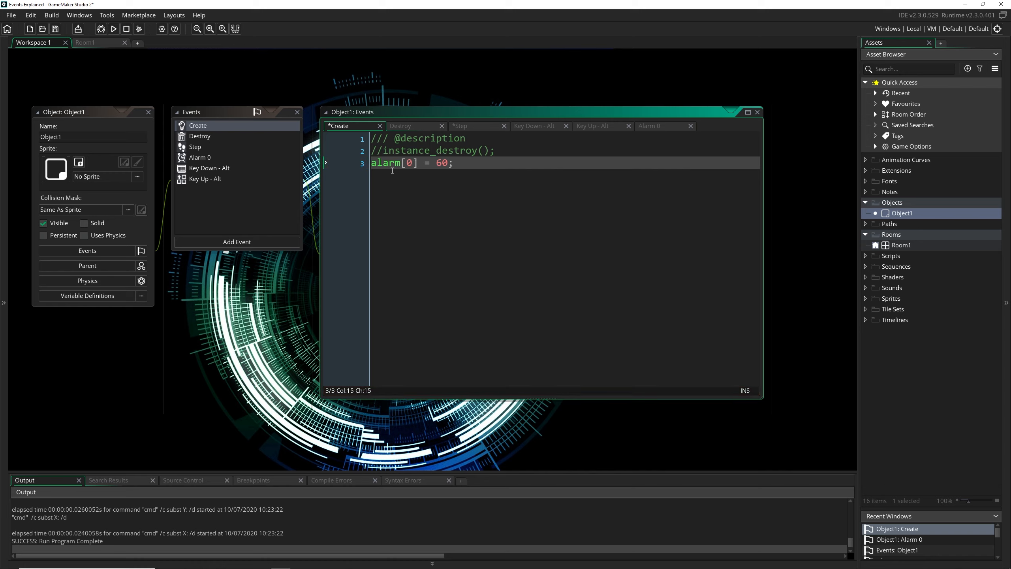
double_click(441, 162)
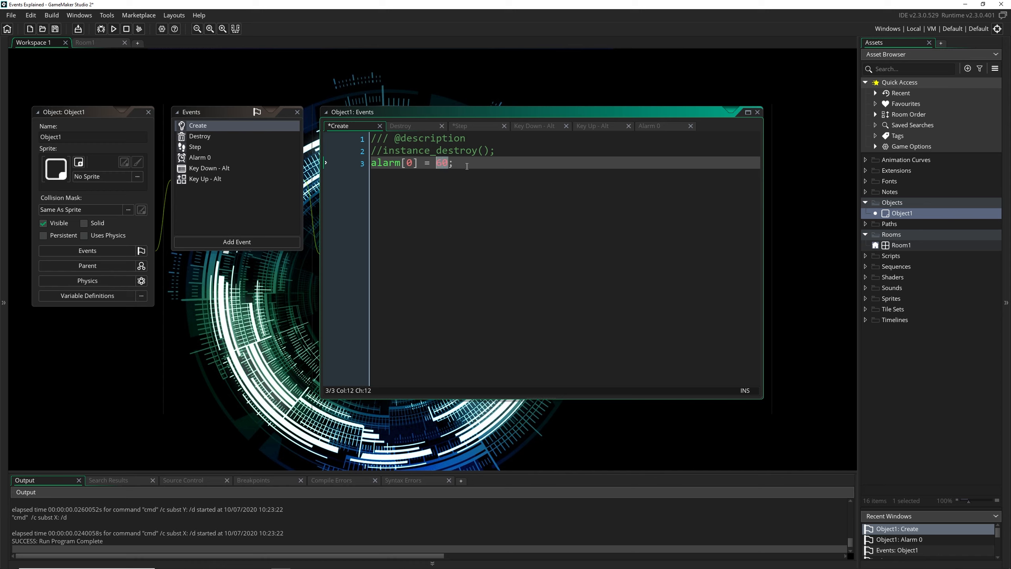
type("60")
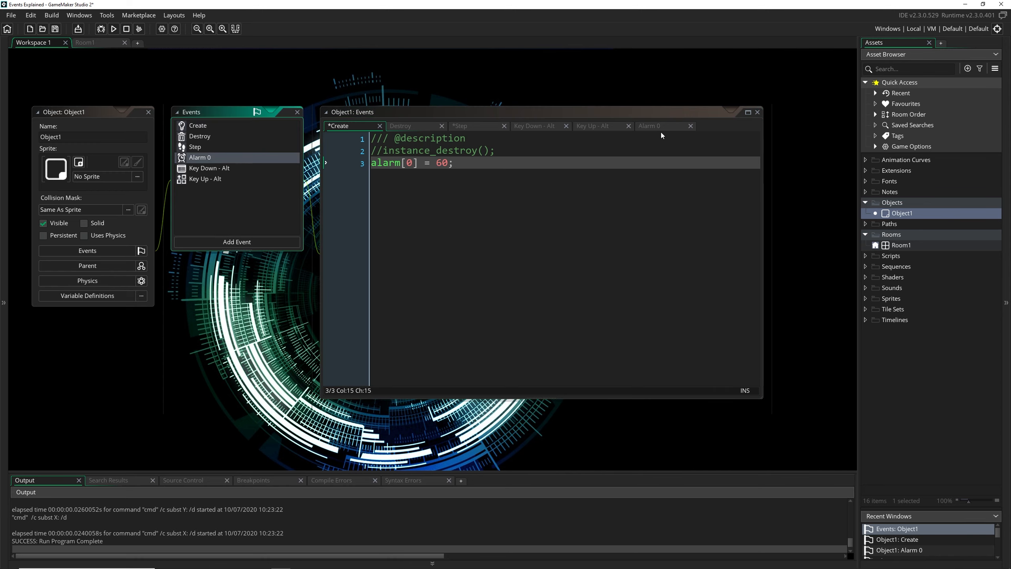
left_click(649, 126)
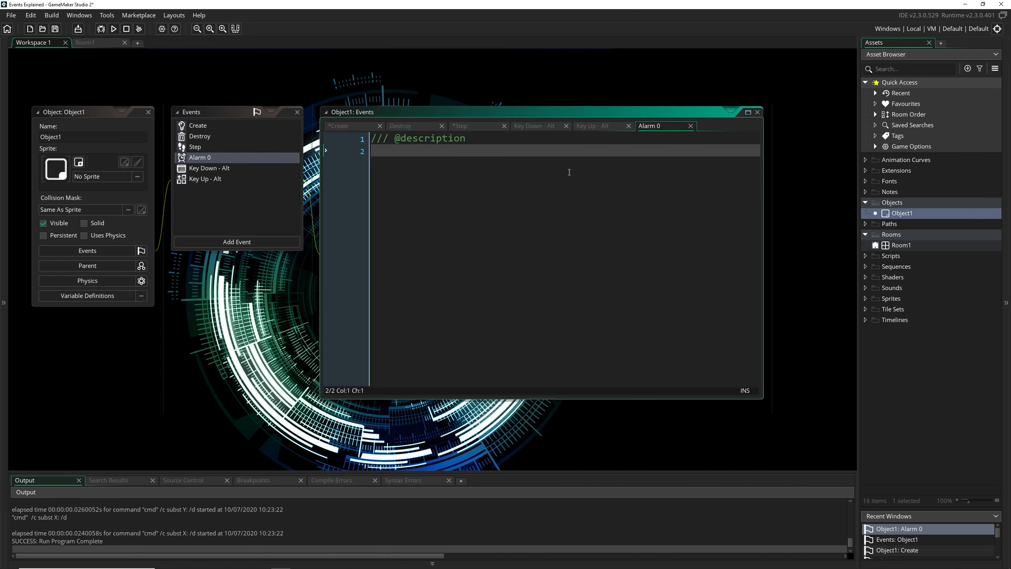
Make the Alarm 0 event call show_message("Hi");
type("show_mess")
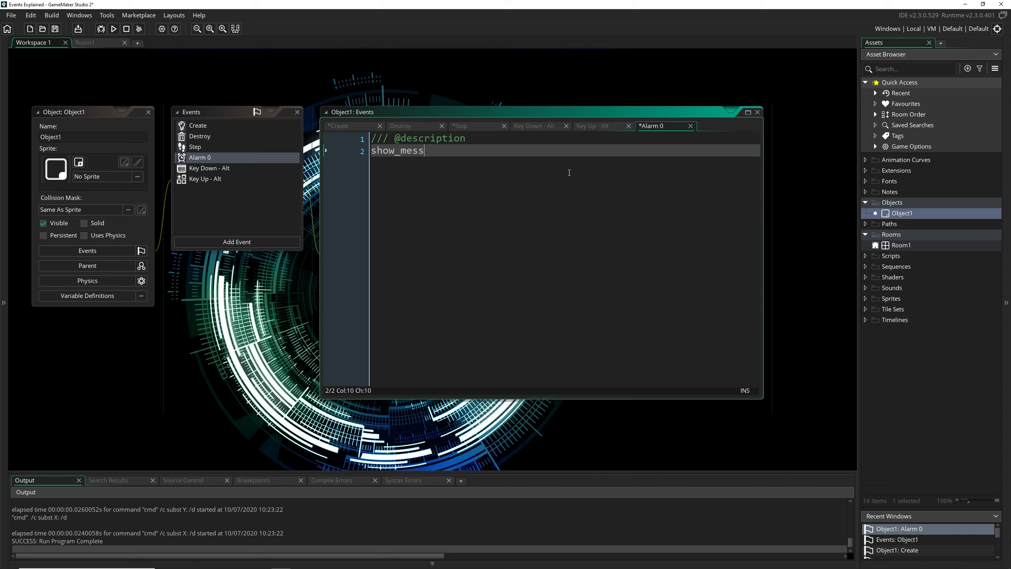
type("age(\"H")
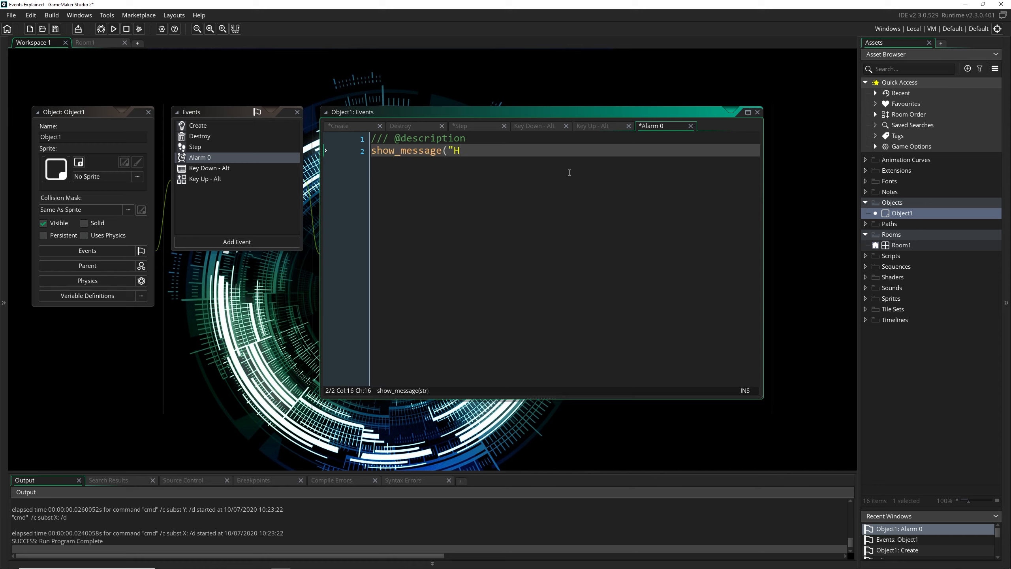
type("i\");")
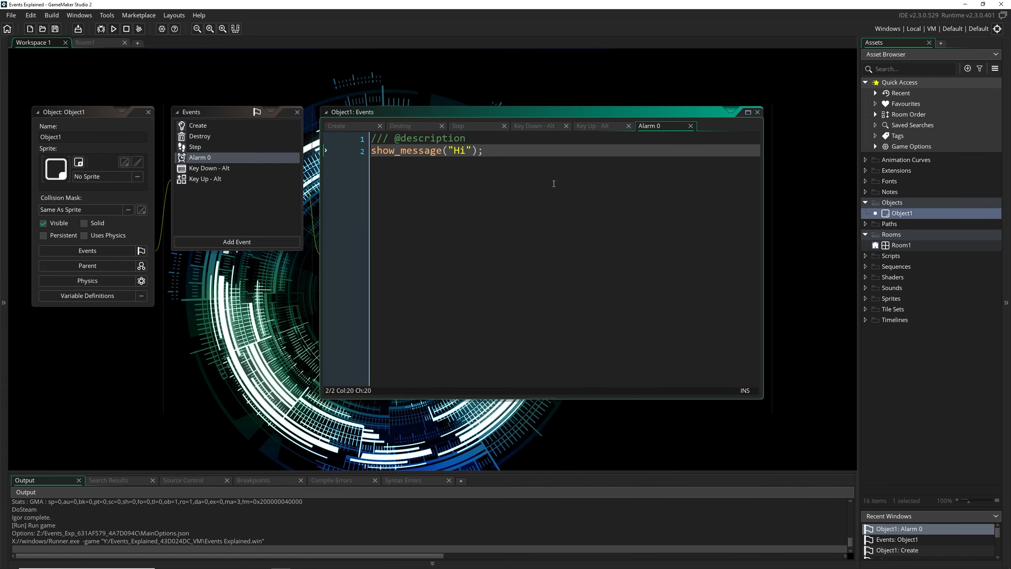
Test-run the game, dismiss the 'Hi' message, and return to the Step code
left_click(113, 28)
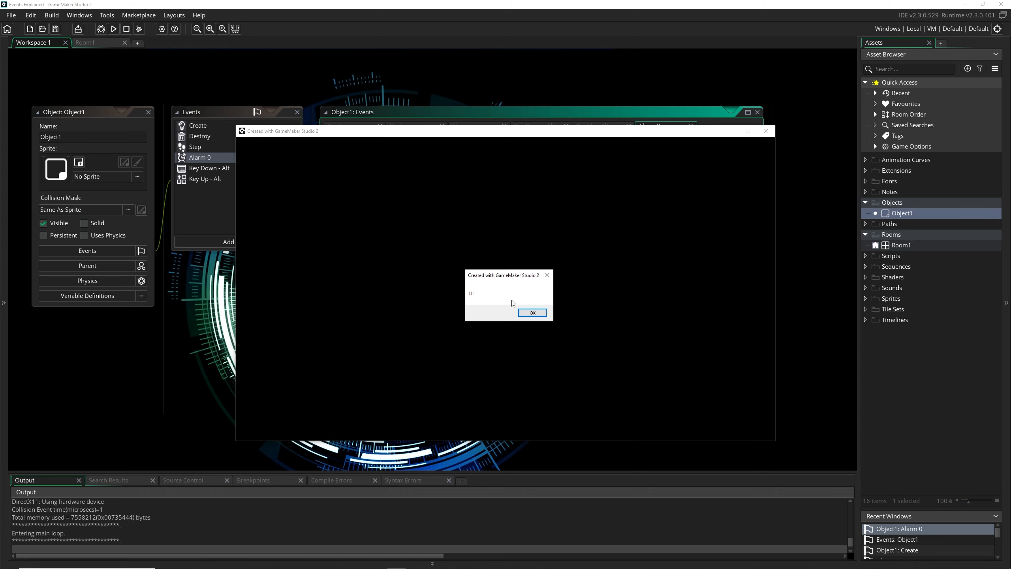
left_click(531, 311)
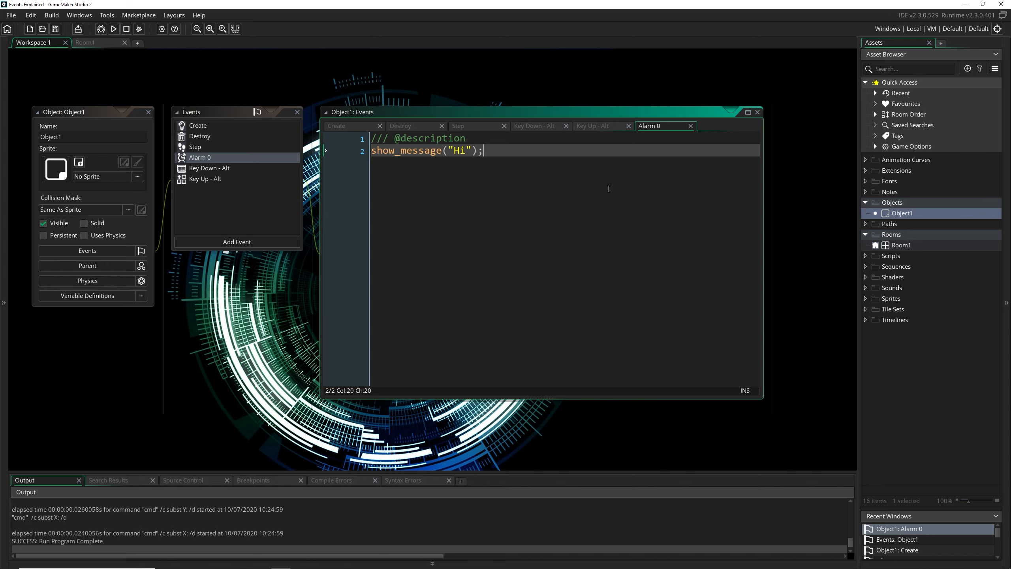
left_click(235, 42)
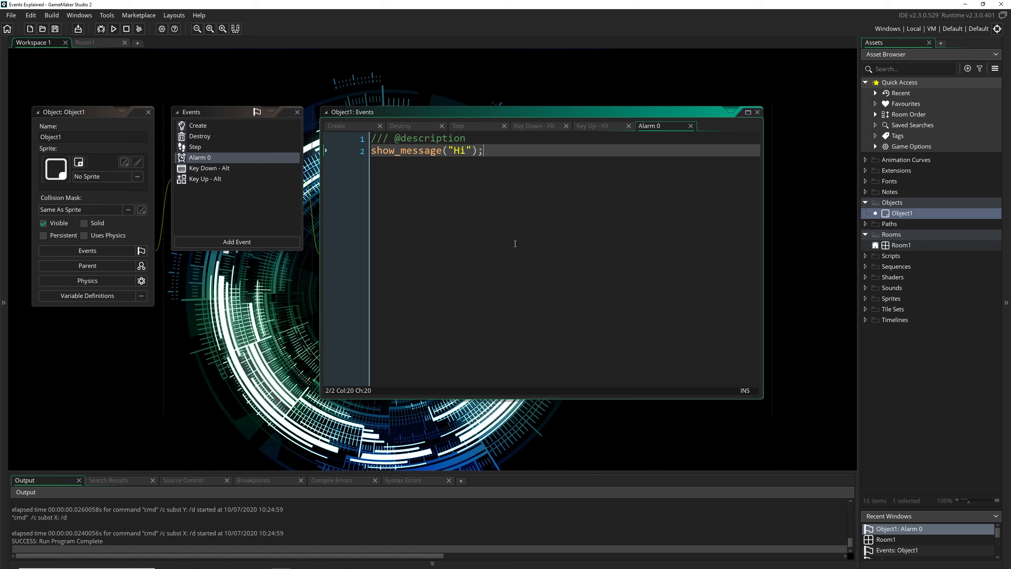
mouse_move(503, 247)
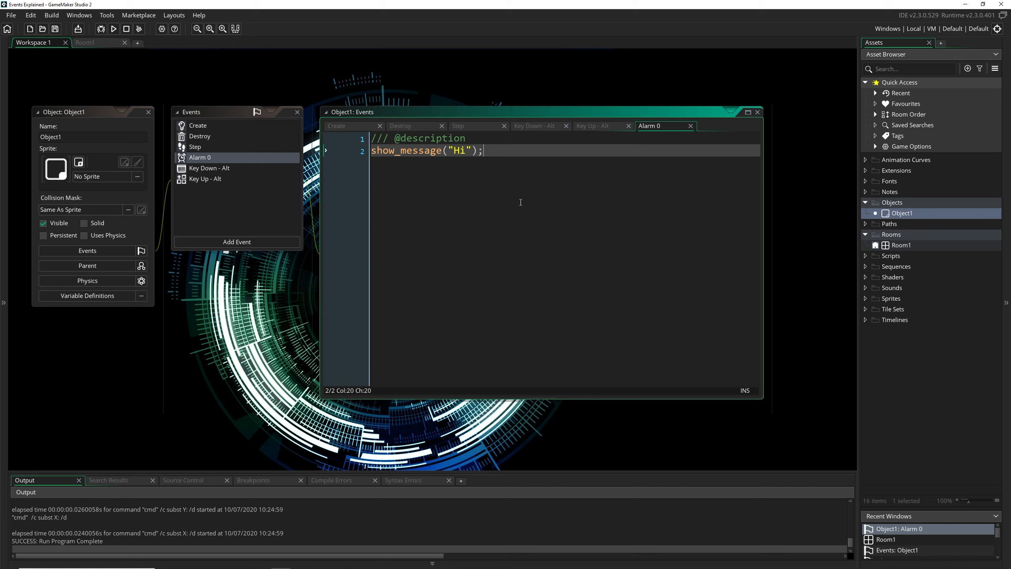
mouse_move(520, 198)
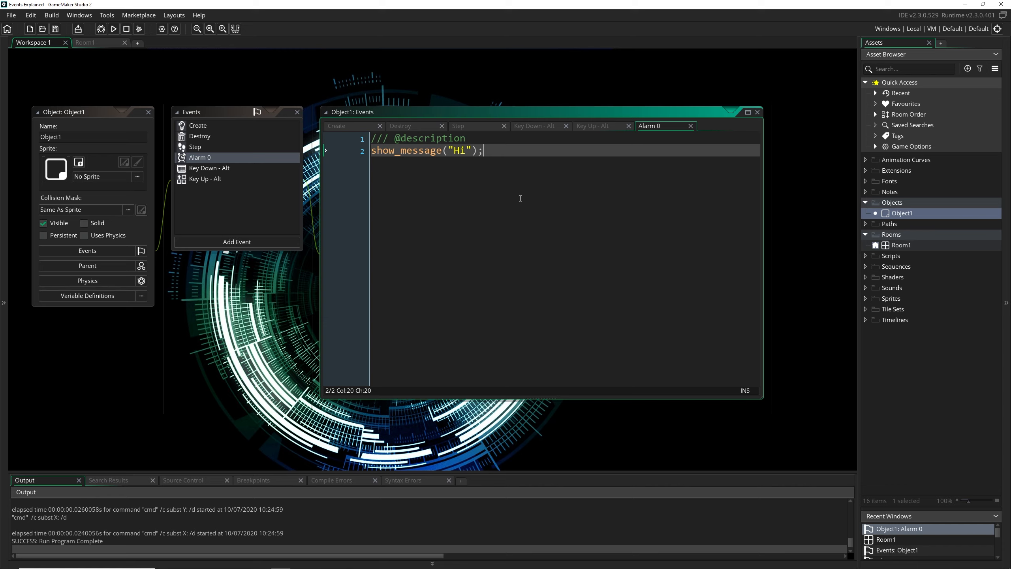
mouse_move(508, 183)
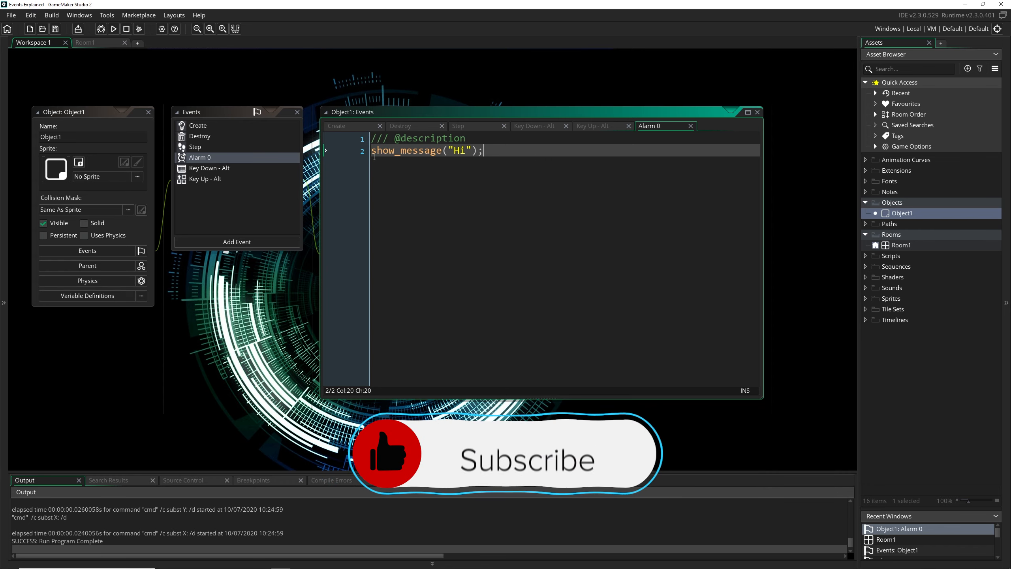
left_click(194, 147)
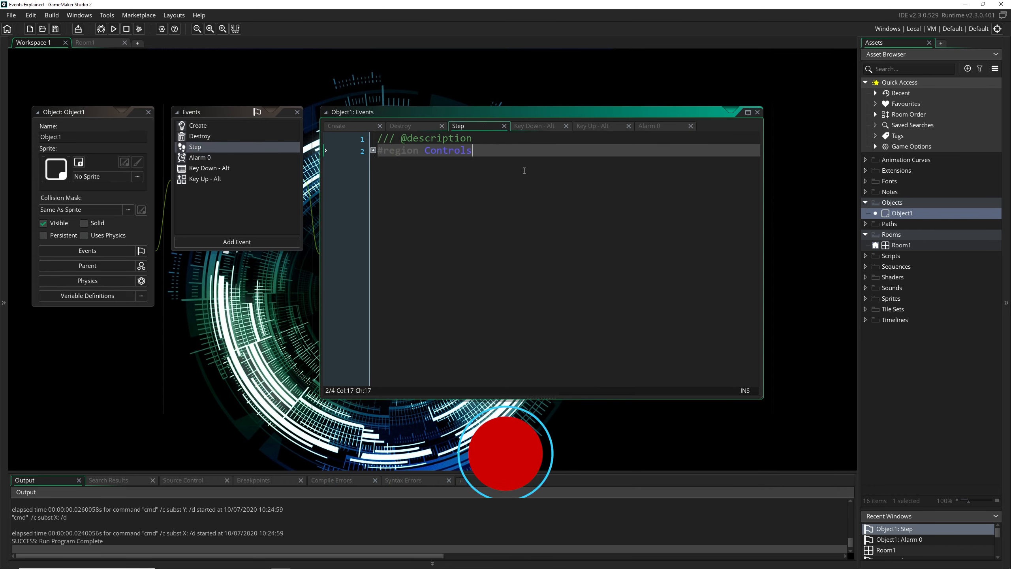
Log show_debug_message(alarm[0]) in Step, test-run, and inspect the countdown output
type("show_debug_m")
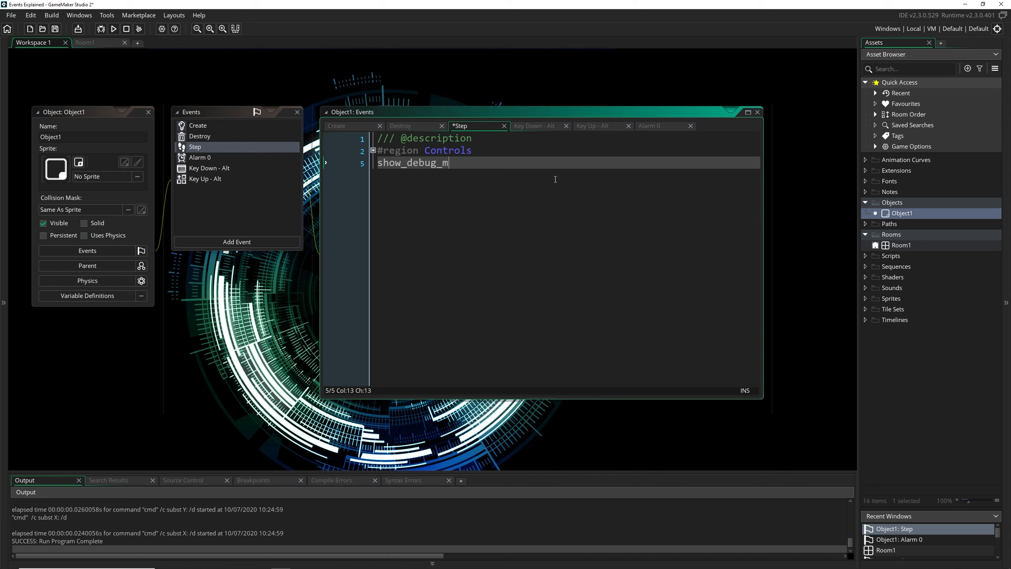
type("essage(alarm")
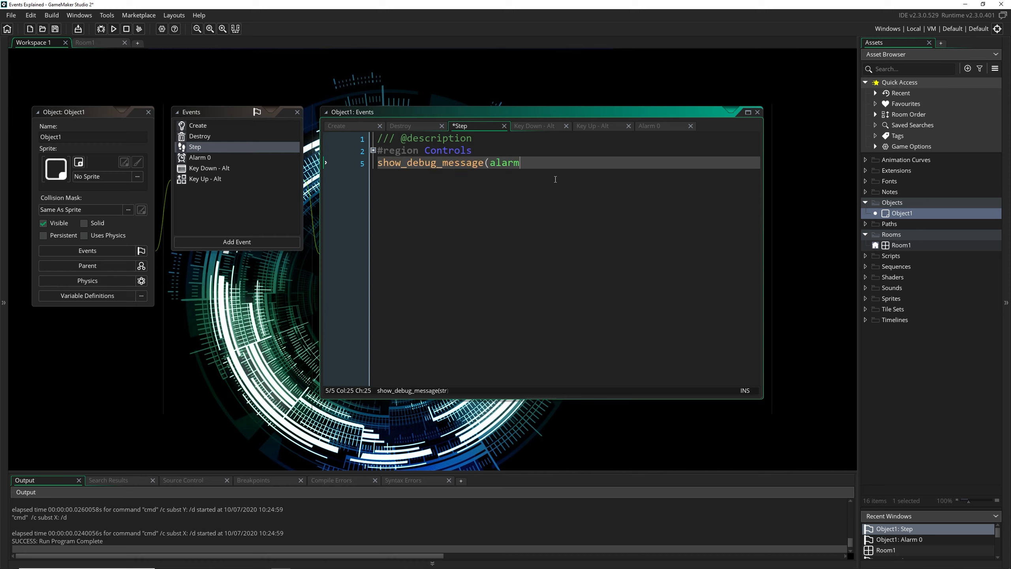
type("[0]);")
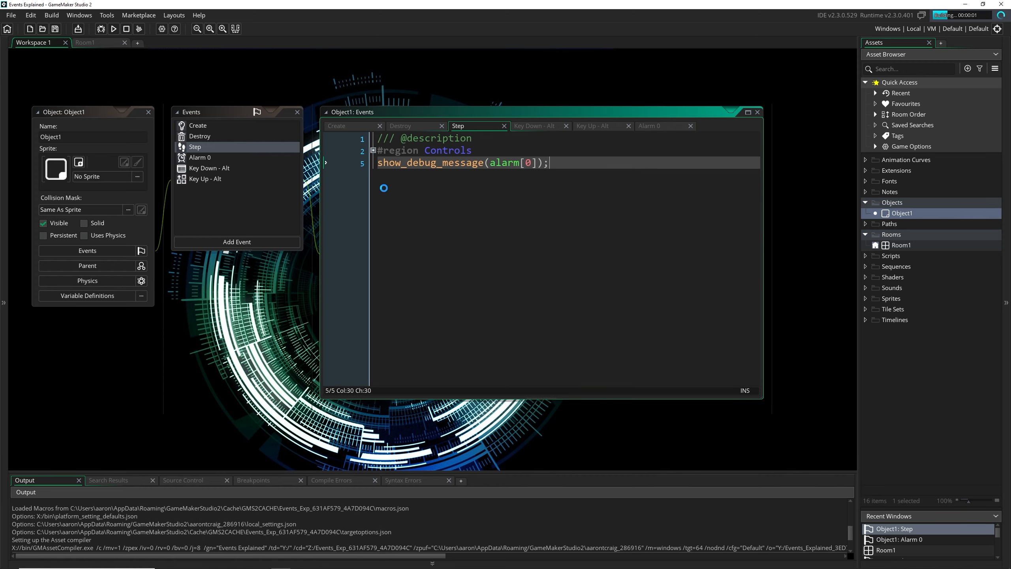
left_click(113, 28)
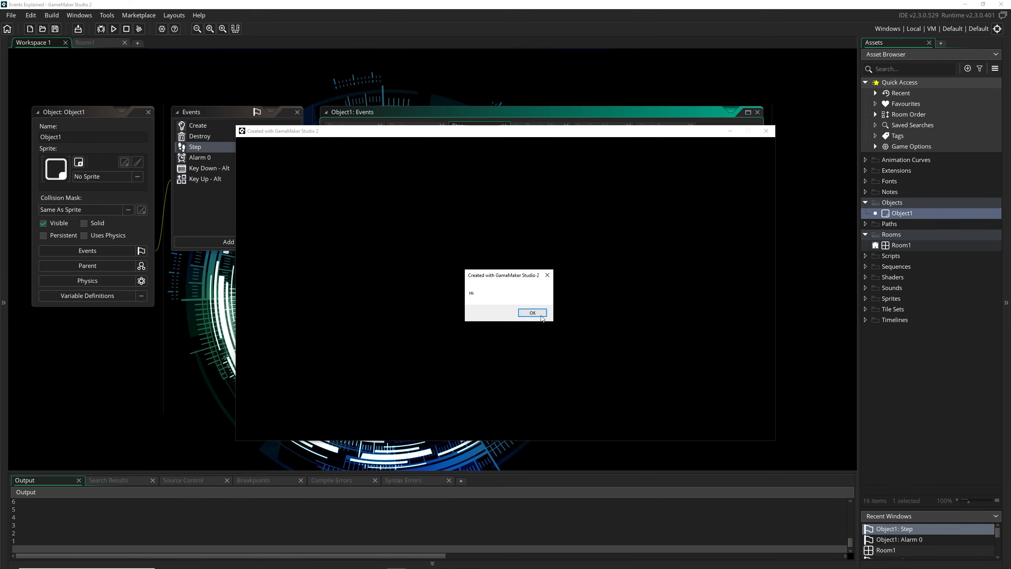
left_click(532, 313)
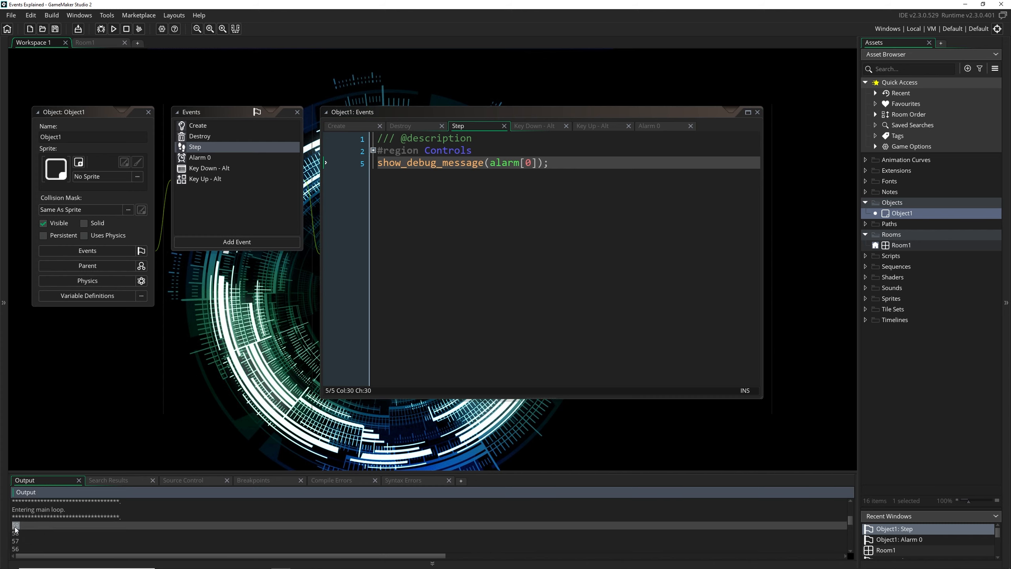
triple_click(463, 162)
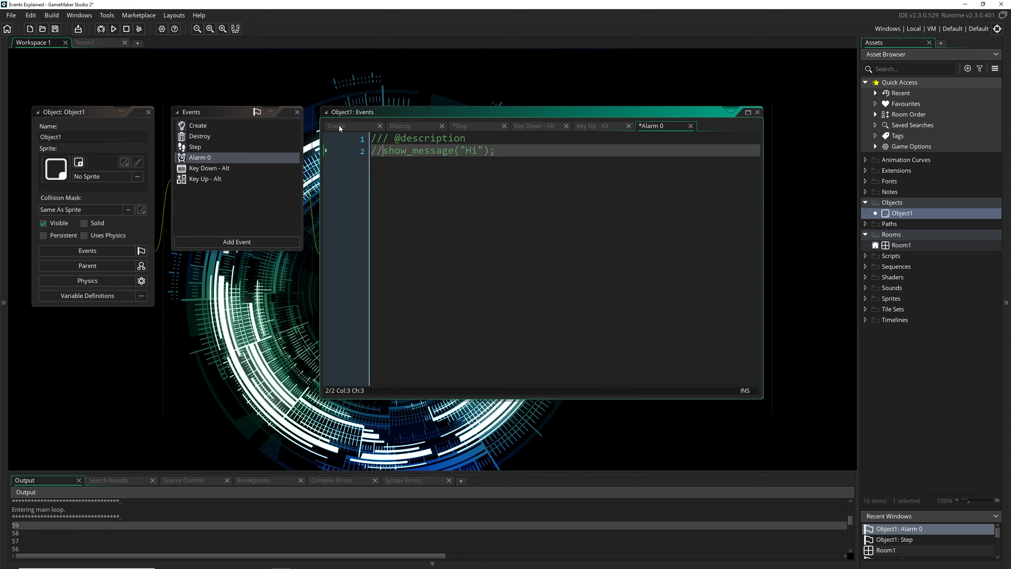
Comment out the Alarm 0 and Create code, then add a Draw > Draw event
left_click(237, 242)
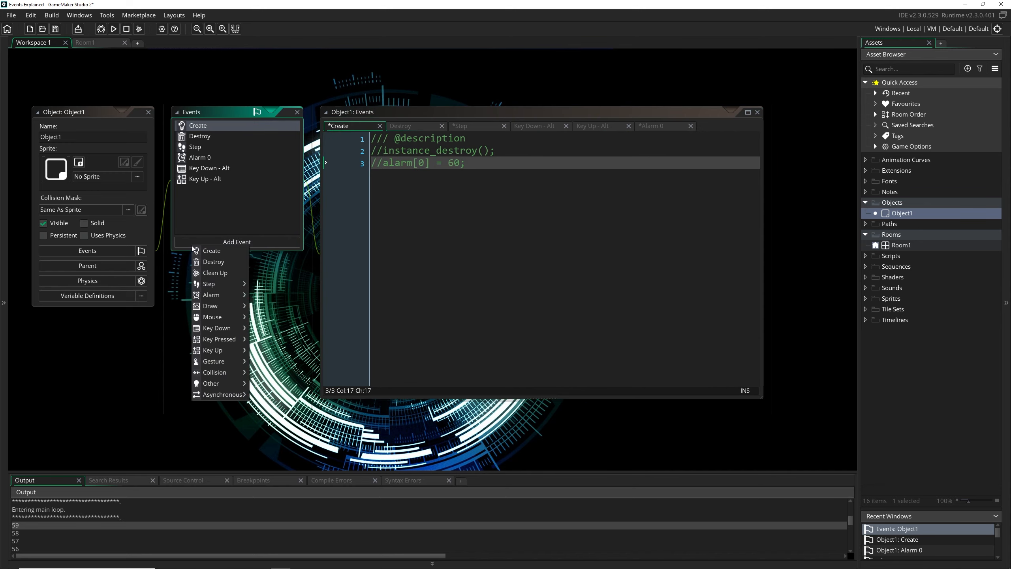
mouse_move(209, 306)
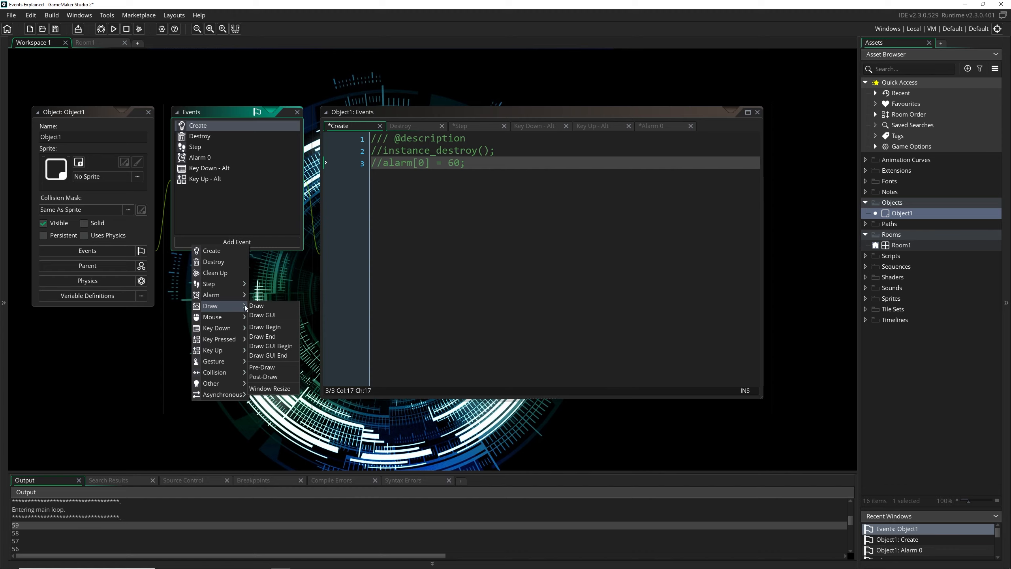
mouse_move(262, 315)
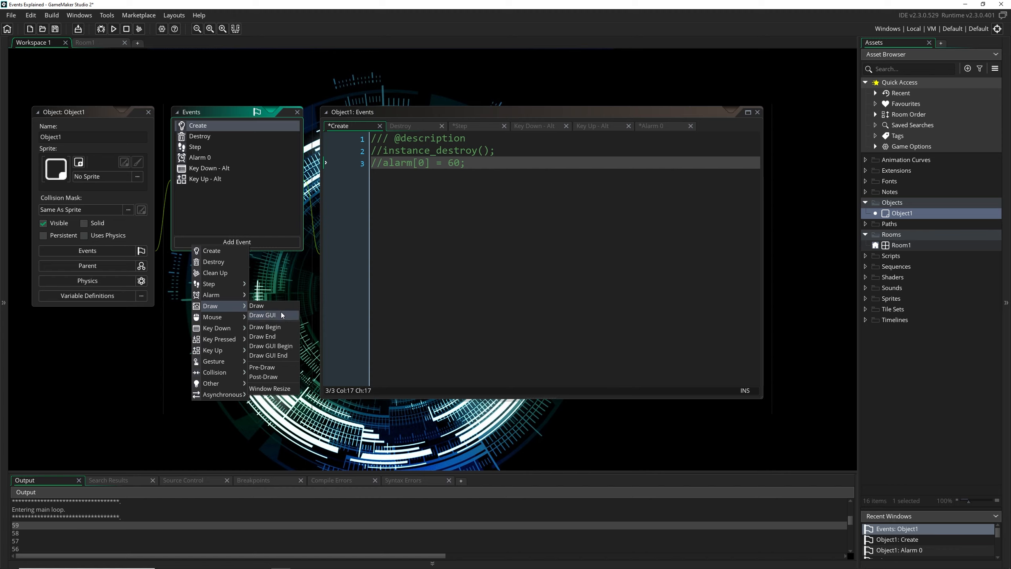
mouse_move(265, 326)
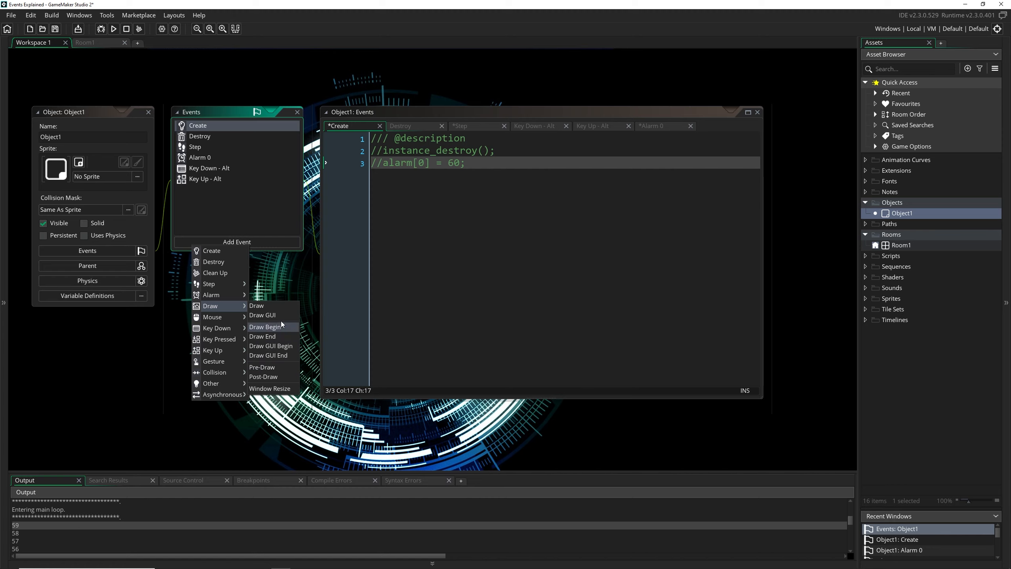
mouse_move(262, 314)
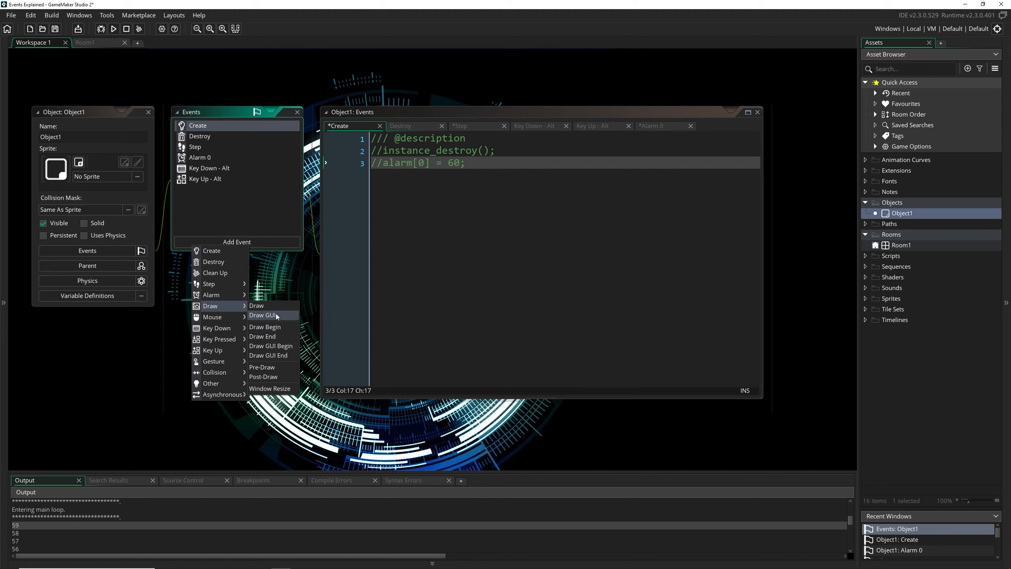
mouse_move(257, 305)
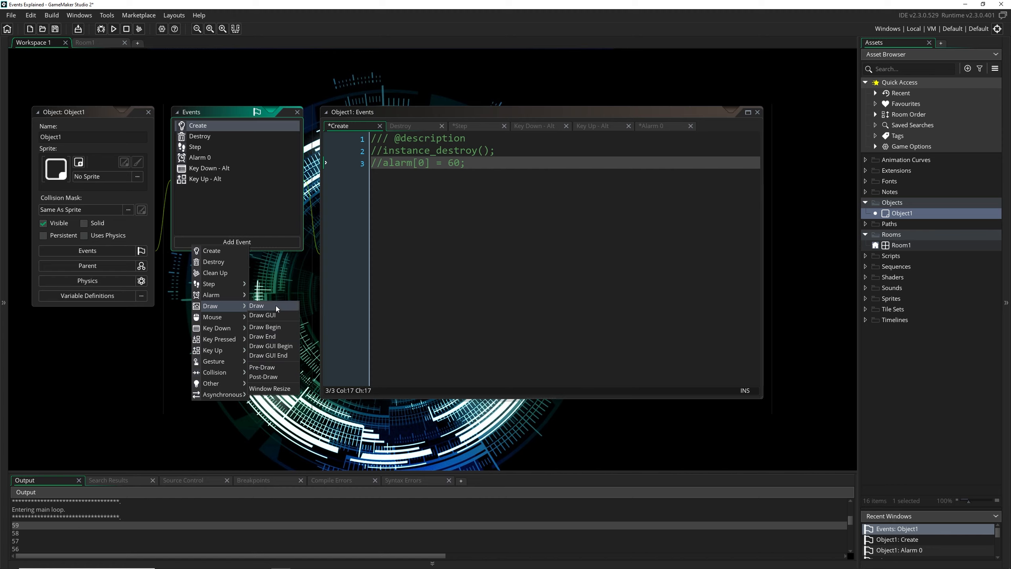
left_click(256, 304)
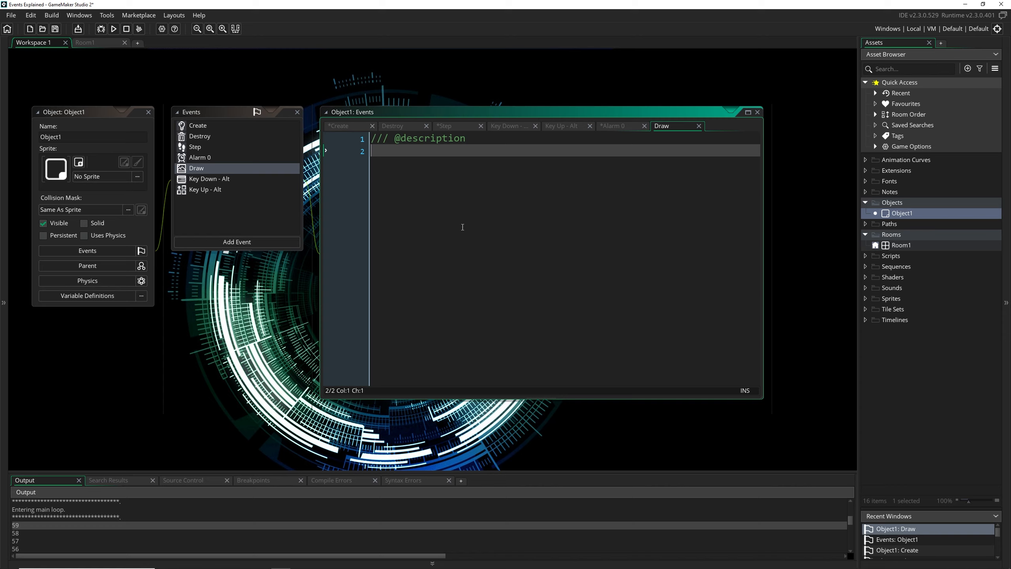
mouse_move(429, 228)
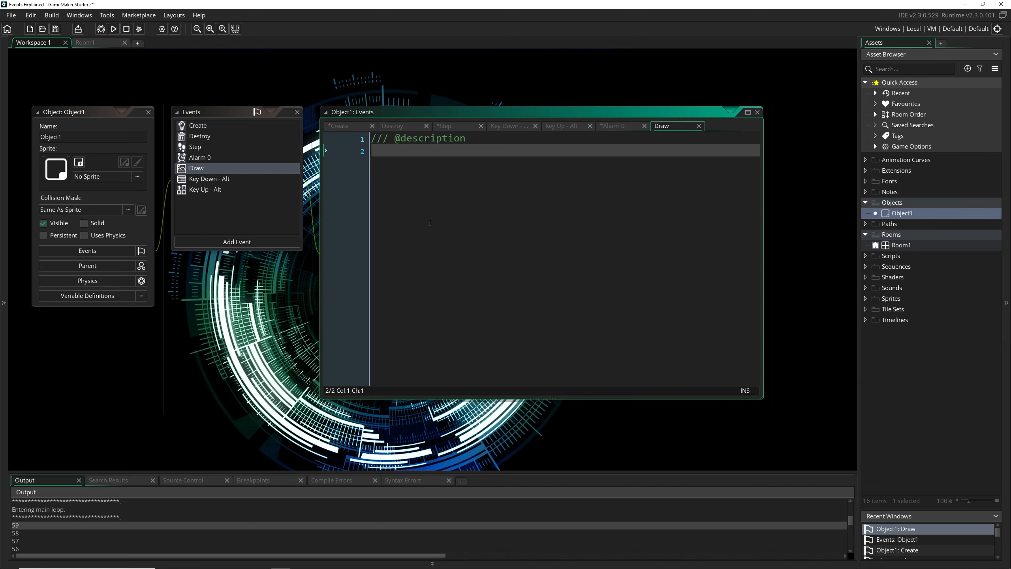
mouse_move(139, 91)
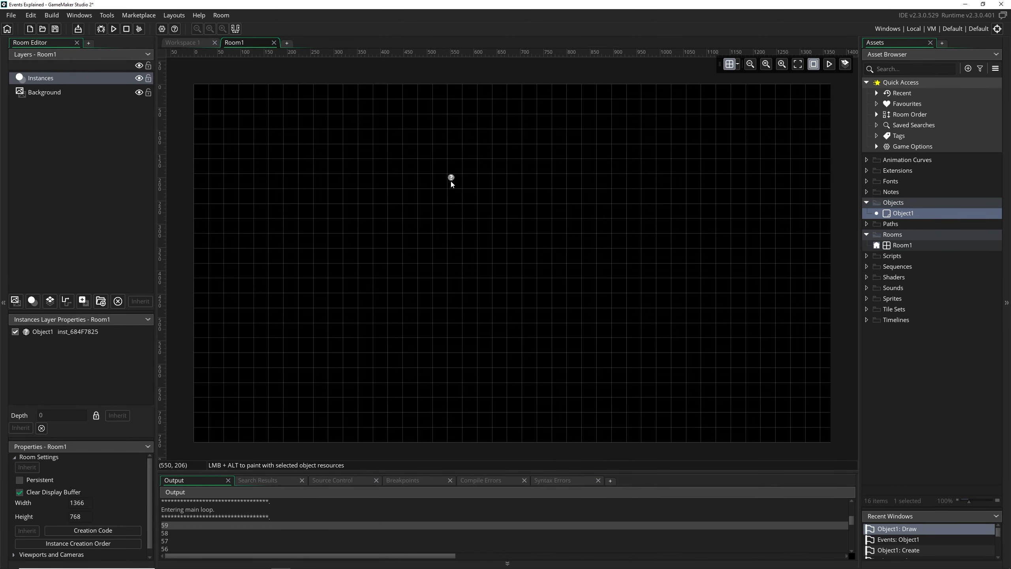
Drag Room1's Object1 instance to room coordinates 64, 64
left_click_drag(451, 177, 228, 118)
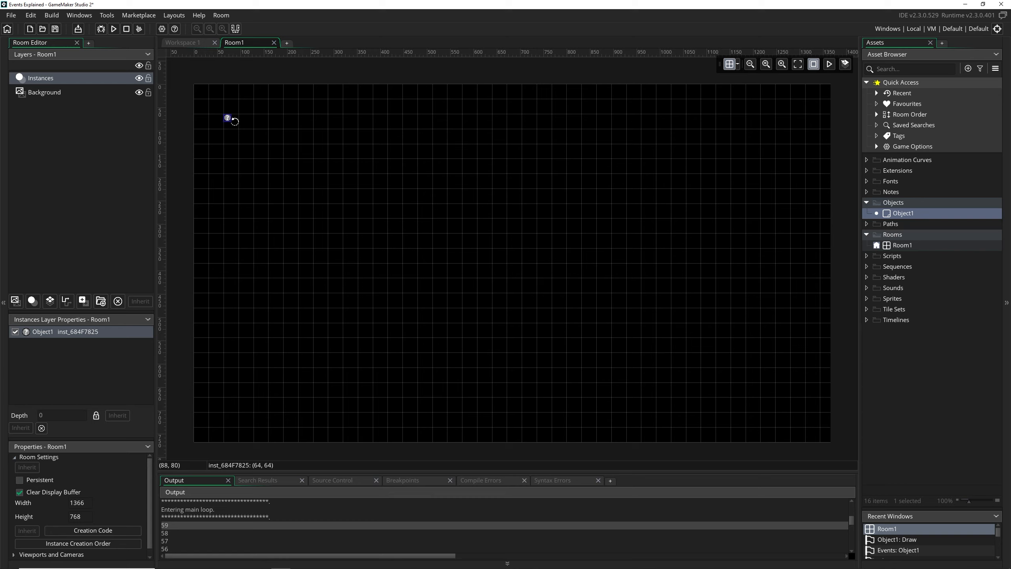
mouse_move(725, 385)
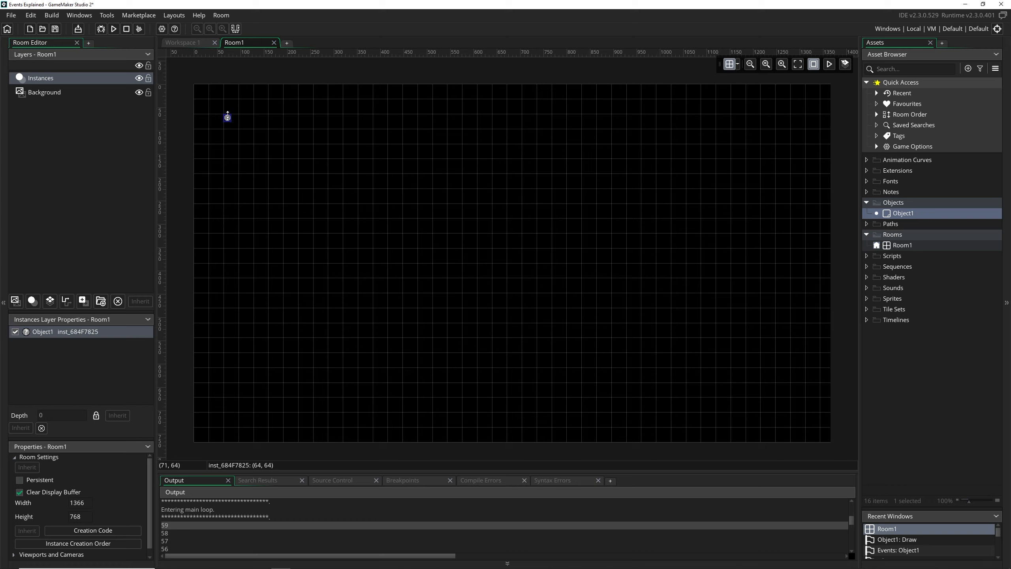
mouse_move(760, 402)
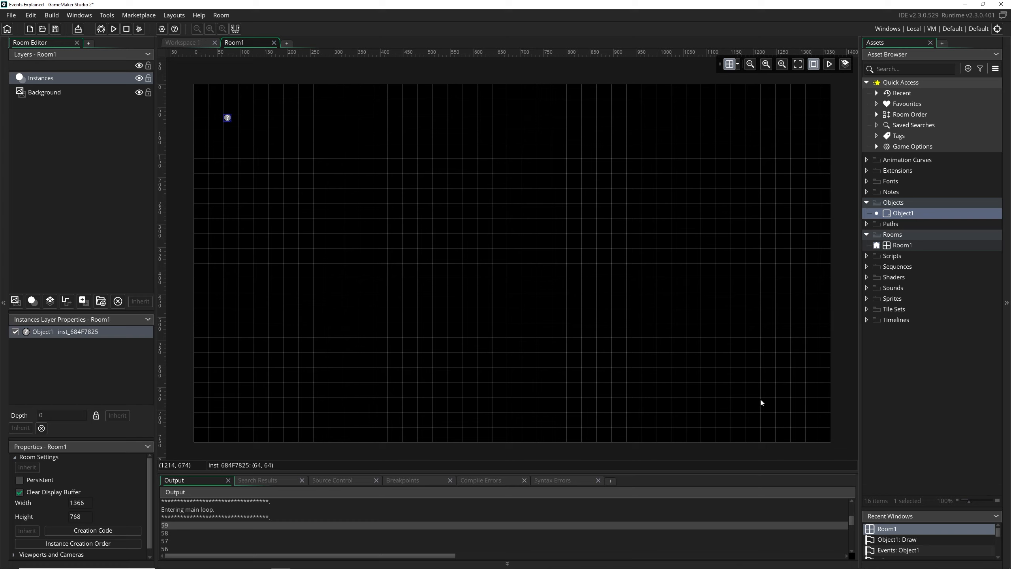
mouse_move(198, 139)
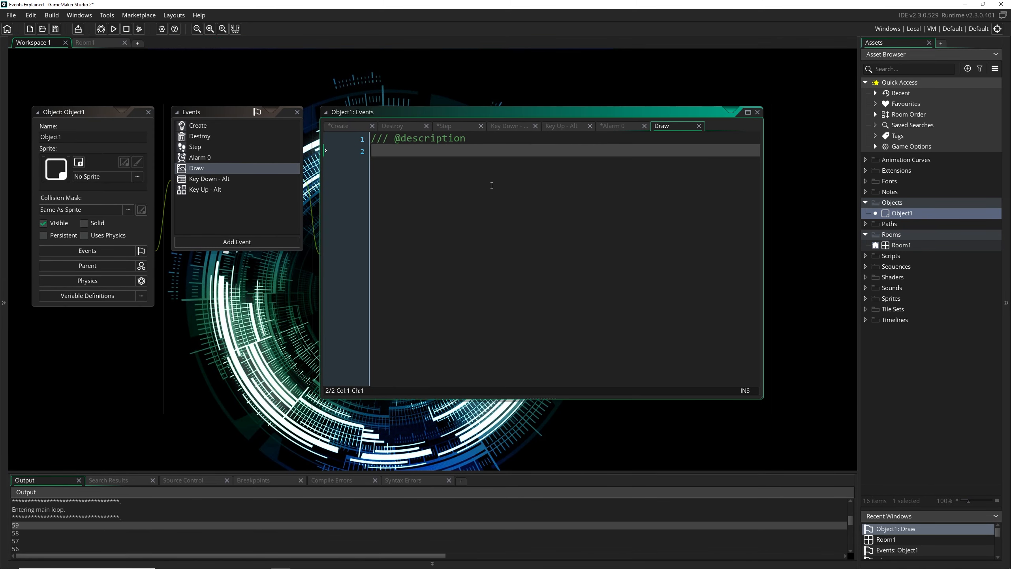
Replace the unfinished draw call with draw_self(); on line 2 of Object1's Draw event
type("dra")
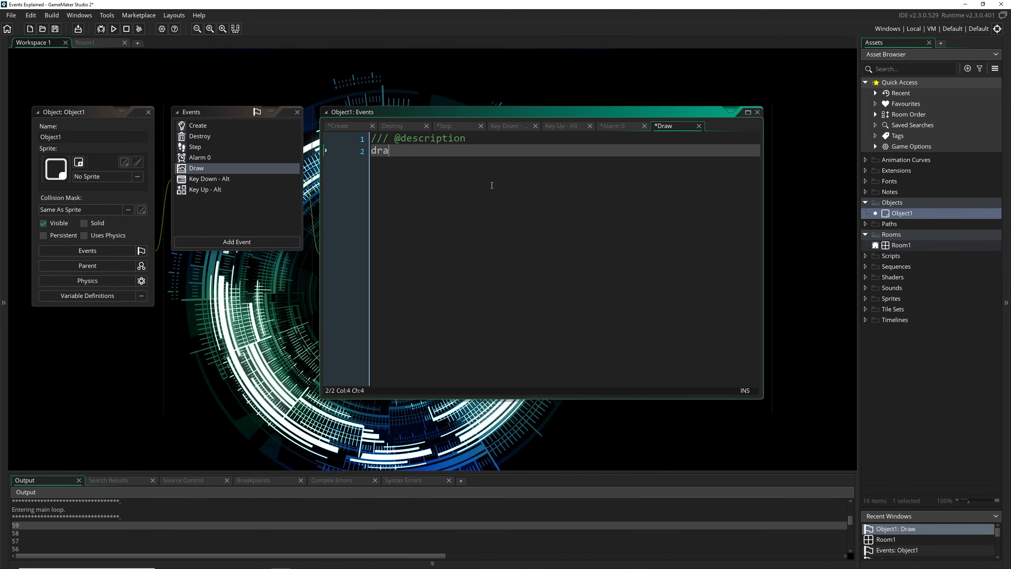
type("w_circle")
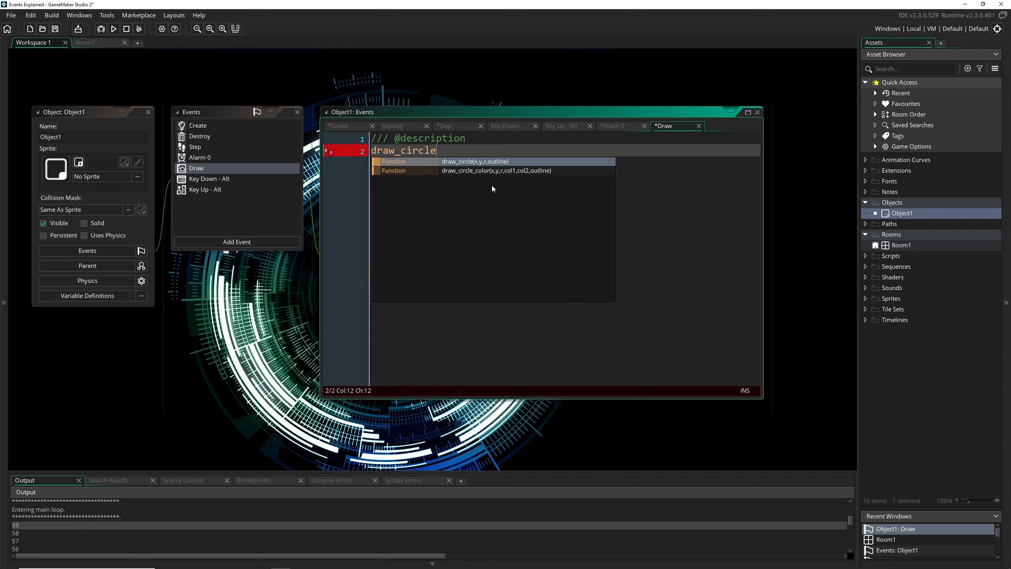
key("BackSpace")
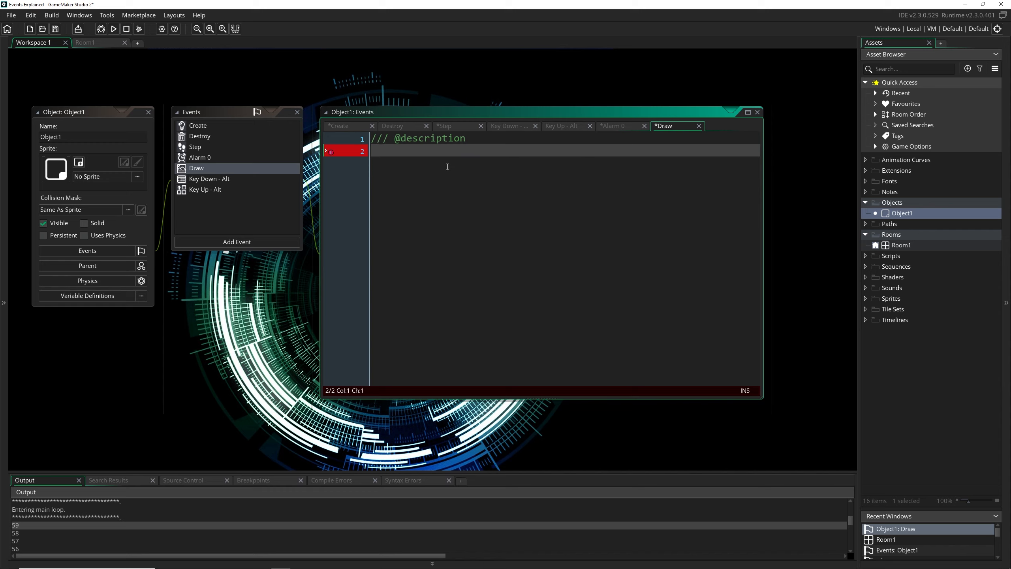
mouse_move(490, 191)
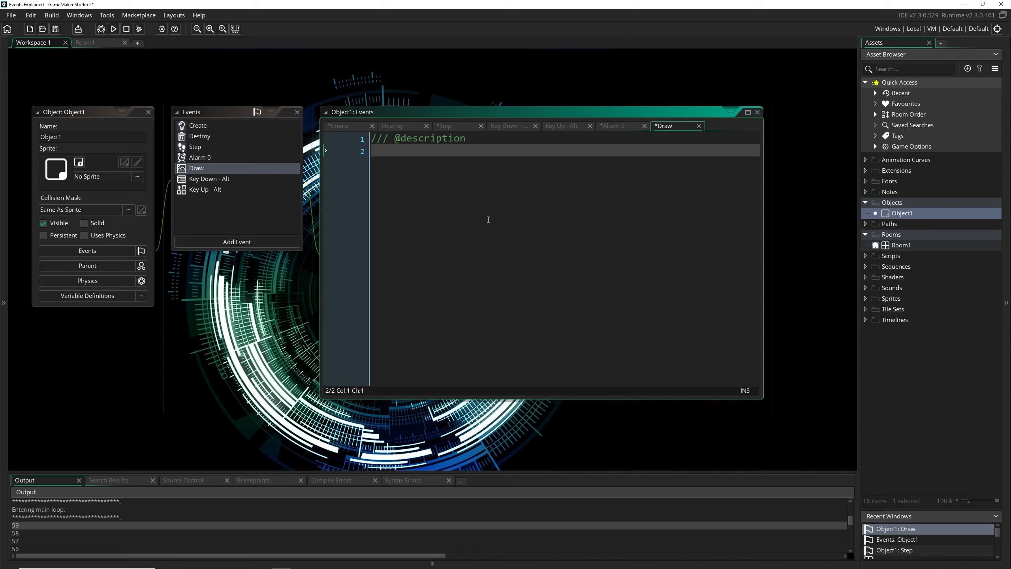
type("draw_self()")
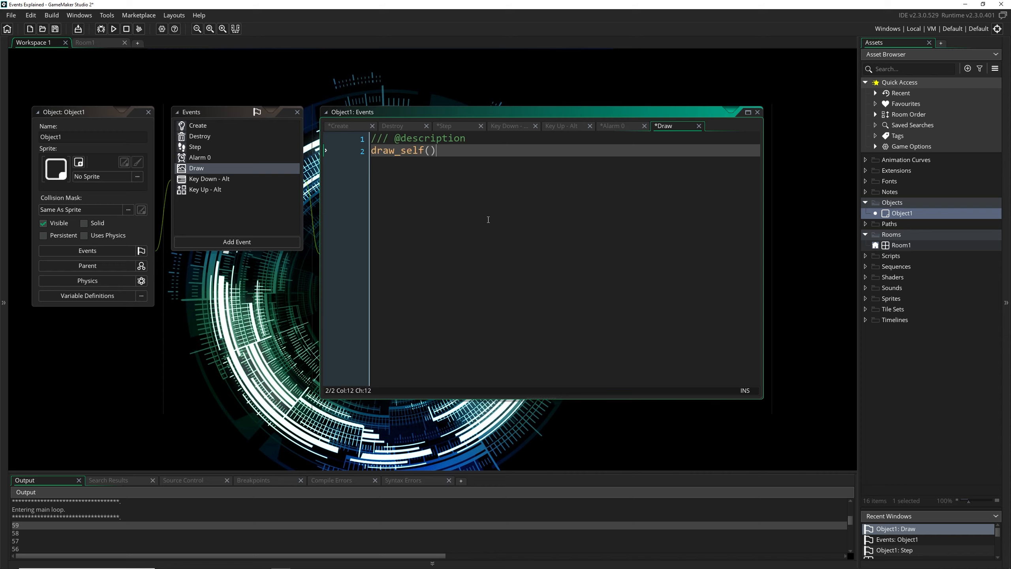
type(";")
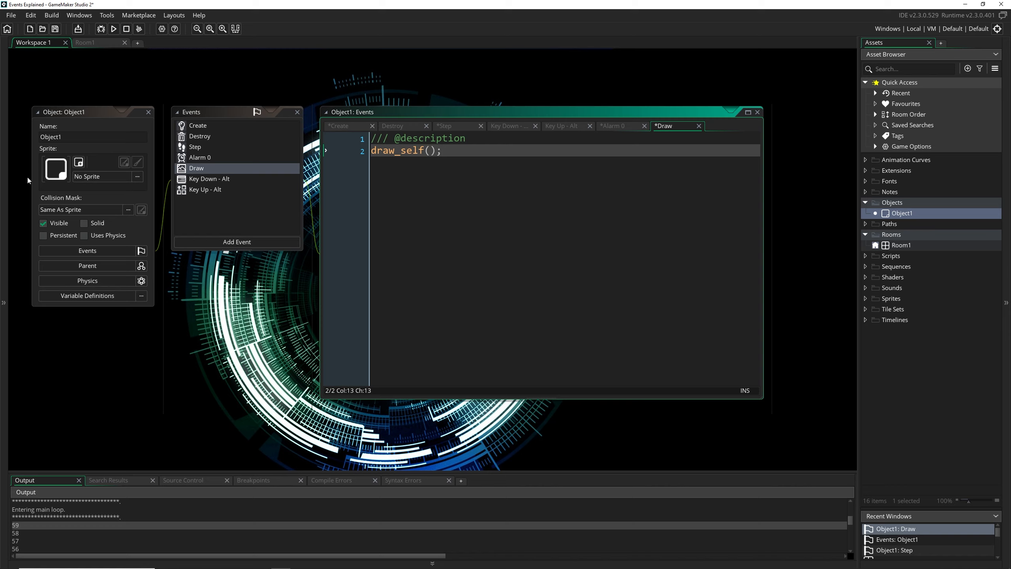
mouse_move(660, 132)
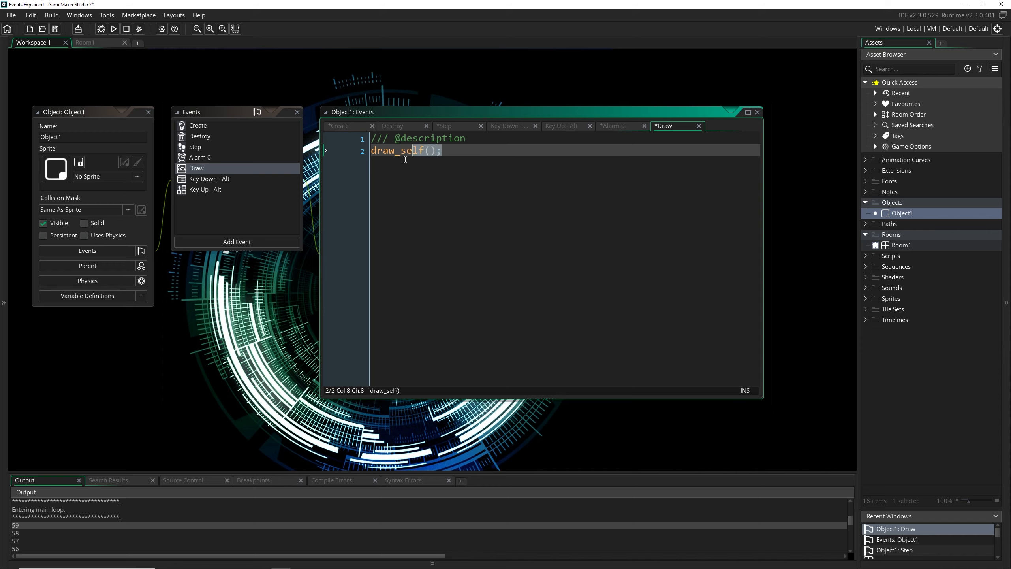
left_click(470, 150)
type("//")
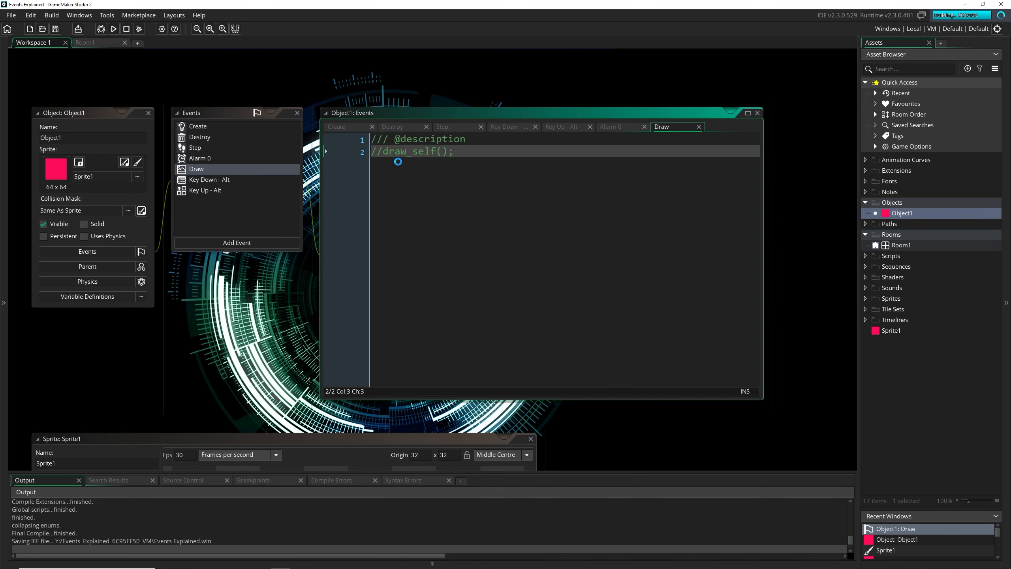
Test-run the game without draw_self(), close the empty black window, then restore the call
left_click(113, 28)
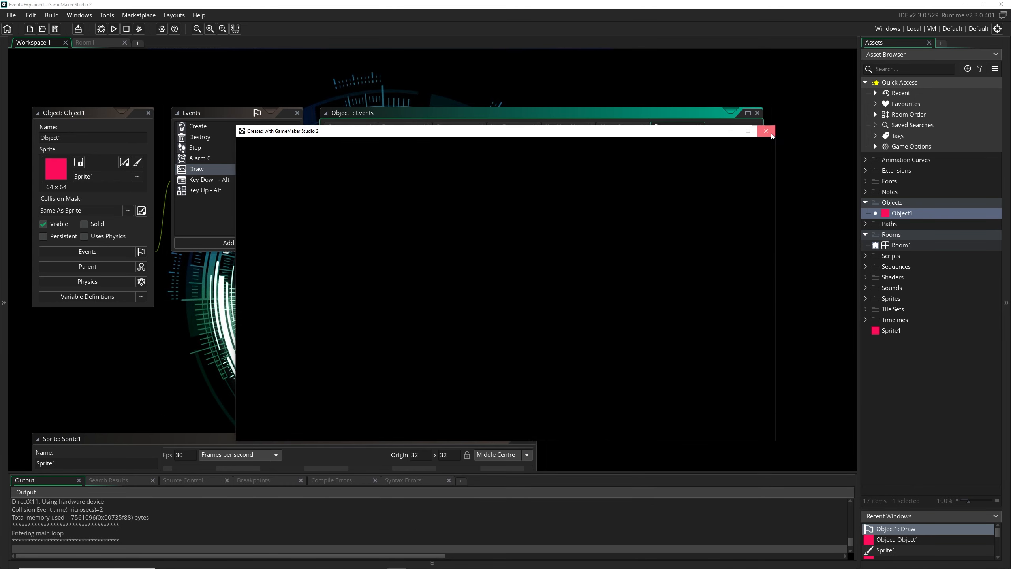
left_click(767, 130)
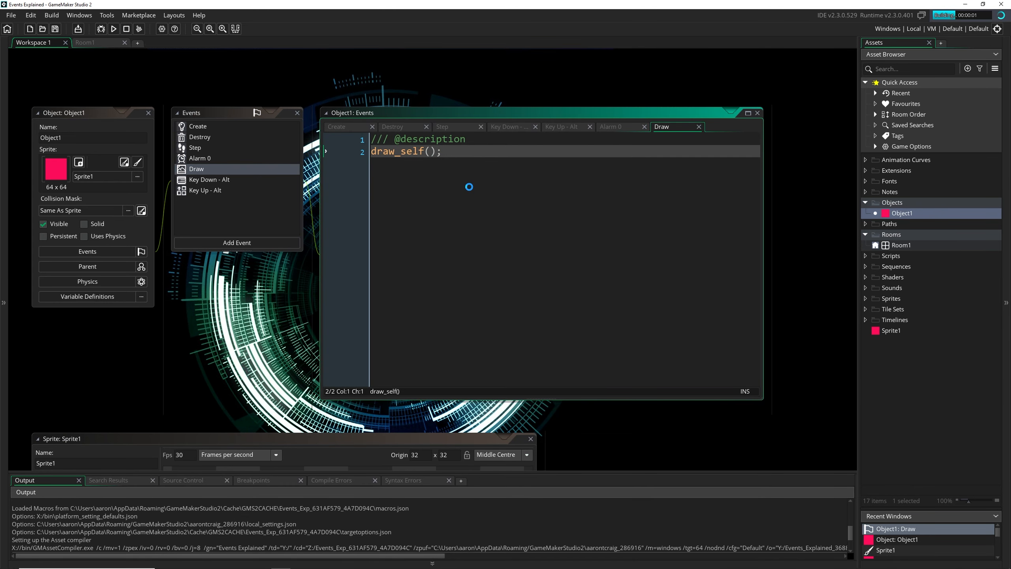
left_click(113, 28)
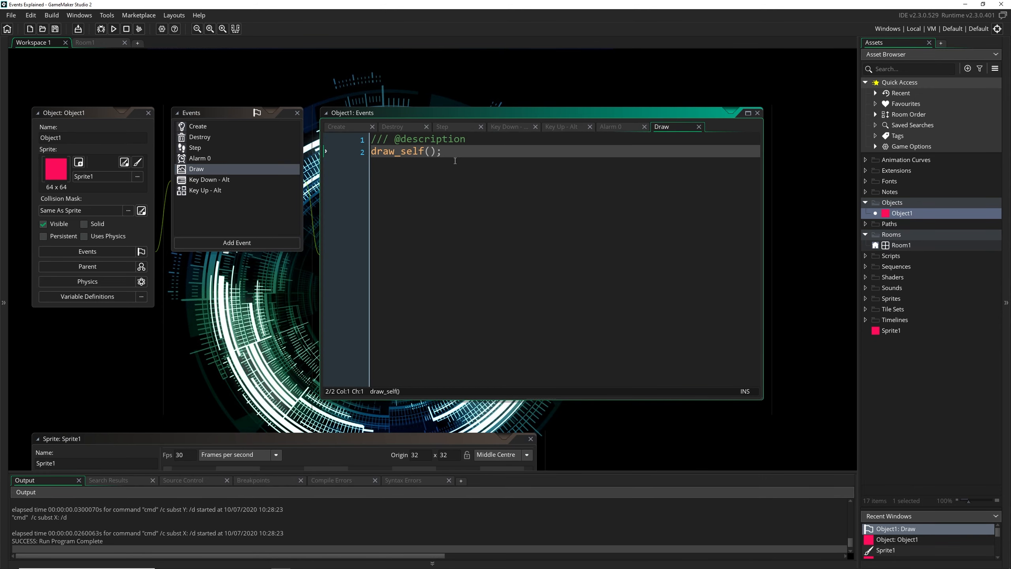
mouse_move(447, 173)
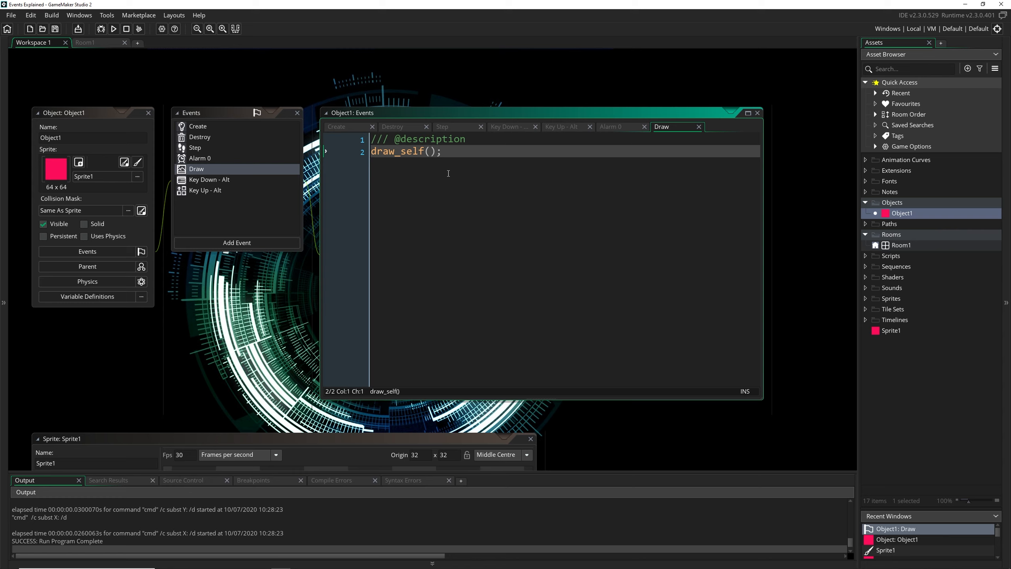
Open Object1's Add Event menu to review the Draw, Mouse and Gesture events
left_click(236, 242)
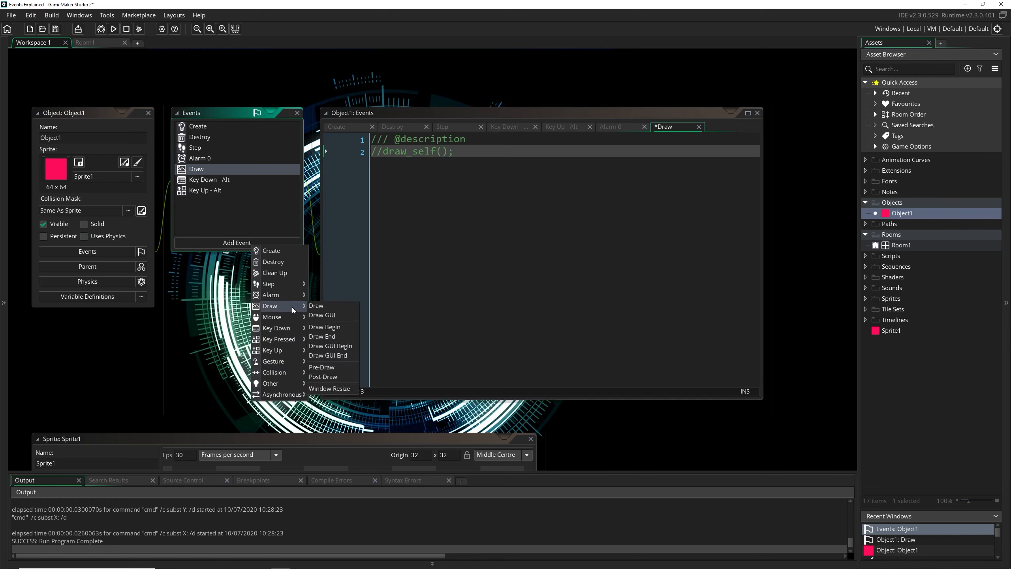
mouse_move(322, 336)
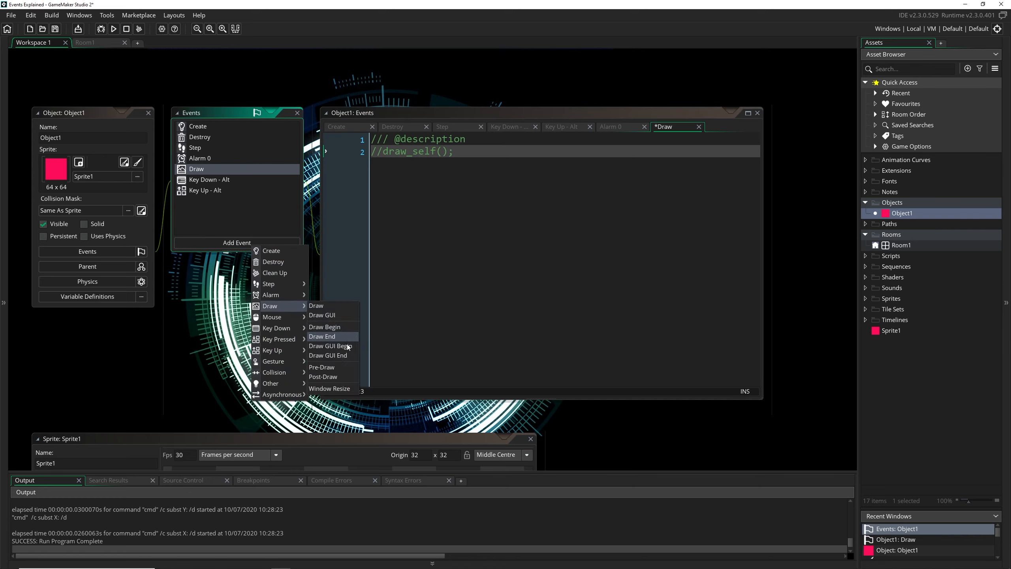
mouse_move(339, 381)
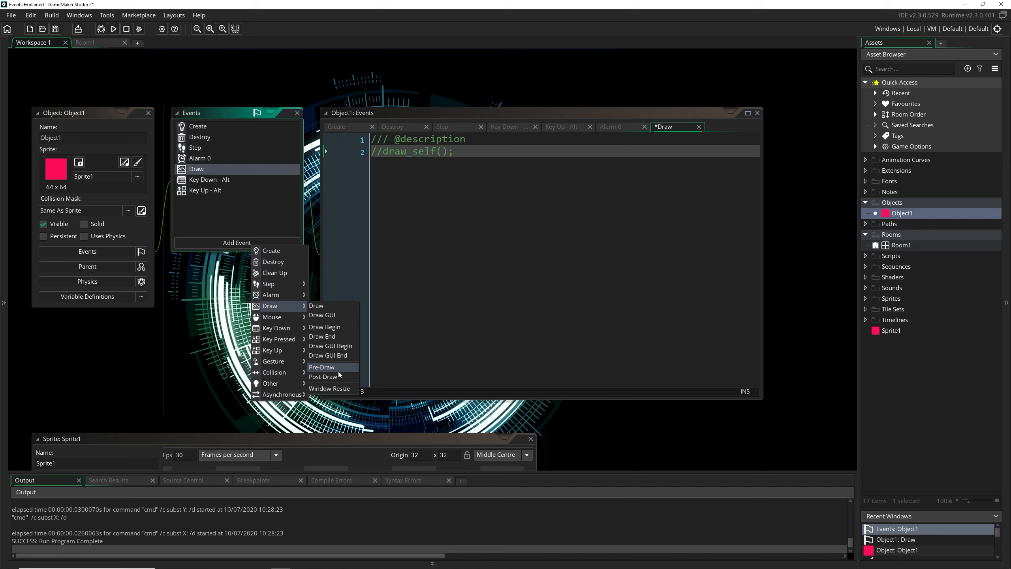
mouse_move(273, 361)
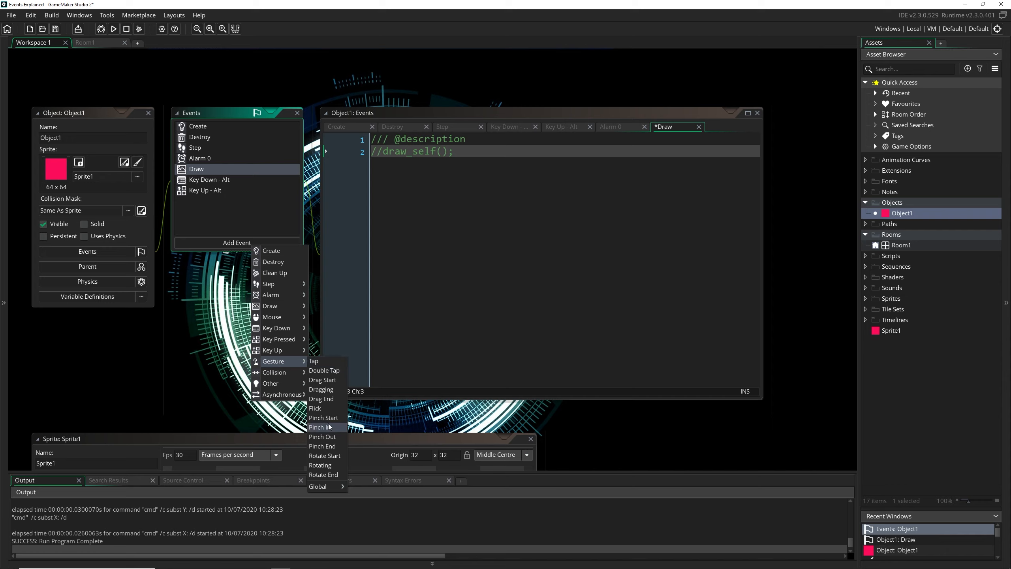
mouse_move(327, 389)
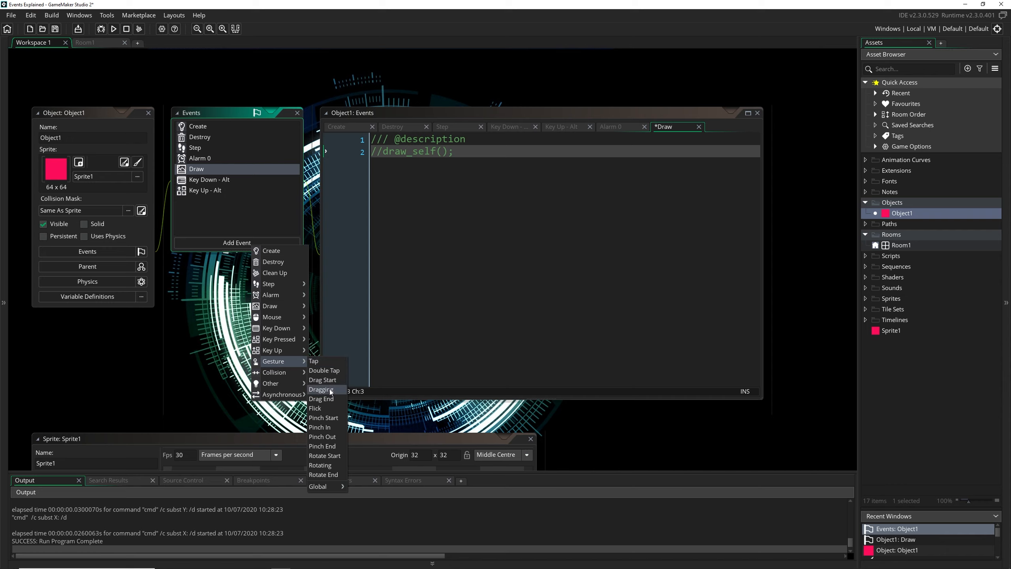
mouse_move(272, 317)
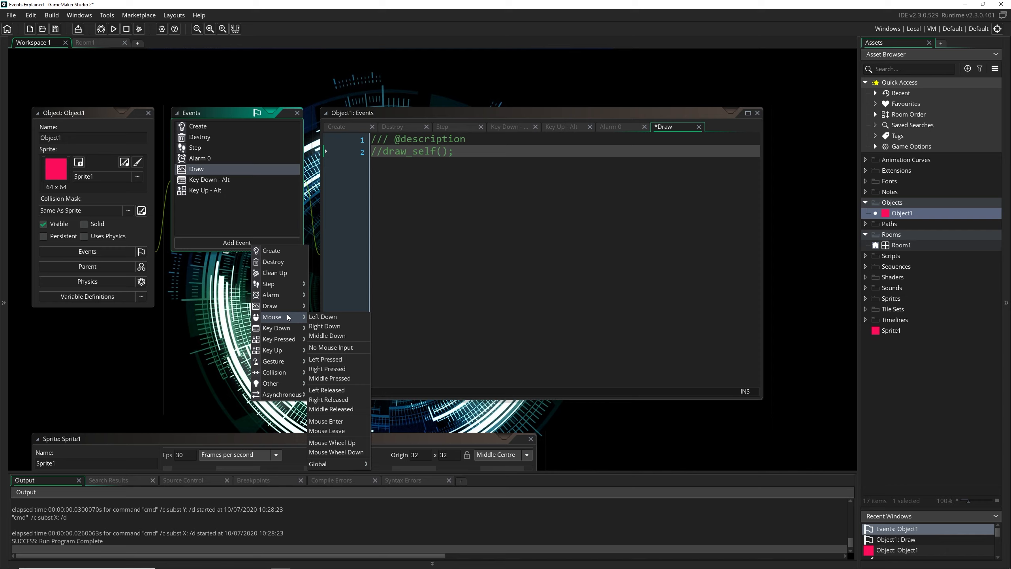
mouse_move(286, 317)
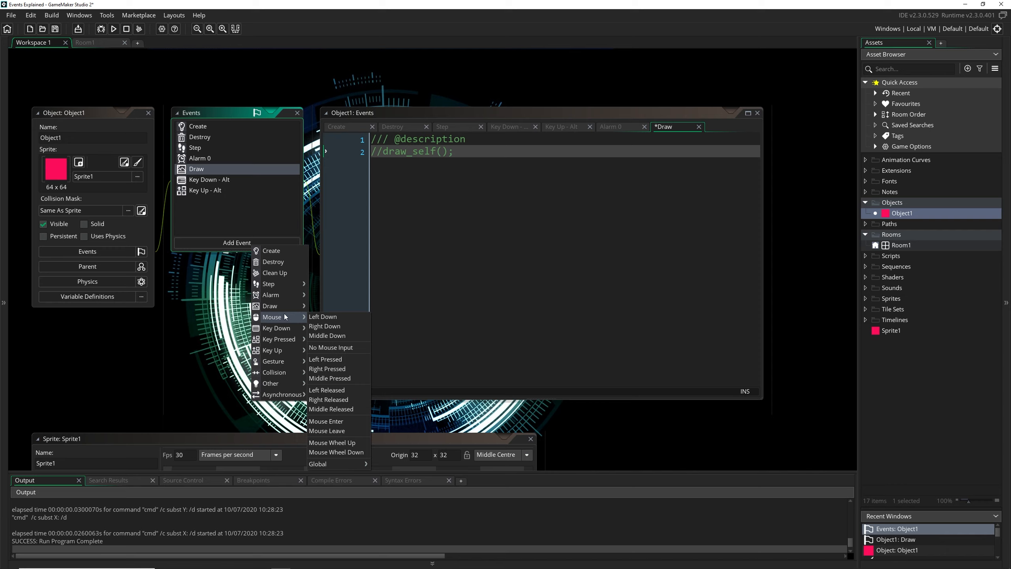
mouse_move(273, 361)
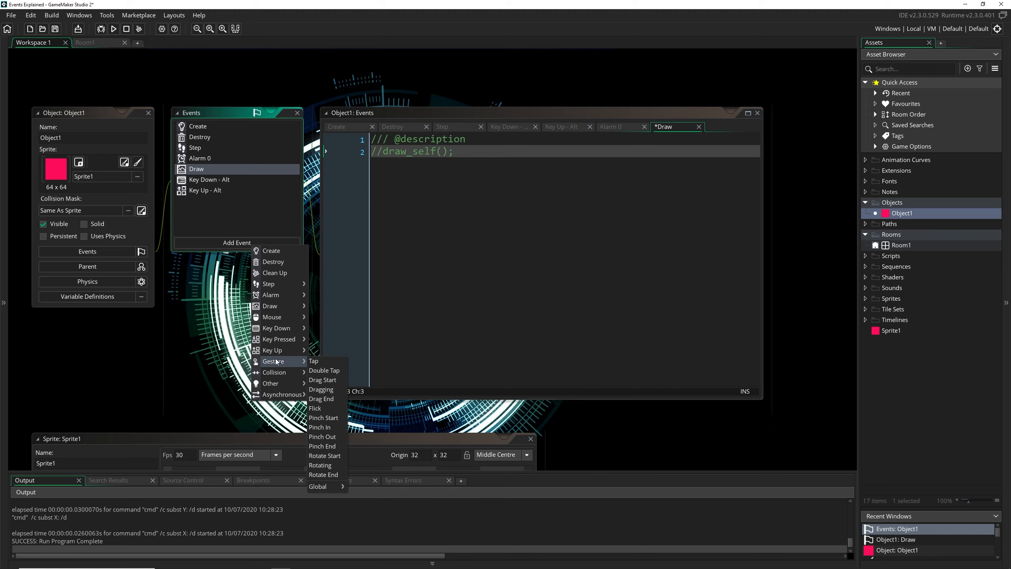
mouse_move(313, 361)
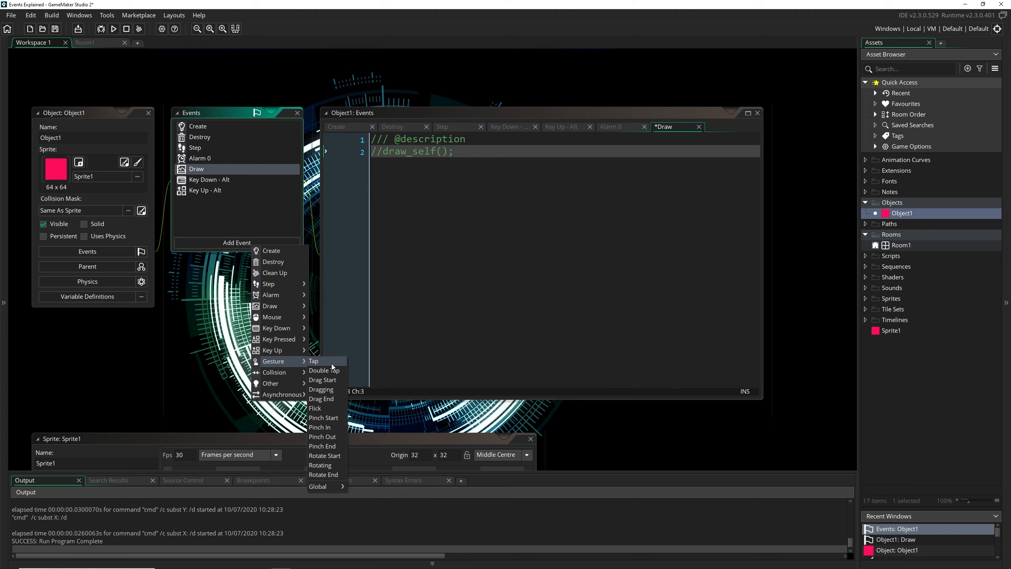
mouse_move(332, 465)
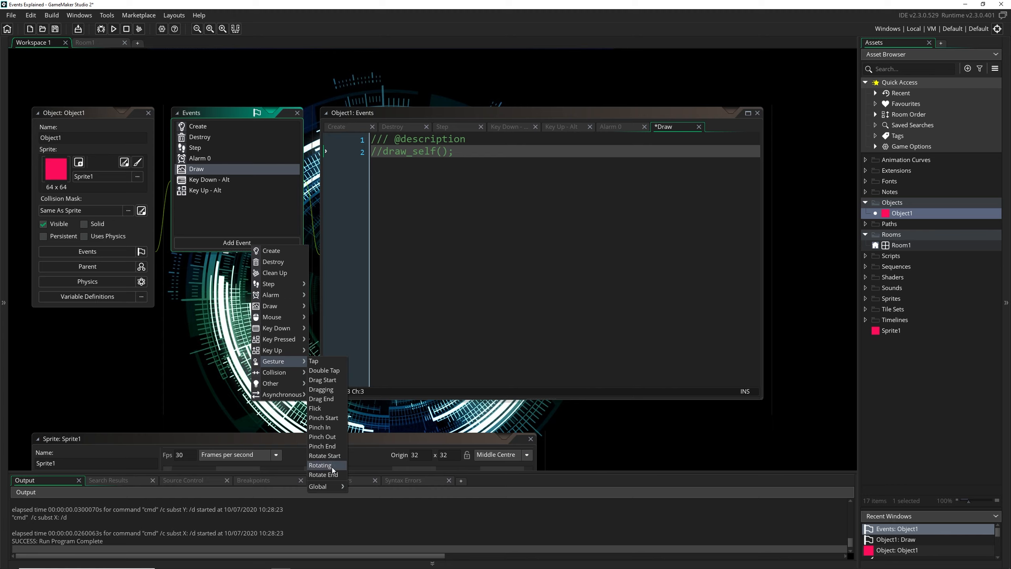
mouse_move(325, 390)
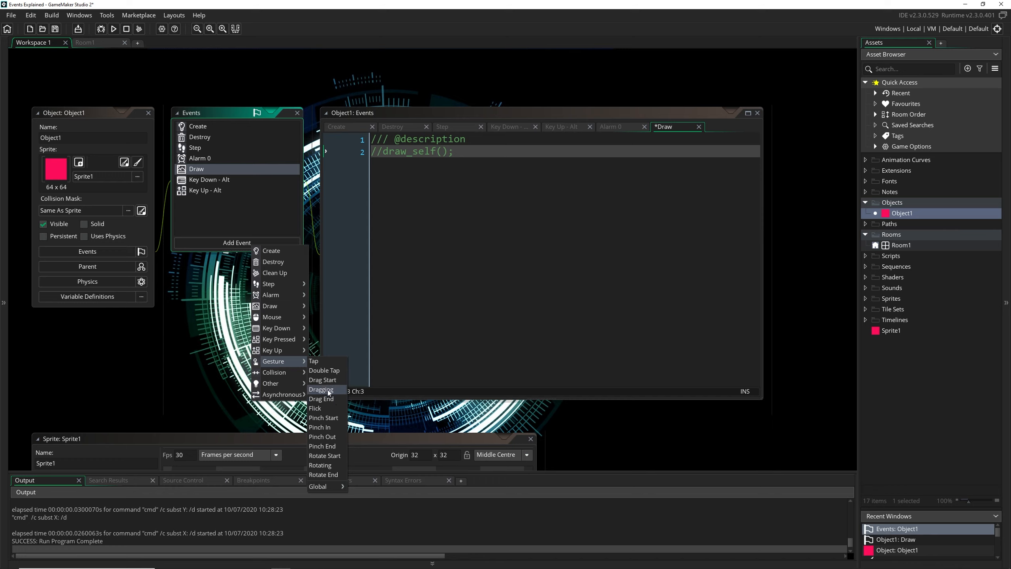
mouse_move(325, 370)
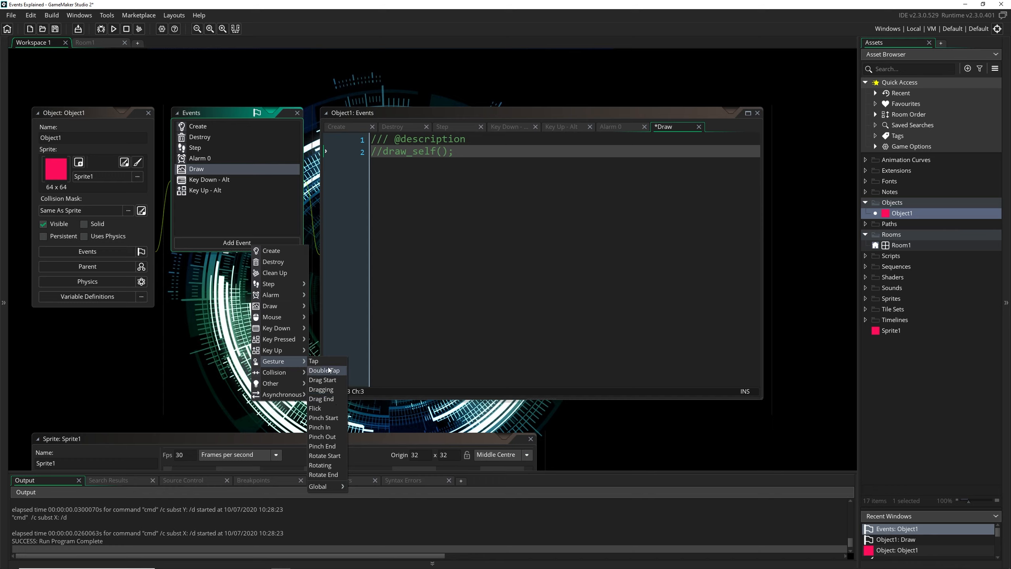
mouse_move(329, 446)
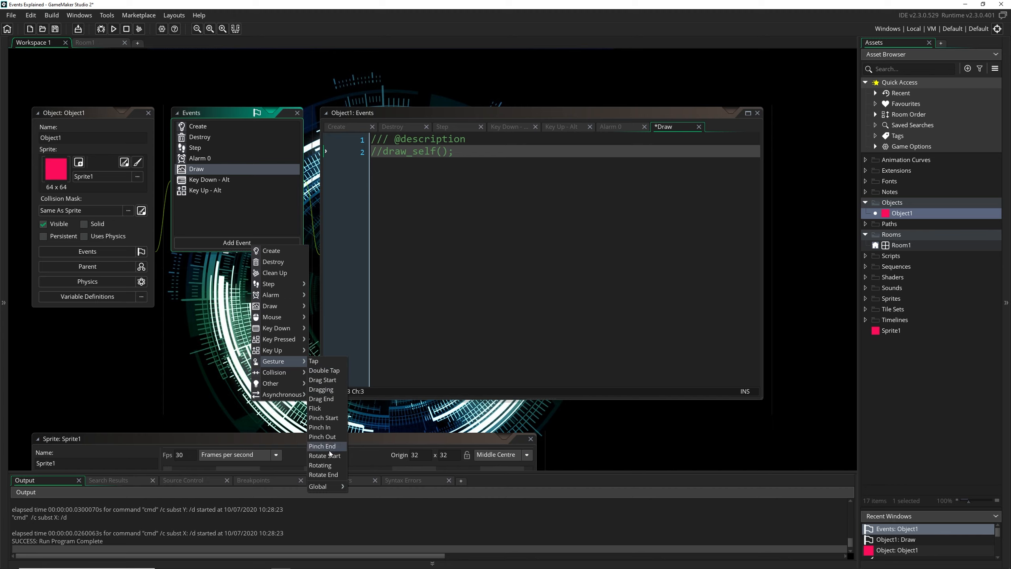
mouse_move(322, 436)
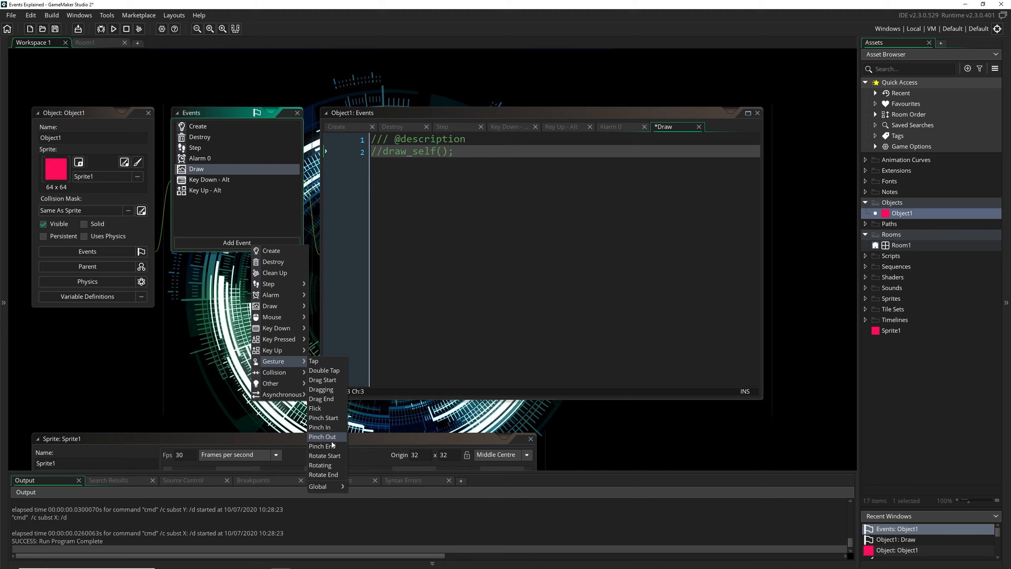
mouse_move(324, 417)
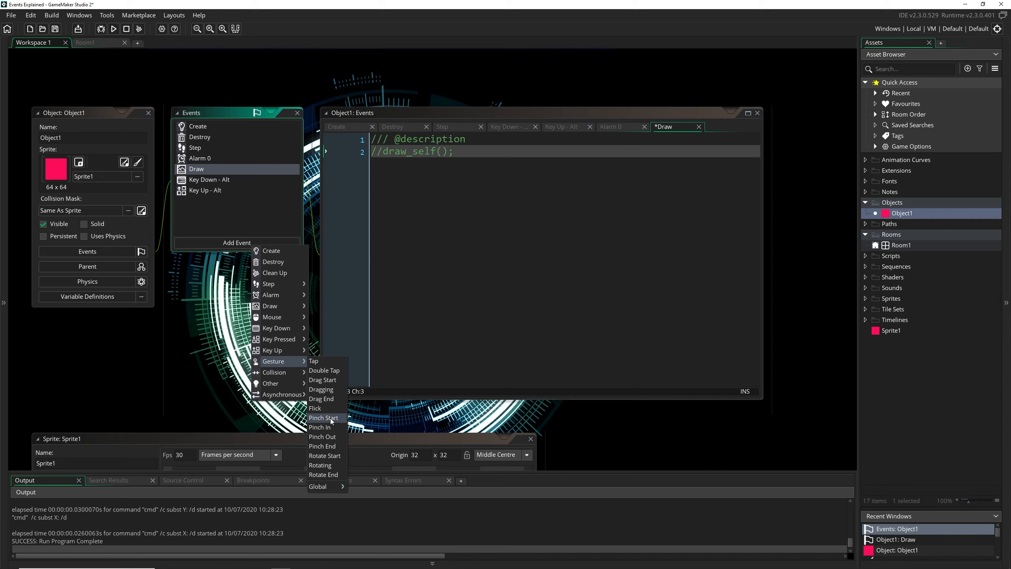
mouse_move(333, 419)
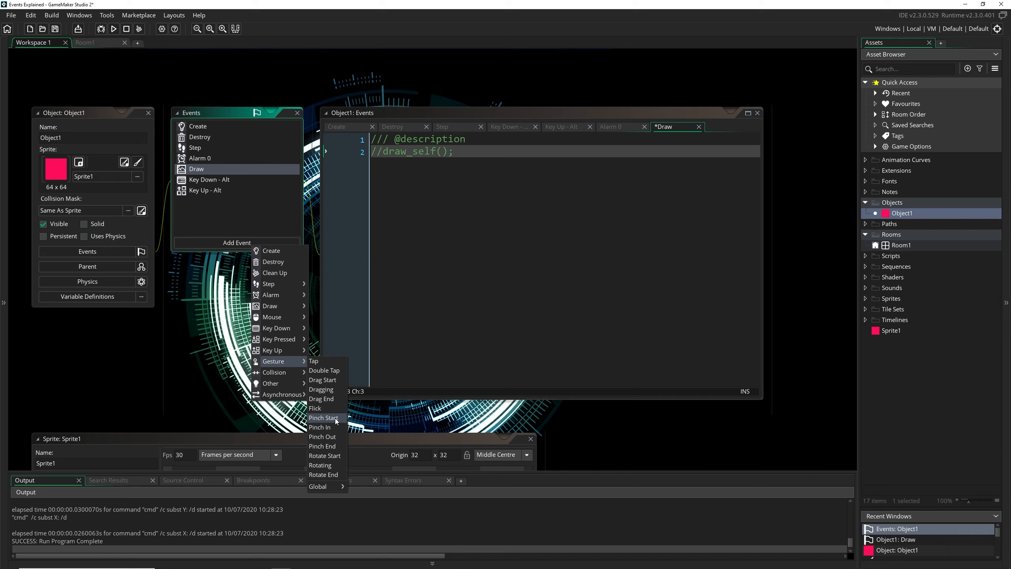
mouse_move(274, 372)
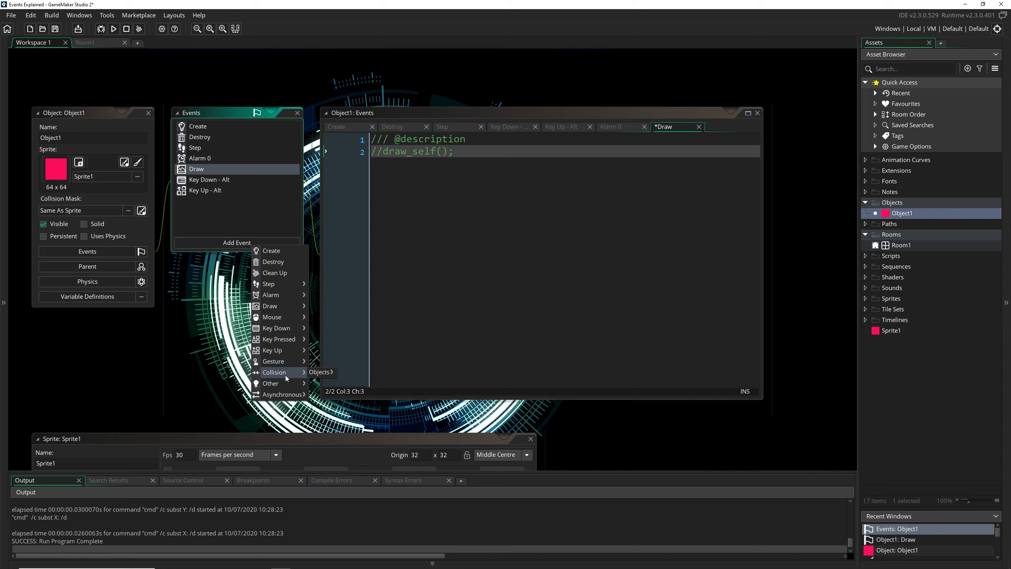
mouse_move(285, 379)
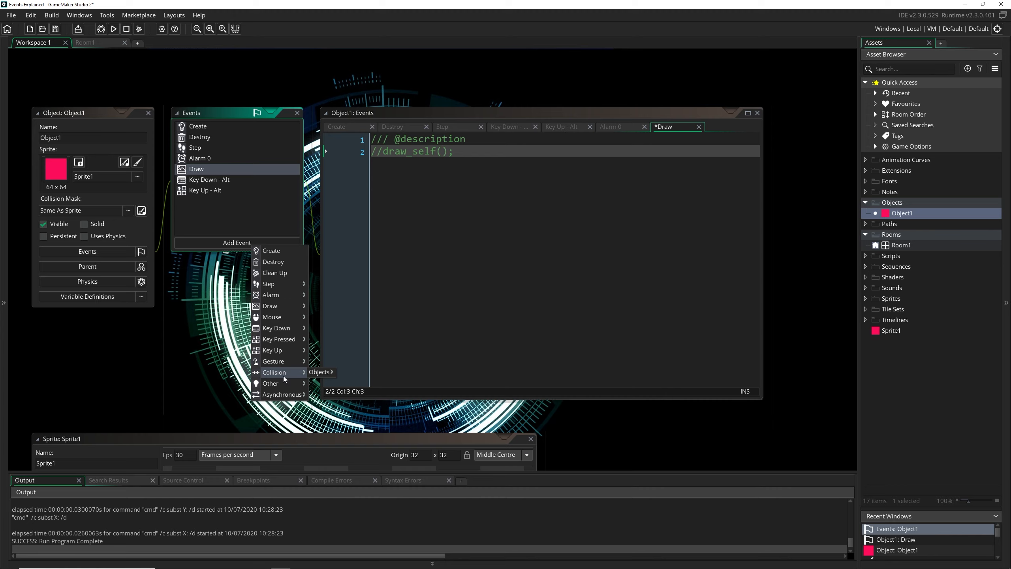
mouse_move(320, 372)
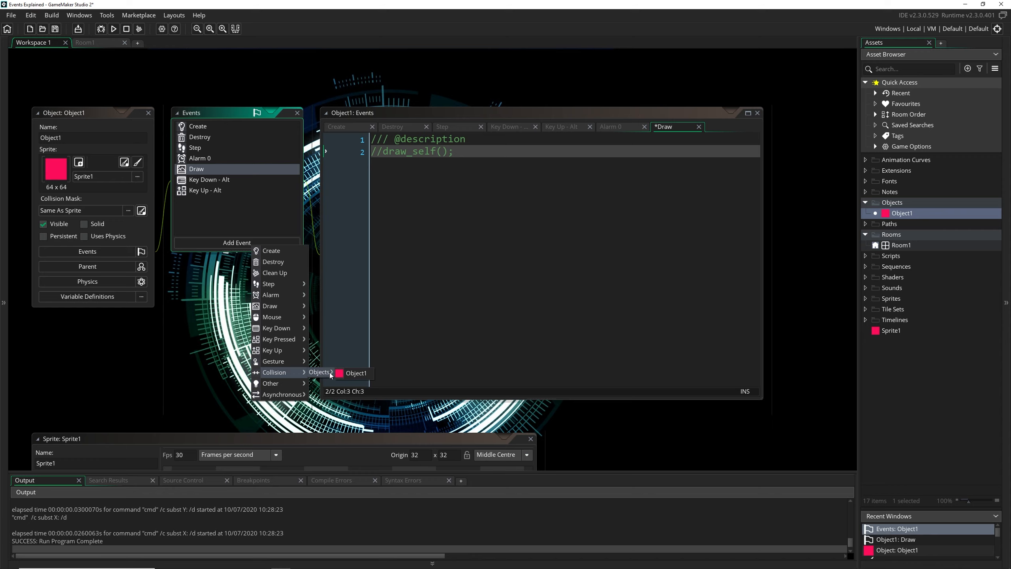
mouse_move(289, 372)
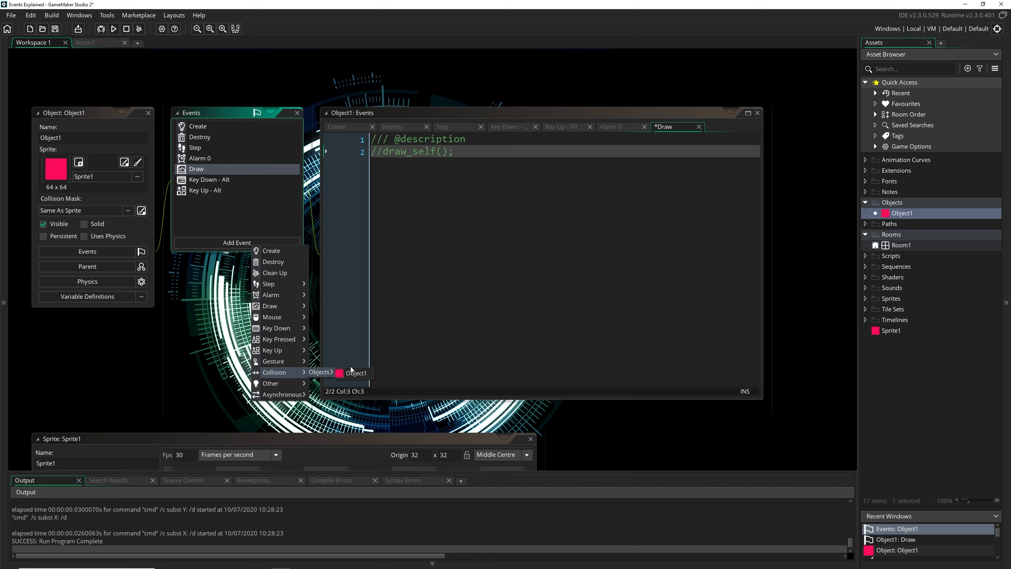
Choose Collision > Objects > Object1 to add a self-collision event
left_click(355, 373)
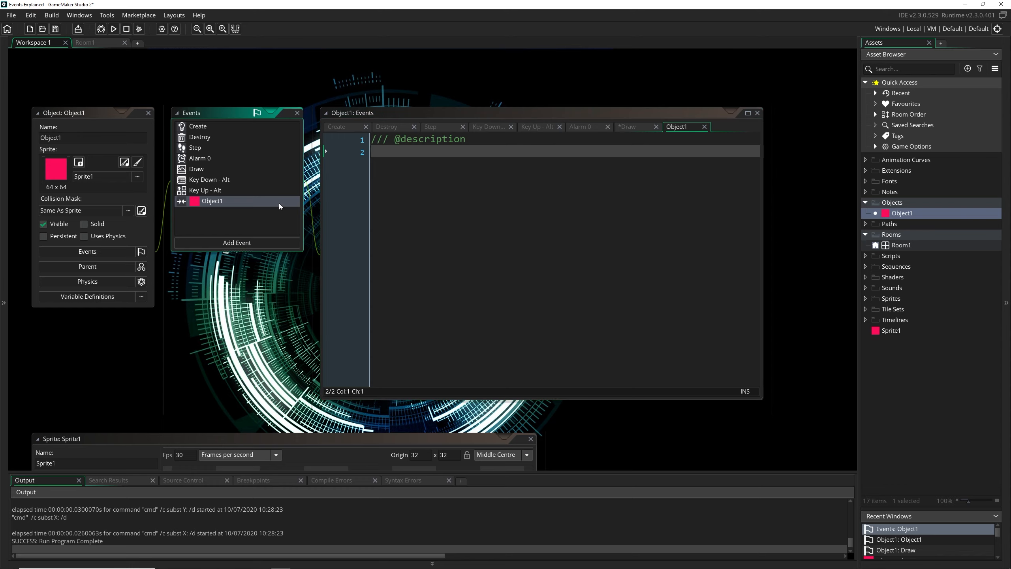
mouse_move(250, 210)
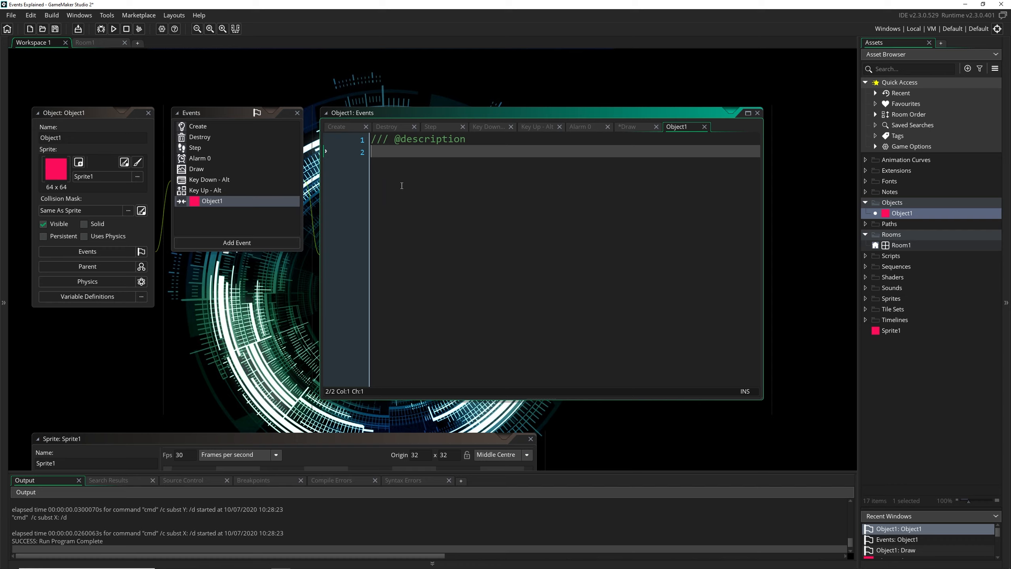
mouse_move(214, 240)
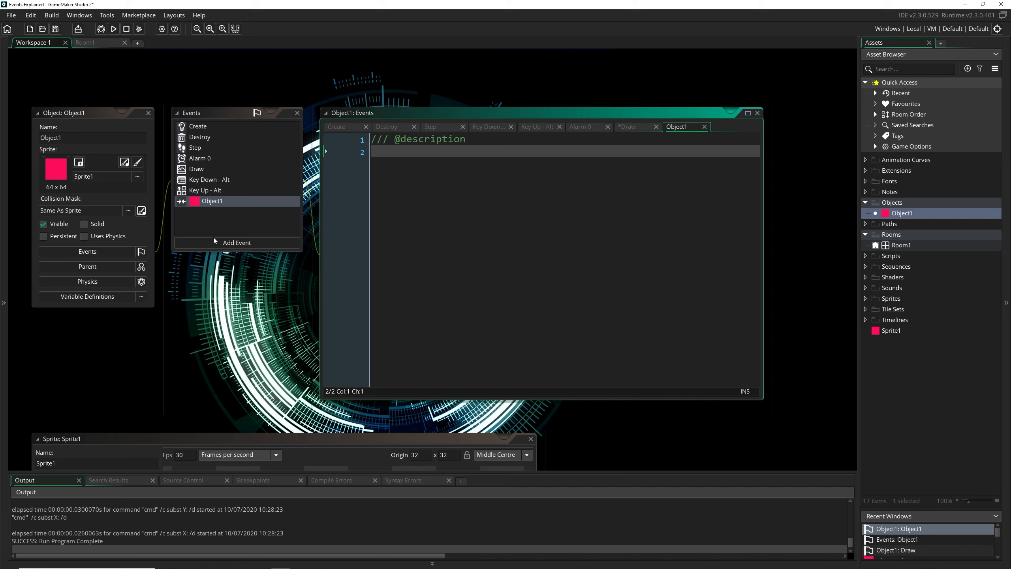
Reopen Object1's Add Event menu alongside its existing collision event
left_click(237, 242)
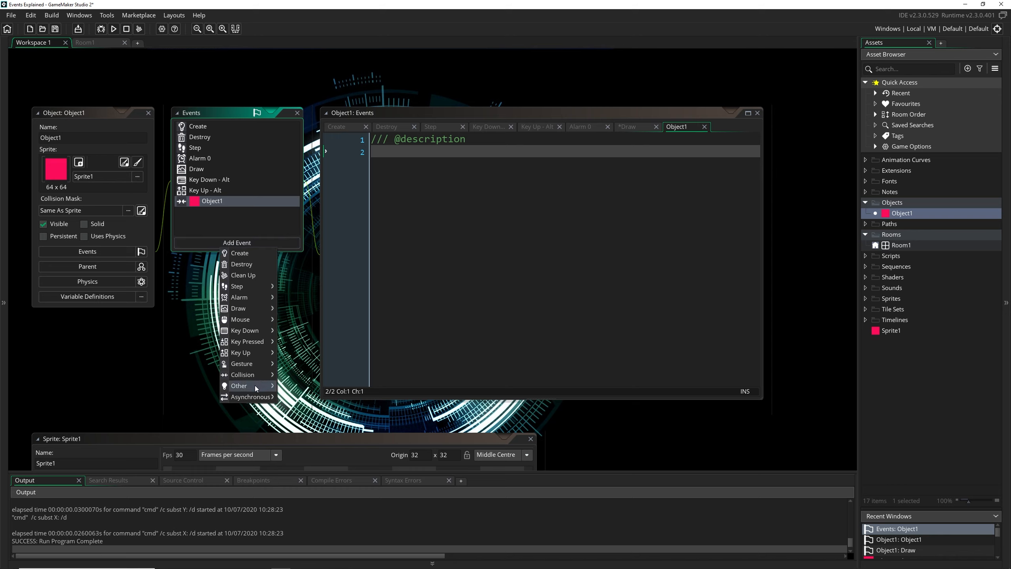
Show the Other event types, such as Outside Room, Game Start and Room End
left_click(239, 385)
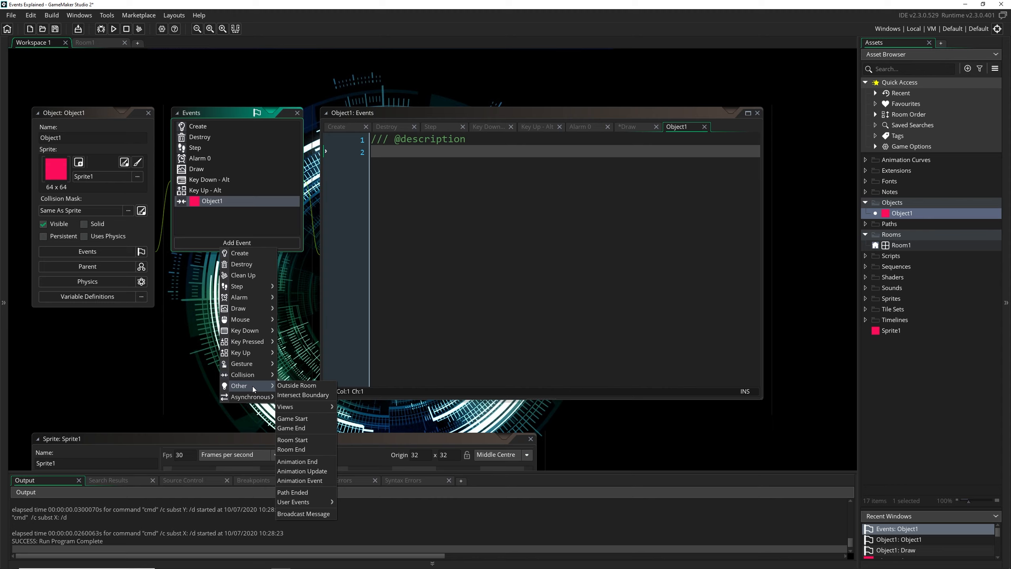
mouse_move(280, 388)
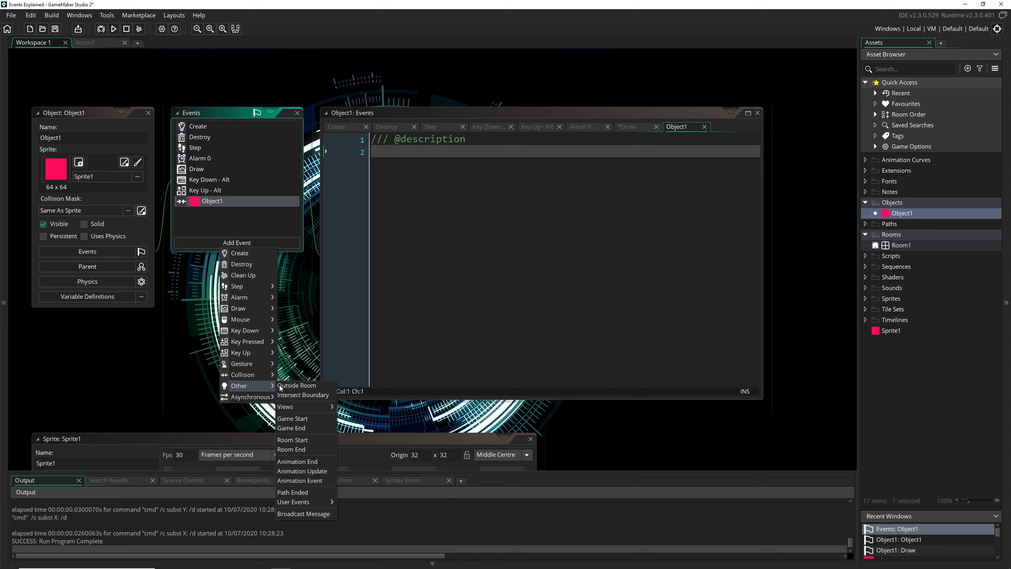
mouse_move(296, 385)
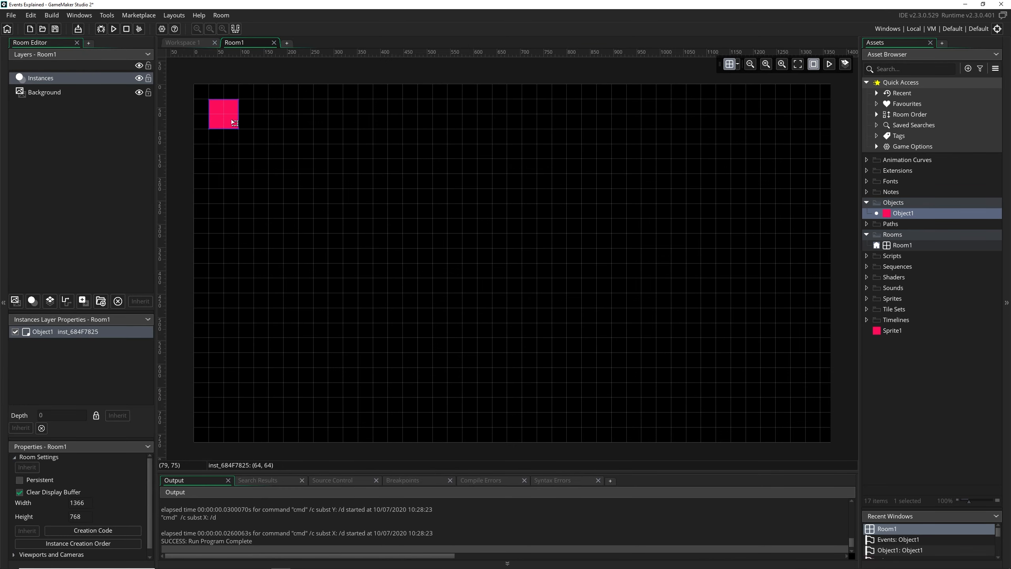
Drag the Object1 instance above Room1's top edge to position 64, -32
left_click_drag(224, 121, 224, 101)
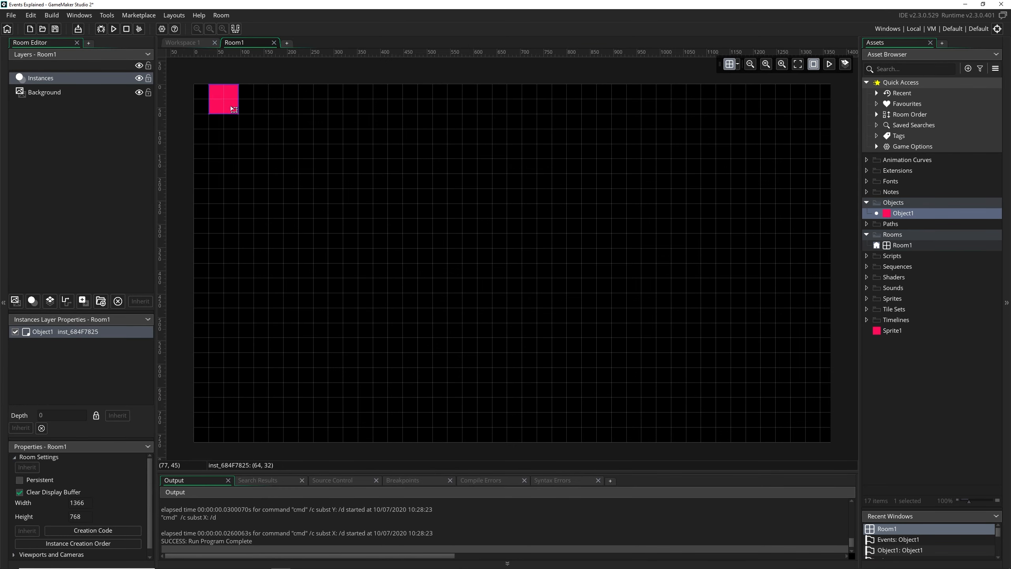
left_click_drag(230, 108, 231, 90)
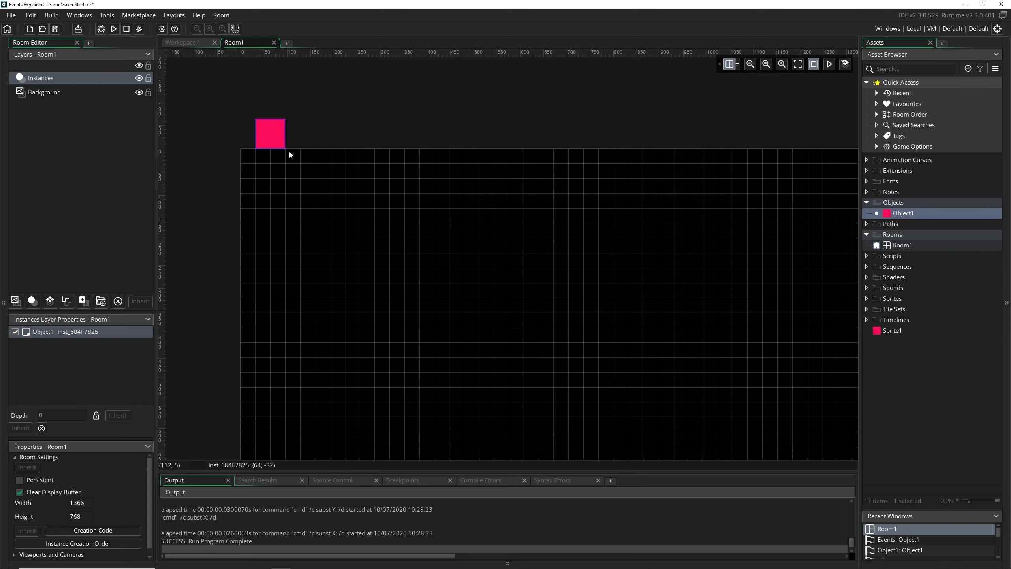
mouse_move(299, 157)
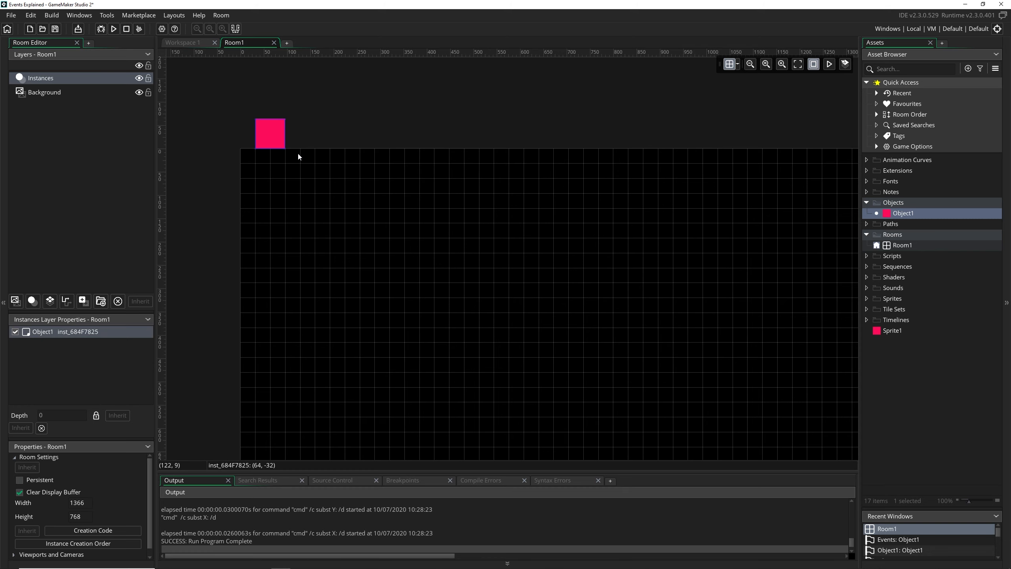
mouse_move(181, 43)
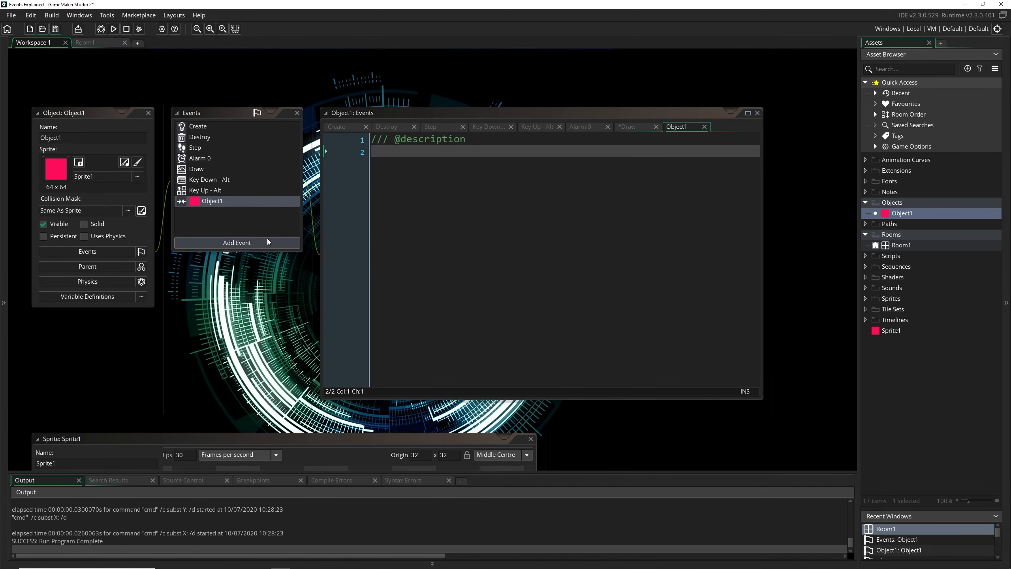
Reopen Object1's Add Event menu to reach the Other > Views events
left_click(236, 243)
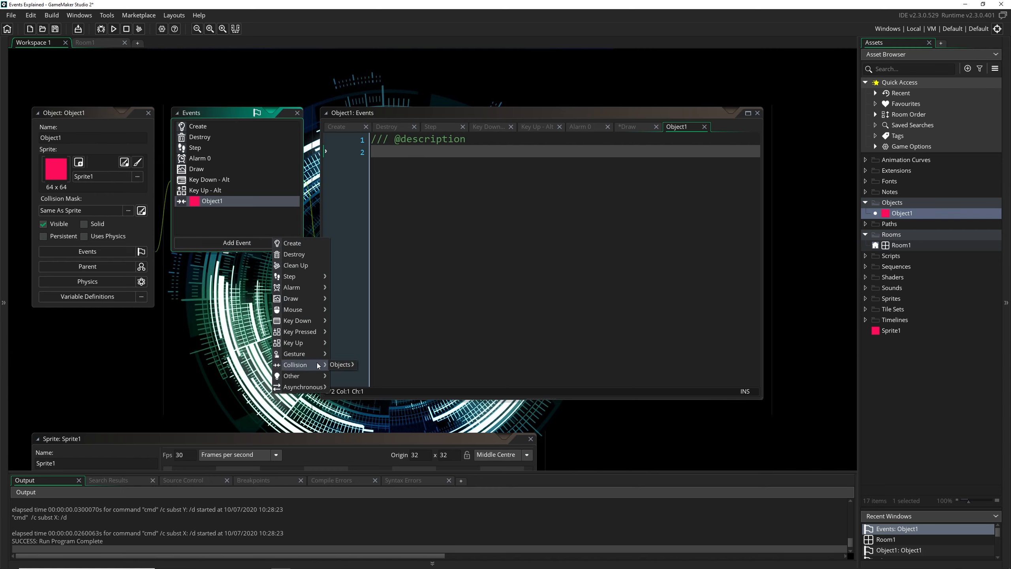
mouse_move(290, 375)
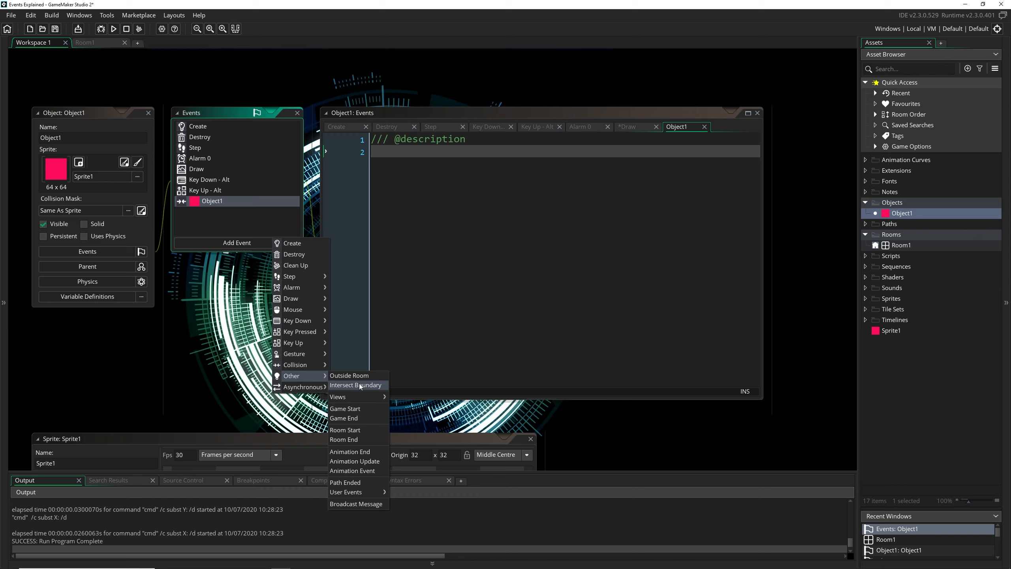
mouse_move(359, 385)
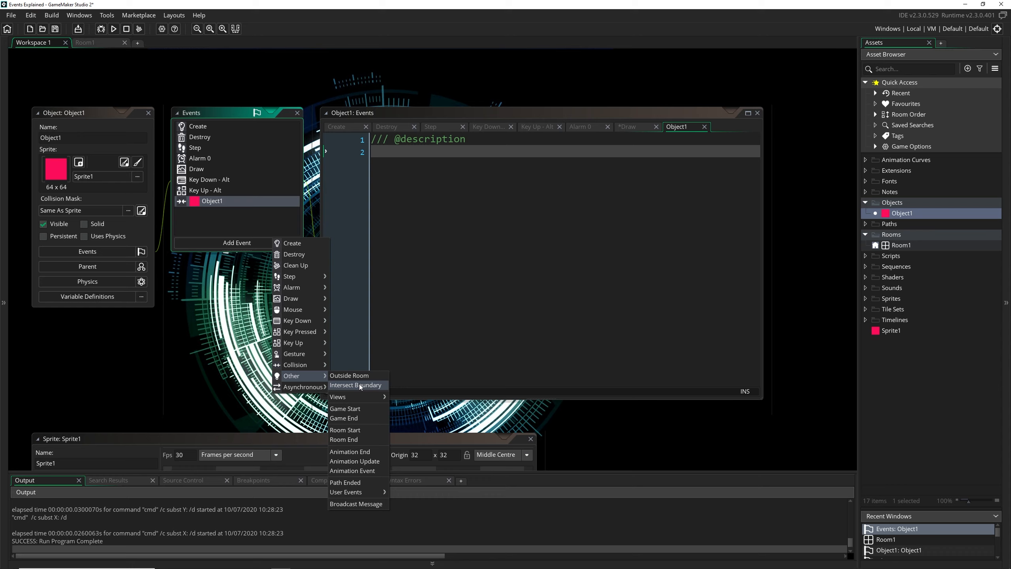
mouse_move(337, 396)
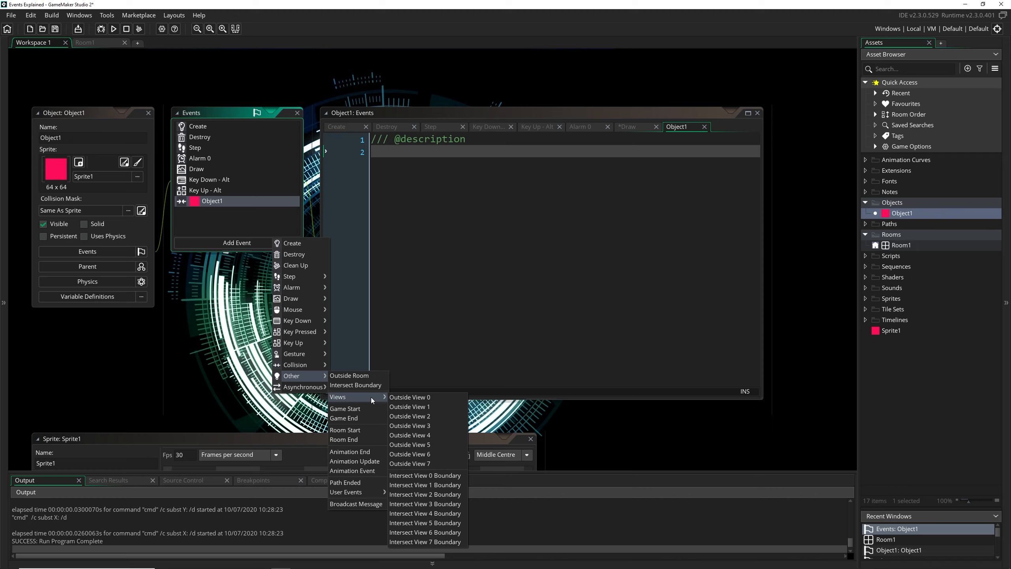
mouse_move(426, 463)
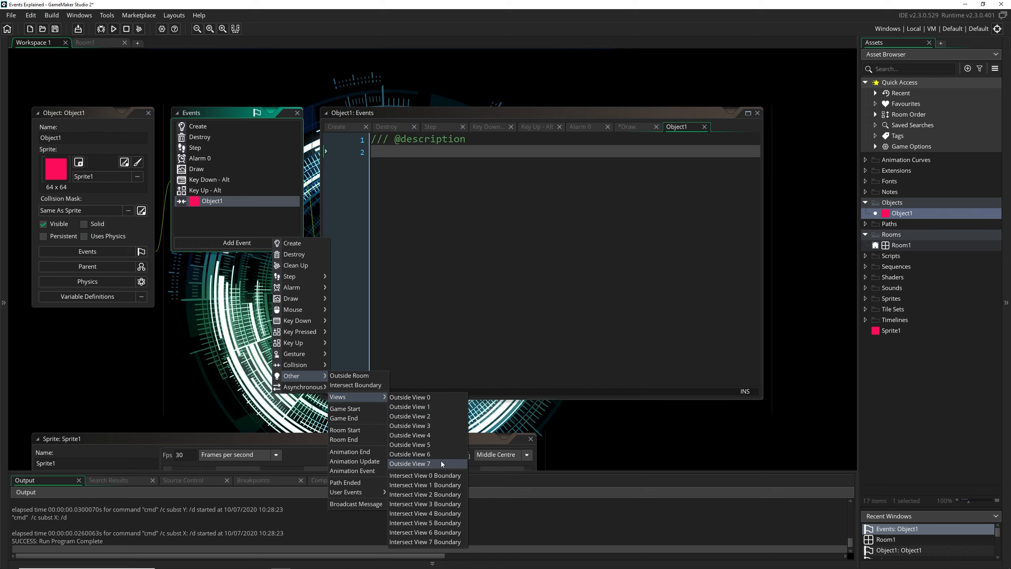
mouse_move(442, 397)
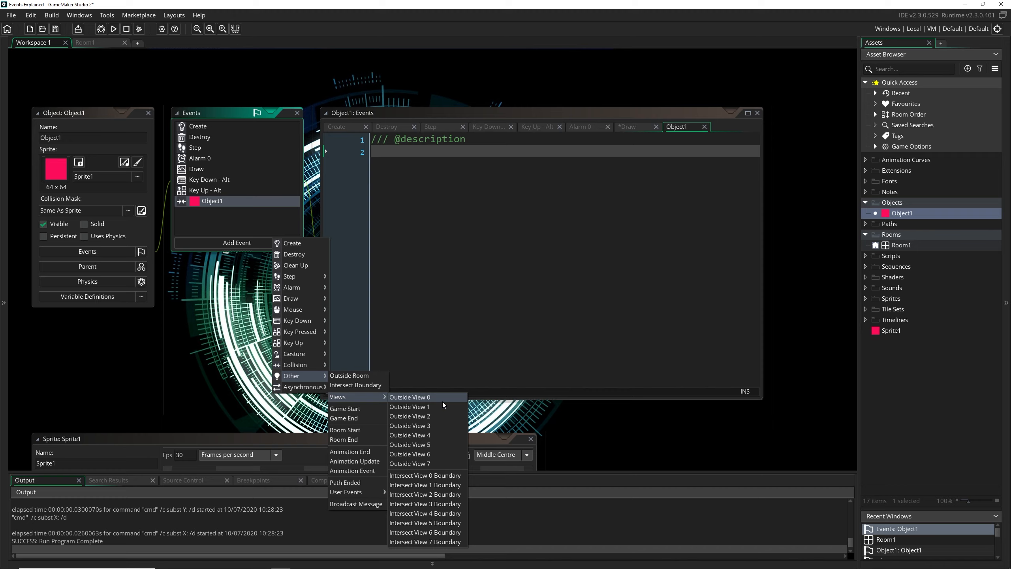
mouse_move(424, 425)
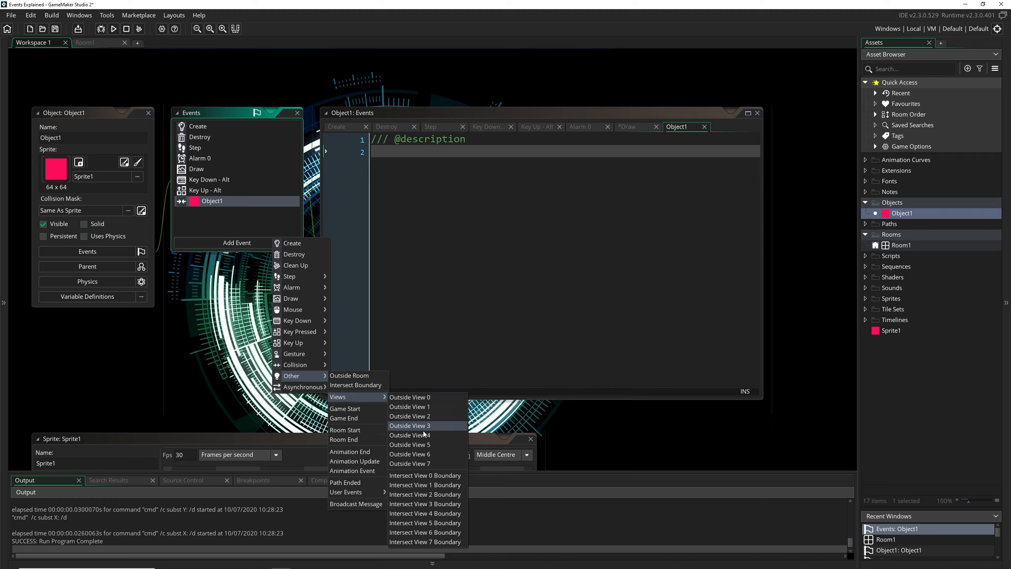
mouse_move(426, 406)
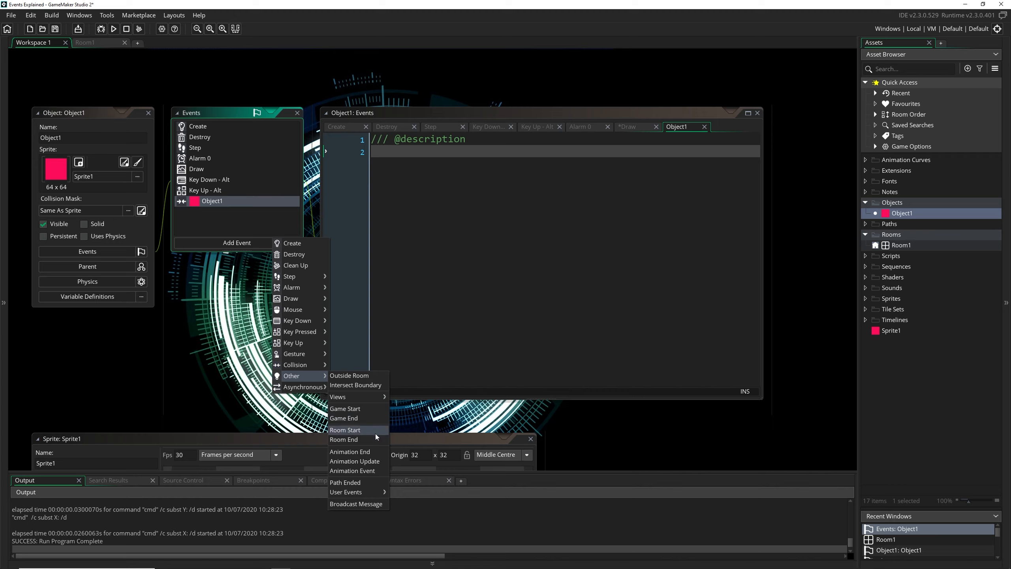
mouse_move(354, 461)
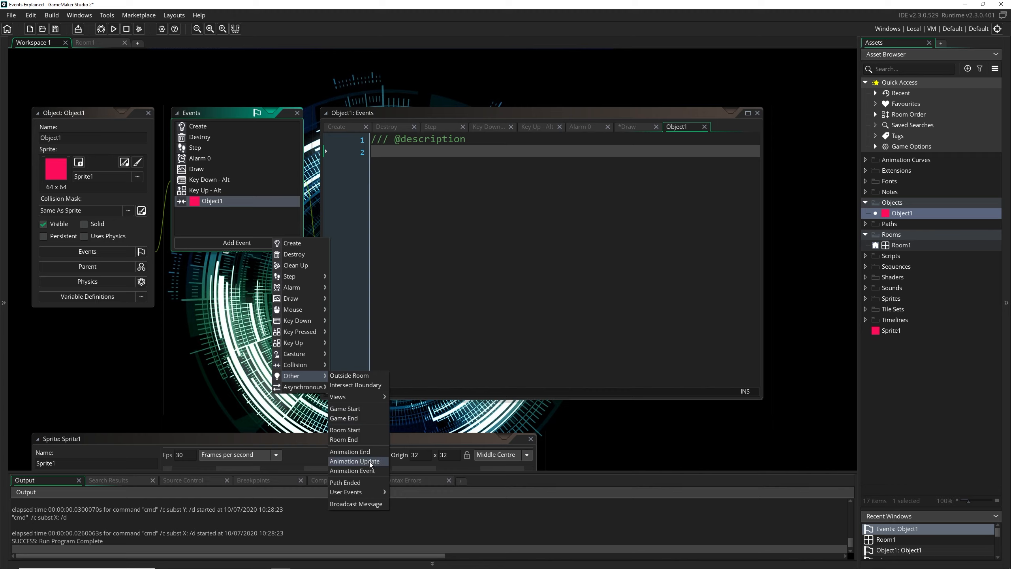
mouse_move(350, 451)
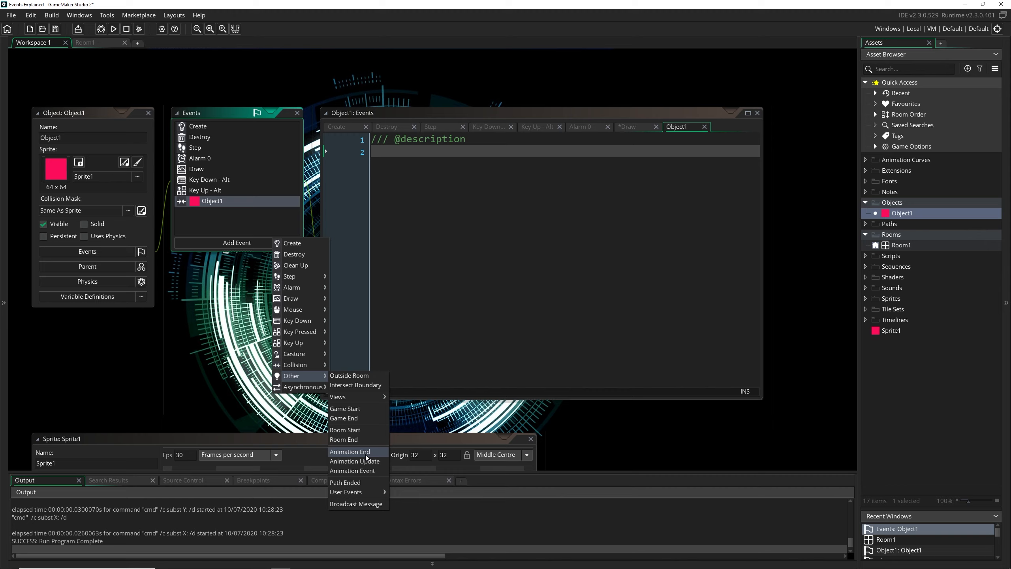
mouse_move(370, 481)
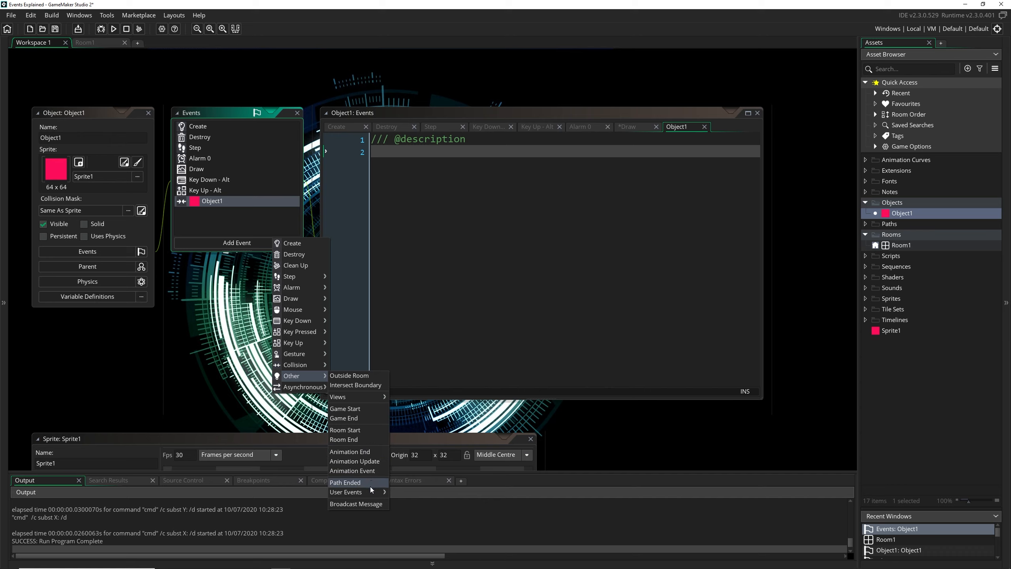
mouse_move(346, 492)
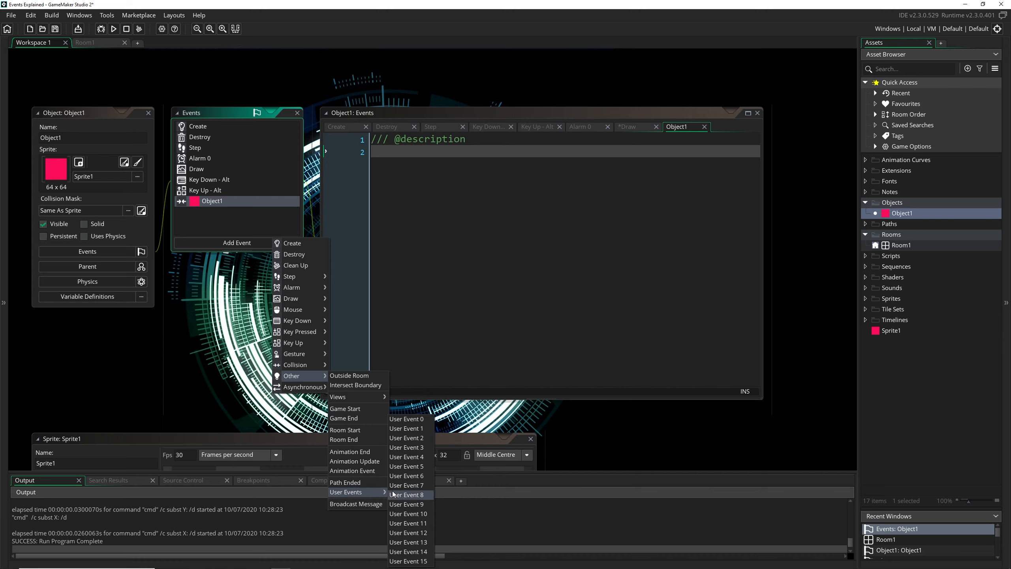
mouse_move(419, 508)
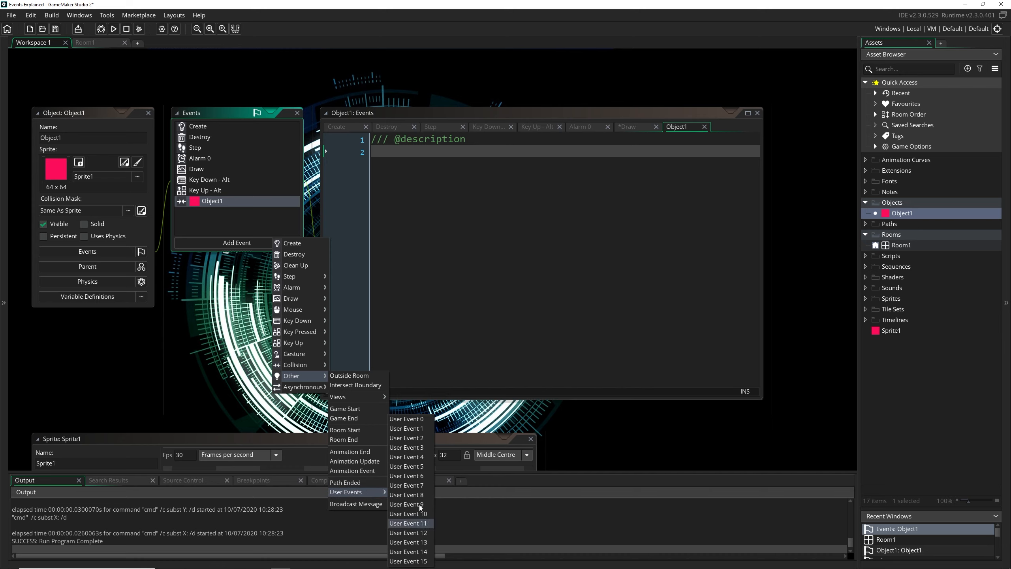
mouse_move(410, 419)
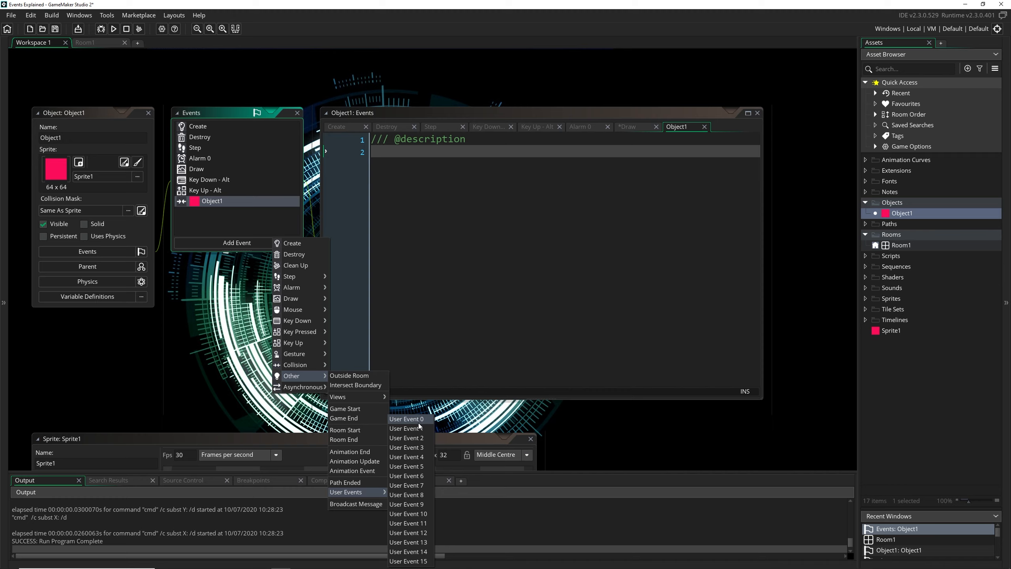
mouse_move(406, 466)
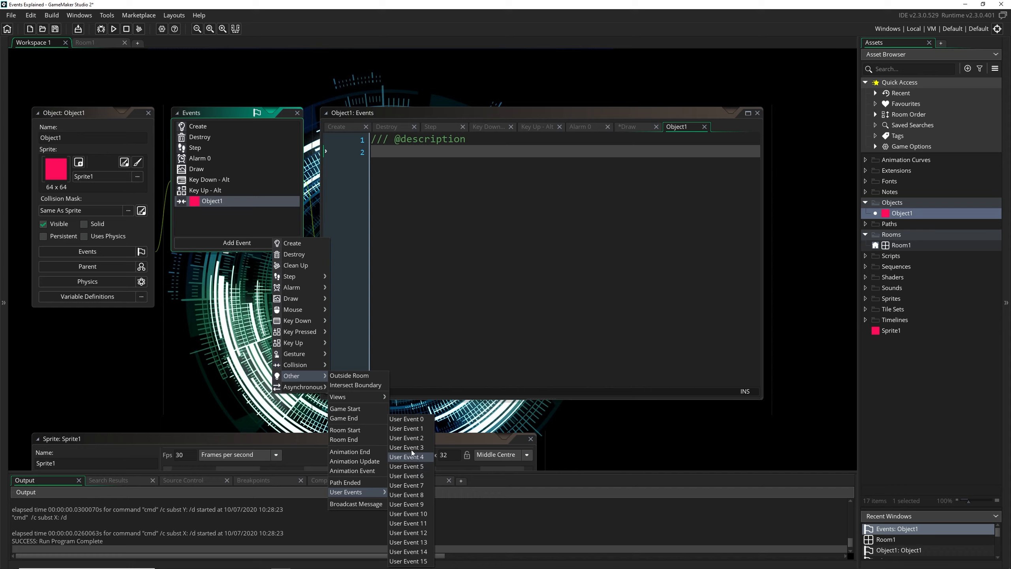
mouse_move(407, 438)
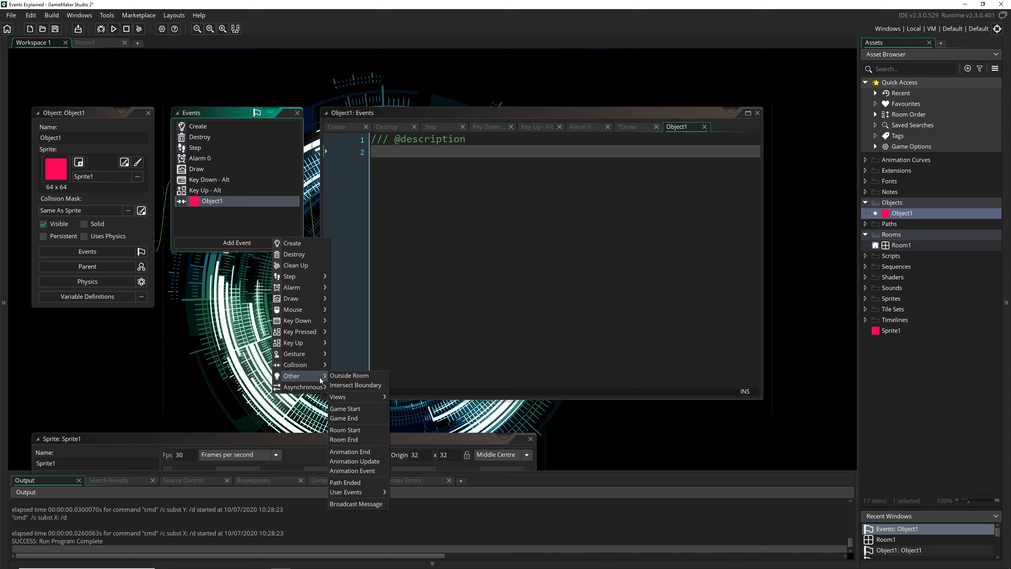
mouse_move(303, 386)
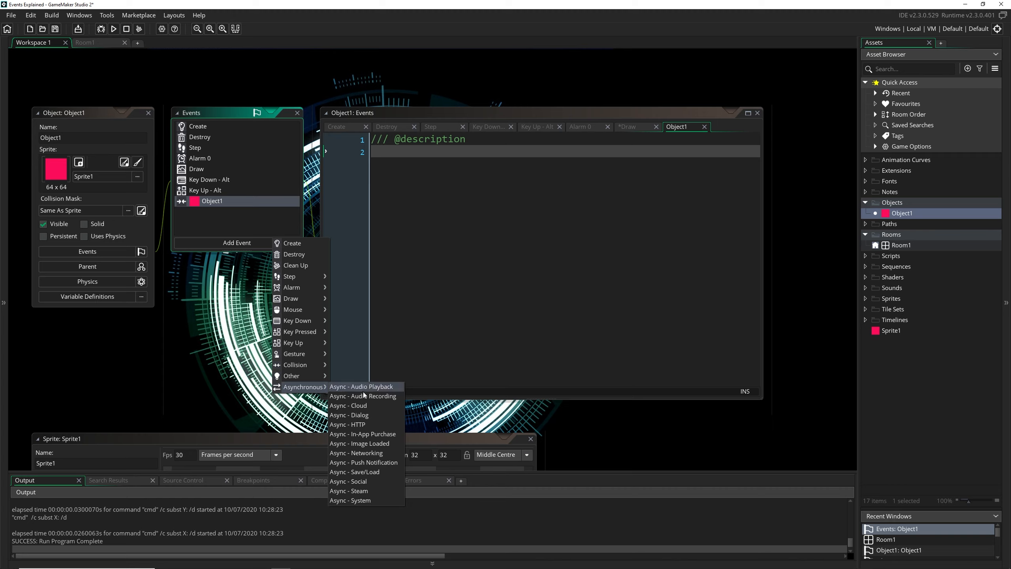
mouse_move(363, 395)
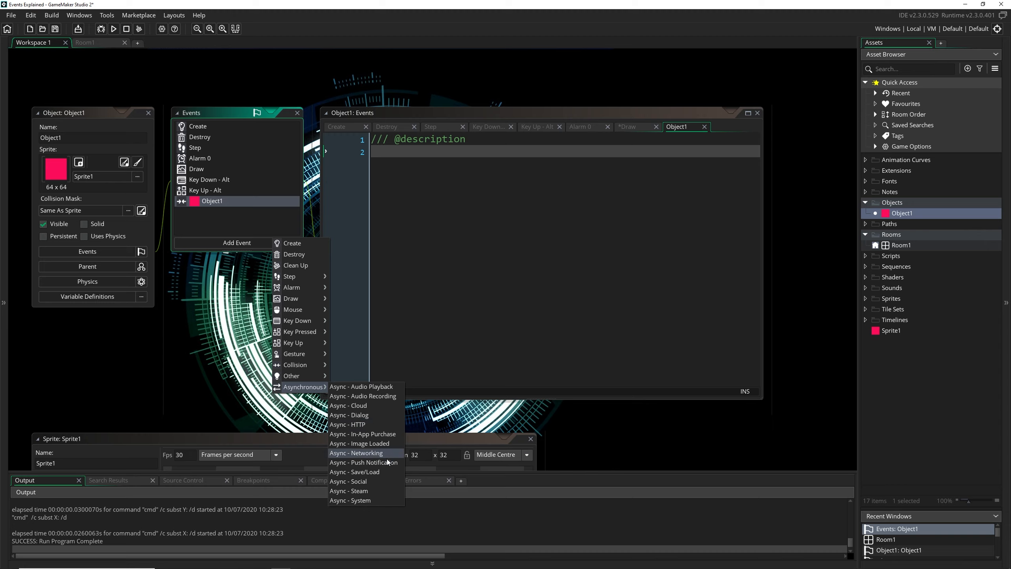
mouse_move(355, 471)
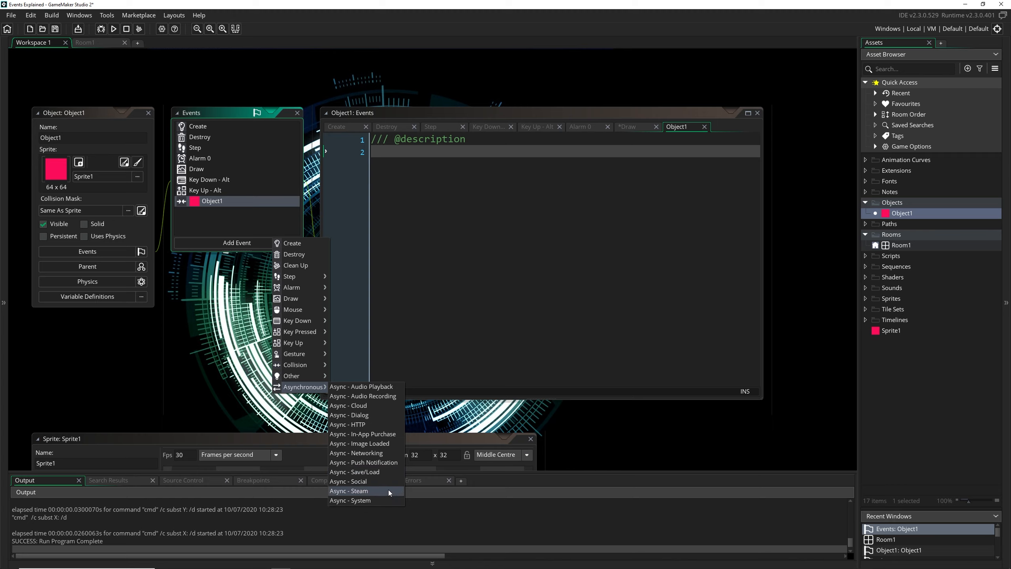
mouse_move(364, 471)
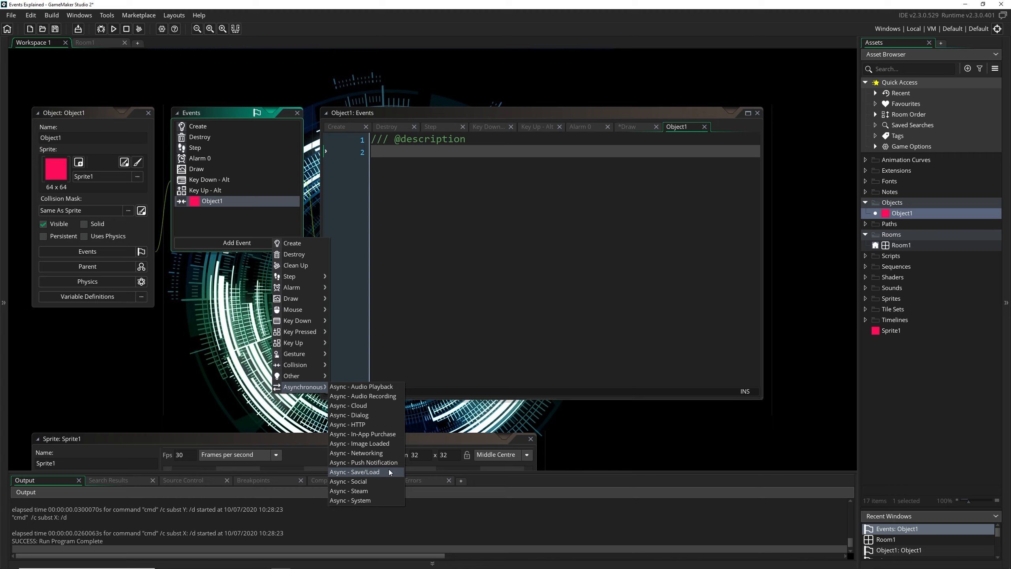
mouse_move(386, 480)
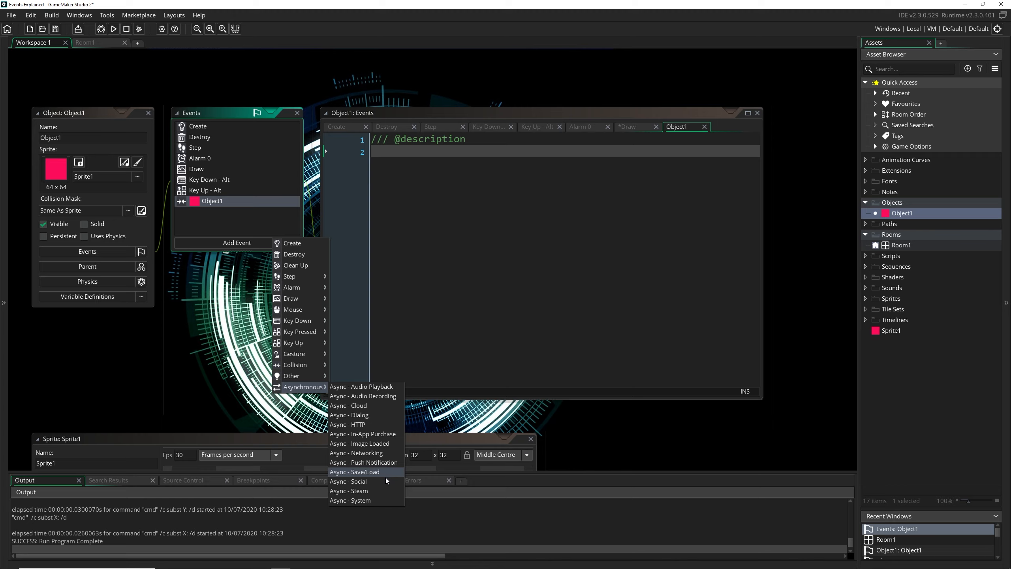
mouse_move(371, 500)
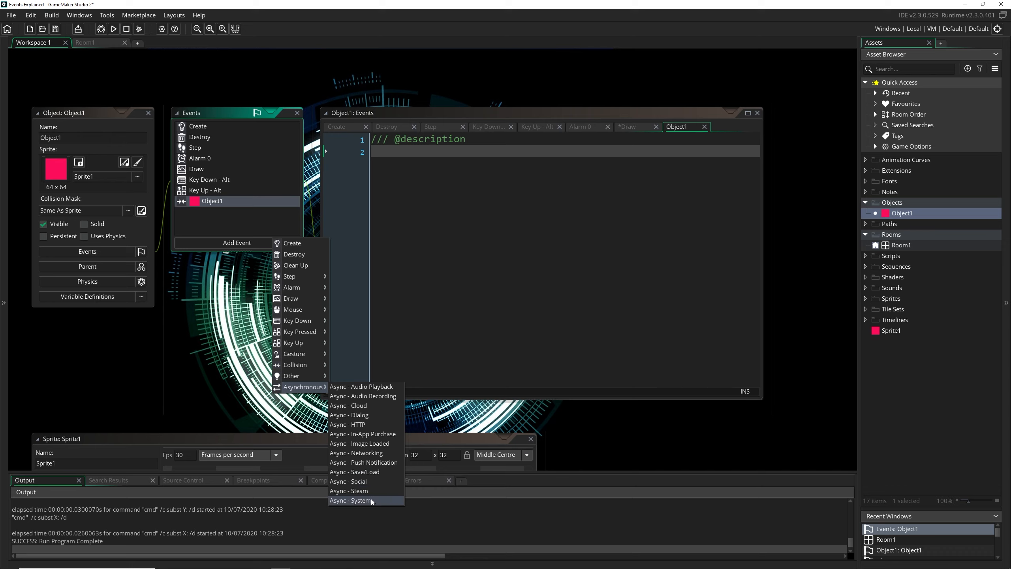
mouse_move(376, 503)
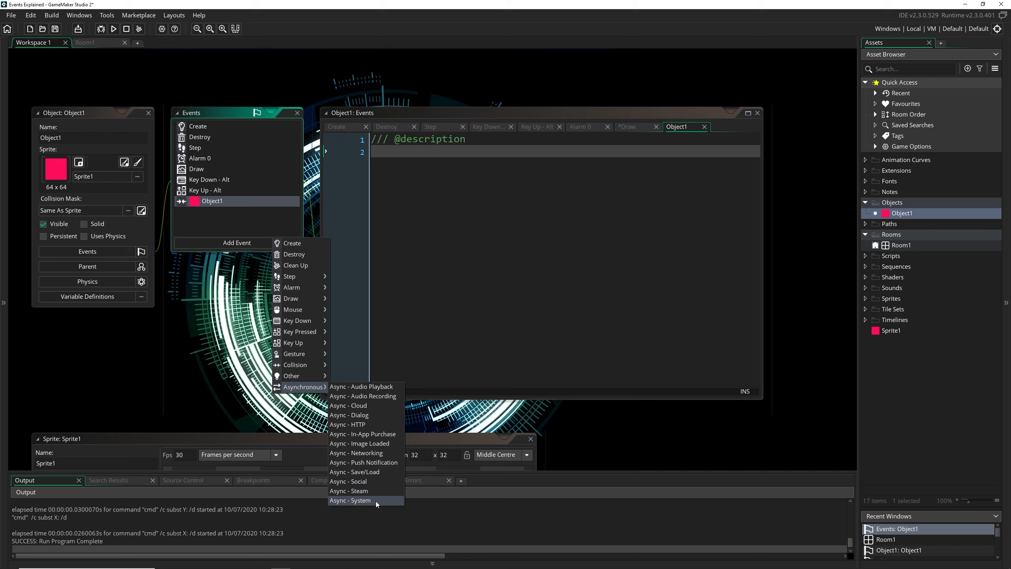
Choose Asynchronous > Async - System to add that event to Object1
left_click(350, 500)
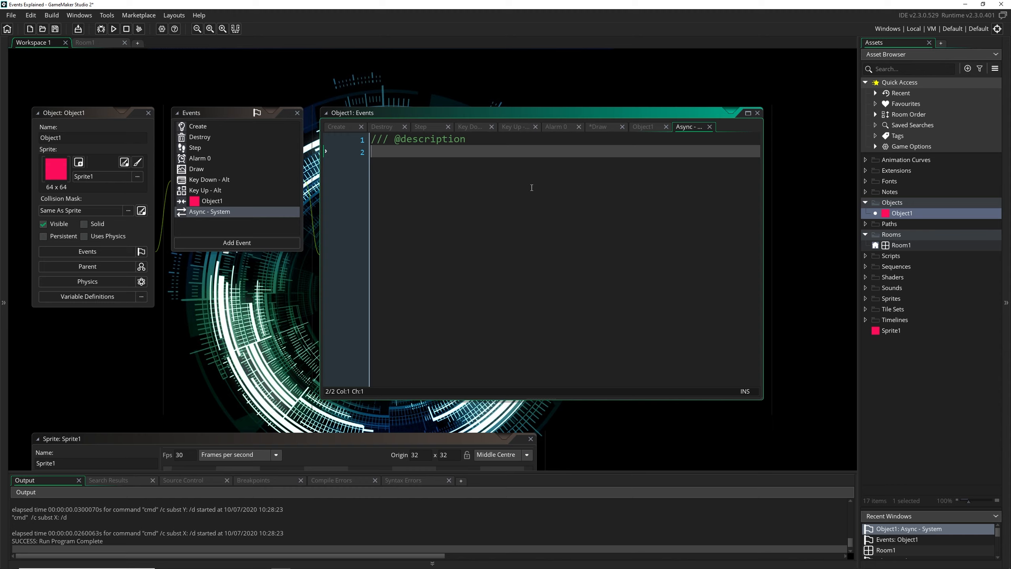
mouse_move(464, 187)
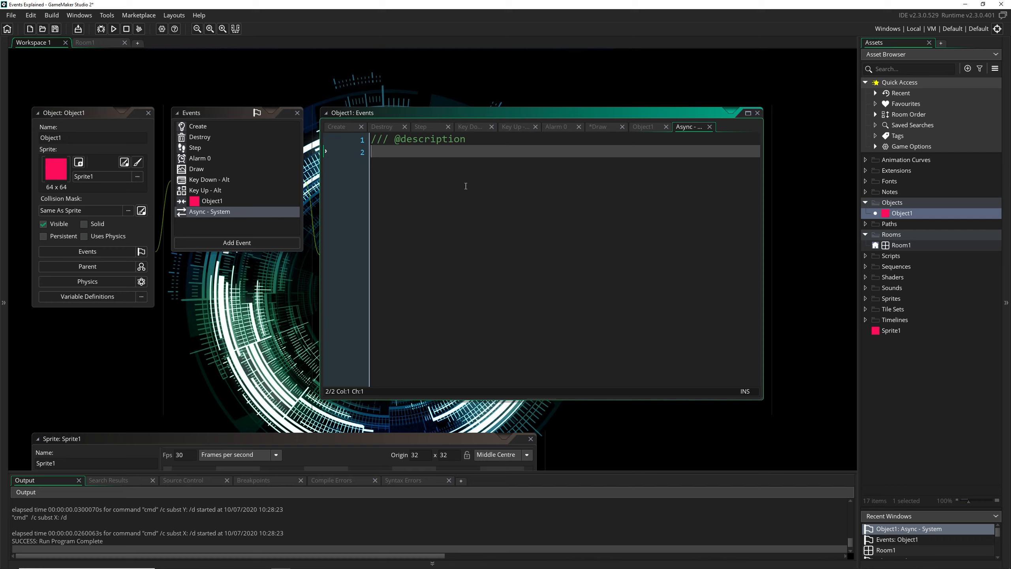
mouse_move(408, 220)
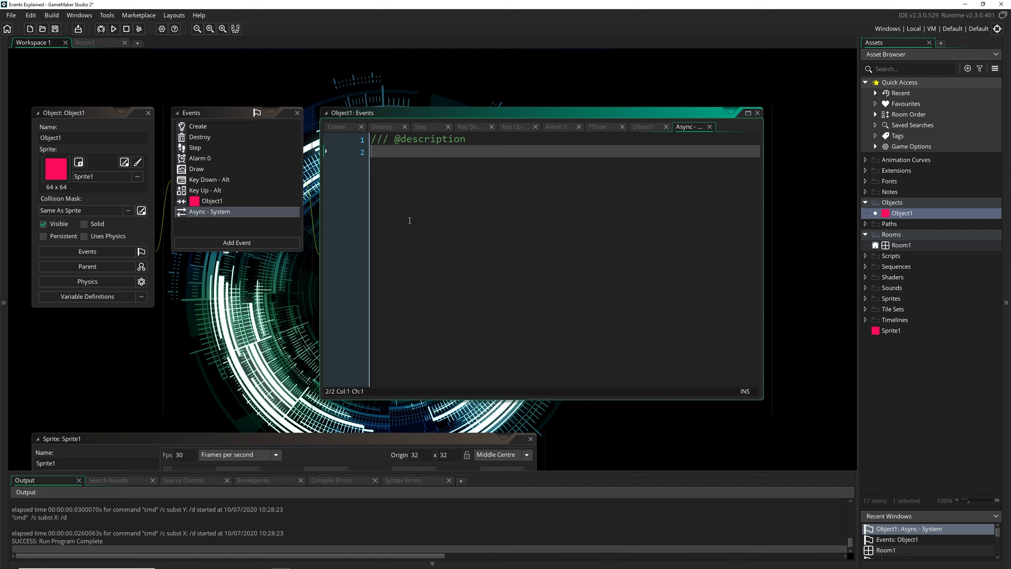
mouse_move(304, 239)
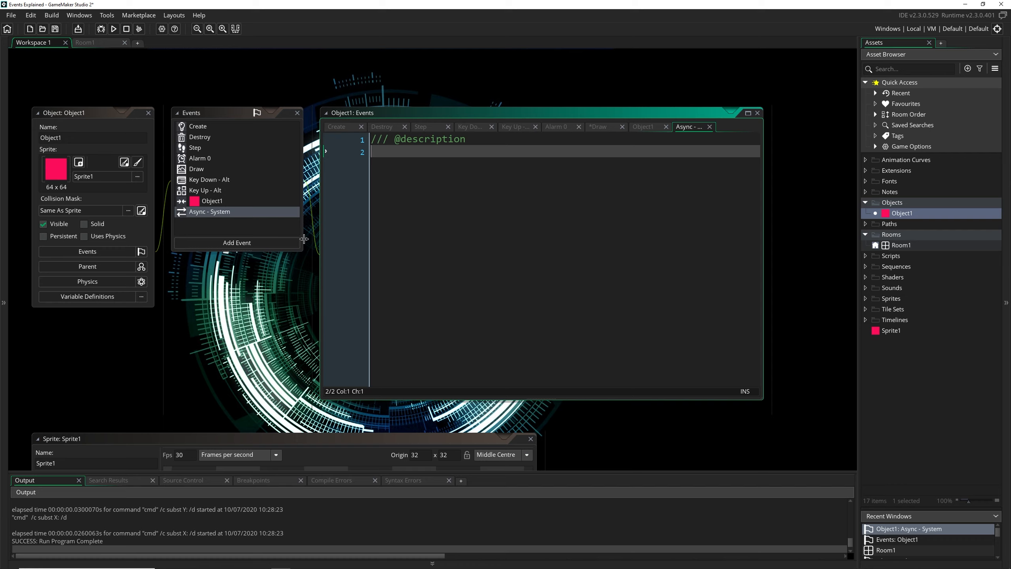
Open Object1's Add Event menu to browse addable event kinds such as Alarm
left_click(237, 242)
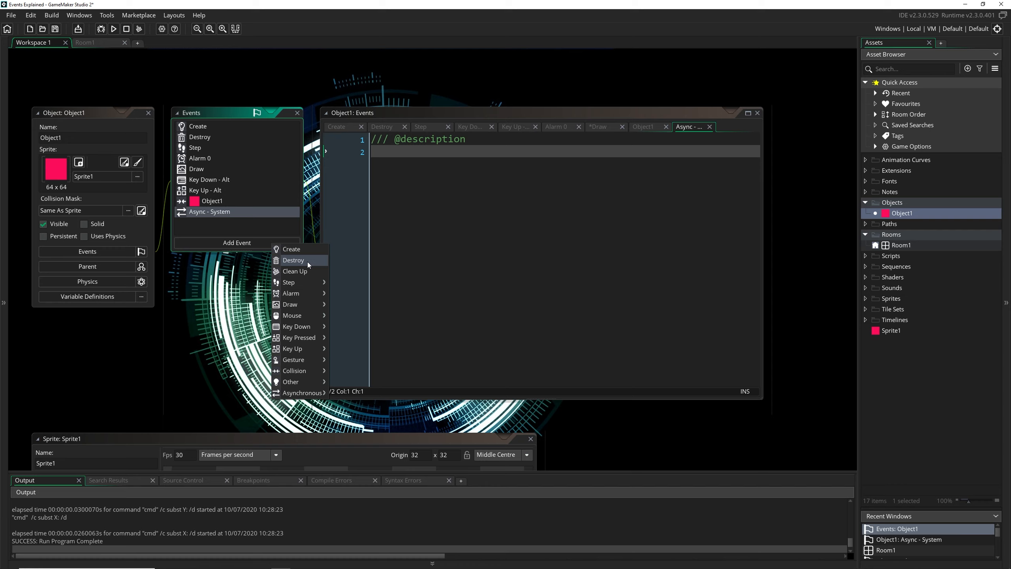
mouse_move(310, 262)
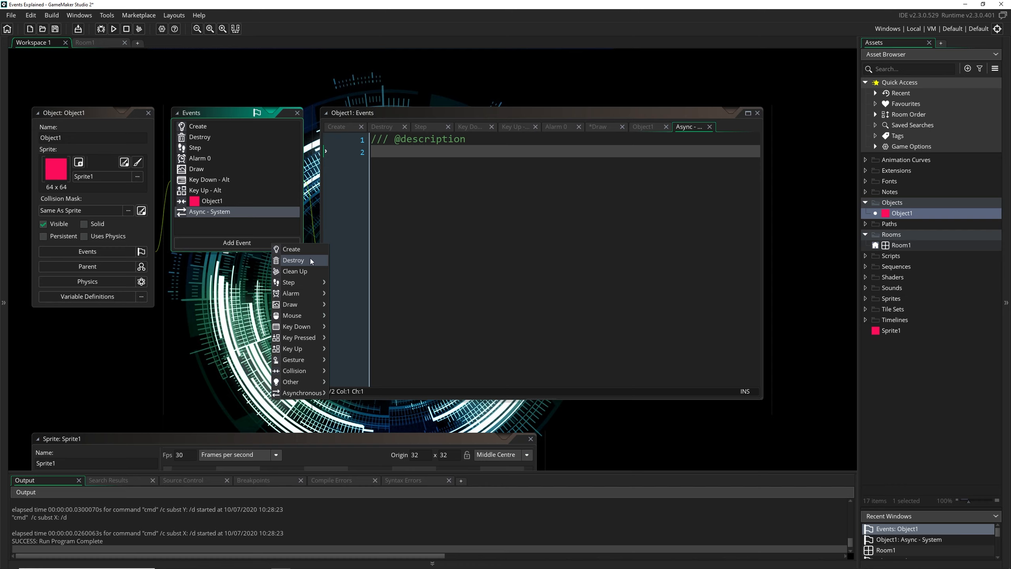
mouse_move(291, 293)
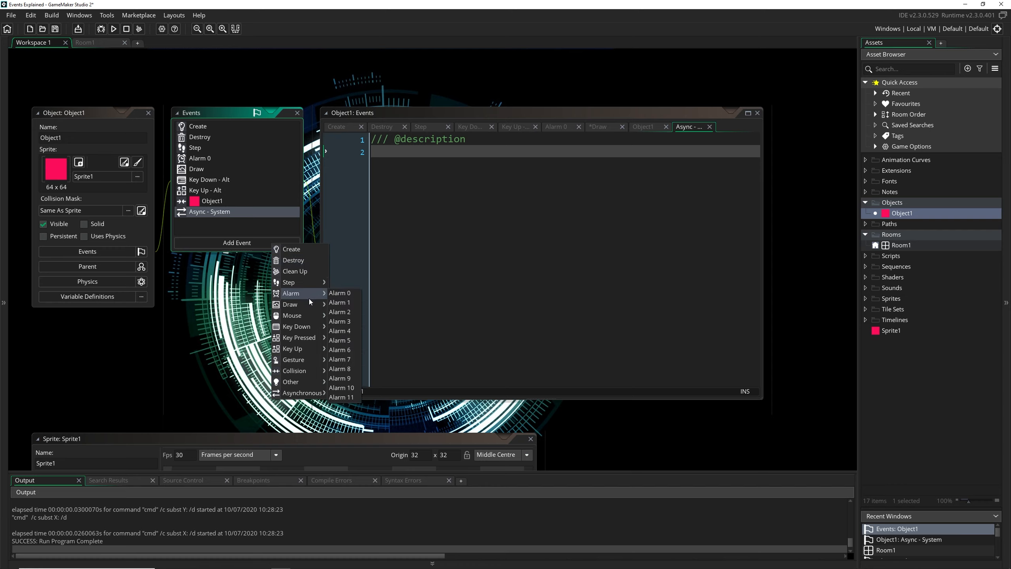
mouse_move(290, 304)
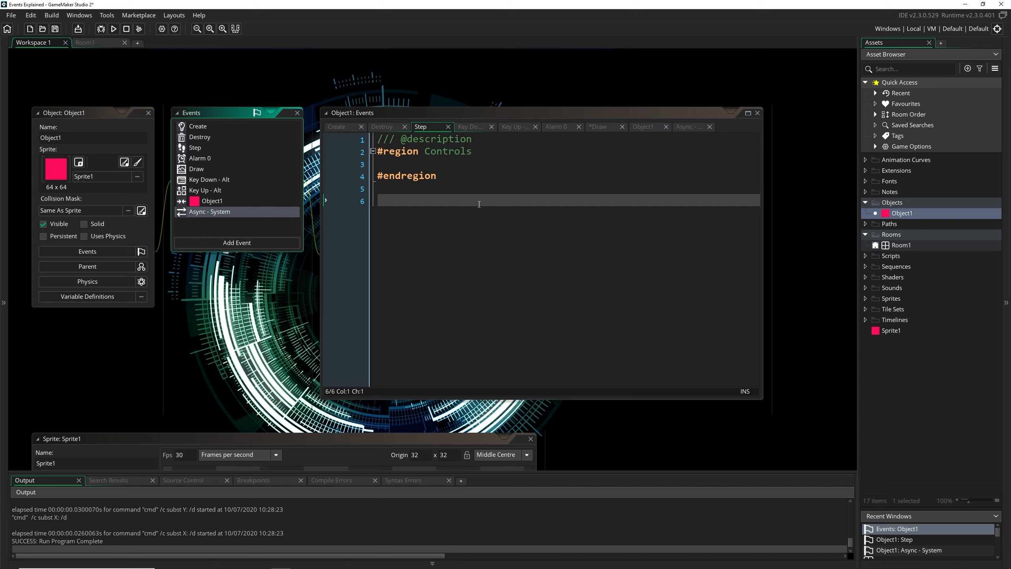
Delete Object1's Alarm 0 event and reopen its Step event code
left_click(480, 206)
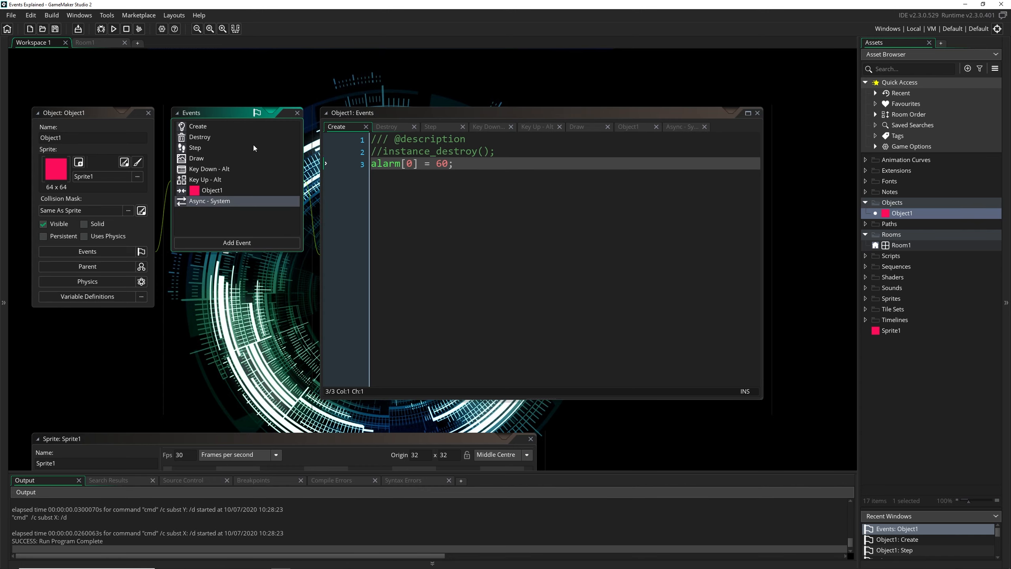
left_click(194, 147)
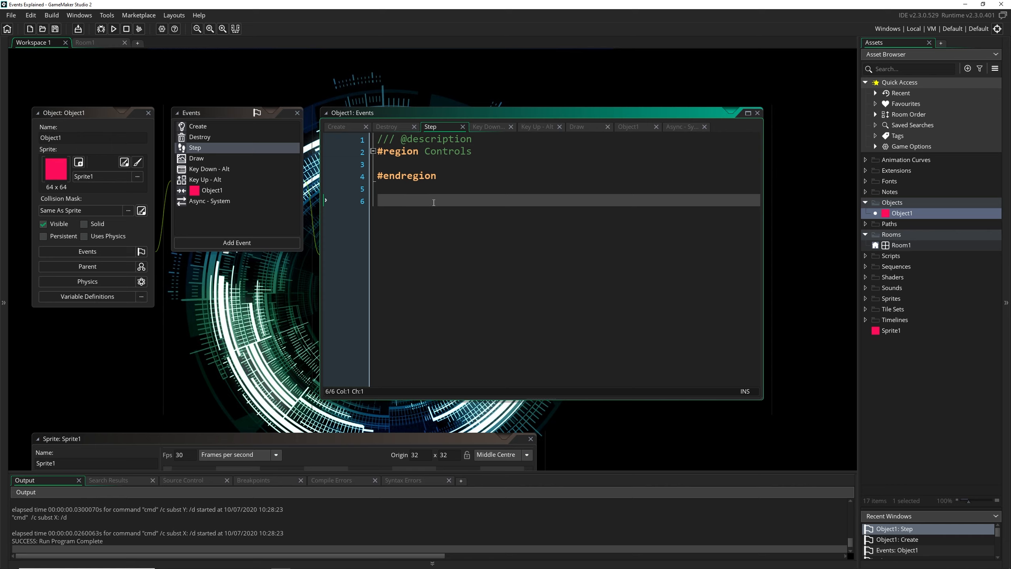
mouse_move(426, 199)
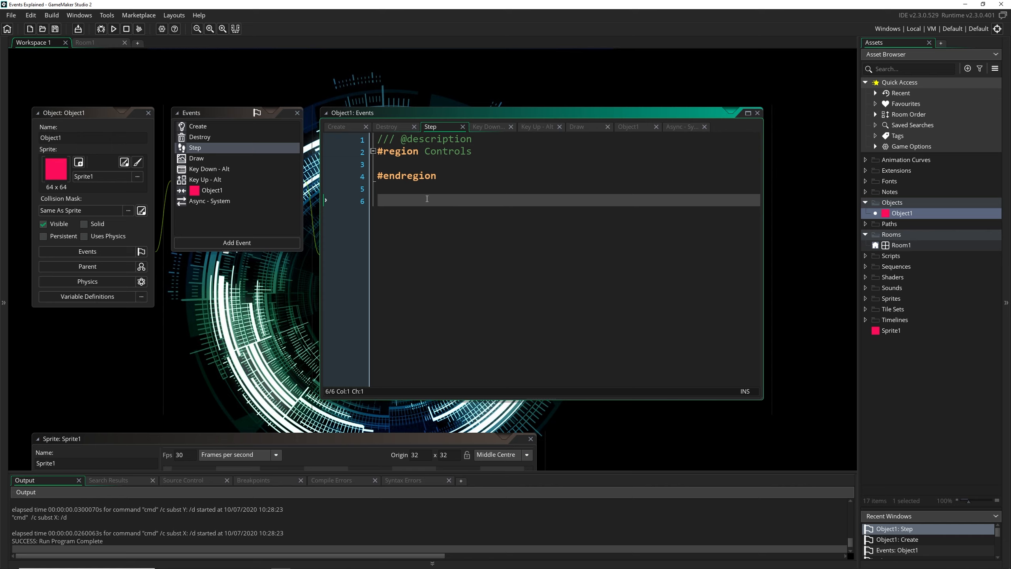
Browse Object1's Add Event menu, viewing Alarm 0–11 choices, without adding anything
left_click(237, 242)
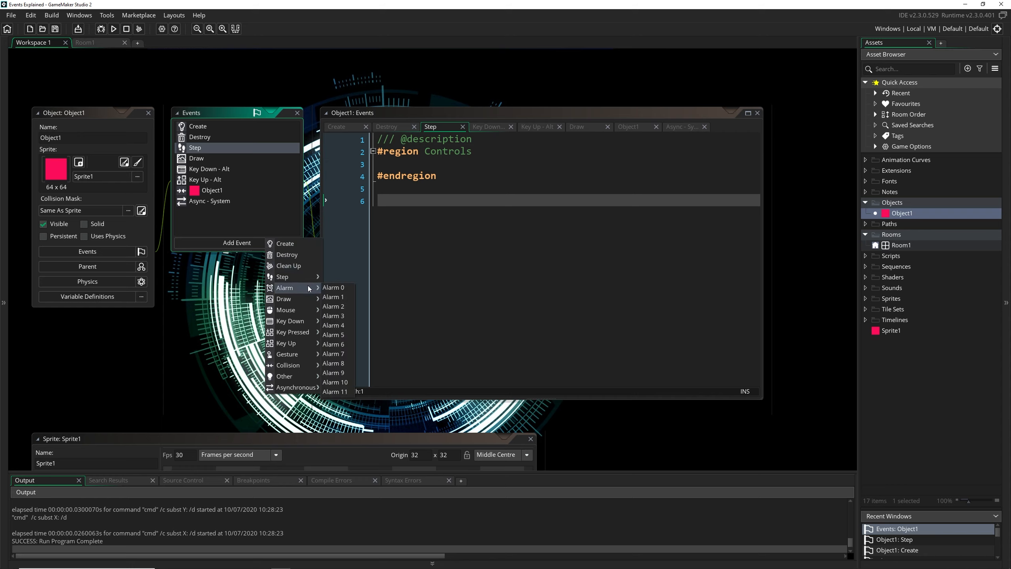
mouse_move(301, 251)
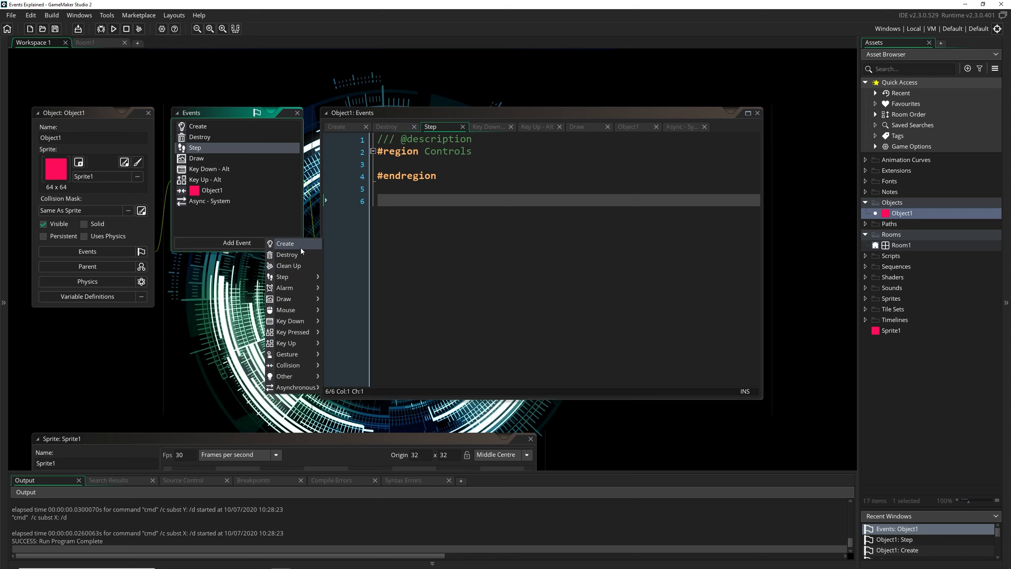
mouse_move(282, 276)
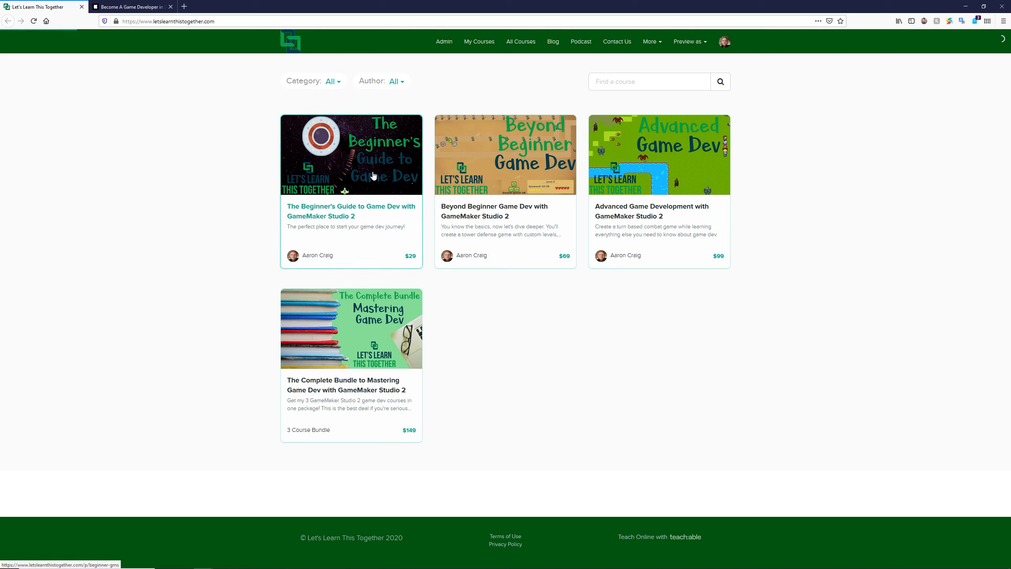
Open The Beginner's Guide to Game Dev and scroll through its curriculum and instructor bio
left_click(351, 154)
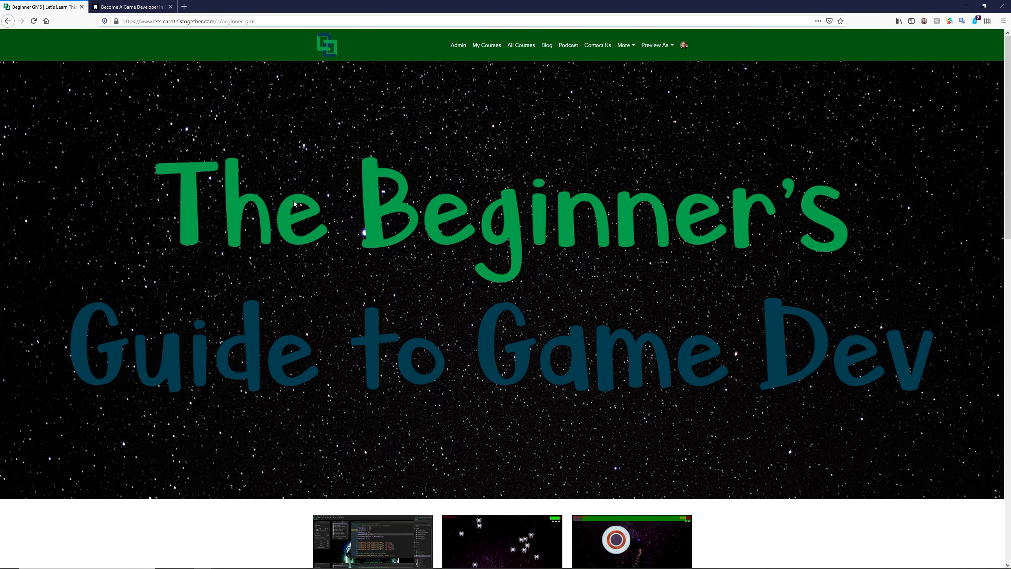
scroll("down", 3)
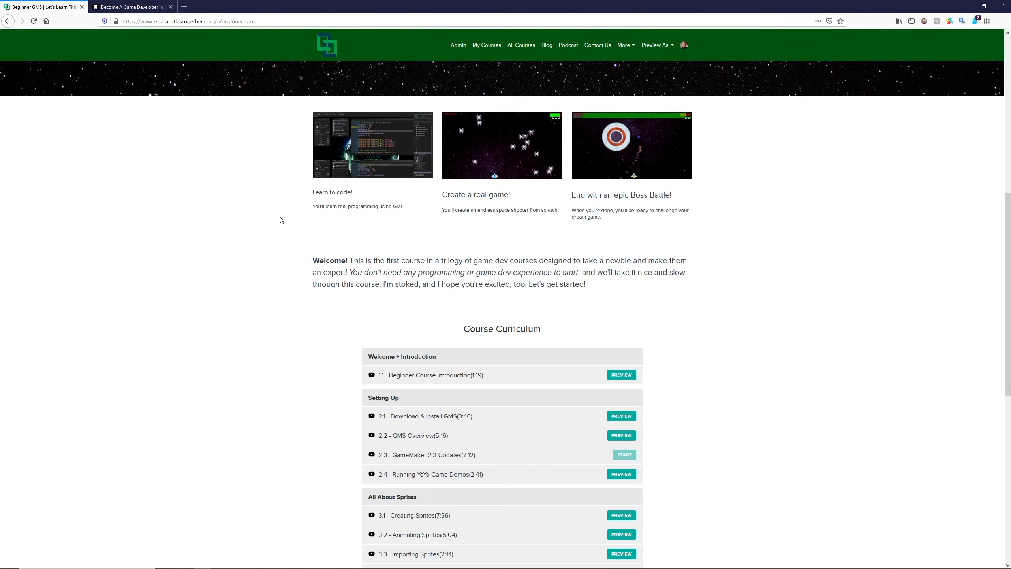
mouse_move(383, 204)
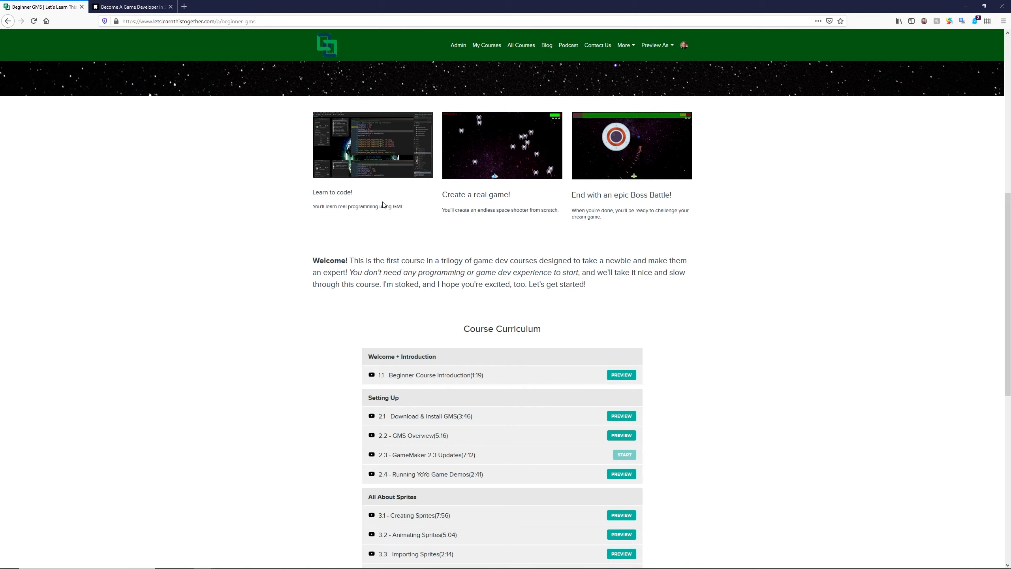
scroll("down", 3)
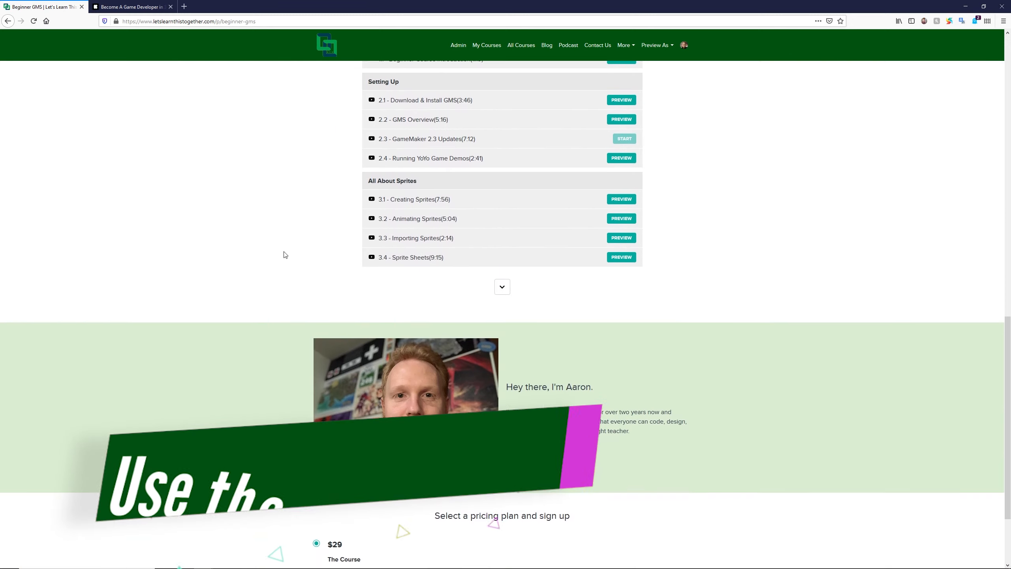
scroll("down", 3)
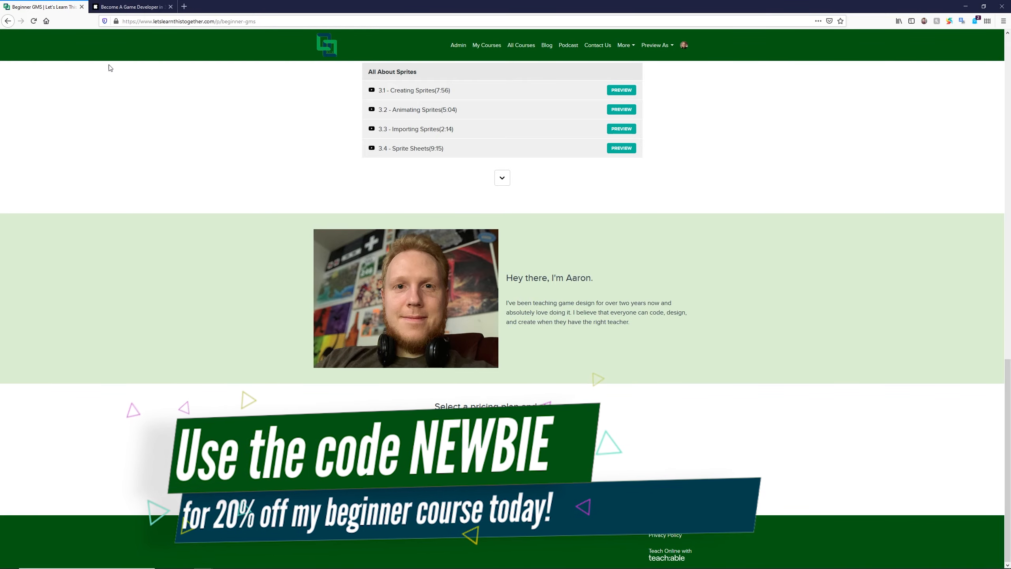
Scroll through the Become A Game Developer in 30 Days Kickstarter story, then return to the course tab
left_click(132, 6)
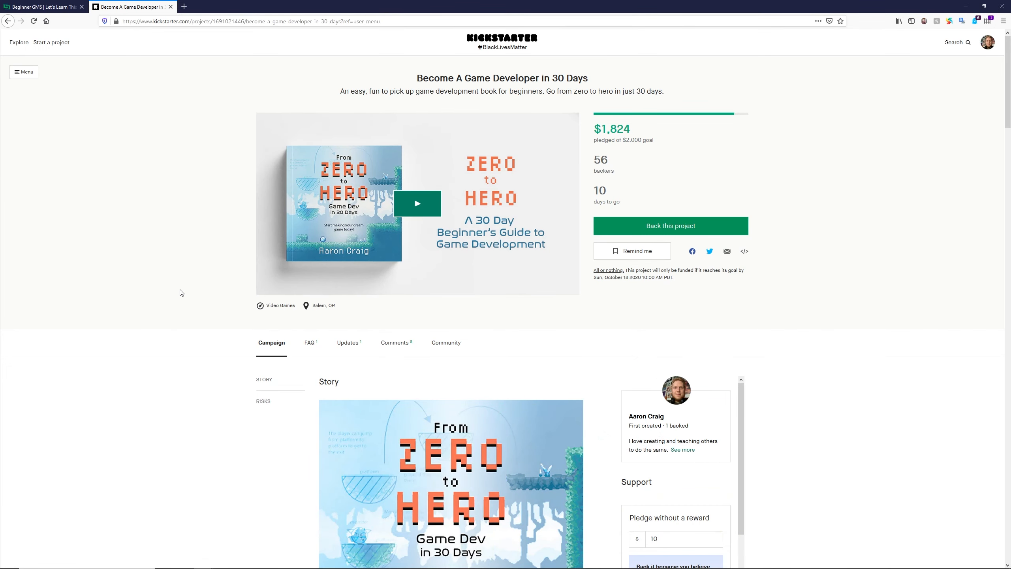
scroll("down", 3)
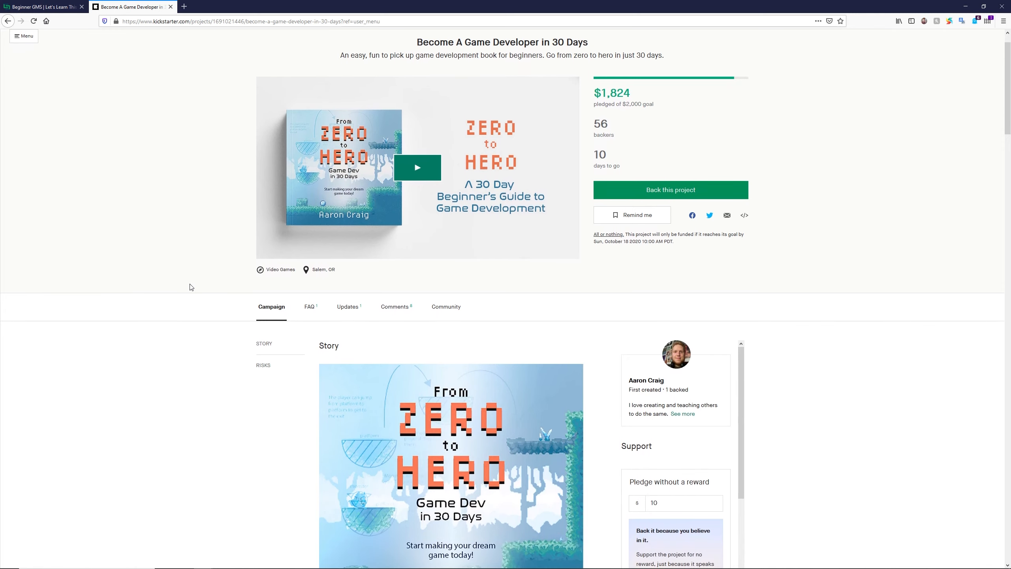
scroll("down", 3)
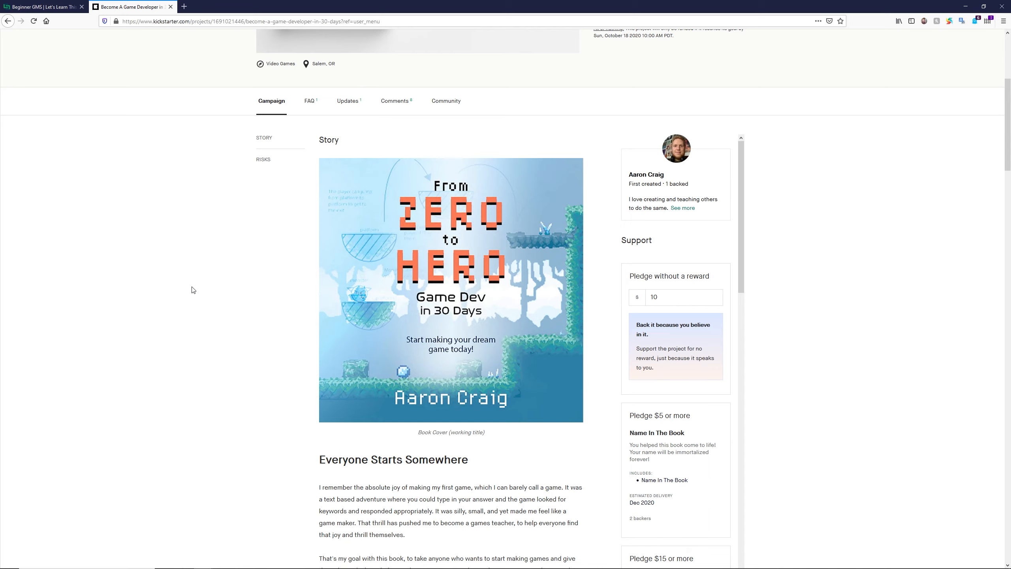
mouse_move(189, 290)
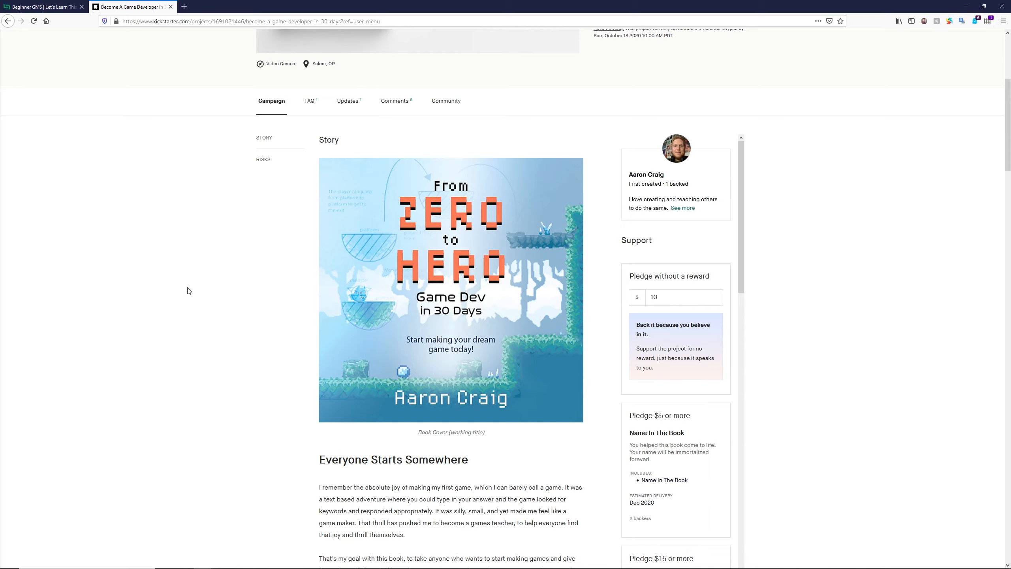
scroll("down", 3)
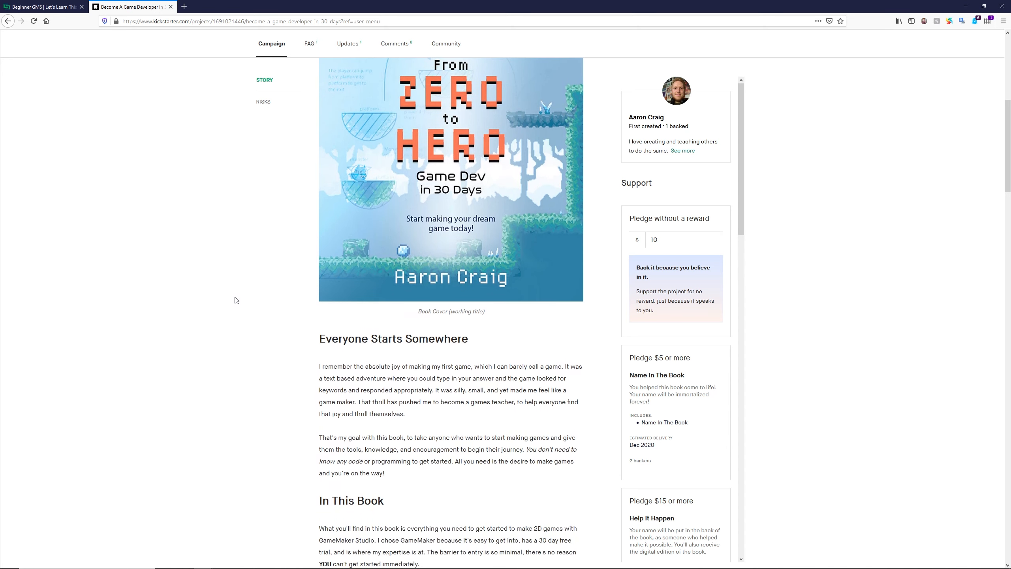
scroll("down", 3)
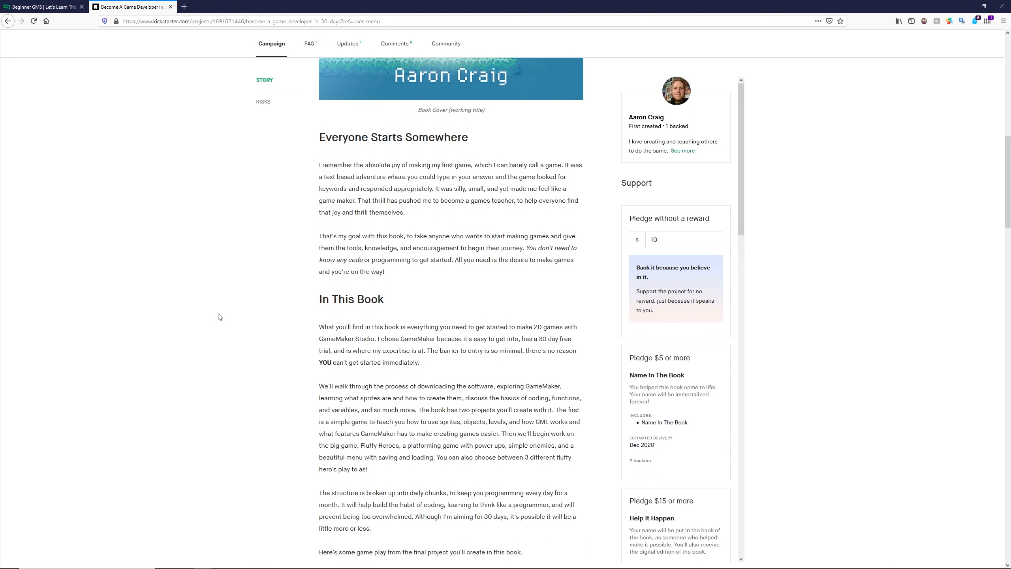
scroll("down", 3)
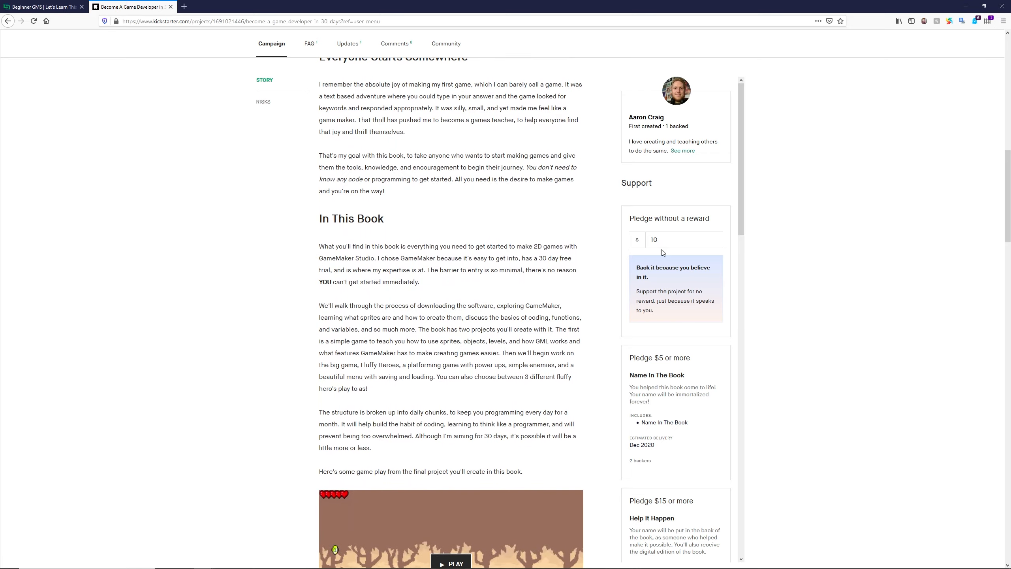
mouse_move(265, 352)
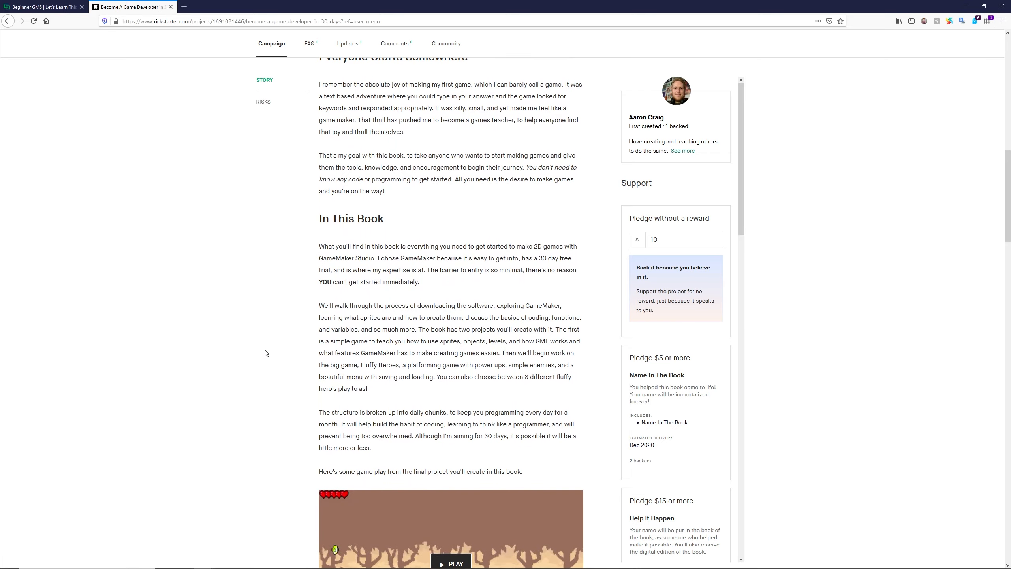
scroll("down", 3)
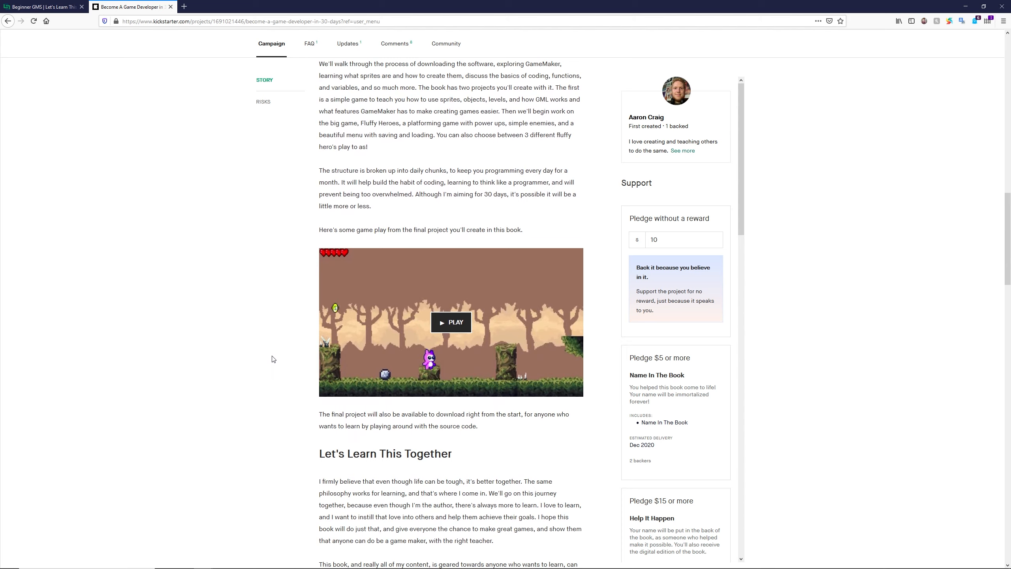
left_click(41, 6)
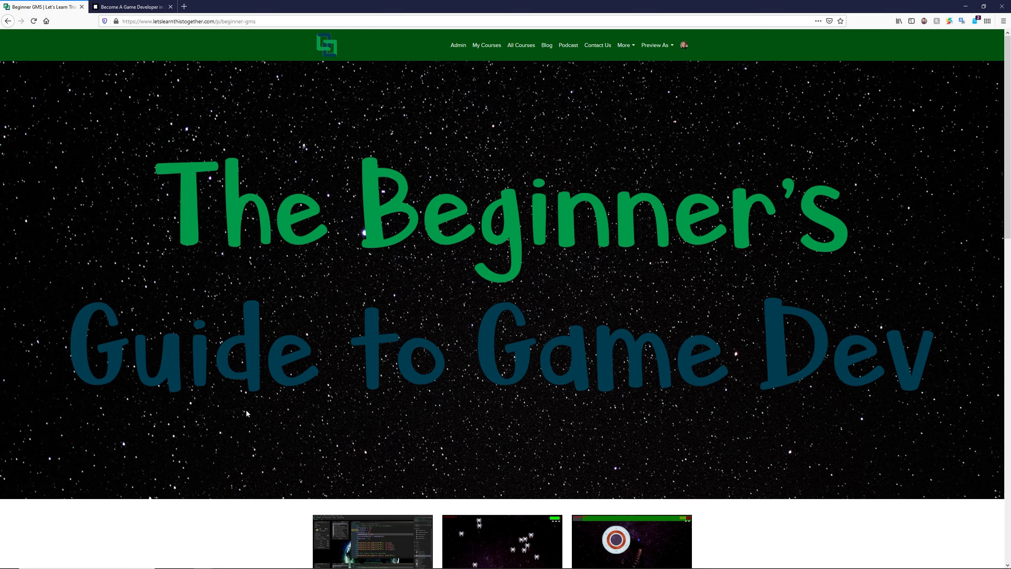
mouse_move(249, 306)
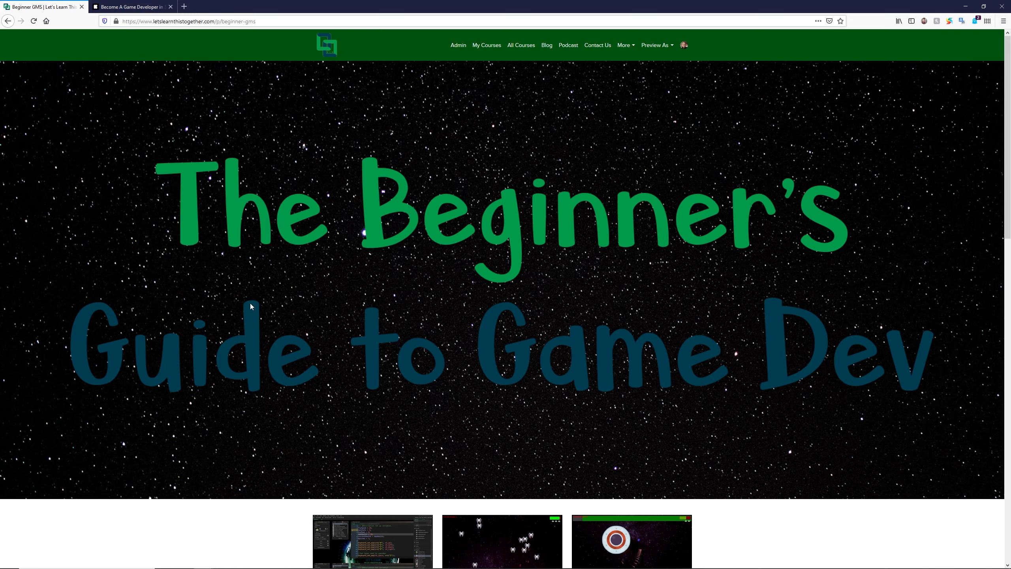
Scroll the catalogue showing three GameMaker Studio 2 courses and a bundle
scroll("down", 3)
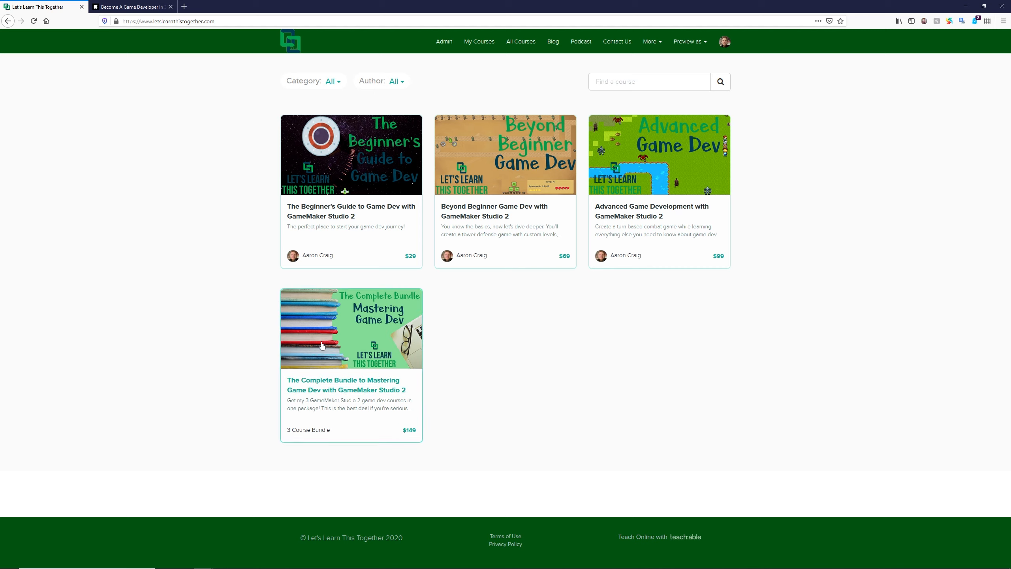
mouse_move(227, 317)
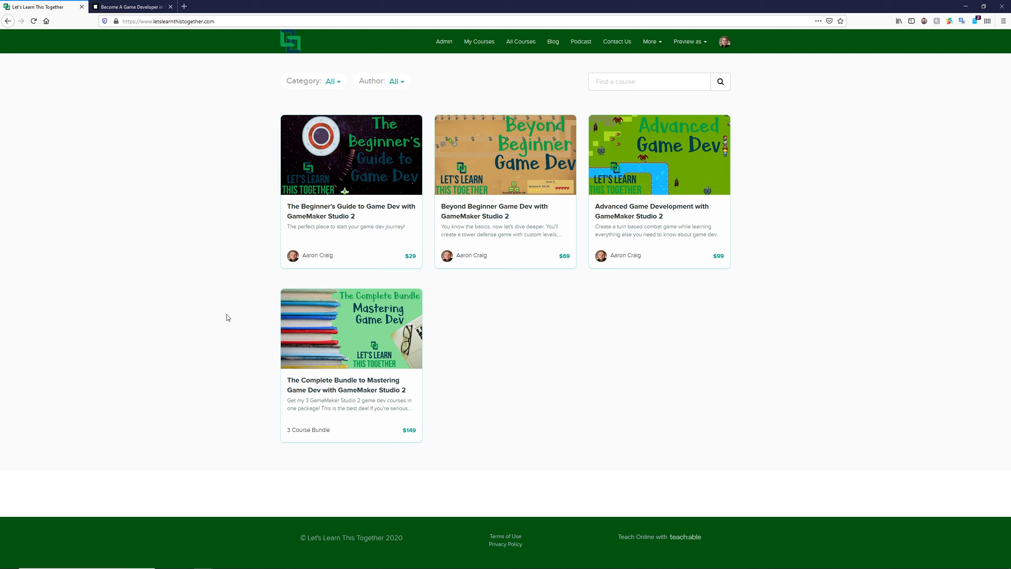
mouse_move(671, 162)
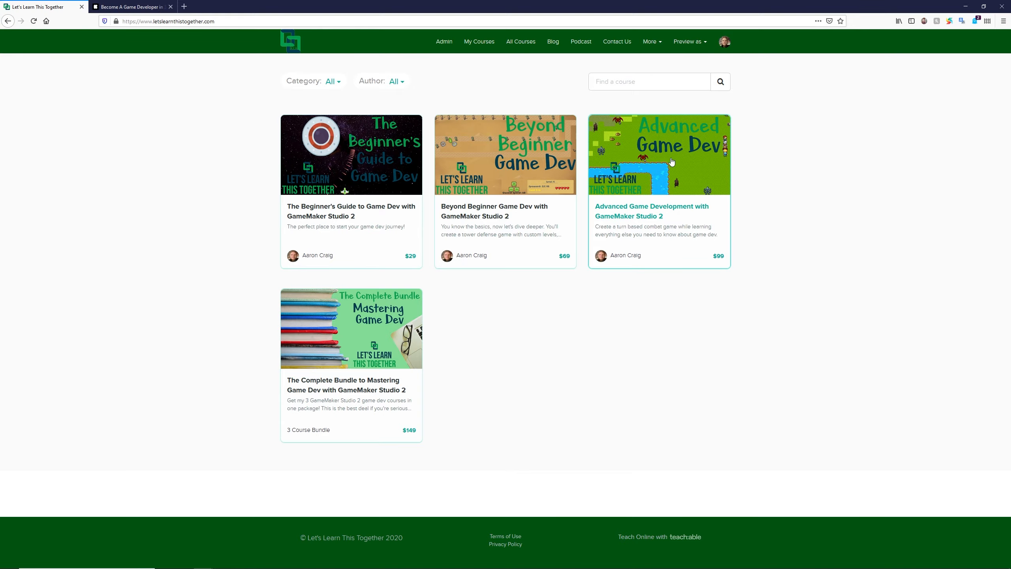